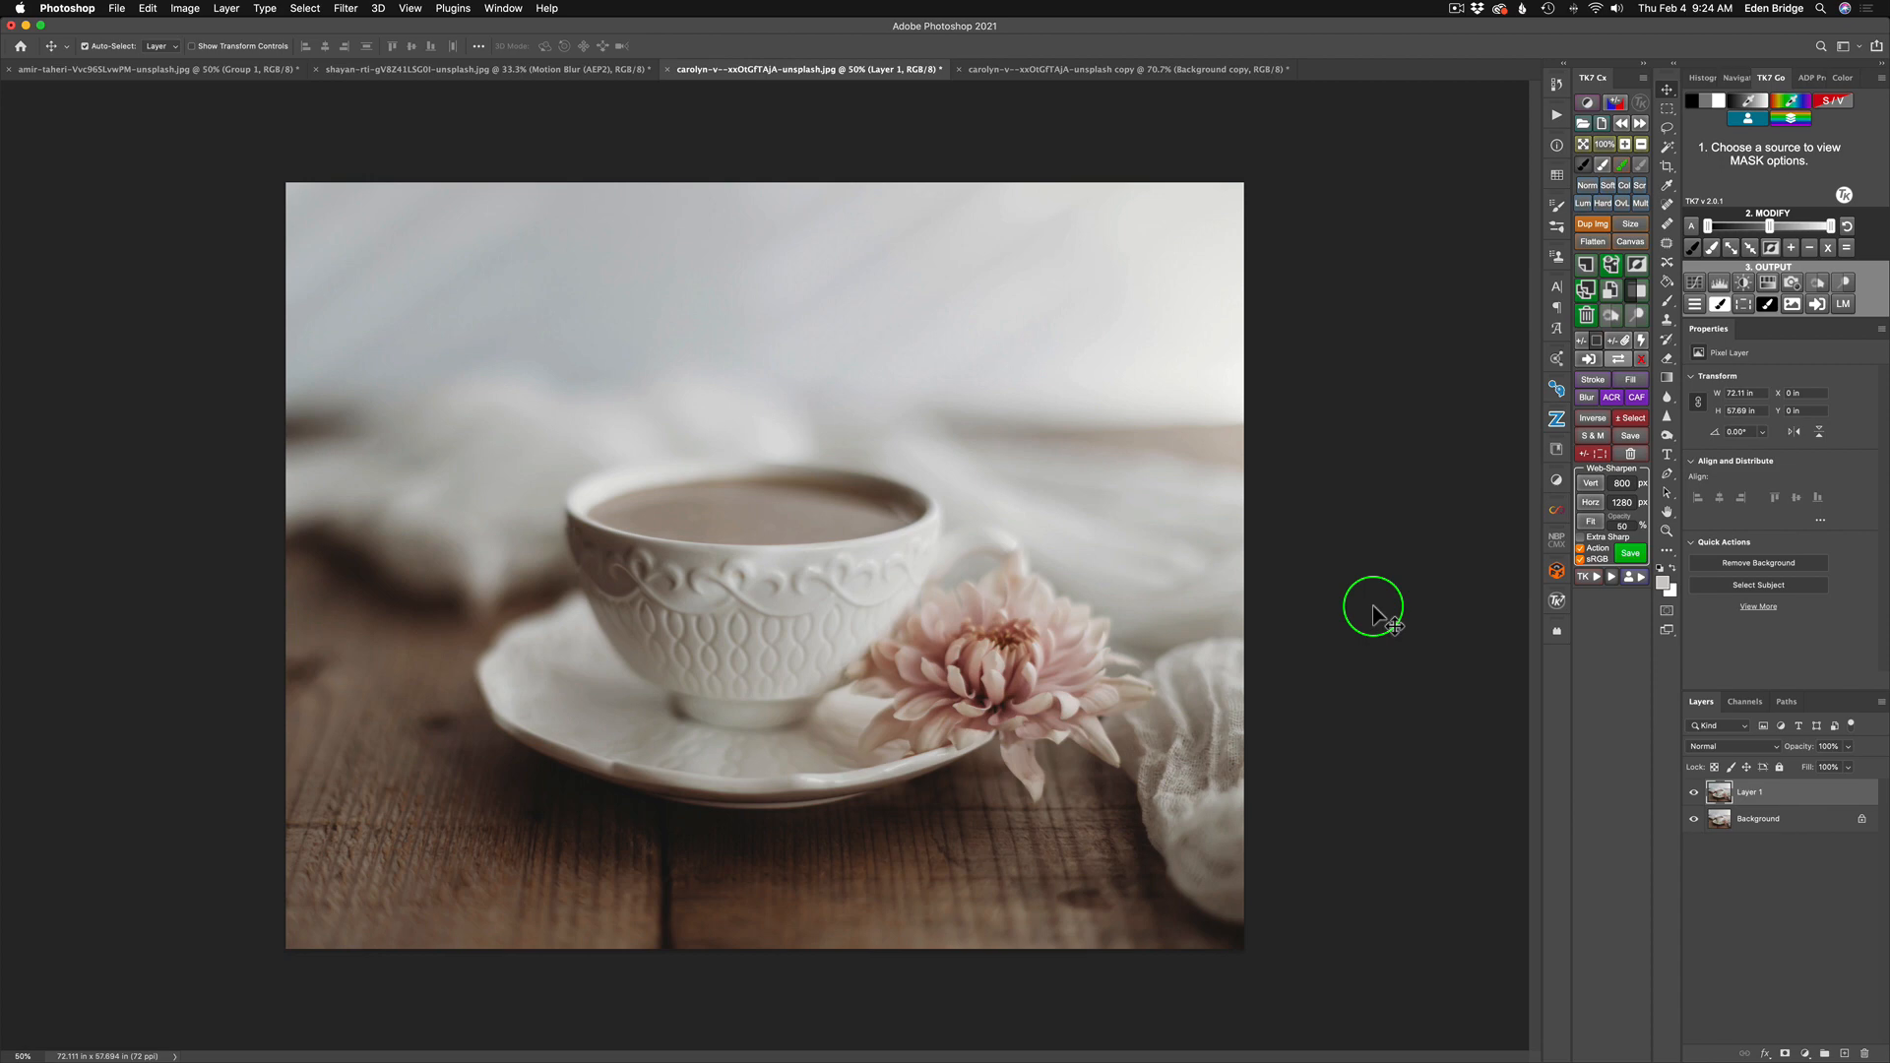
{"action": "mouse_move", "coordinate": [1618, 805]}
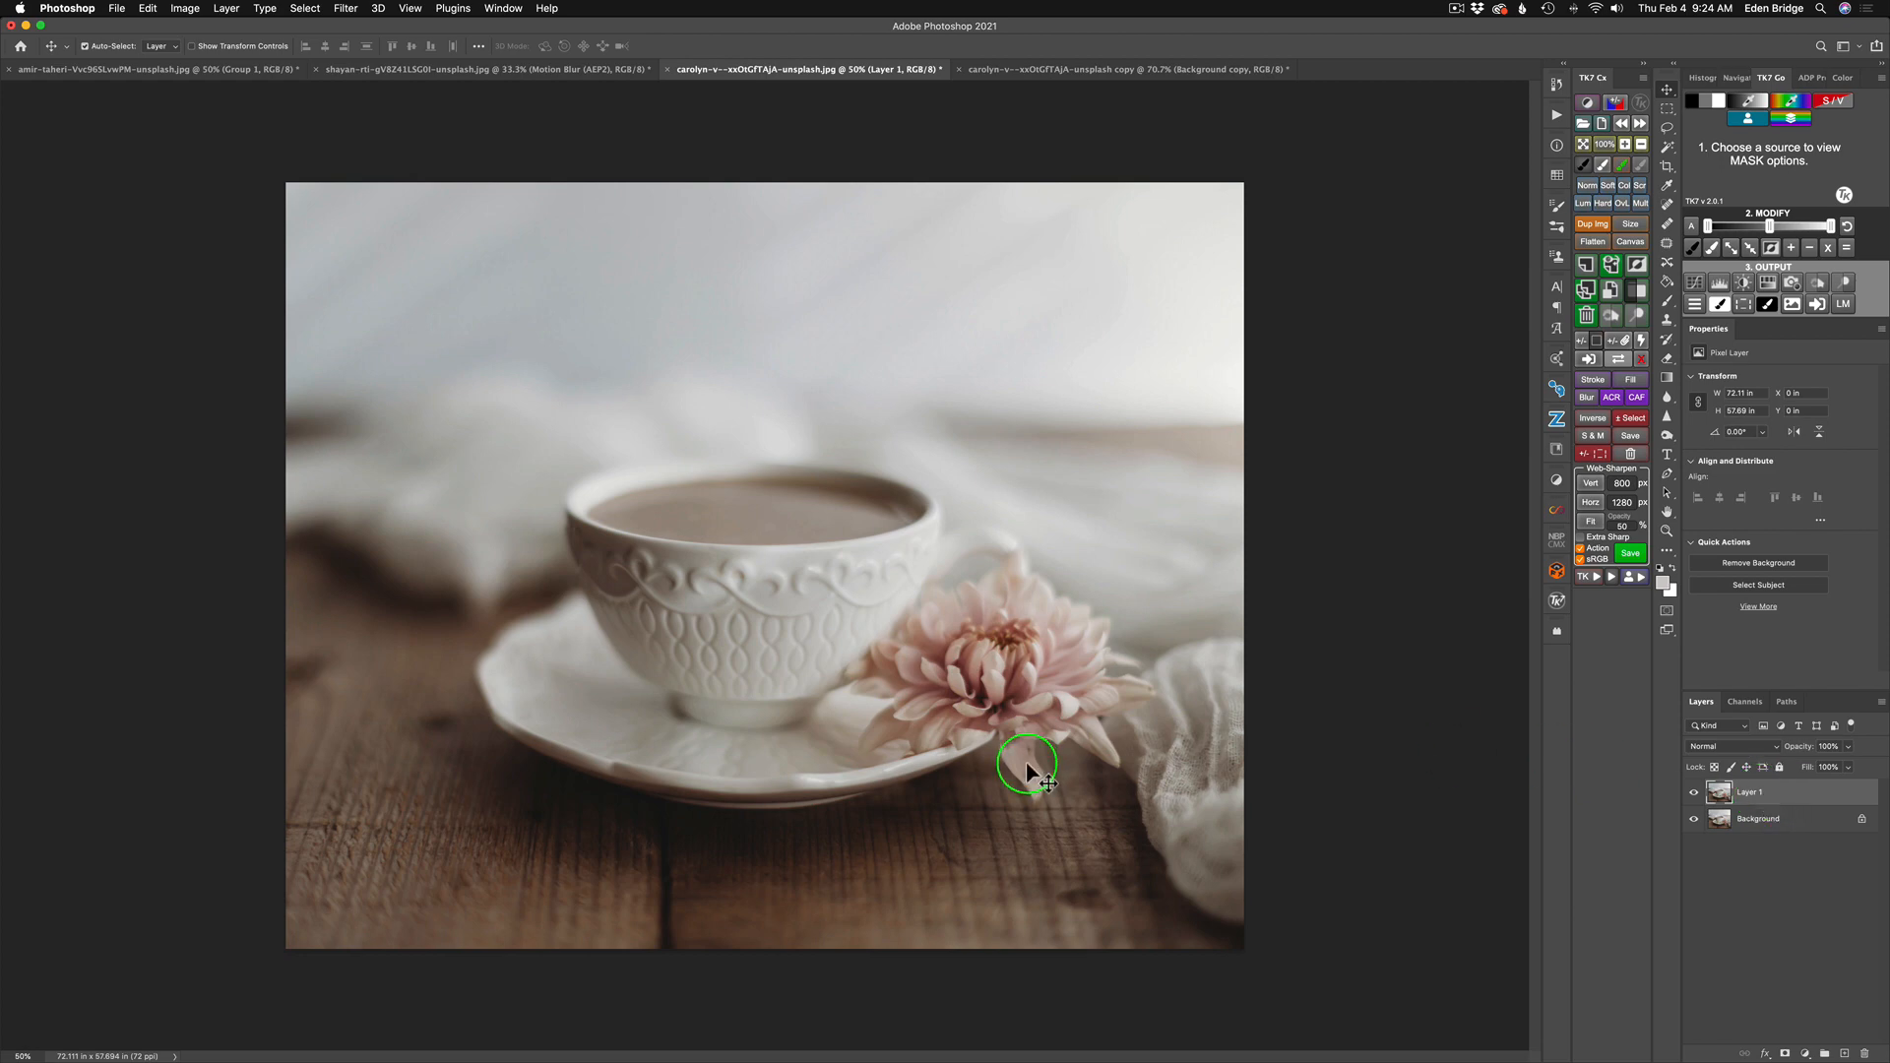
{"action": "mouse_move", "coordinate": [429, 803]}
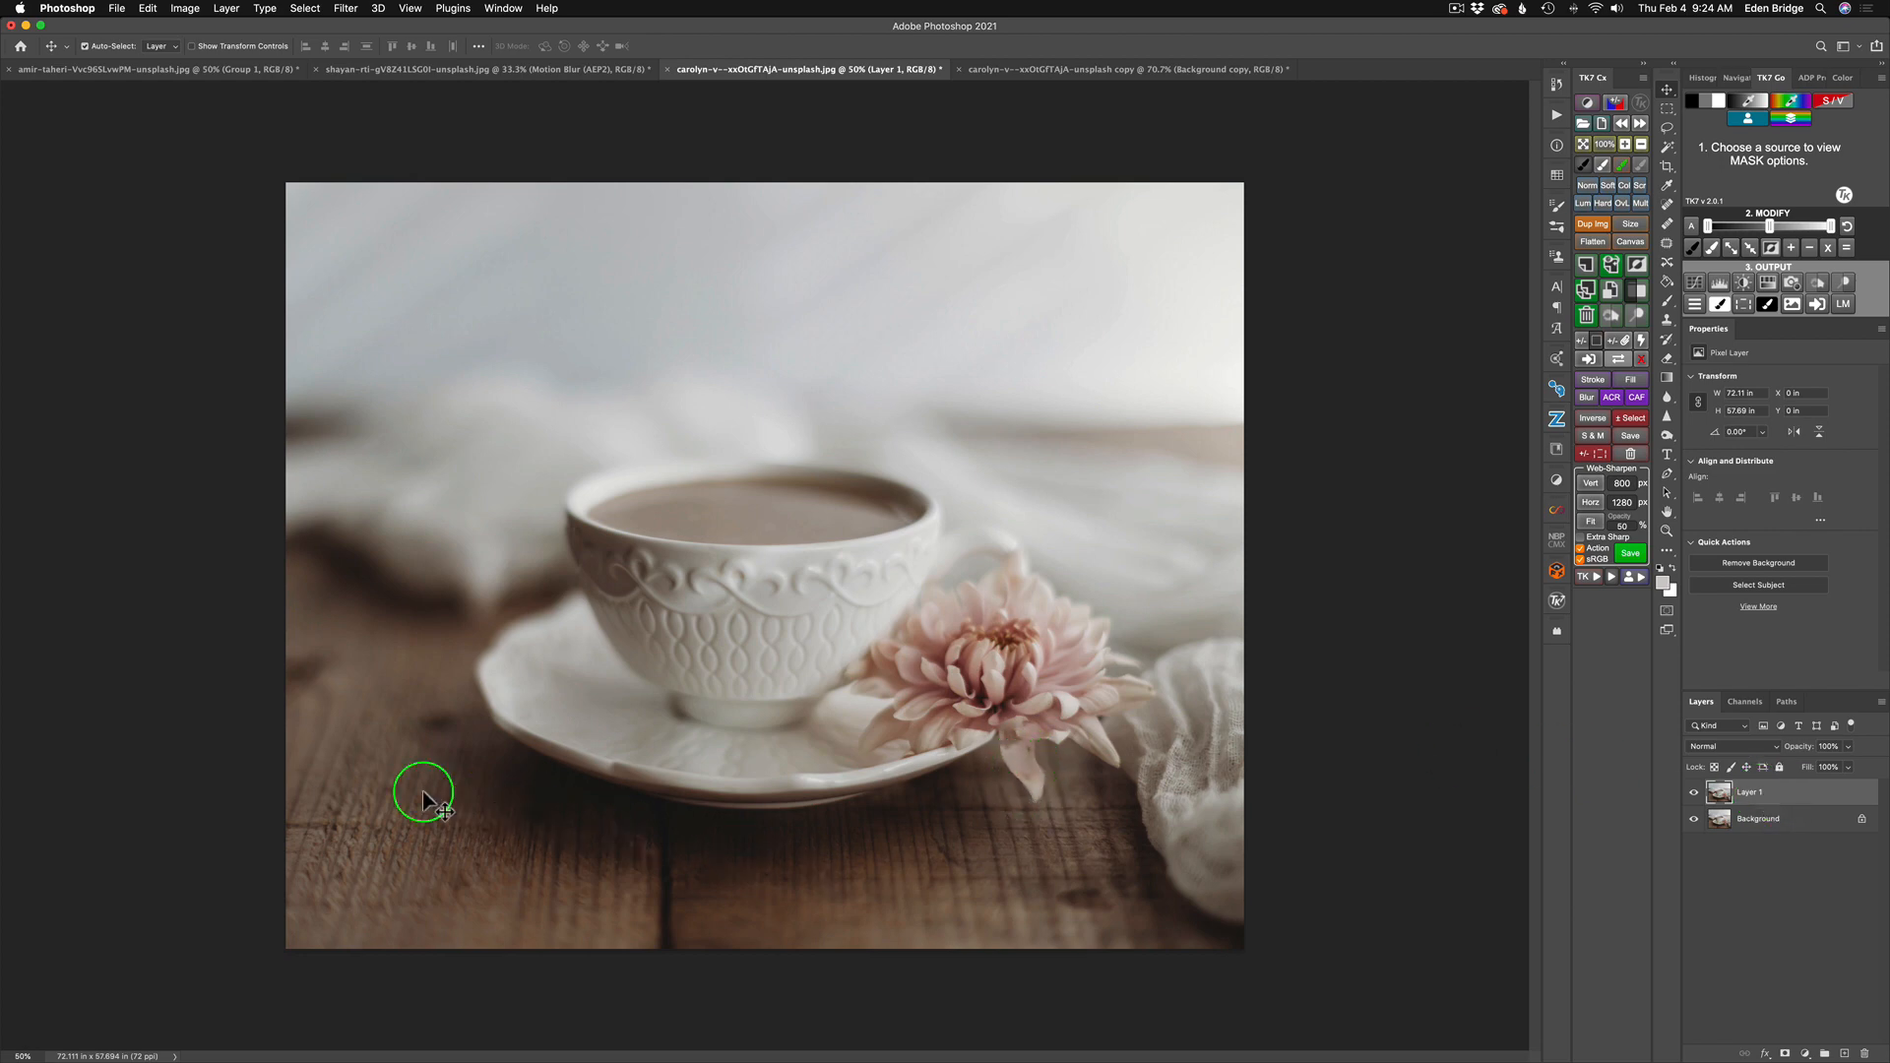
{"action": "mouse_move", "coordinate": [713, 179]}
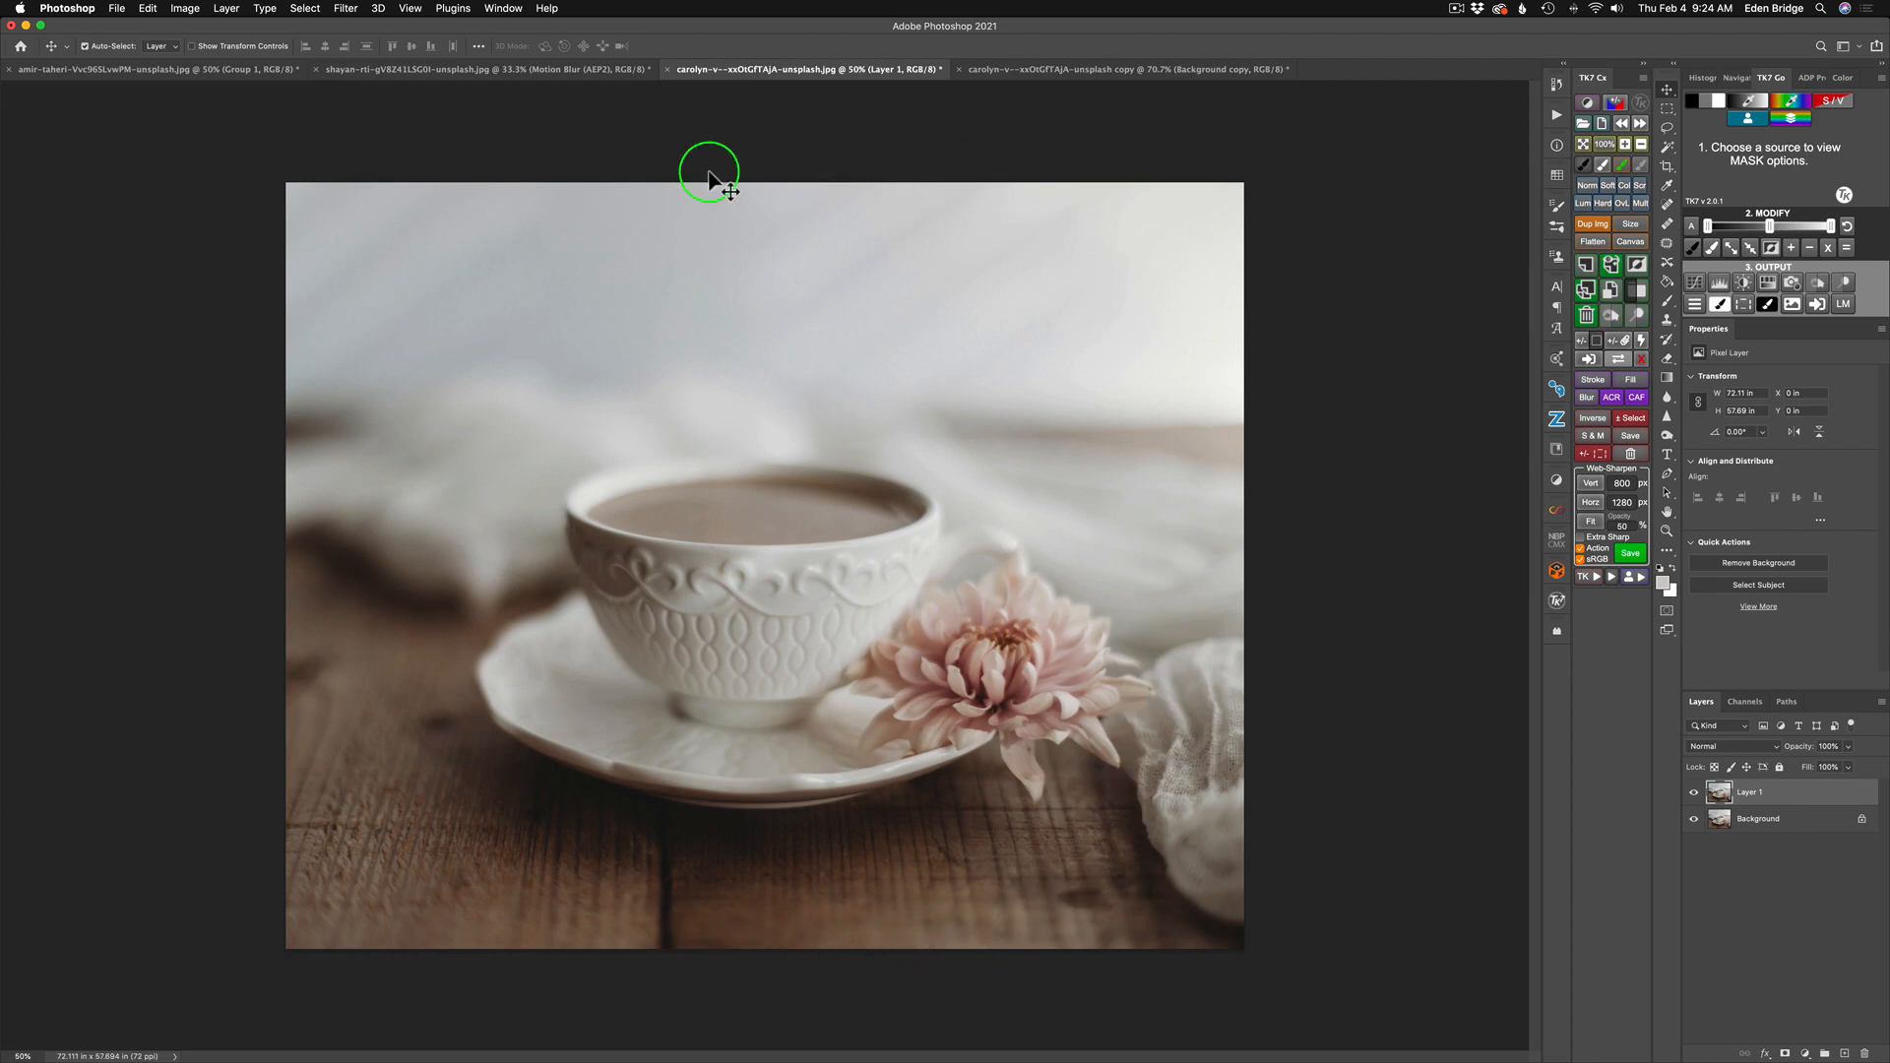
{"action": "mouse_move", "coordinate": [732, 865]}
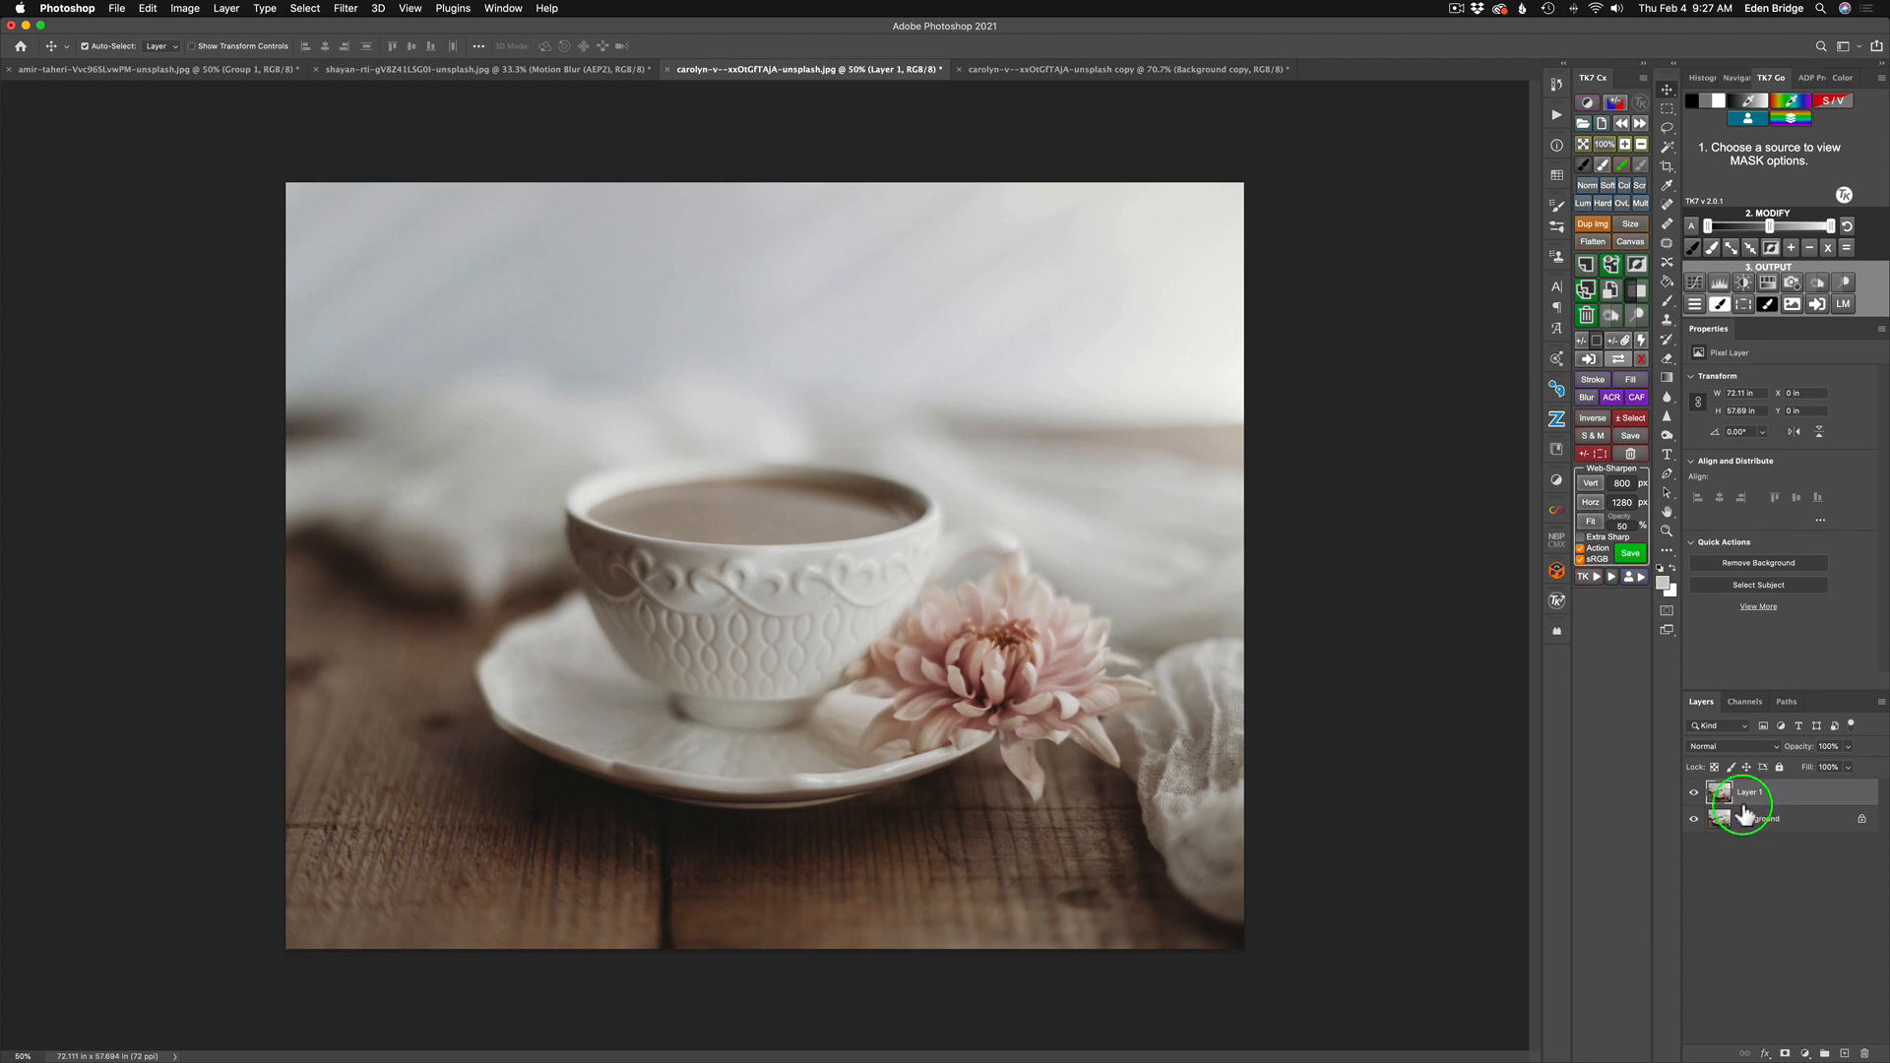
- Rename the duplicated top photo layer to TS2 before sending it to Topaz Studio 2
{"action": "left_click", "coordinate": [1756, 819]}
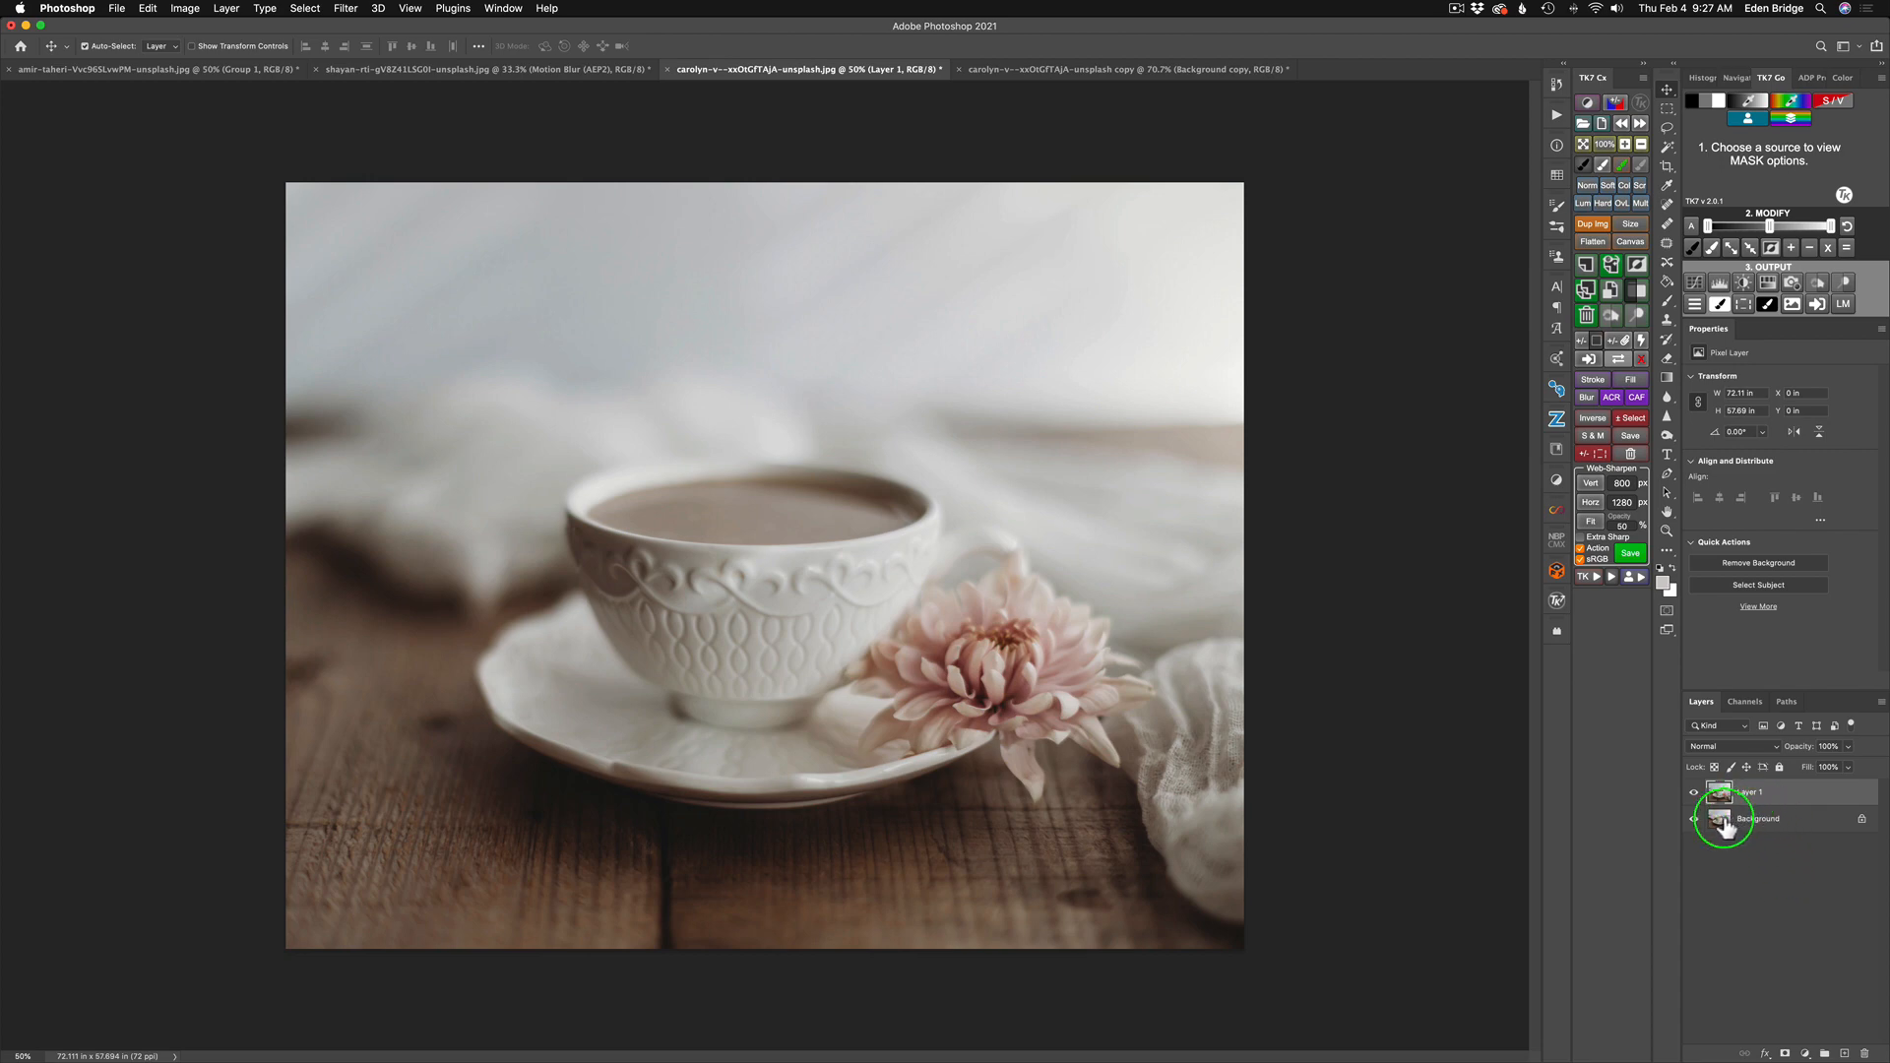
{"action": "mouse_move", "coordinate": [1717, 819]}
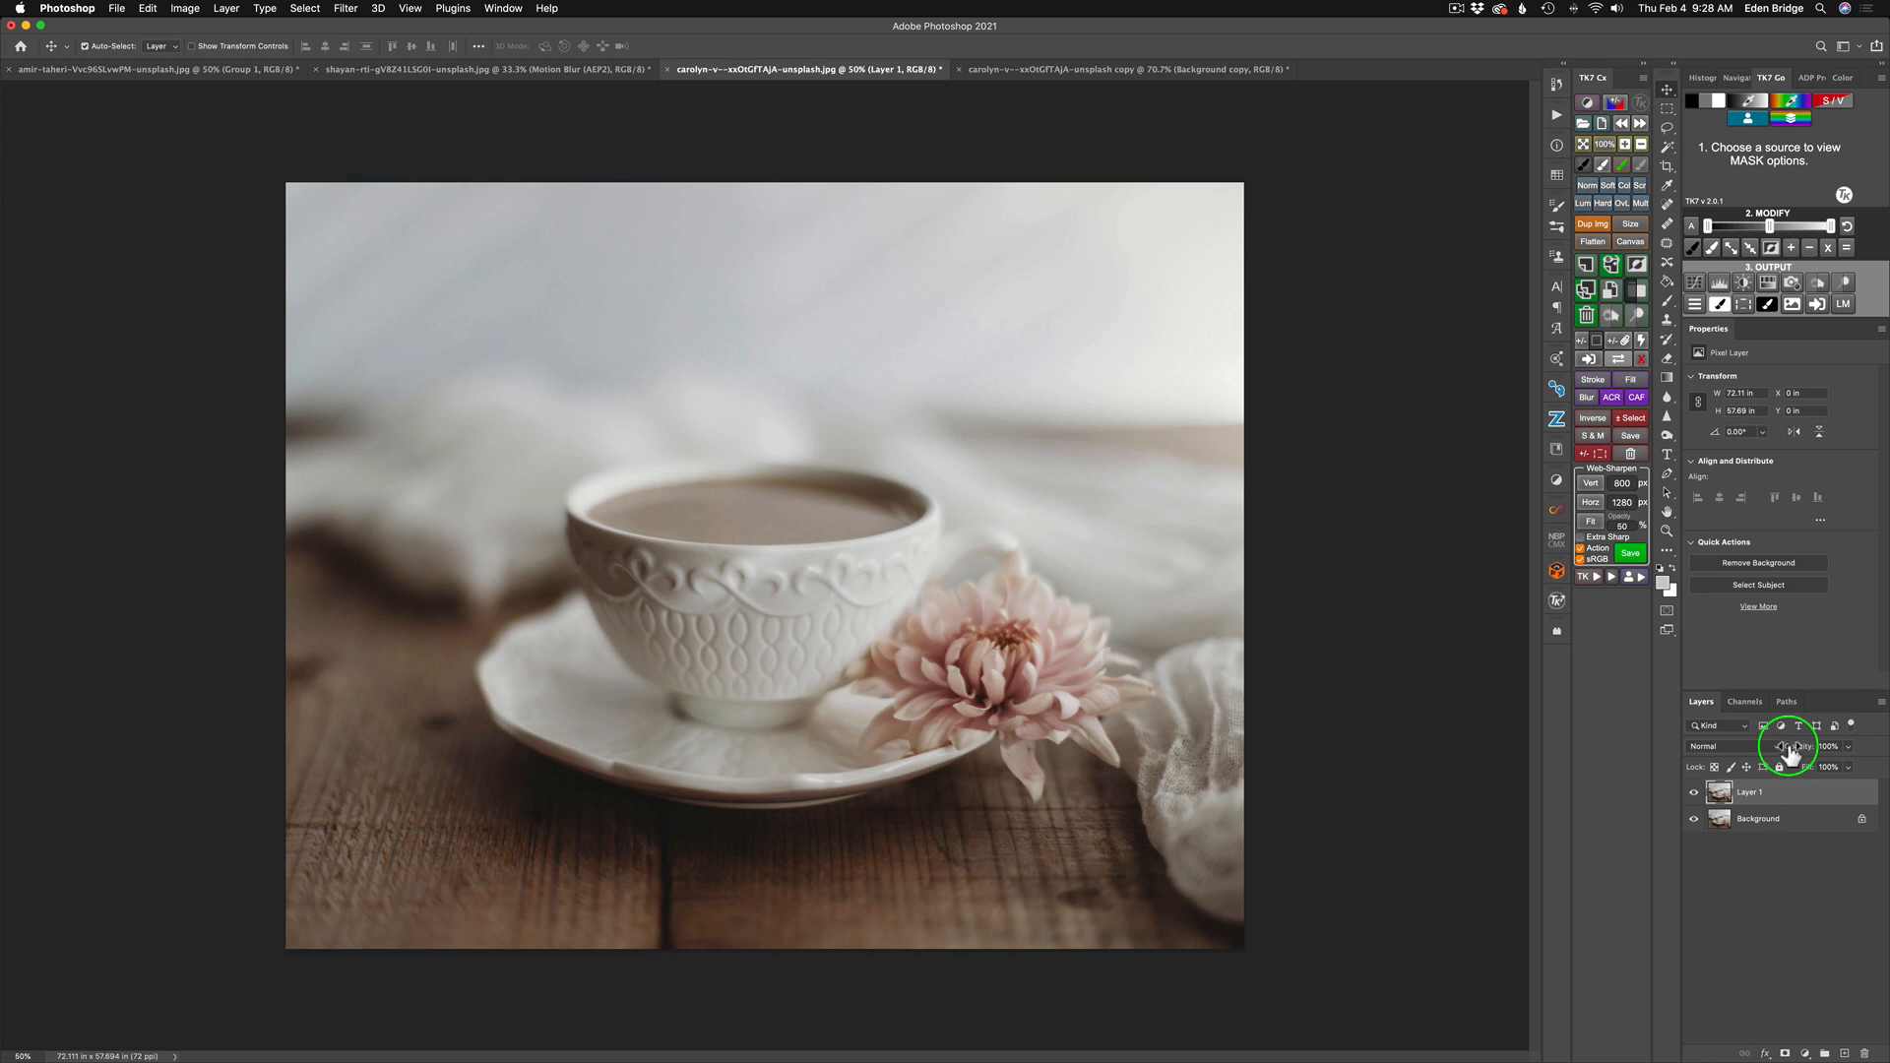
{"action": "double_click", "coordinate": [1749, 817]}
{"action": "type", "text": "TS2"}
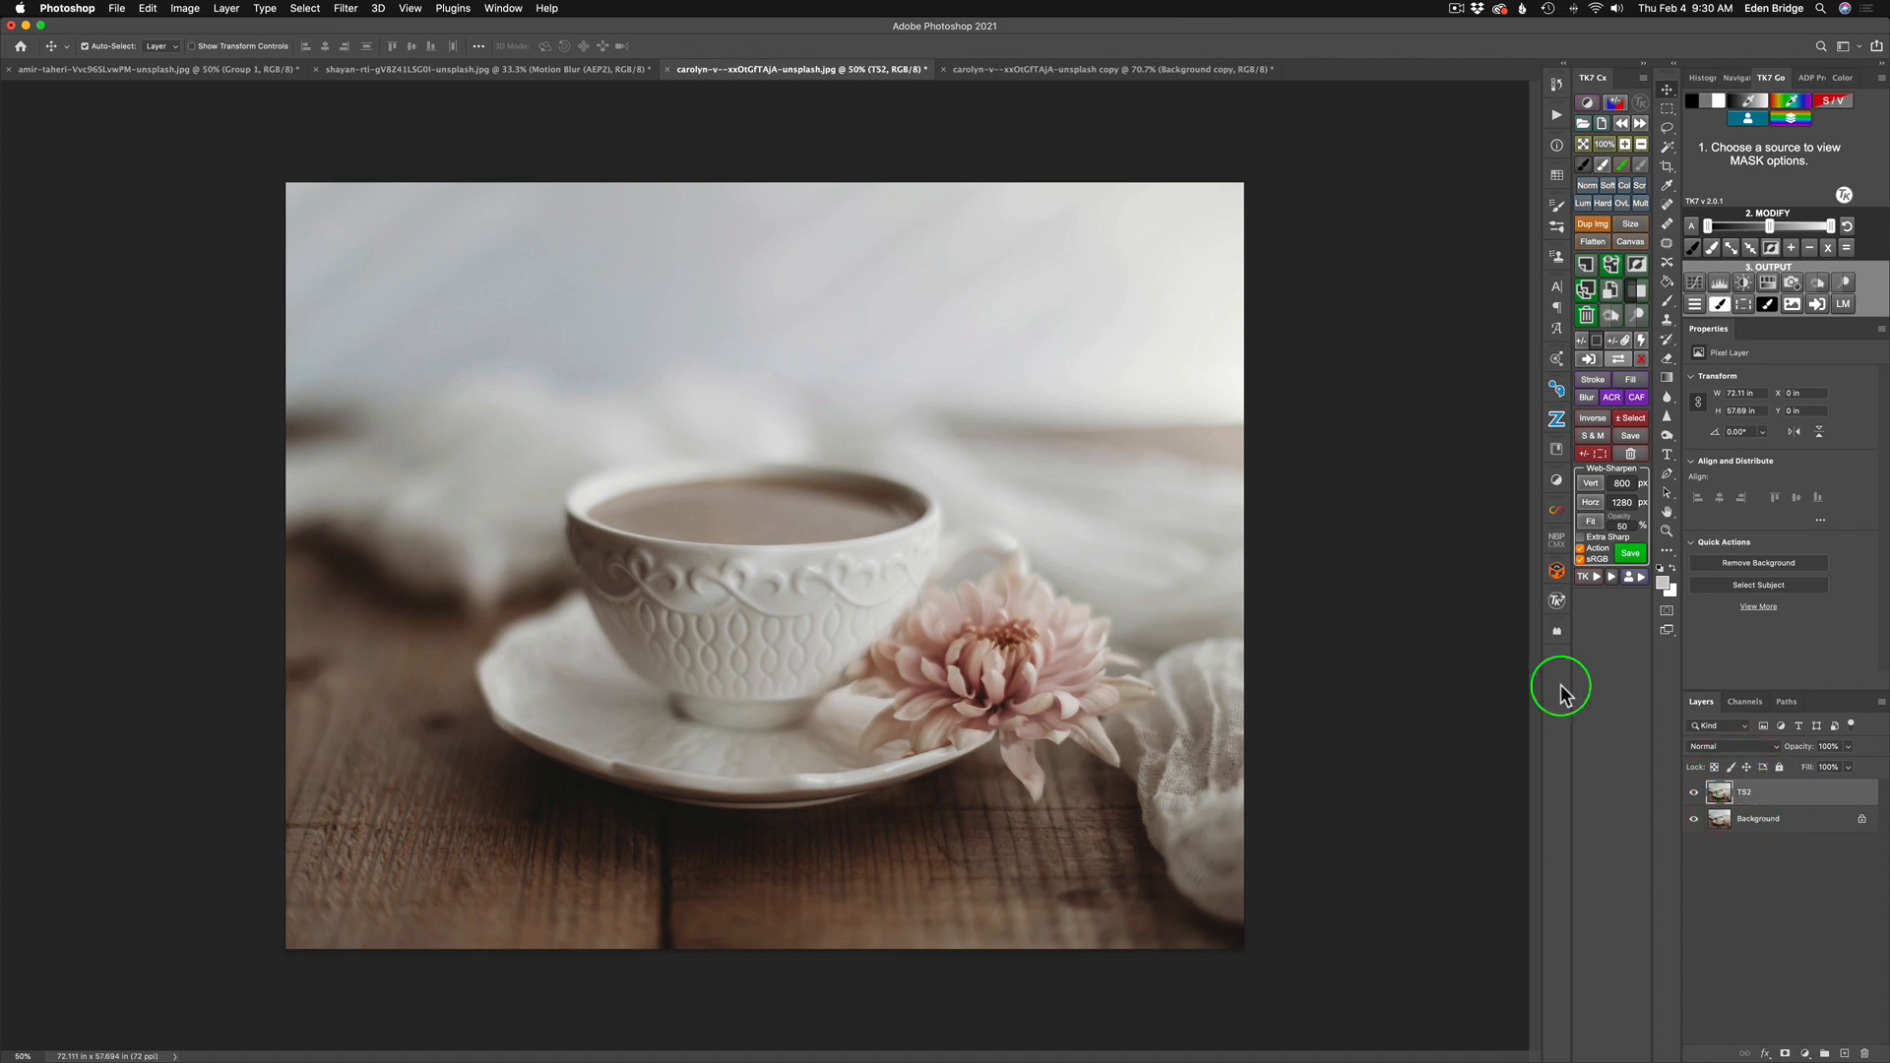
{"action": "left_click", "coordinate": [343, 8]}
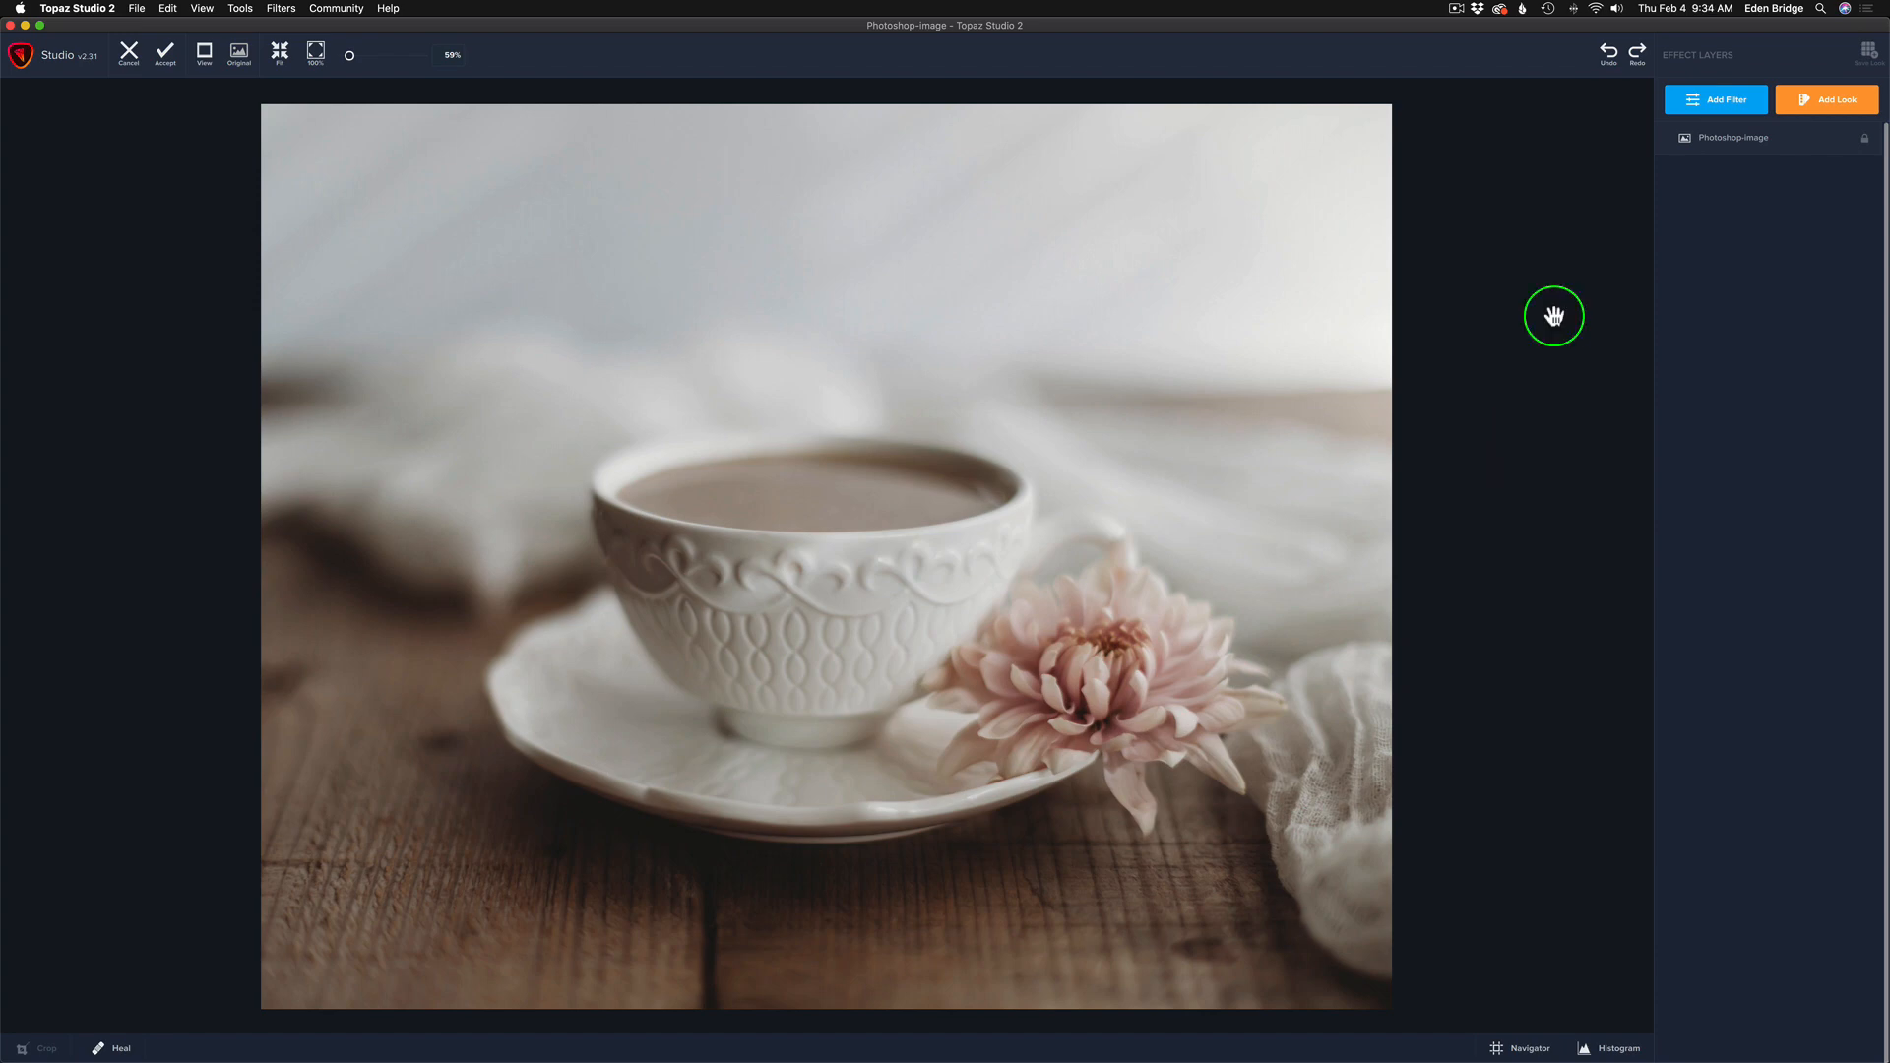
{"action": "mouse_move", "coordinate": [1717, 102]}
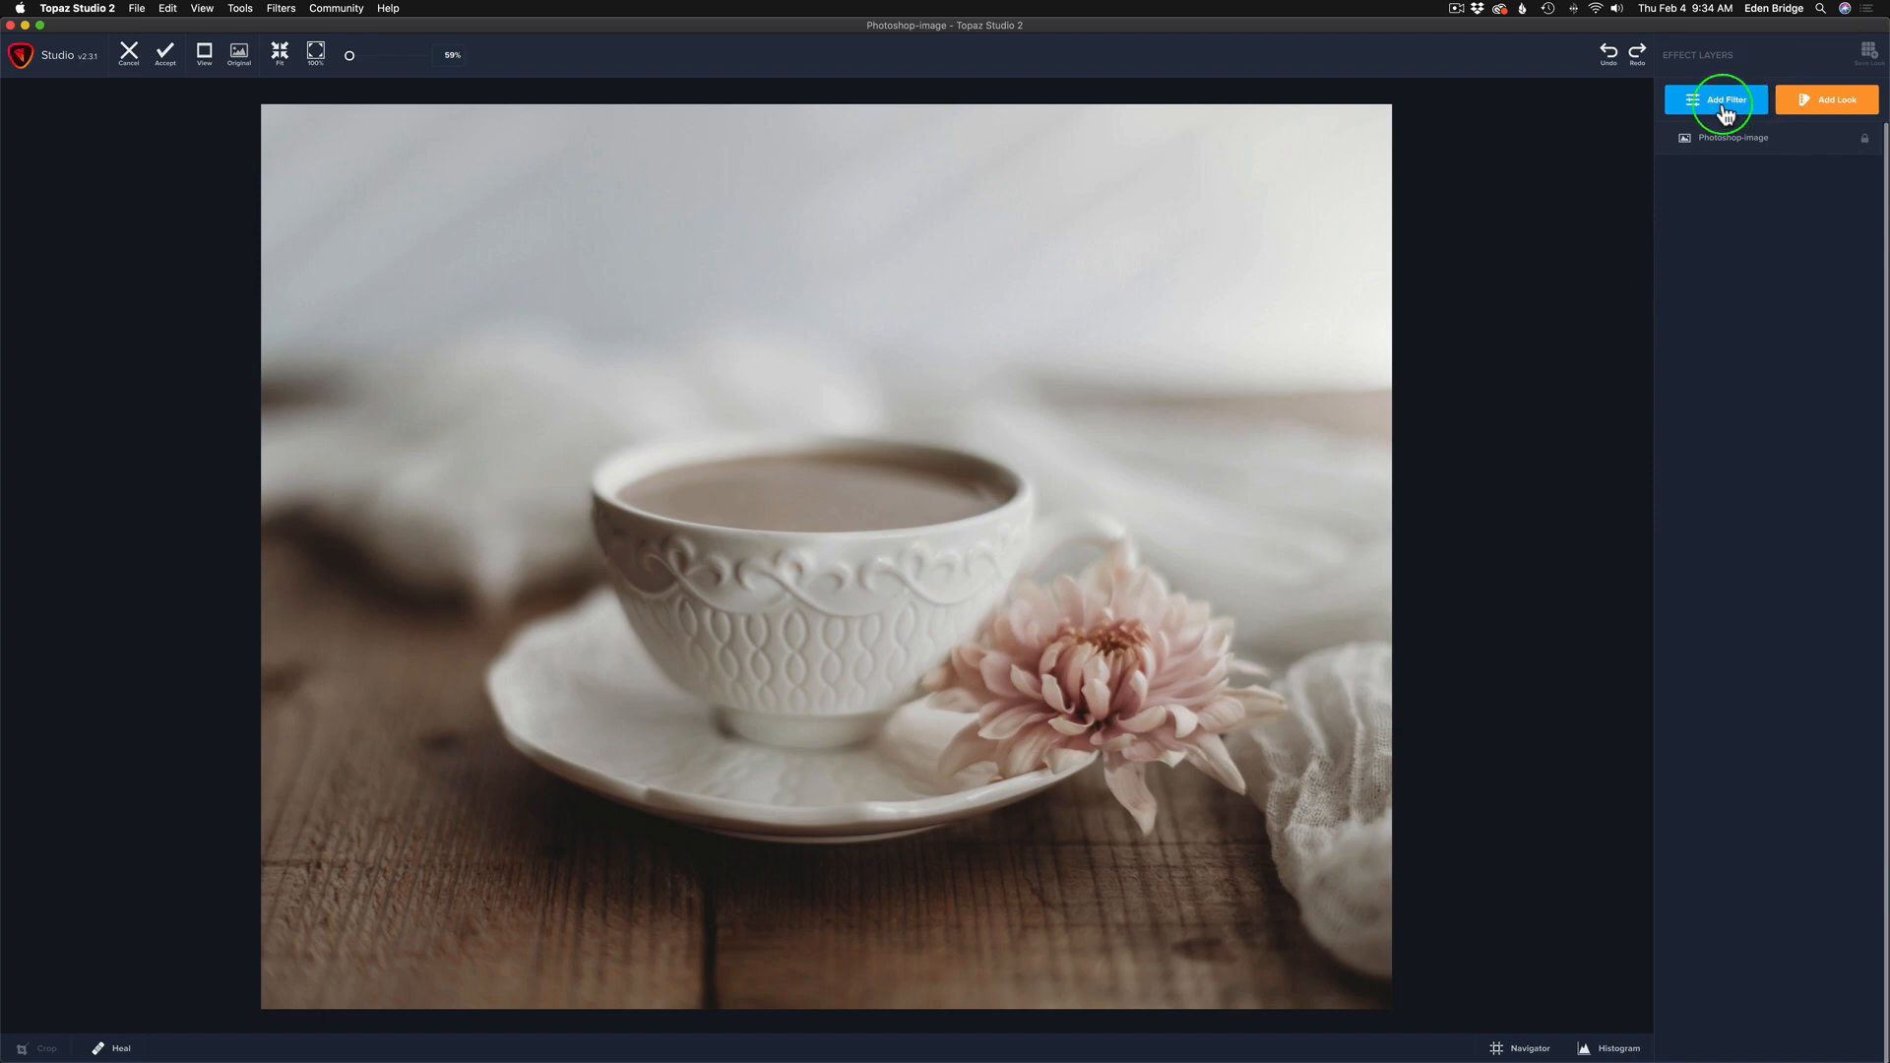
{"action": "mouse_move", "coordinate": [1728, 104]}
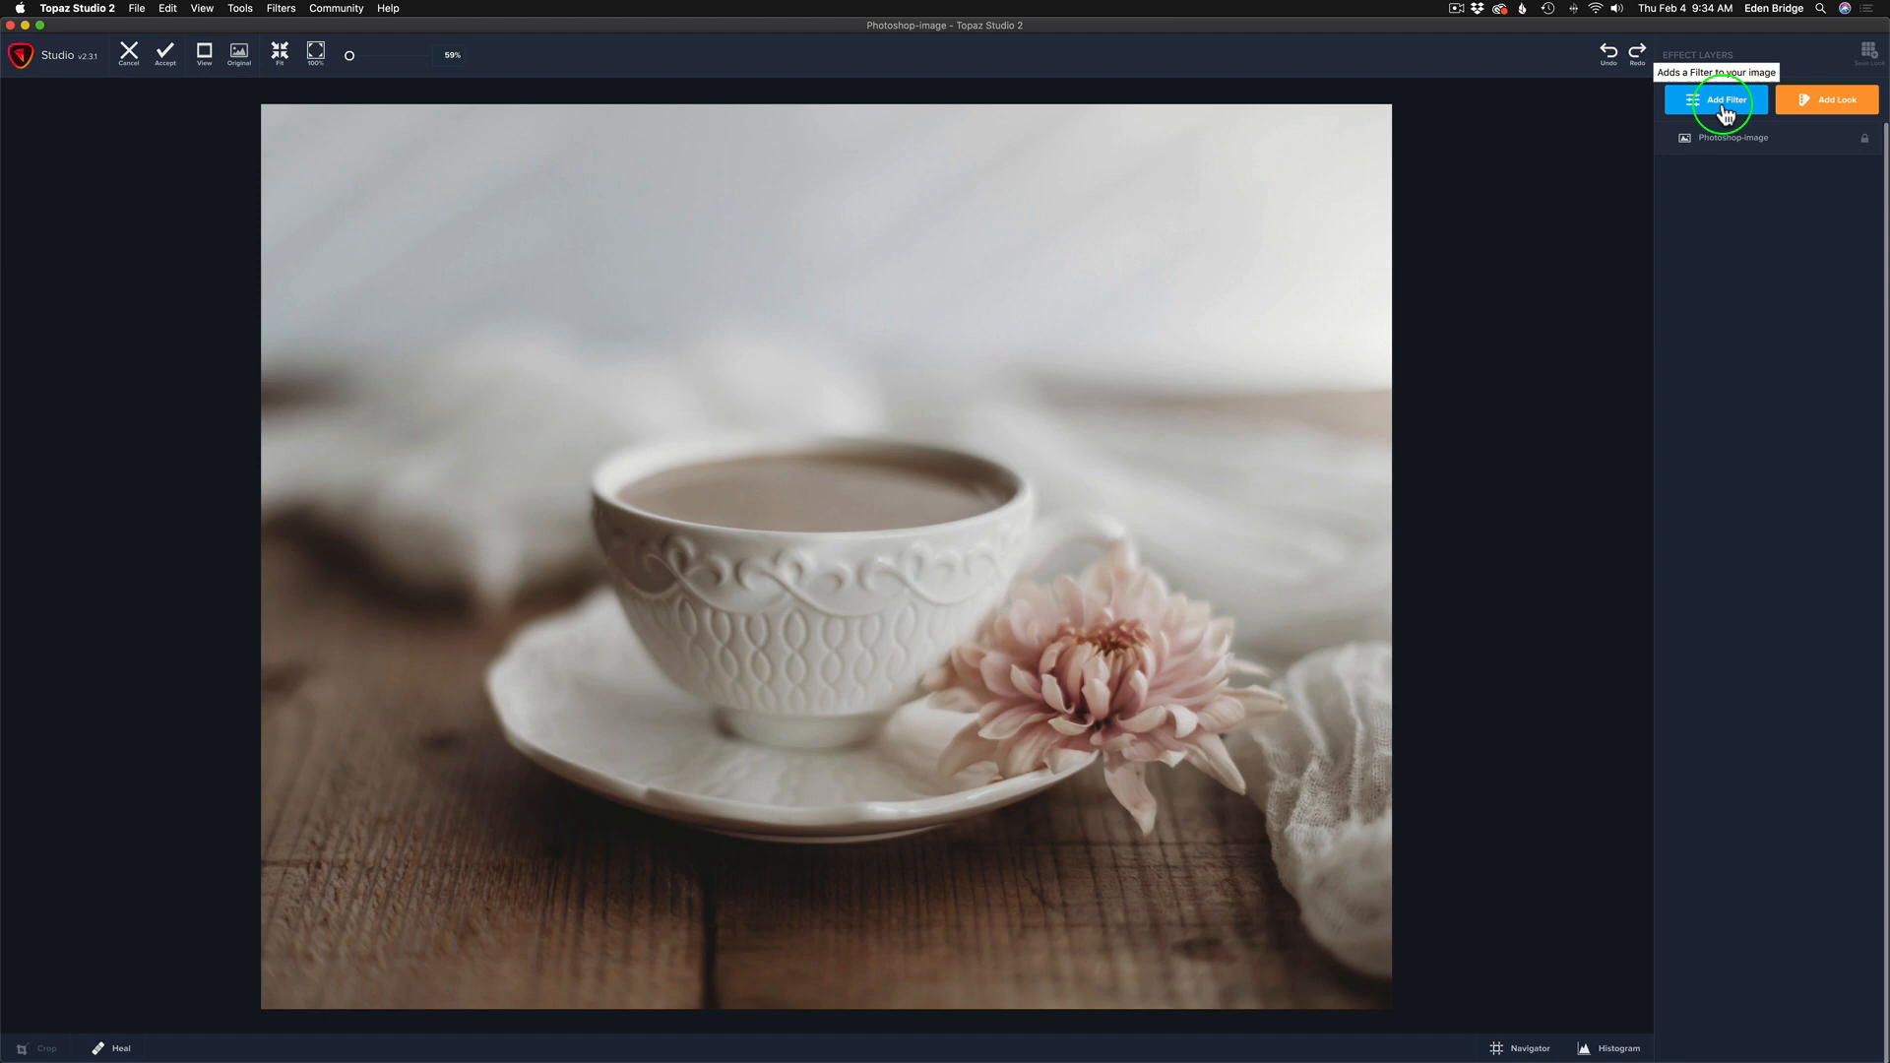
- Add a Texture filter from the Stylistic section onto the teacup photo
{"action": "left_click", "coordinate": [1747, 102]}
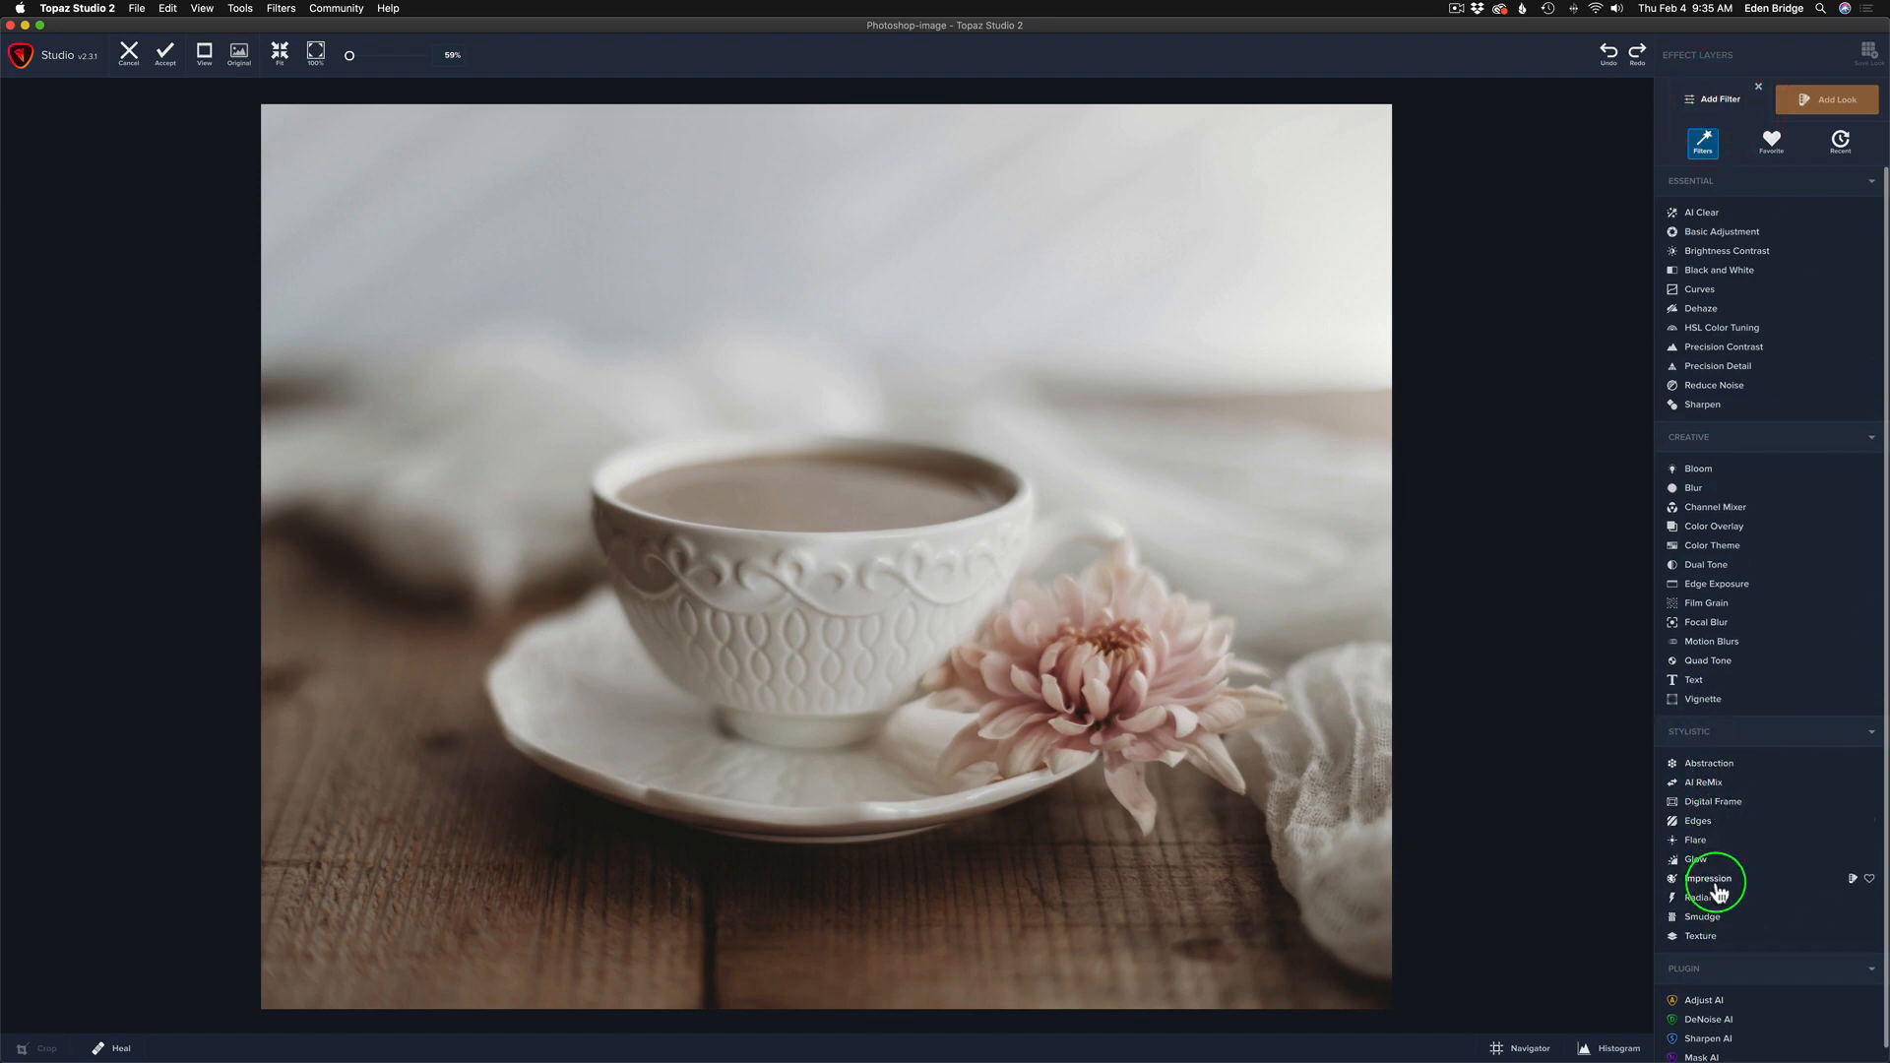
{"action": "mouse_move", "coordinate": [1715, 941]}
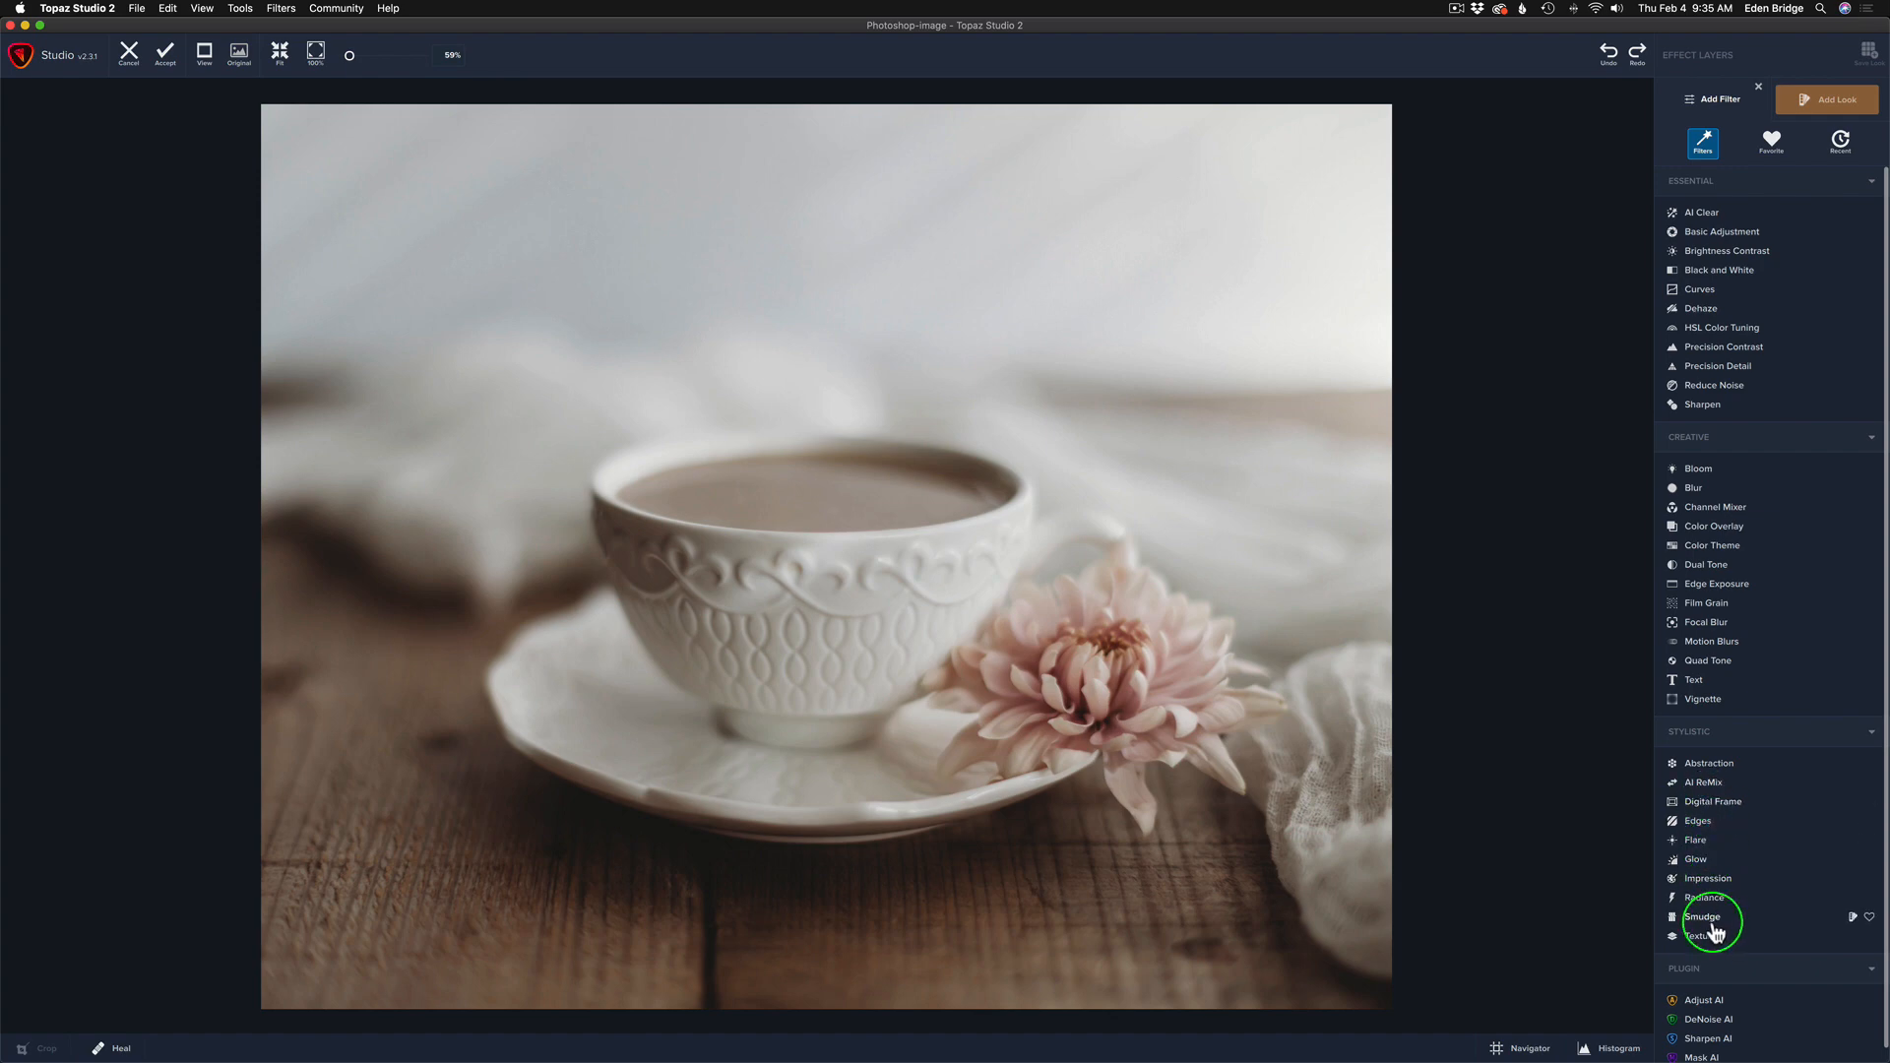
{"action": "left_click", "coordinate": [1697, 933]}
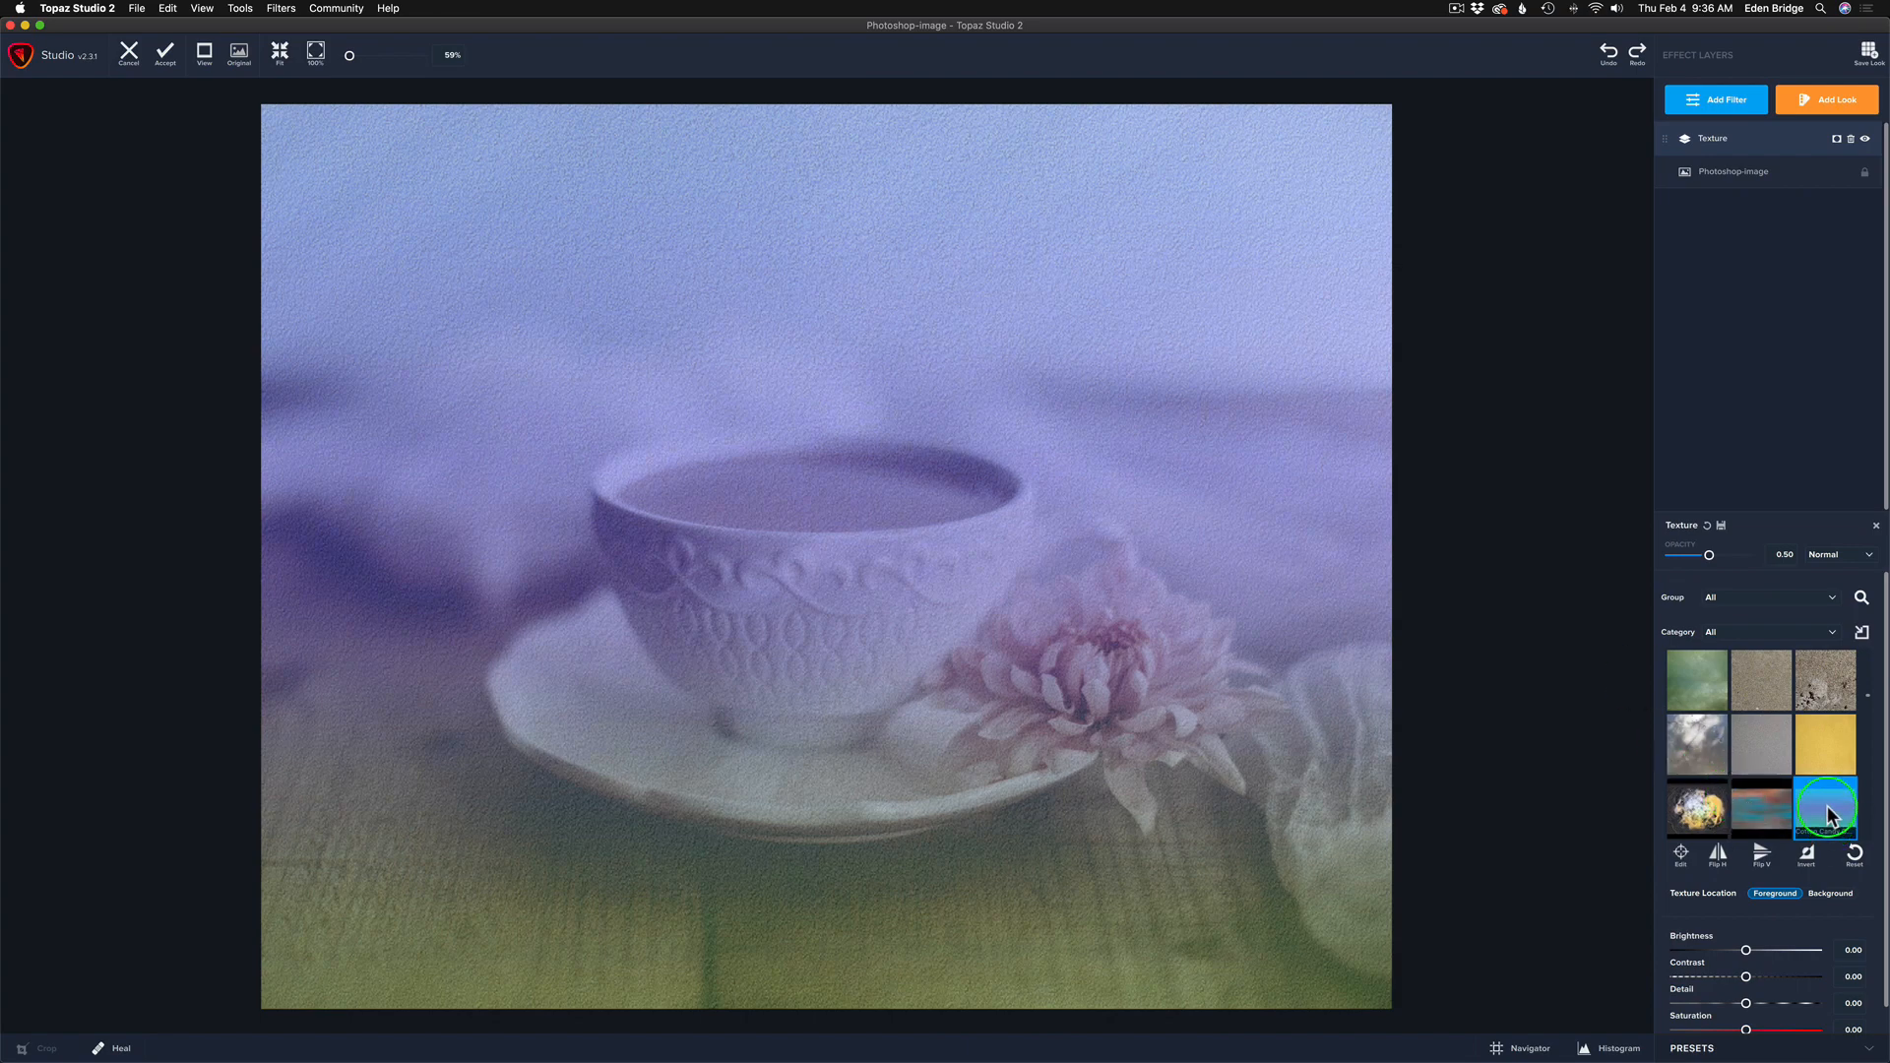
- Use the gradient texture blended by Luminosity with opacity lowered to about 0.34
{"action": "left_click", "coordinate": [1827, 815]}
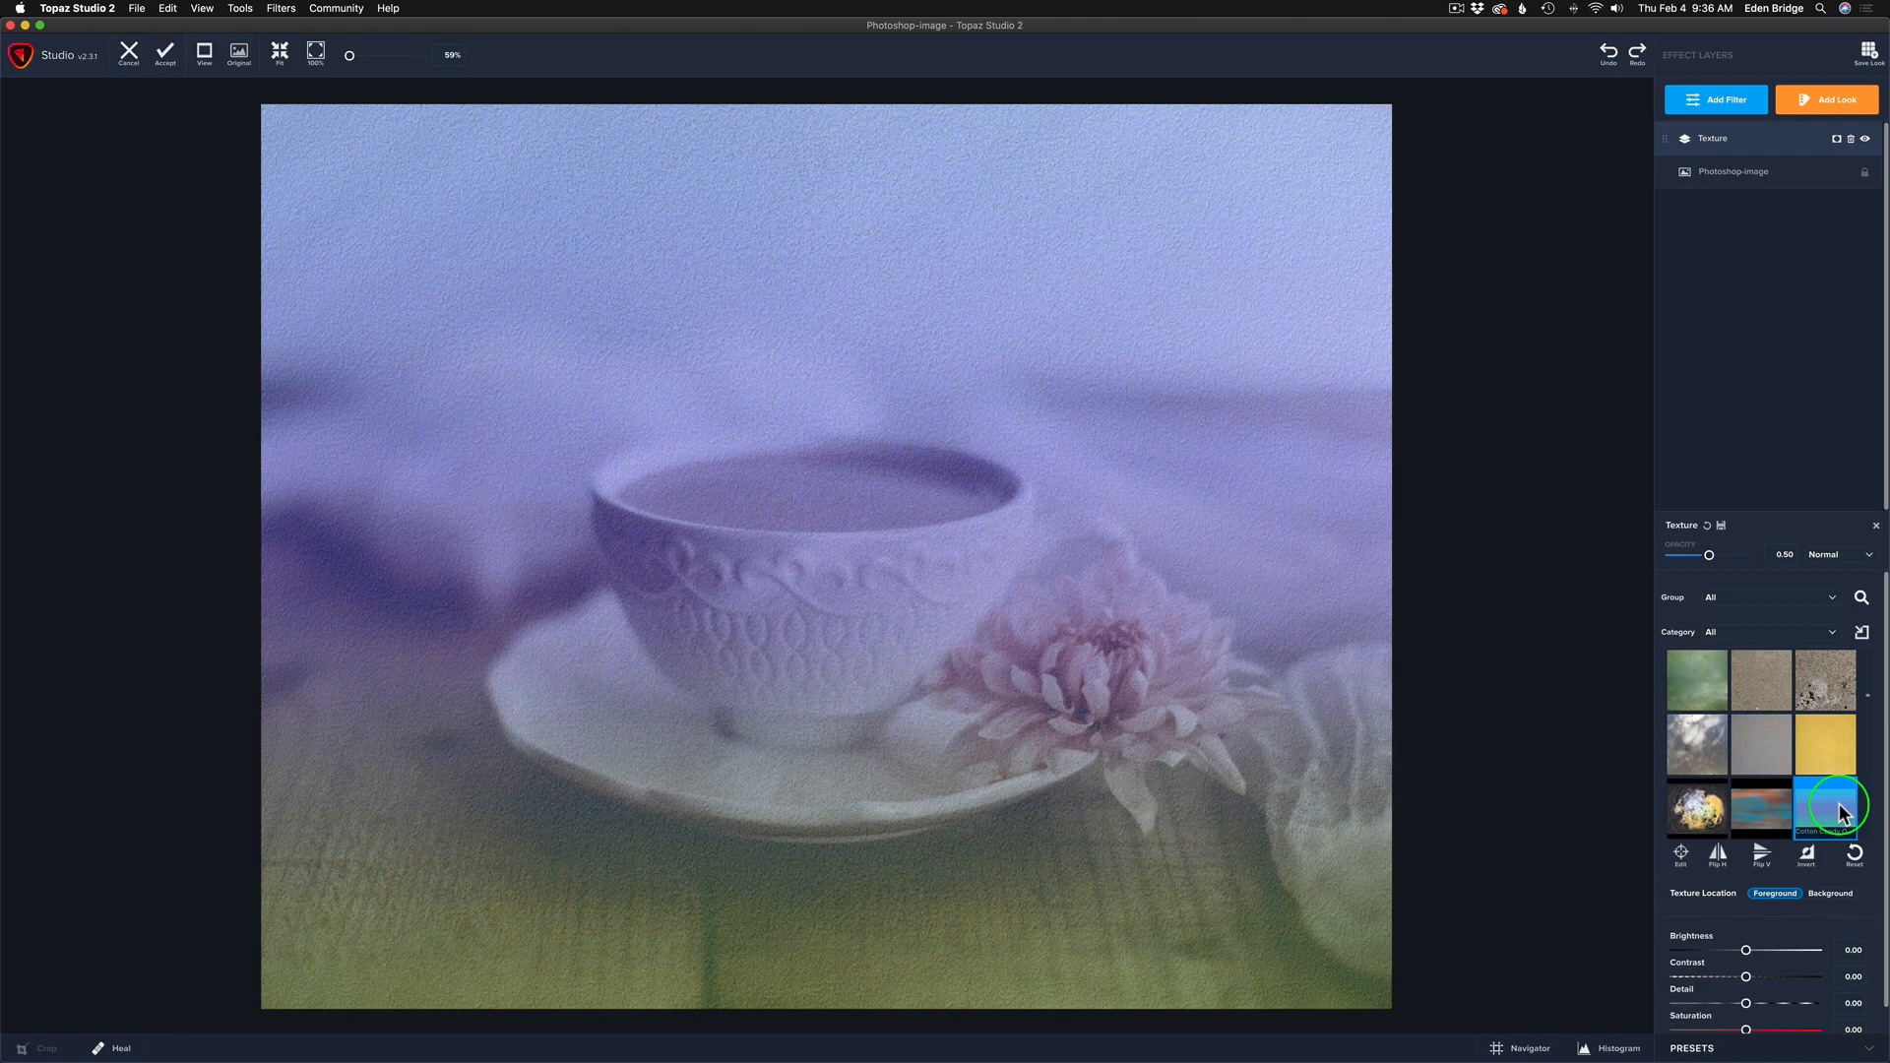
{"action": "left_click", "coordinate": [1827, 812]}
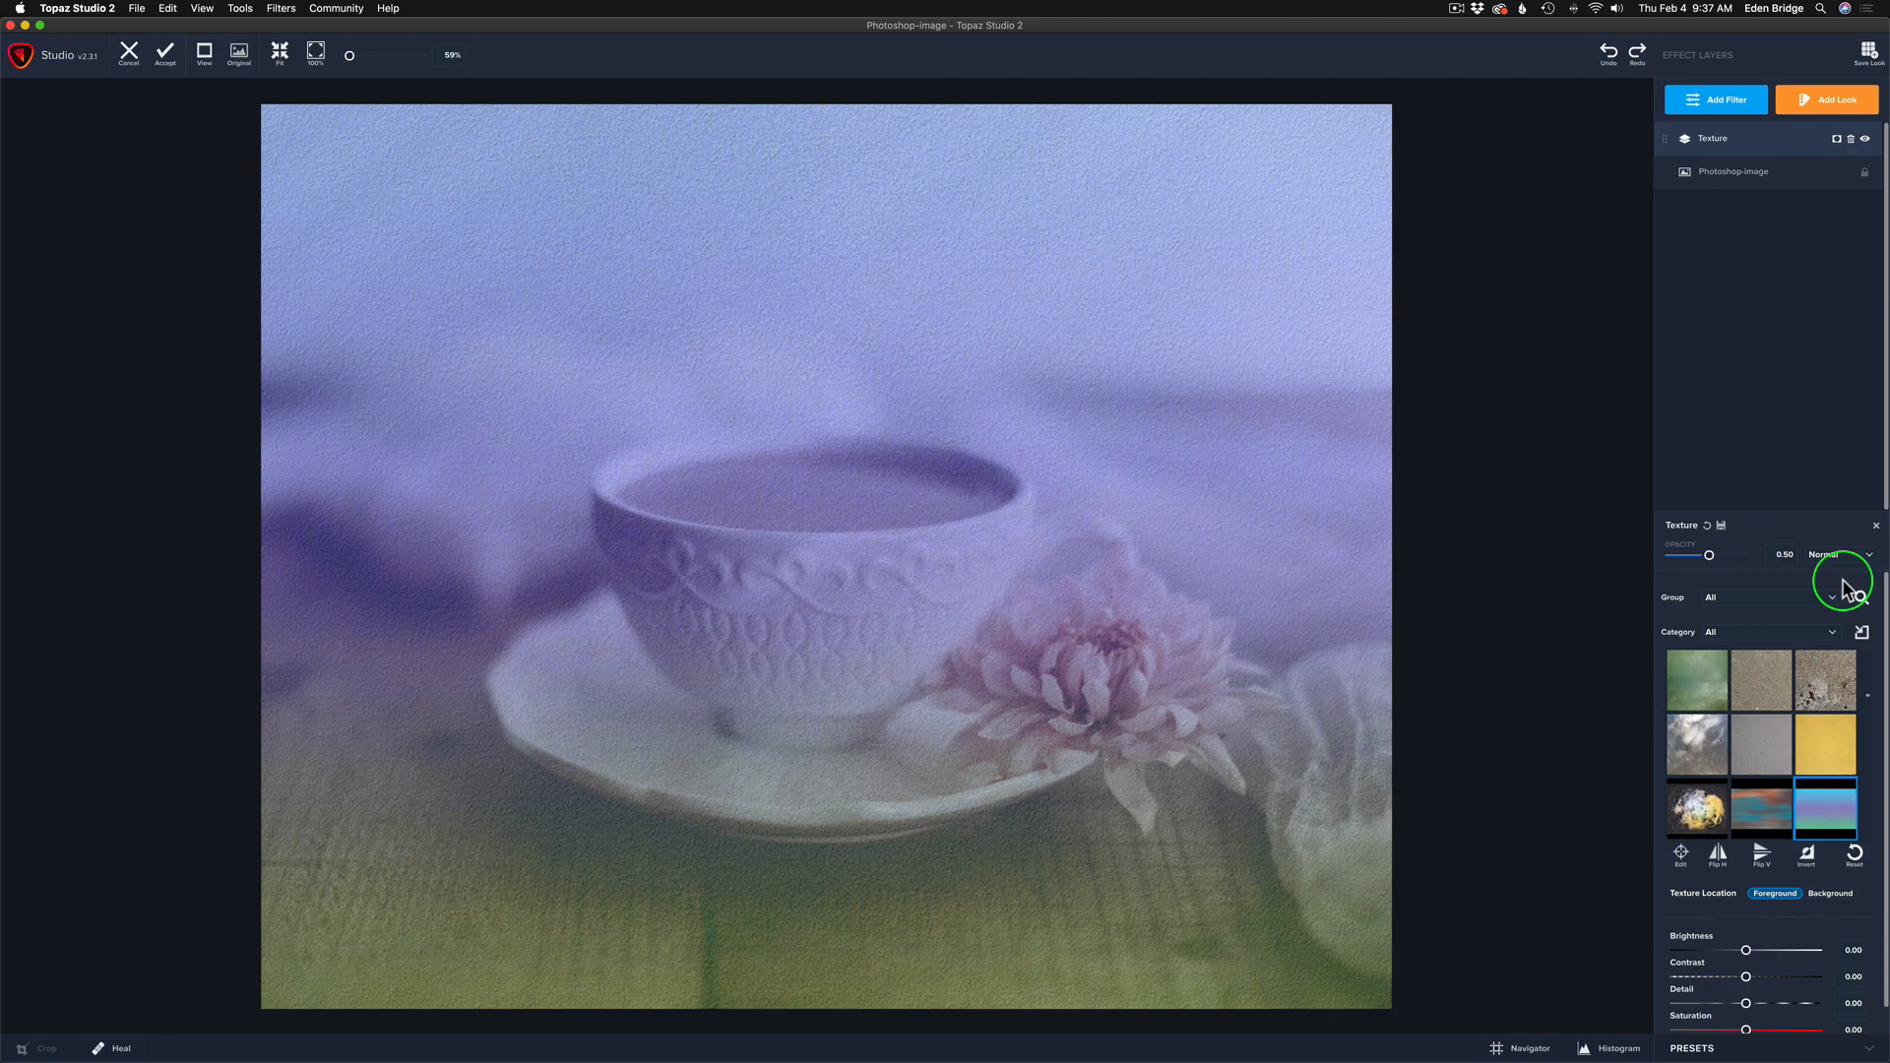
{"action": "left_click", "coordinate": [1870, 556]}
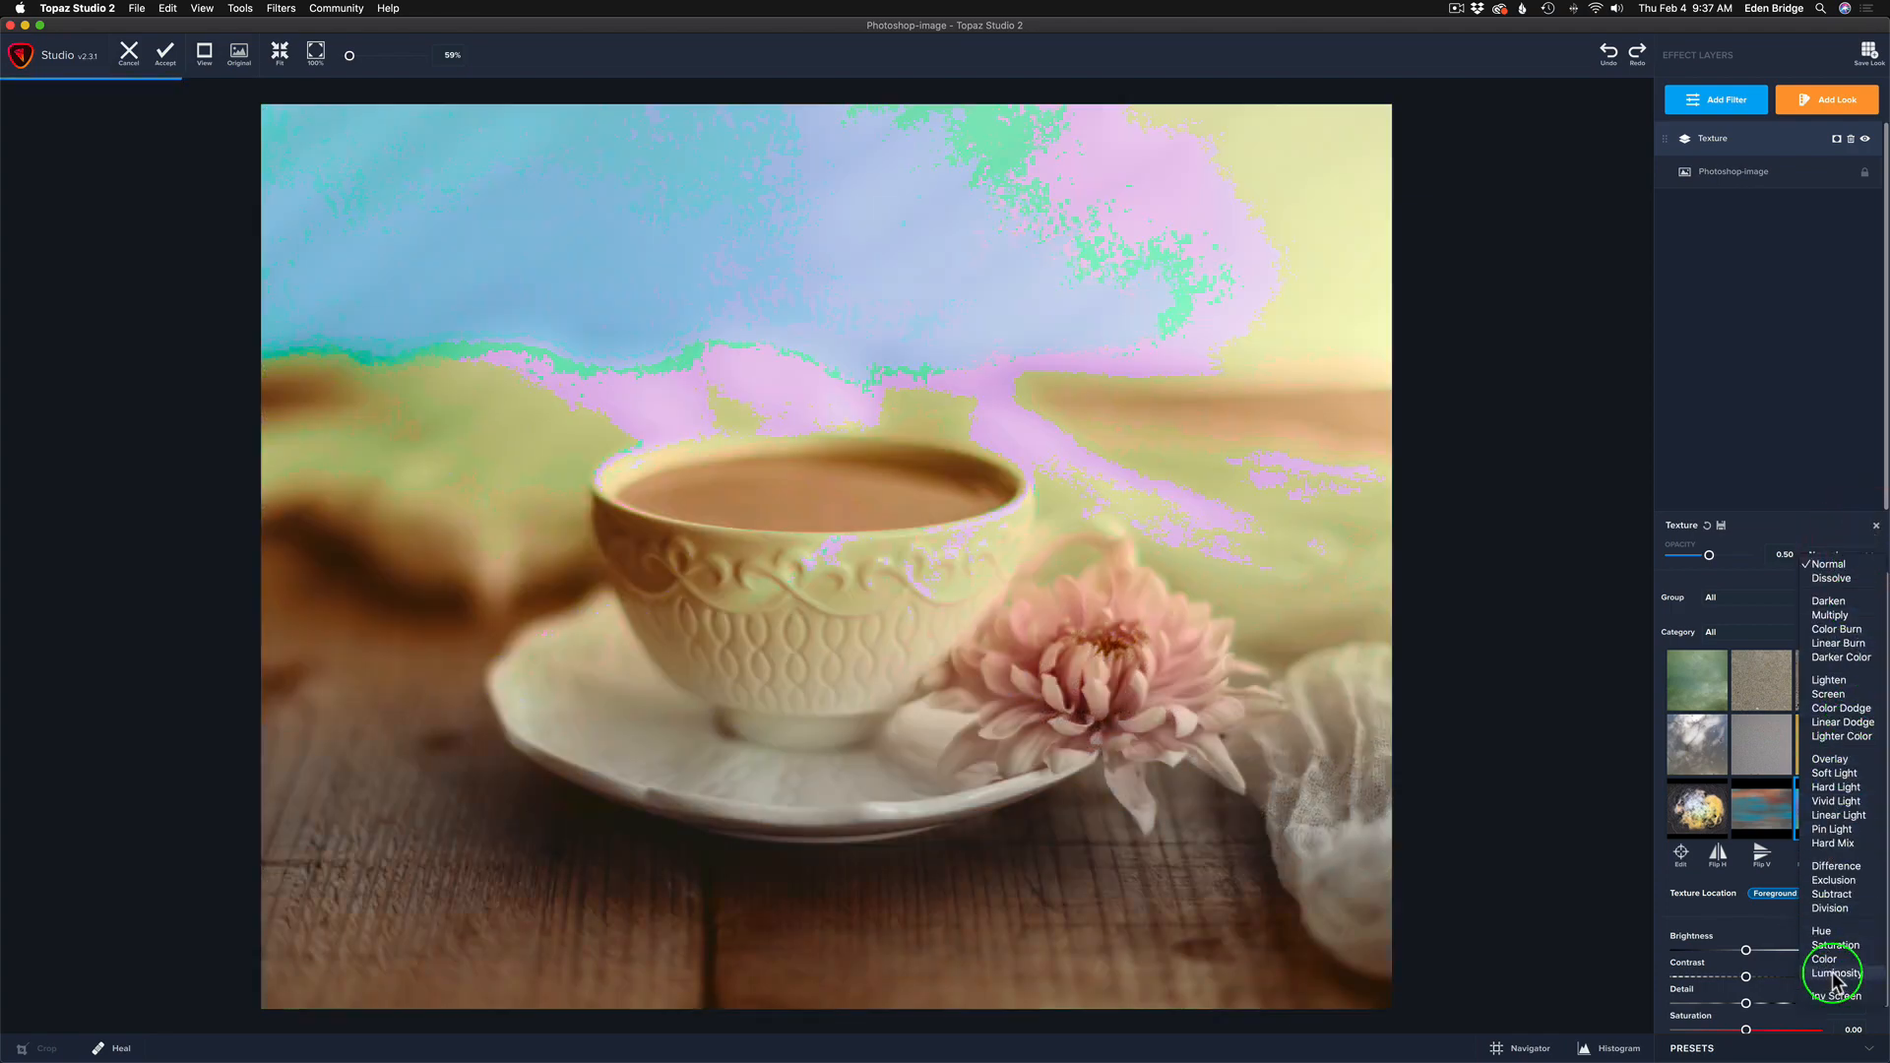
{"action": "left_click", "coordinate": [1836, 973]}
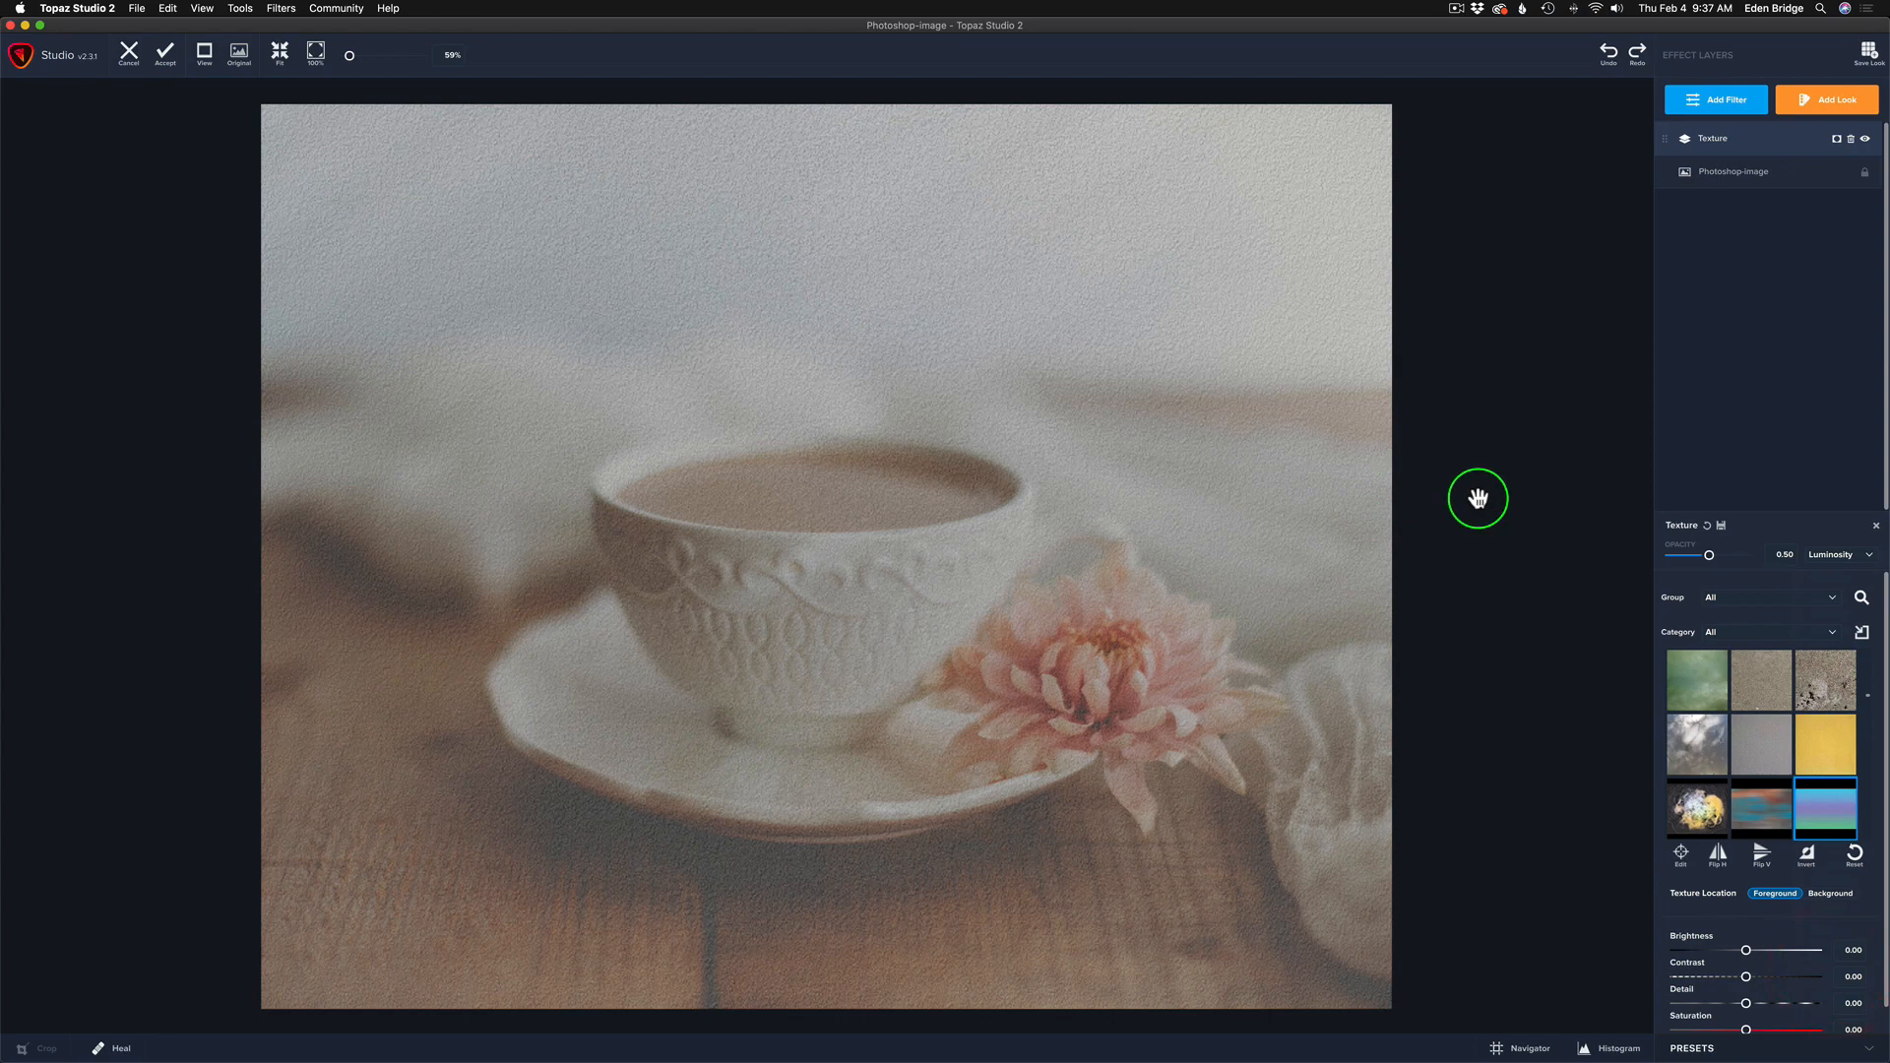
{"action": "mouse_move", "coordinate": [733, 333]}
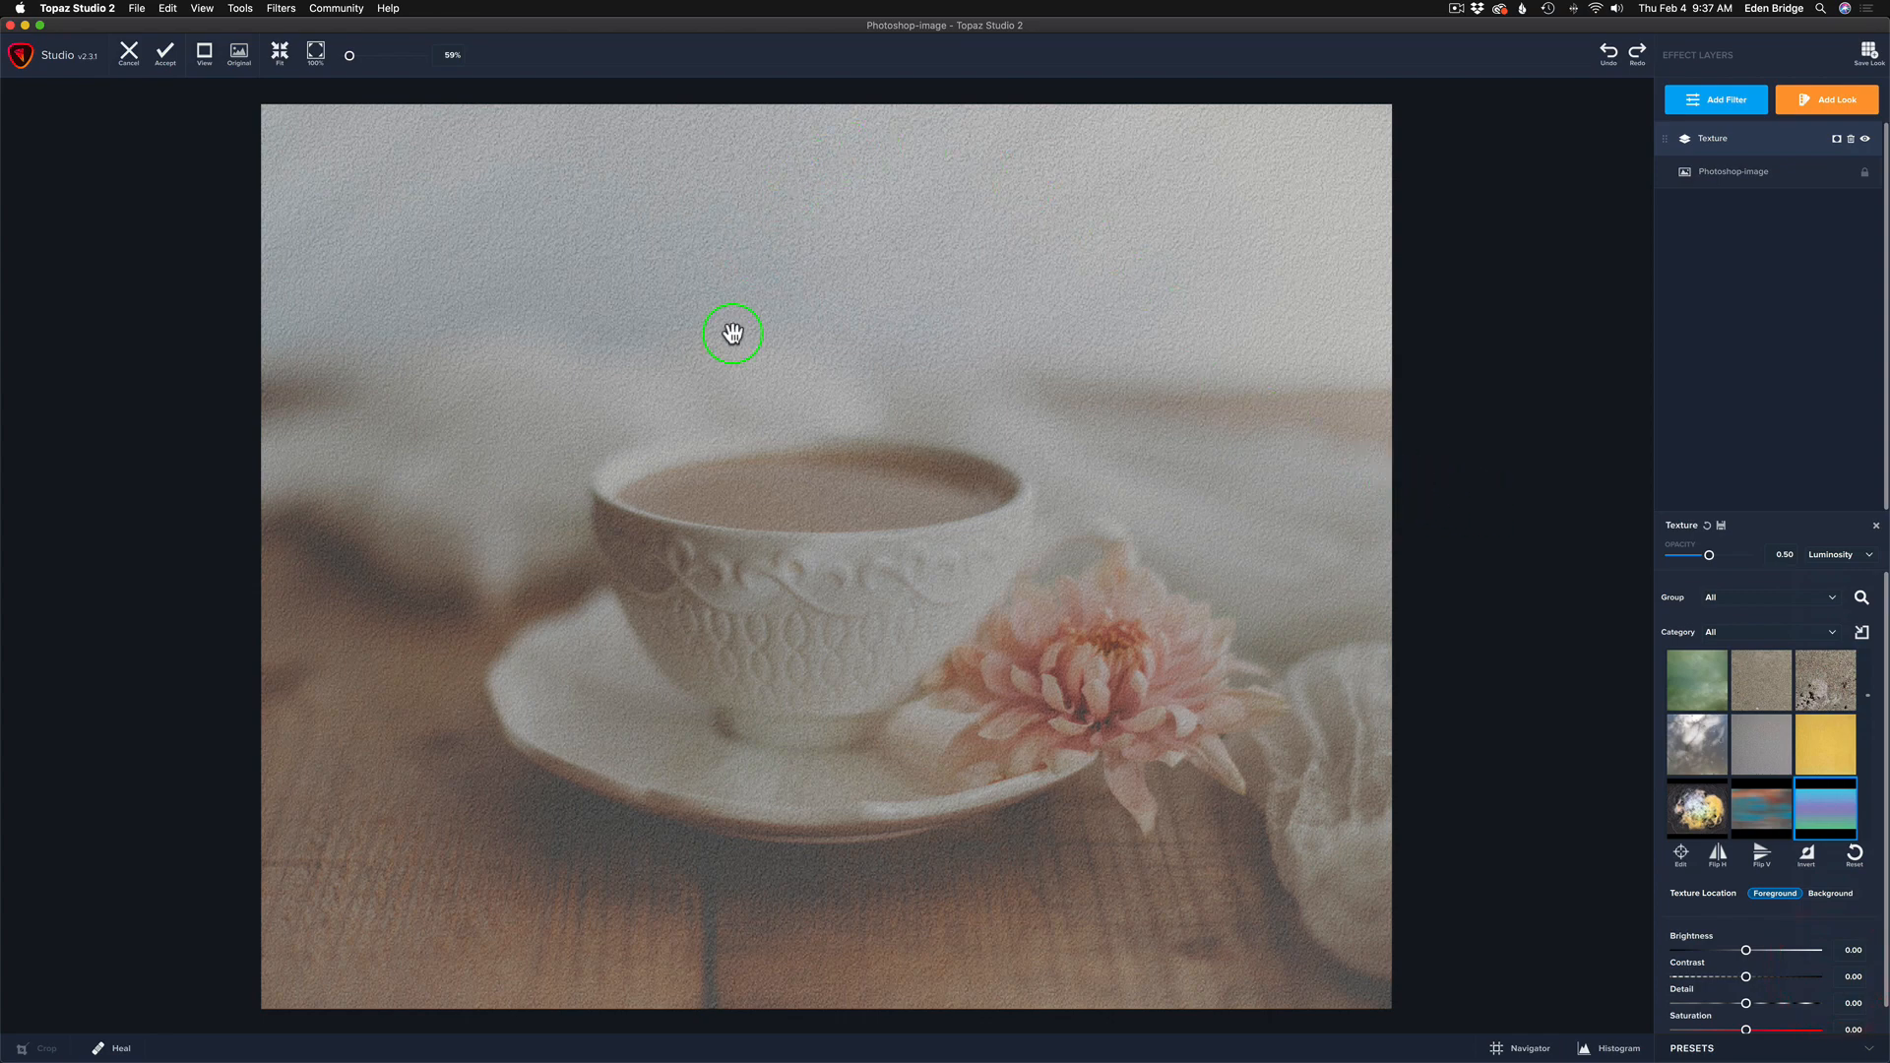
{"action": "mouse_move", "coordinate": [902, 567]}
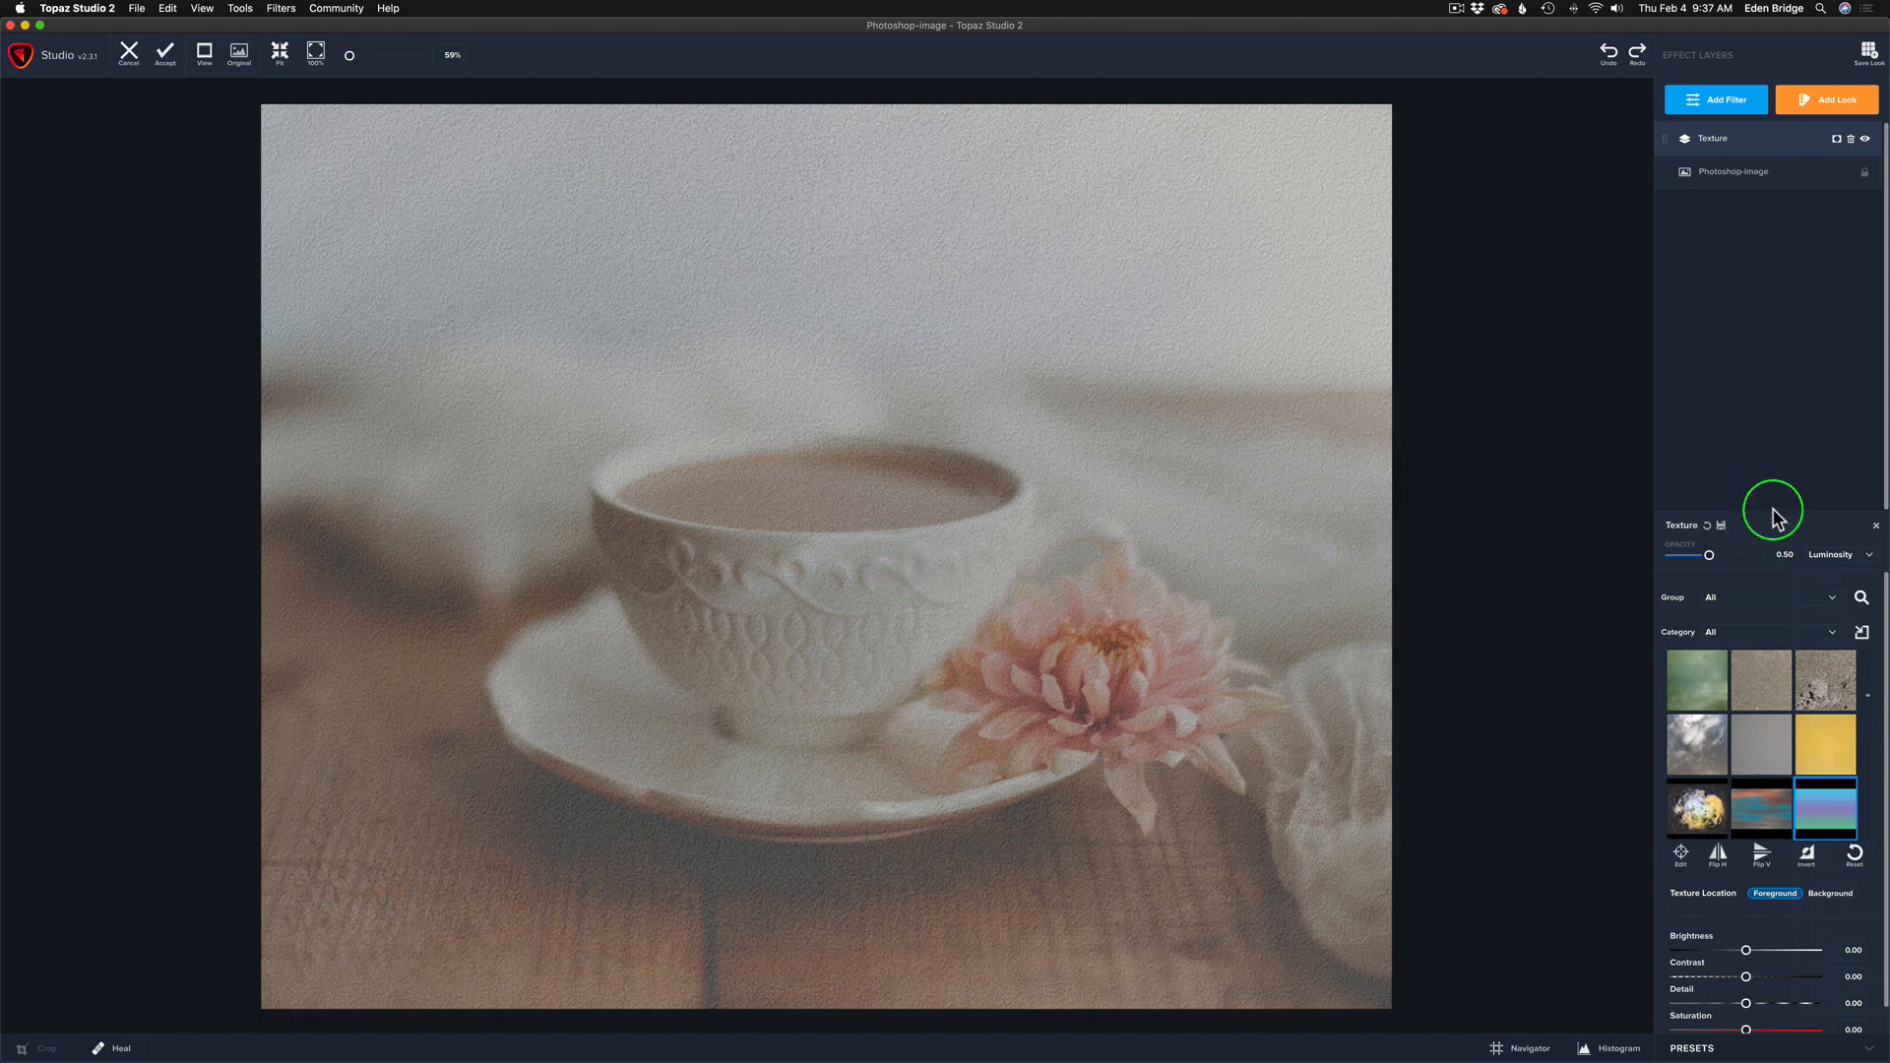
{"action": "mouse_move", "coordinate": [1708, 555]}
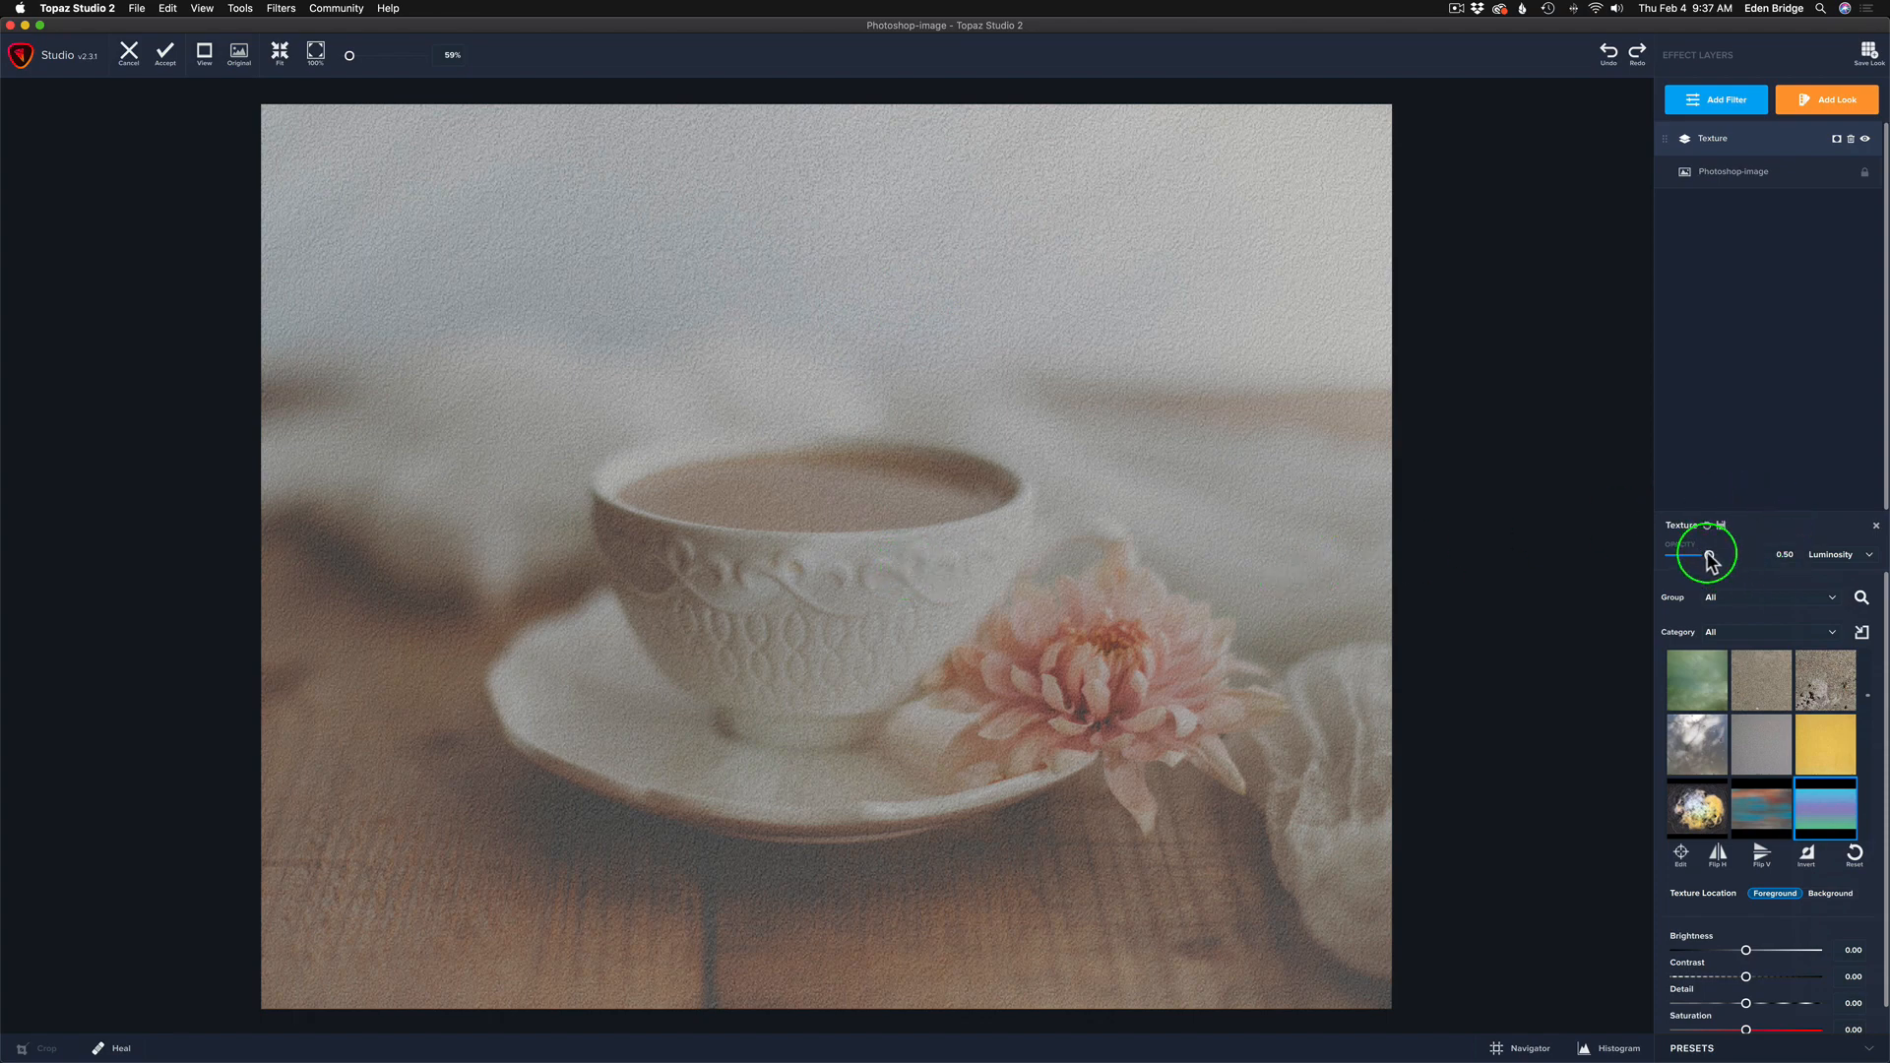
{"action": "left_click_drag", "start_coordinate": [1703, 553], "coordinate": [1693, 553]}
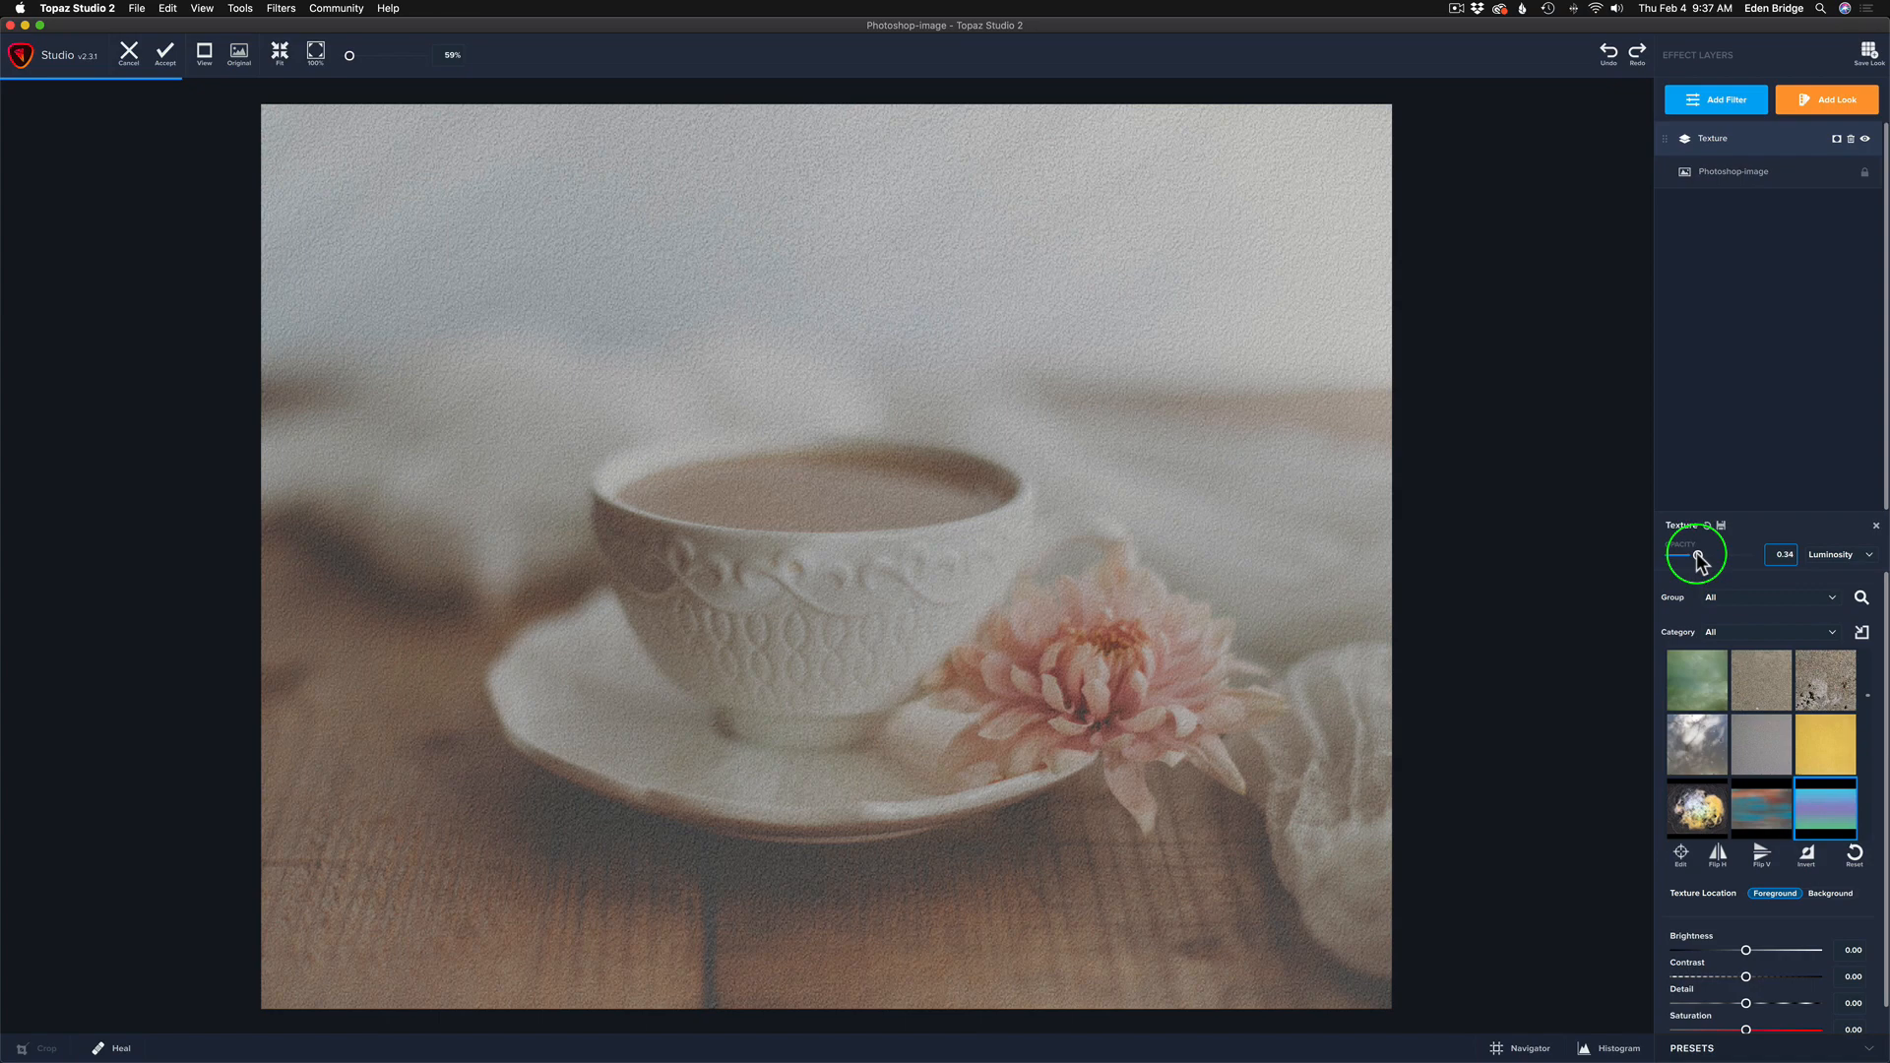
{"action": "left_click_drag", "start_coordinate": [1699, 557], "coordinate": [1688, 565]}
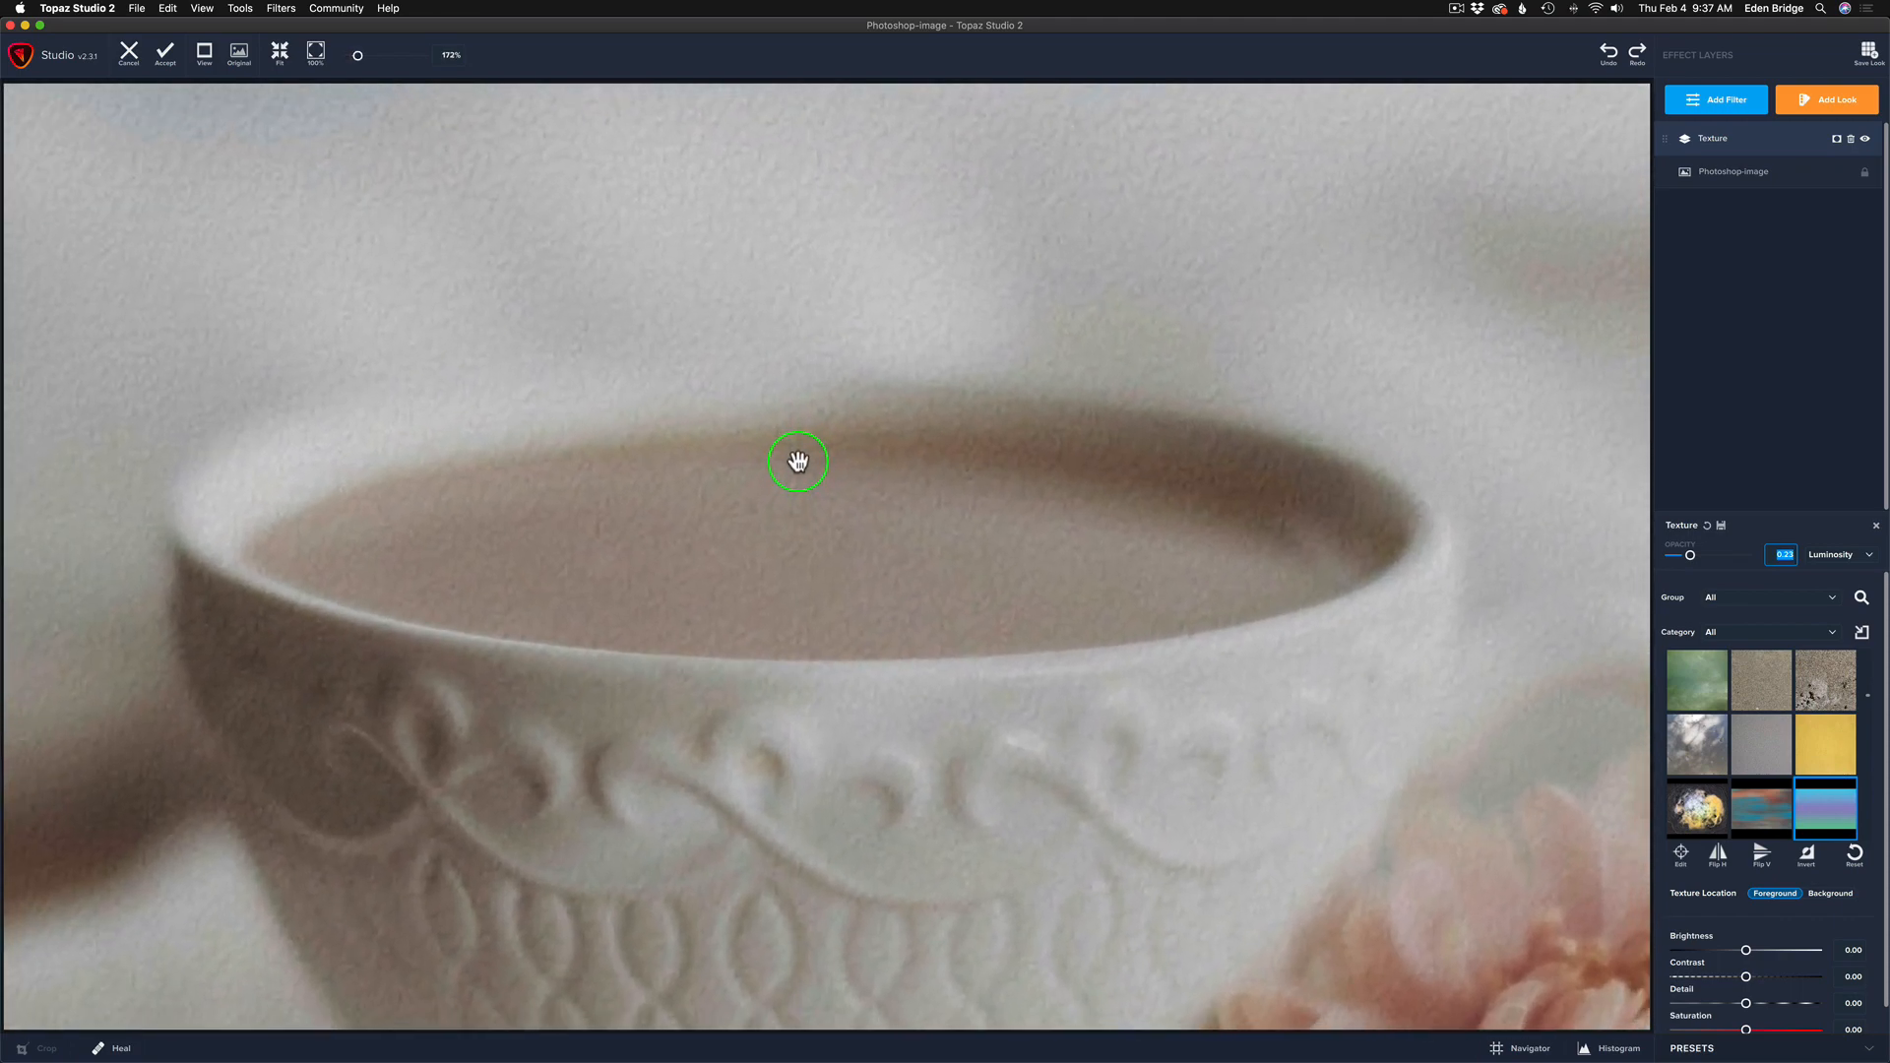
- Test the texture's Detail slider and settle it back at 0.00
{"action": "left_click", "coordinate": [280, 51]}
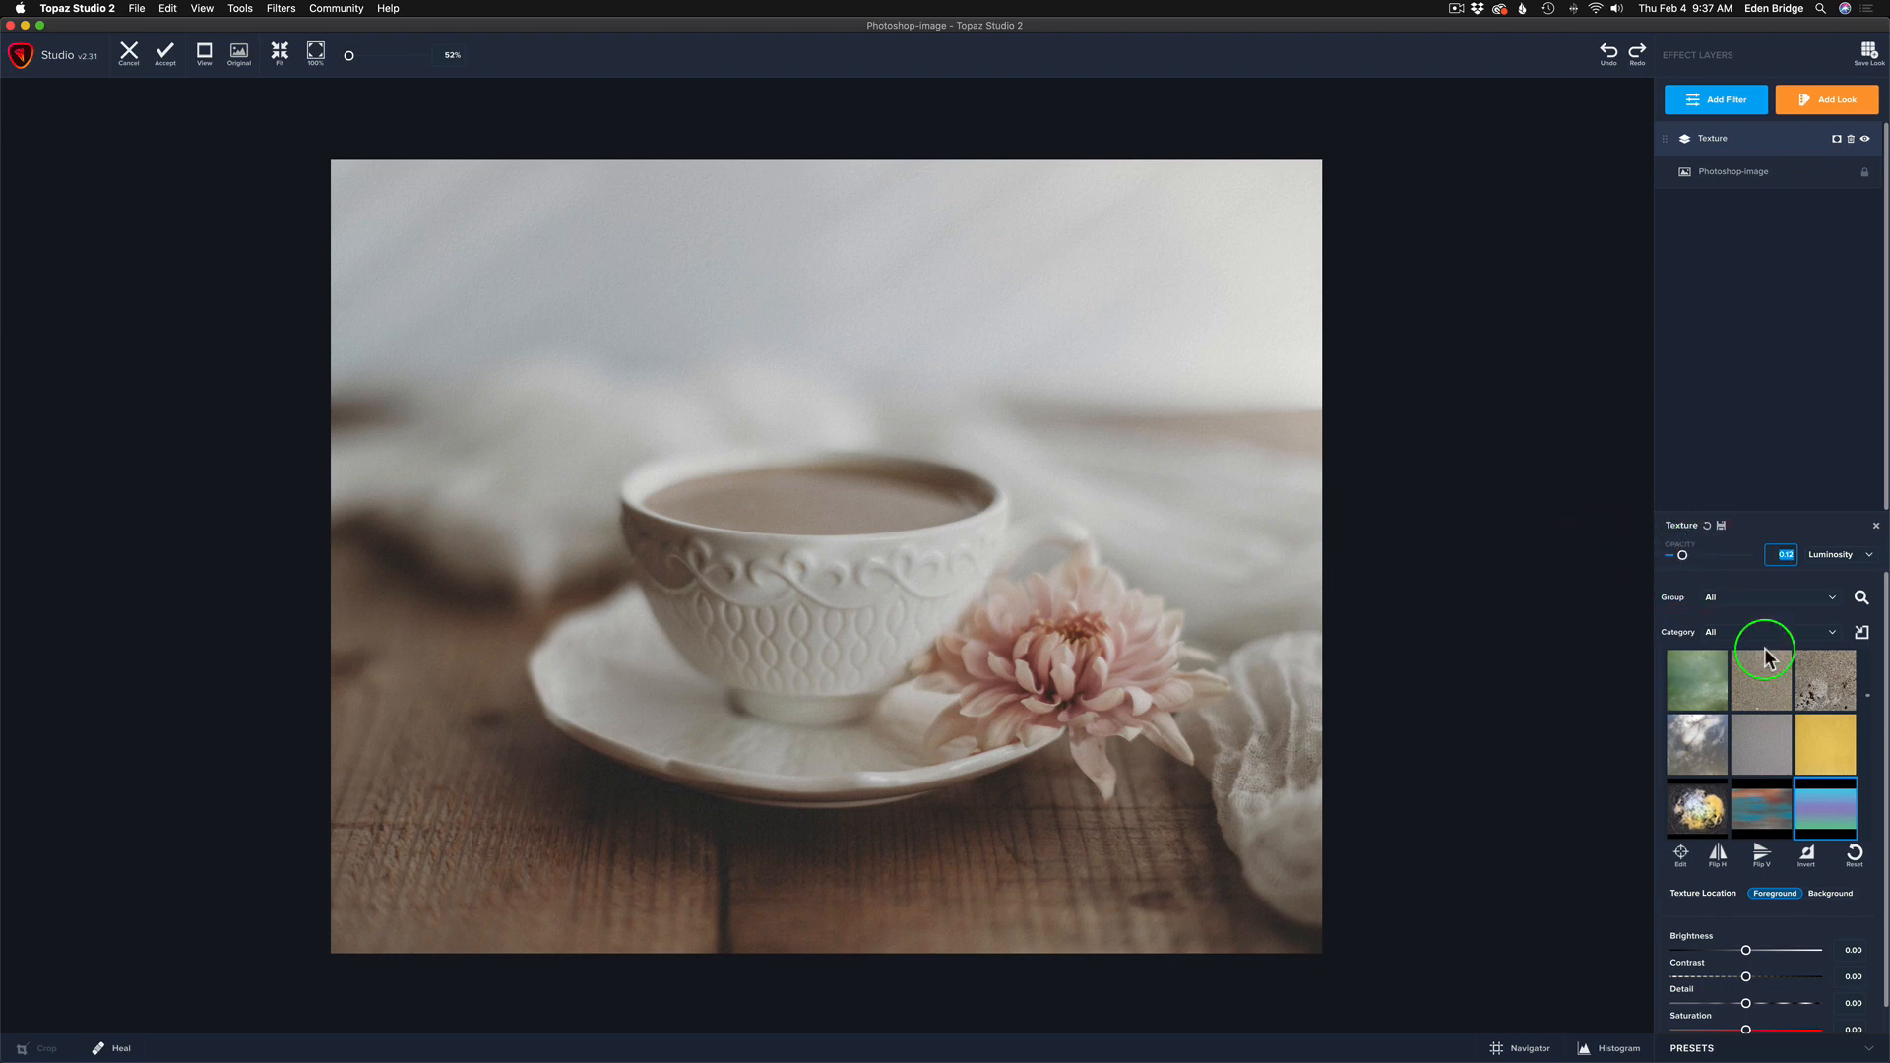
{"action": "scroll", "scroll_direction": "down", "scroll_amount": 3}
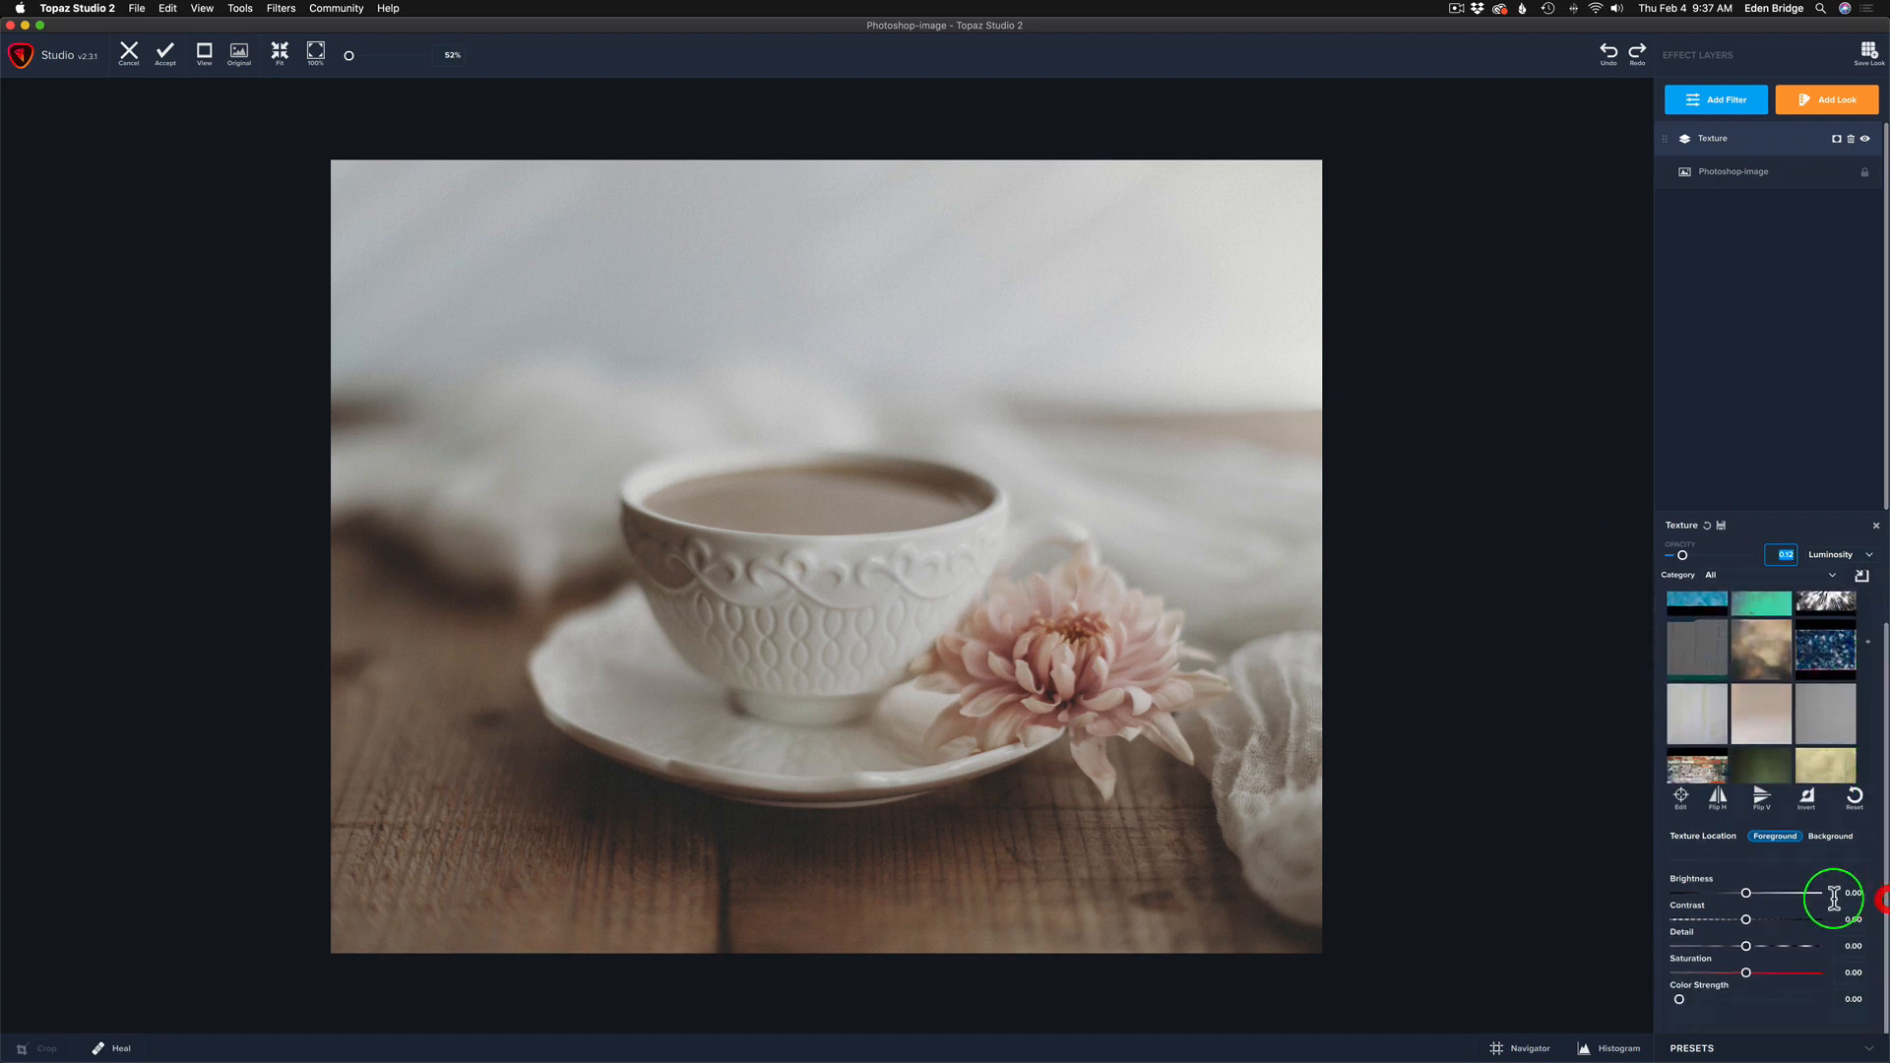
{"action": "mouse_move", "coordinate": [1764, 939]}
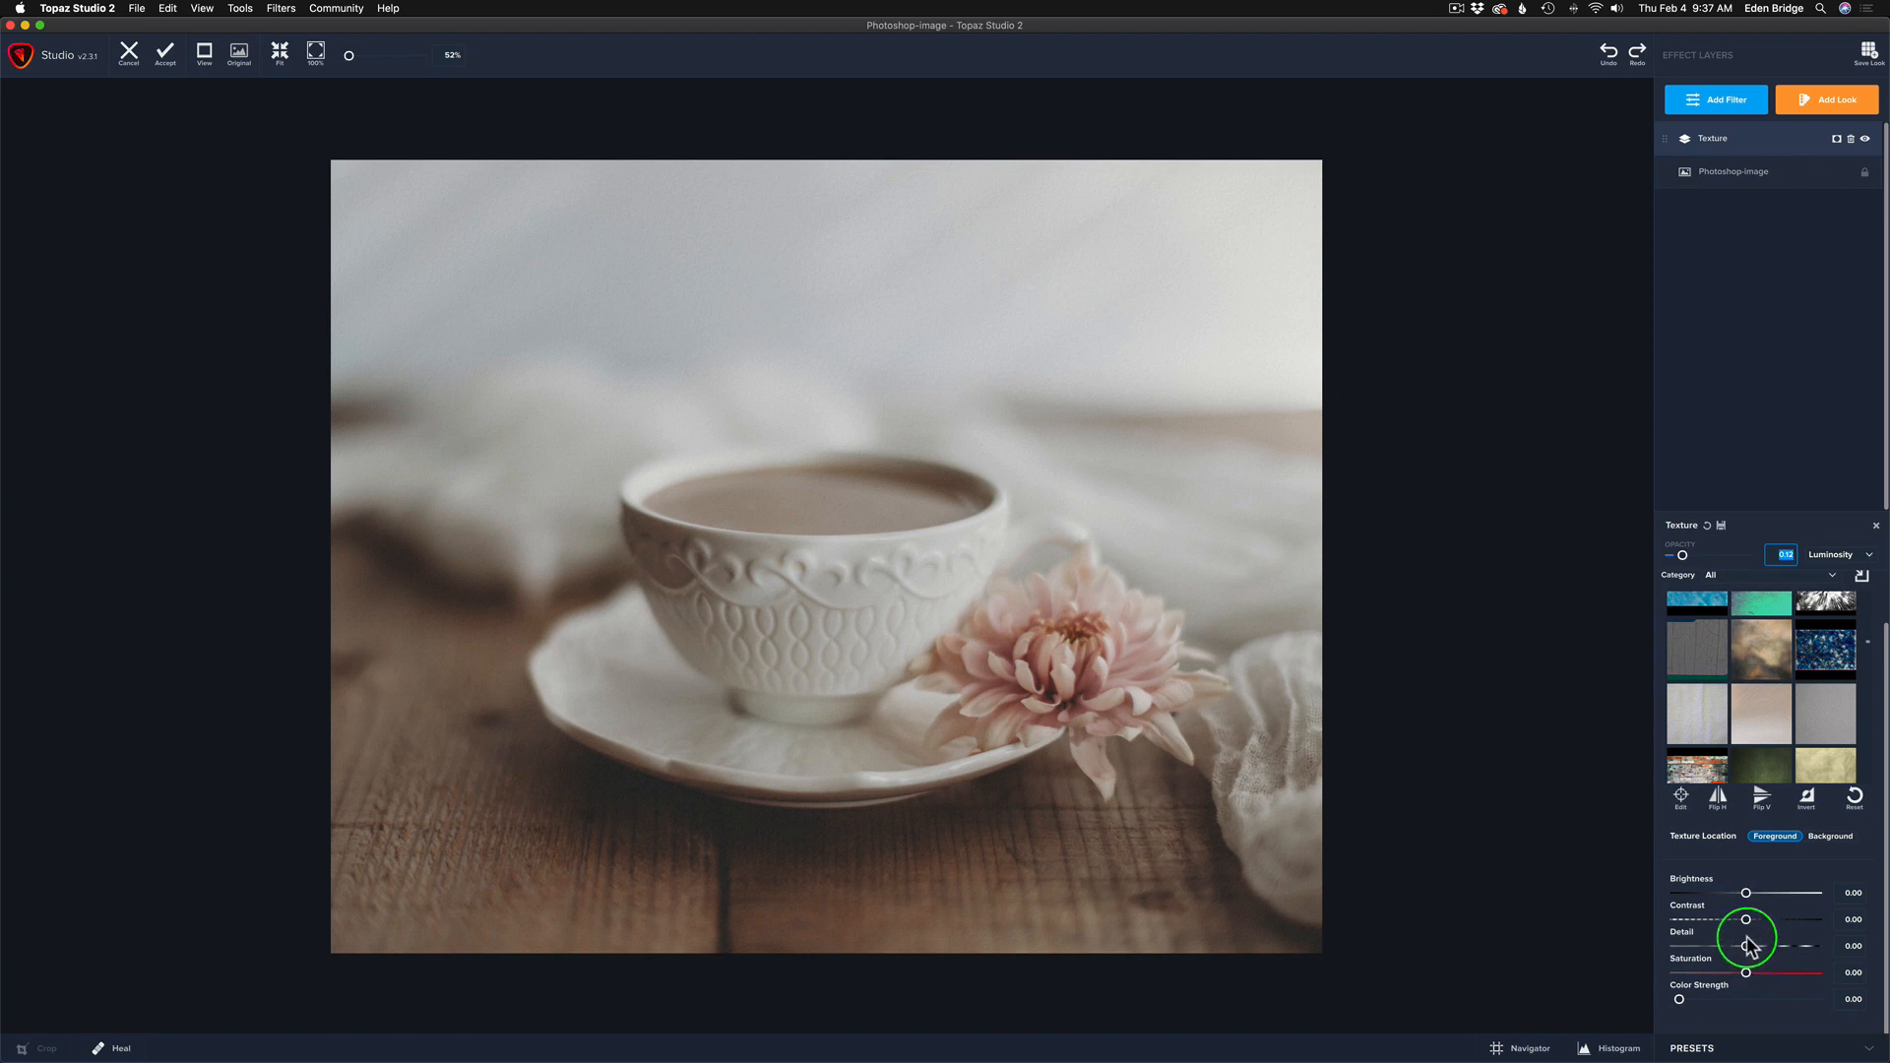
{"action": "left_click_drag", "start_coordinate": [1747, 939], "coordinate": [1746, 953]}
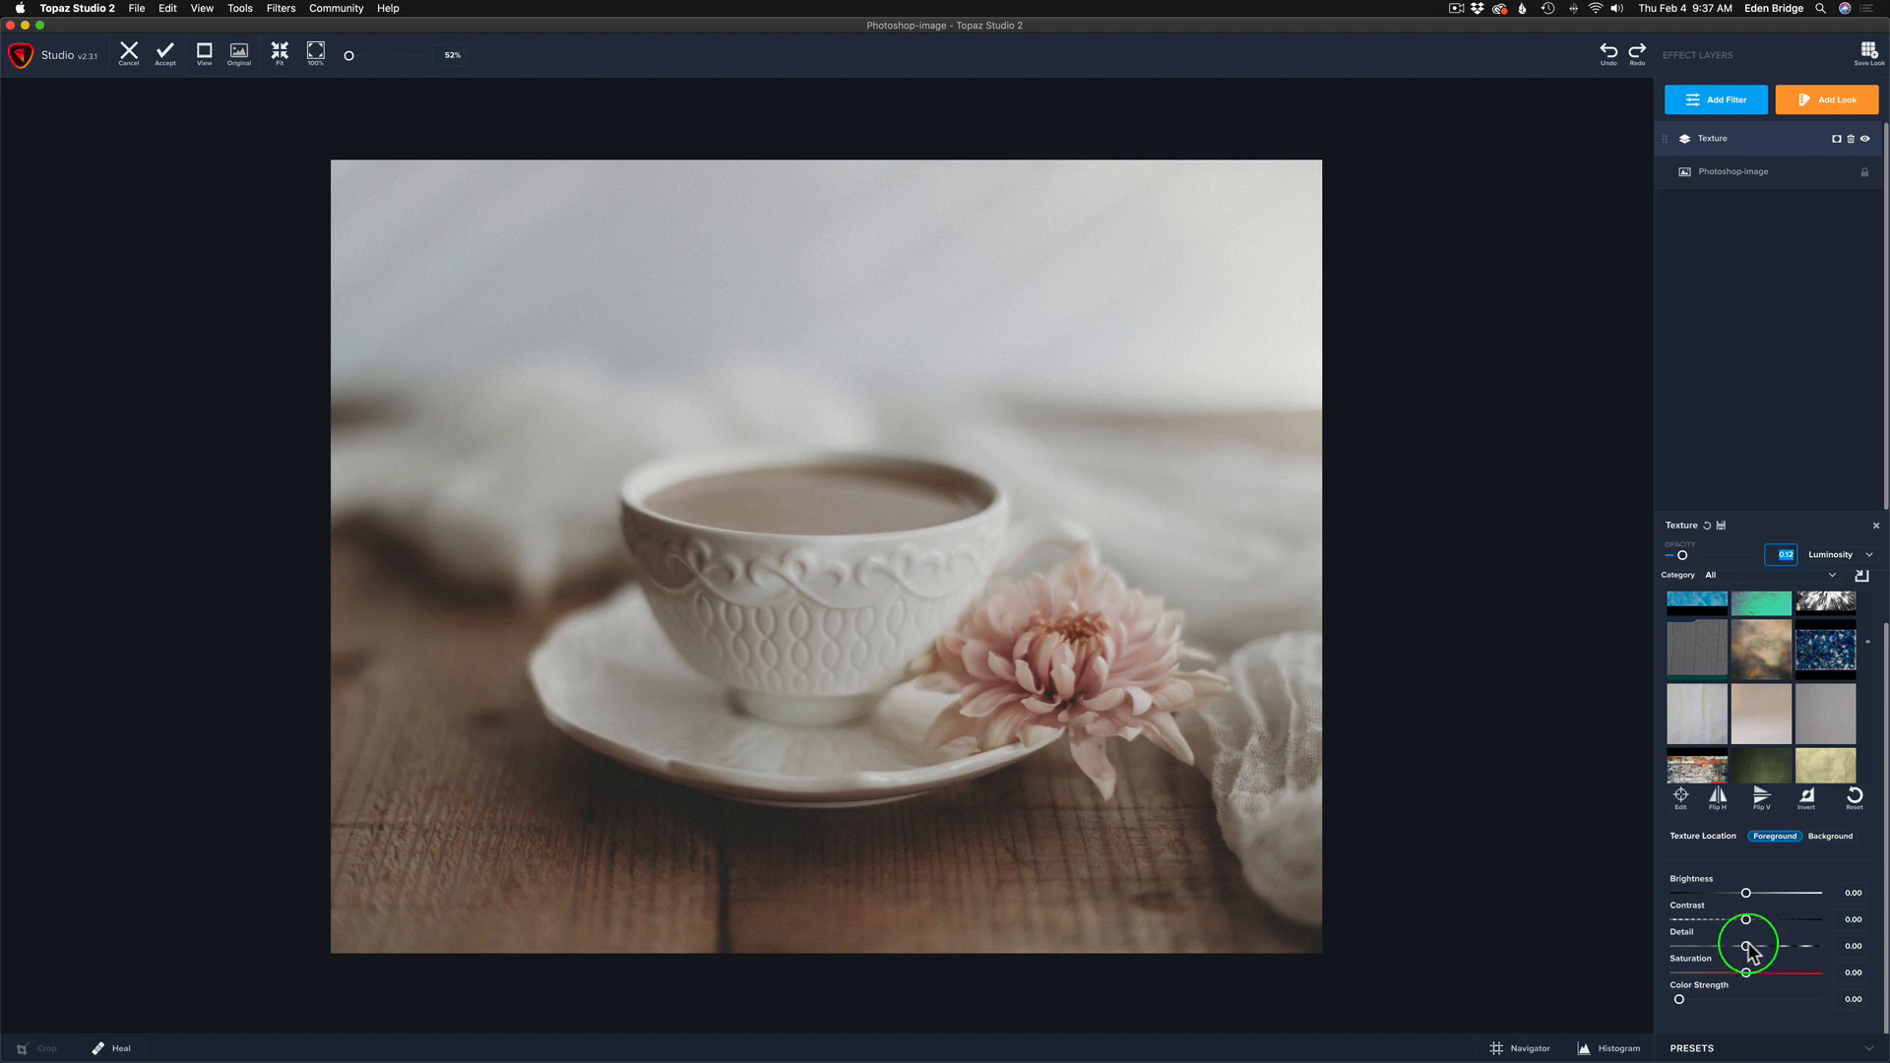
{"action": "left_click_drag", "start_coordinate": [1750, 947], "coordinate": [1796, 947]}
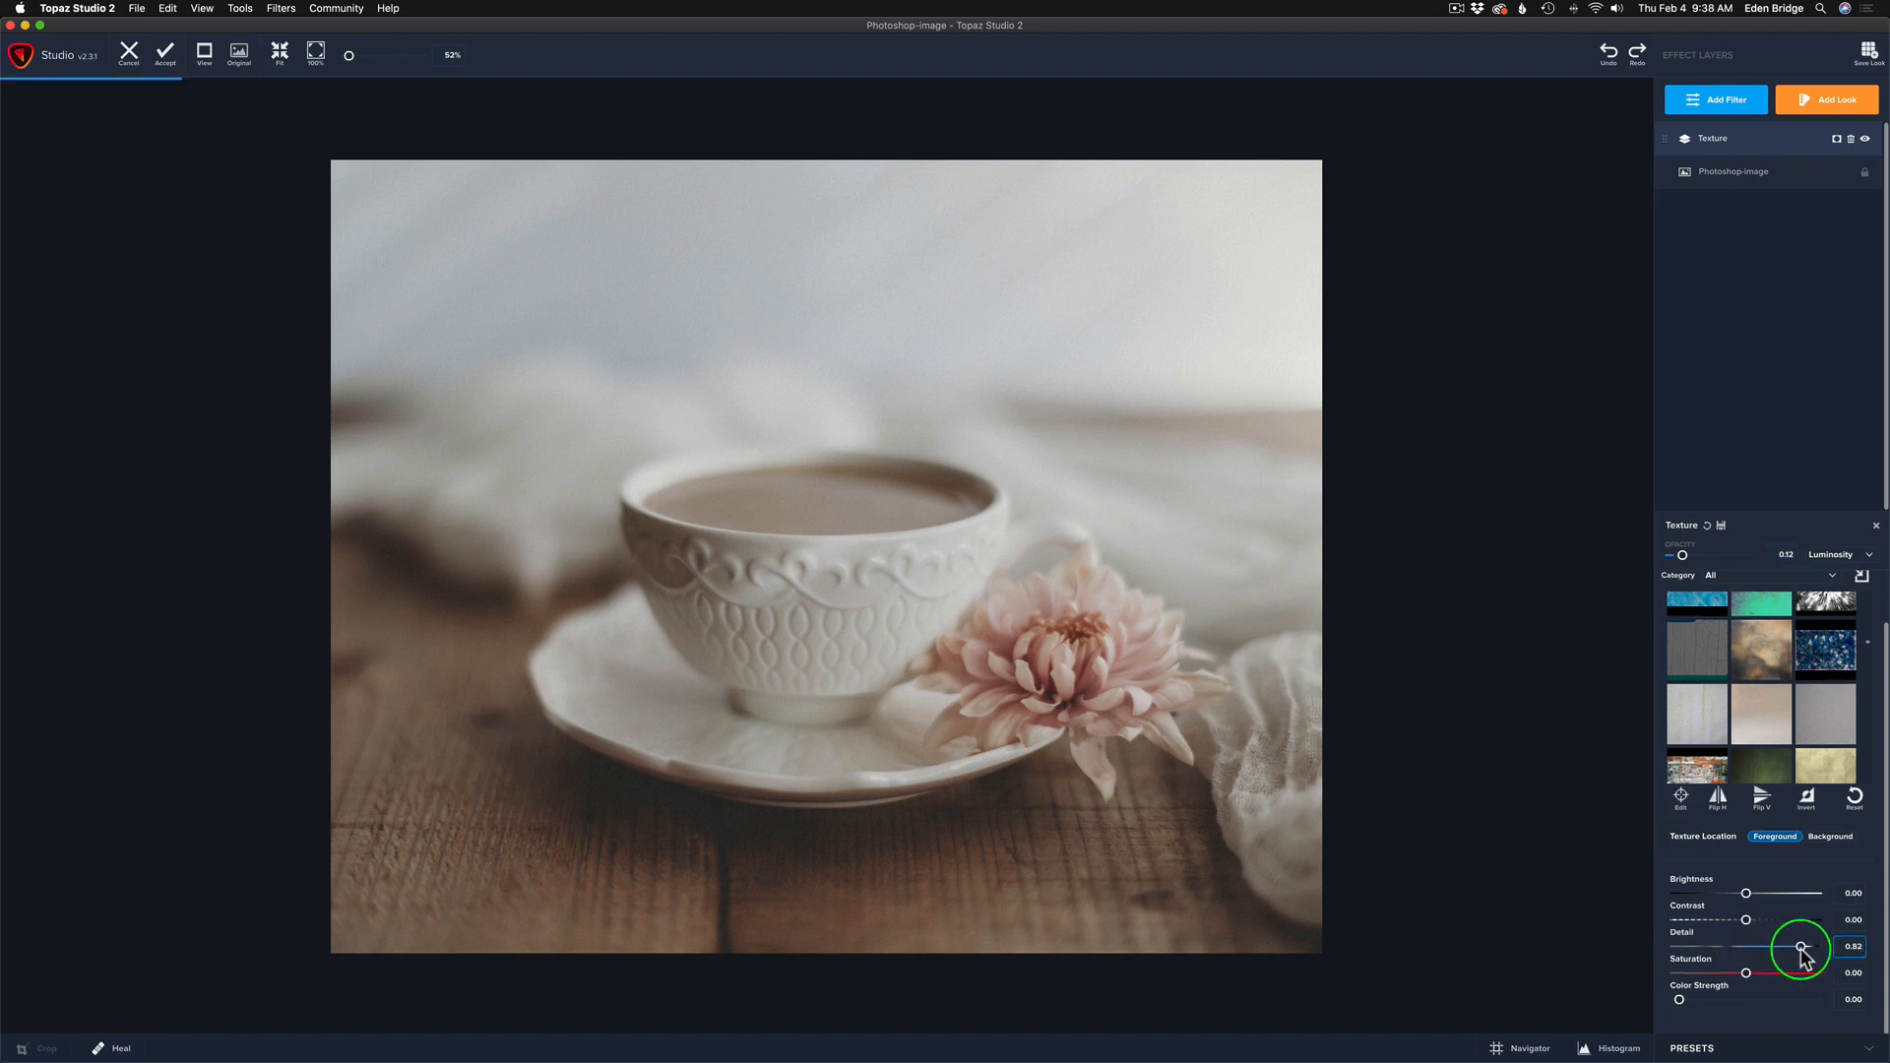
{"action": "left_click_drag", "start_coordinate": [1801, 947], "coordinate": [1791, 947]}
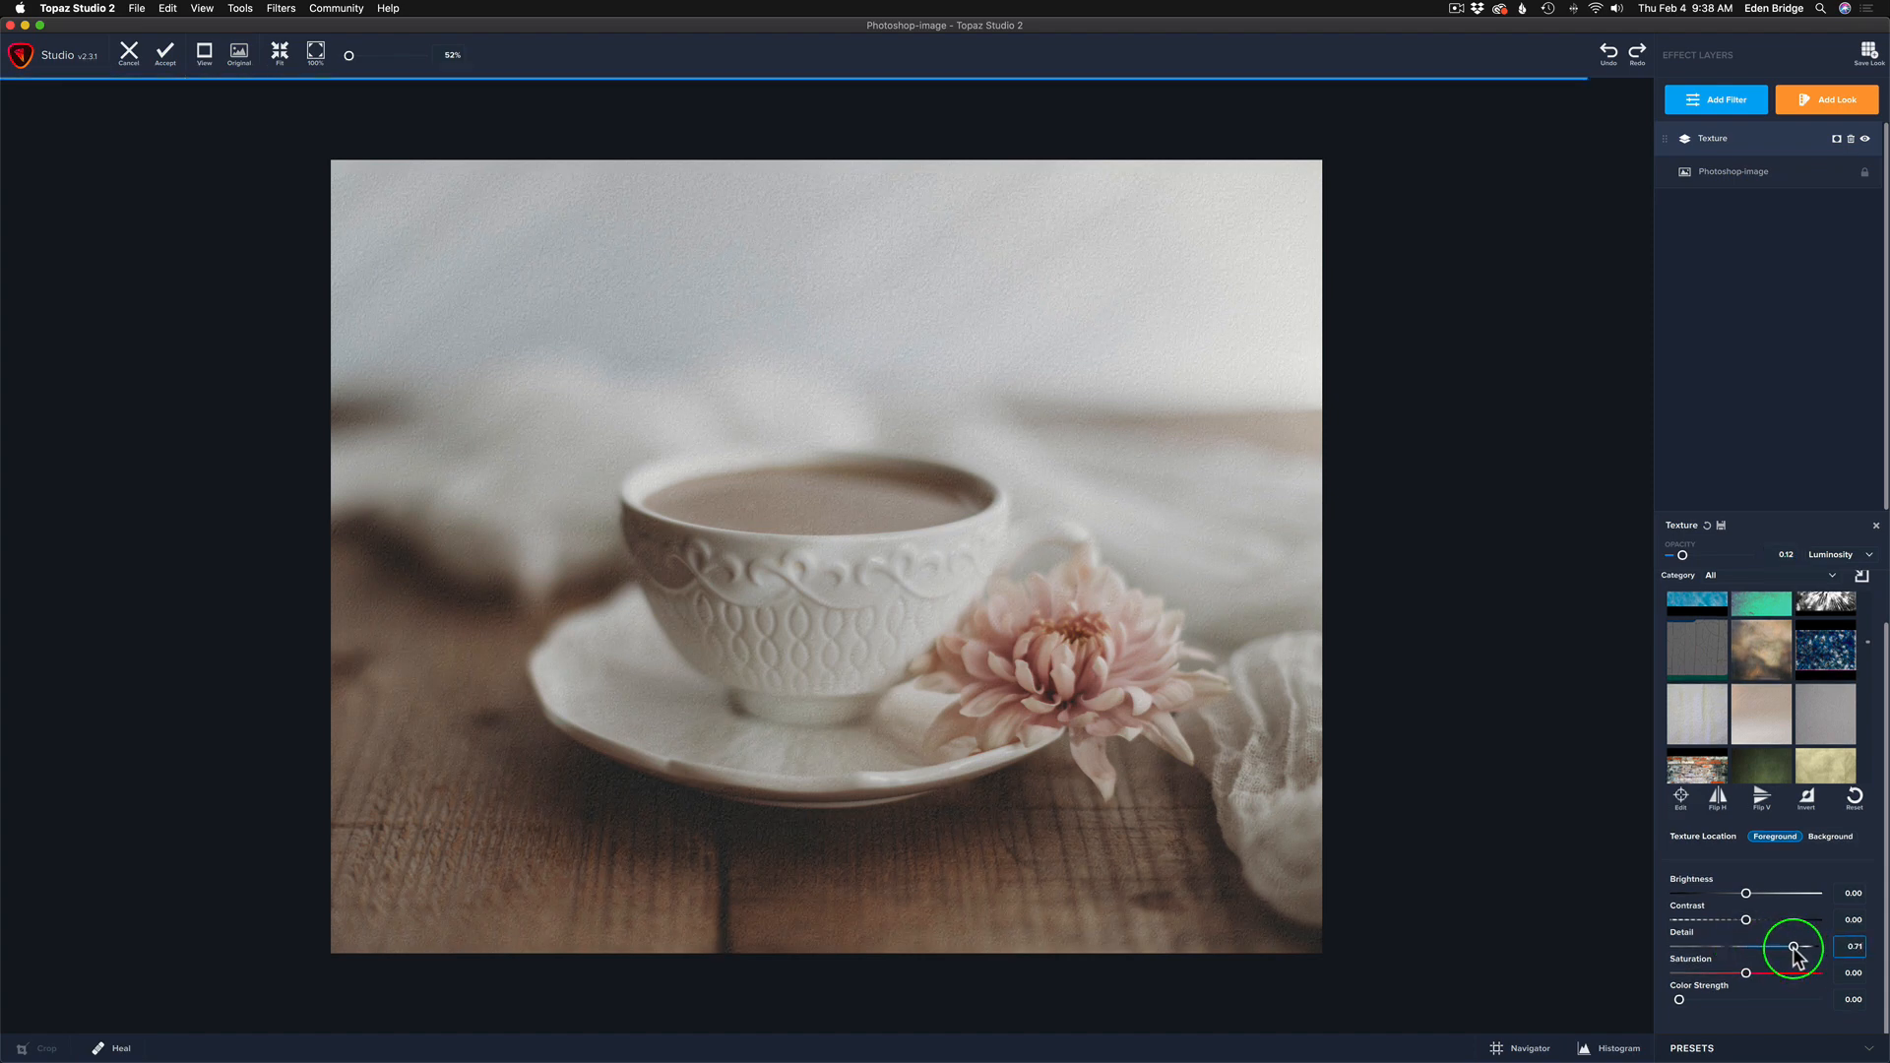
{"action": "left_click_drag", "start_coordinate": [1793, 947], "coordinate": [1754, 947]}
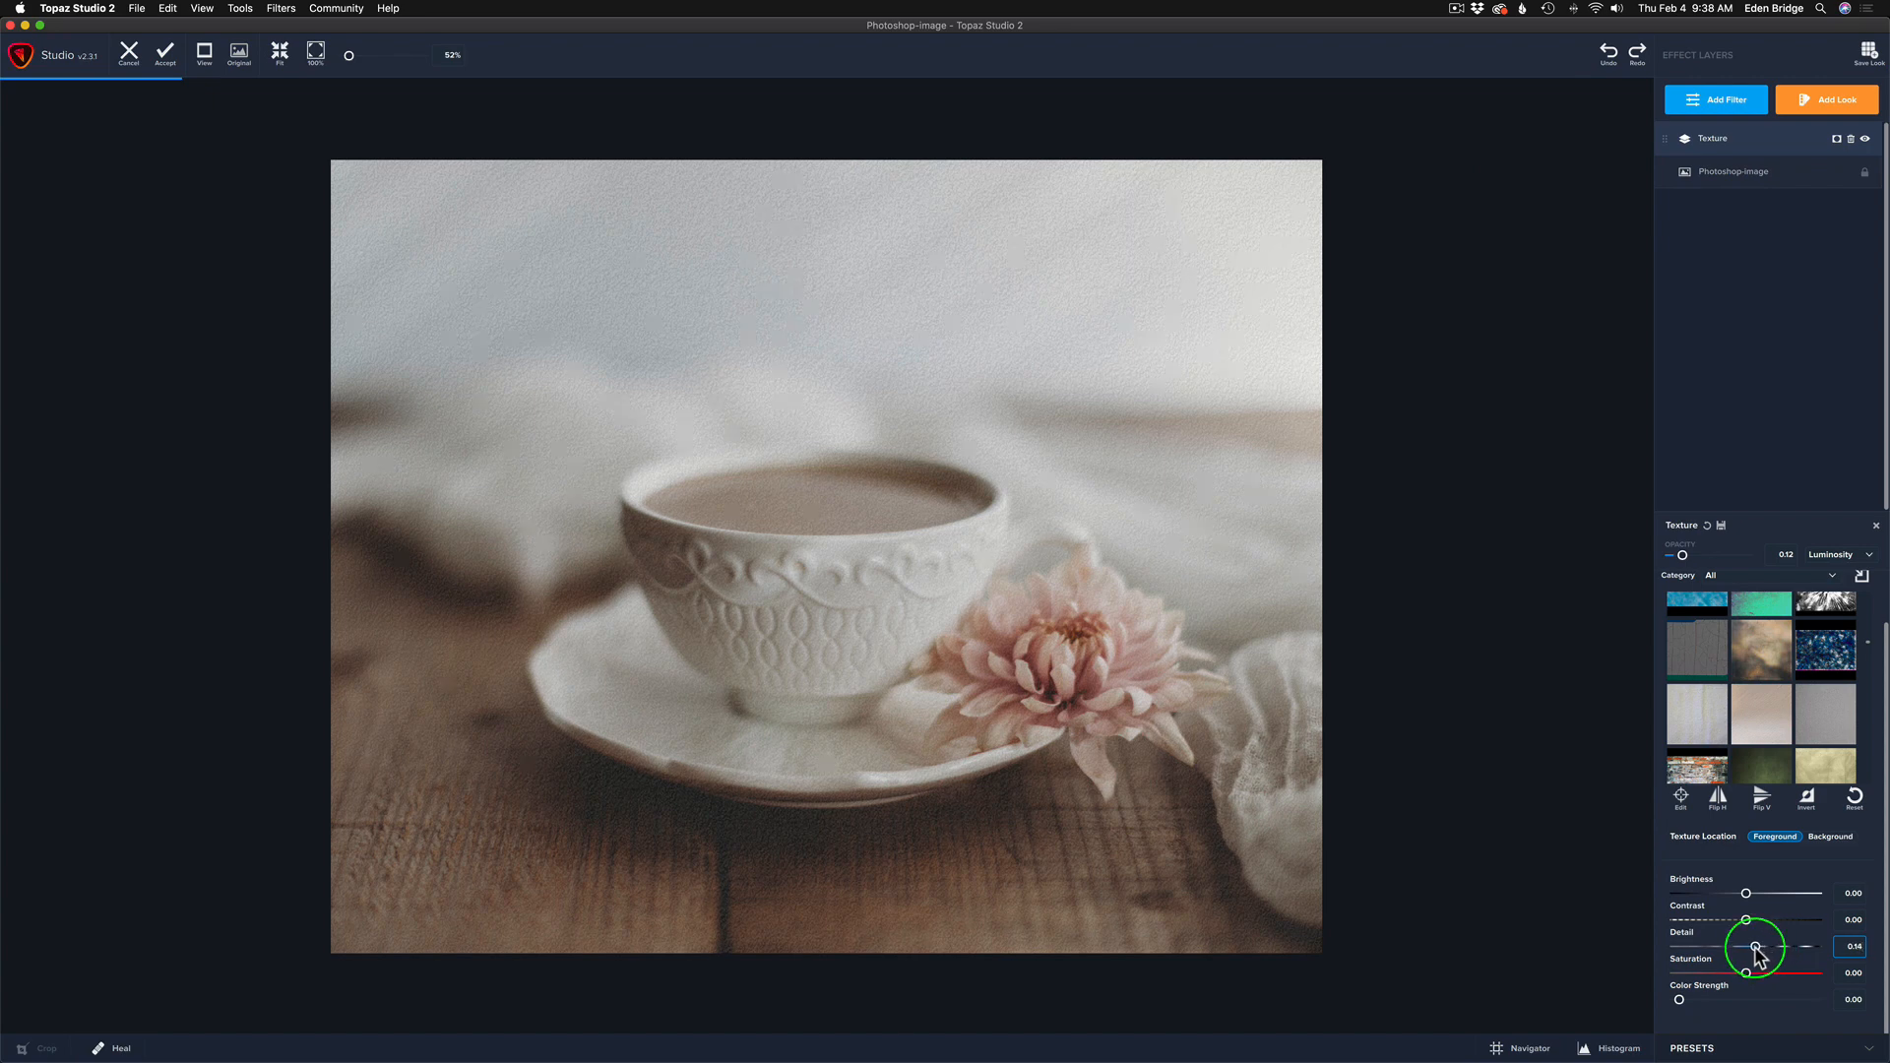
{"action": "left_click_drag", "start_coordinate": [1758, 947], "coordinate": [1744, 947]}
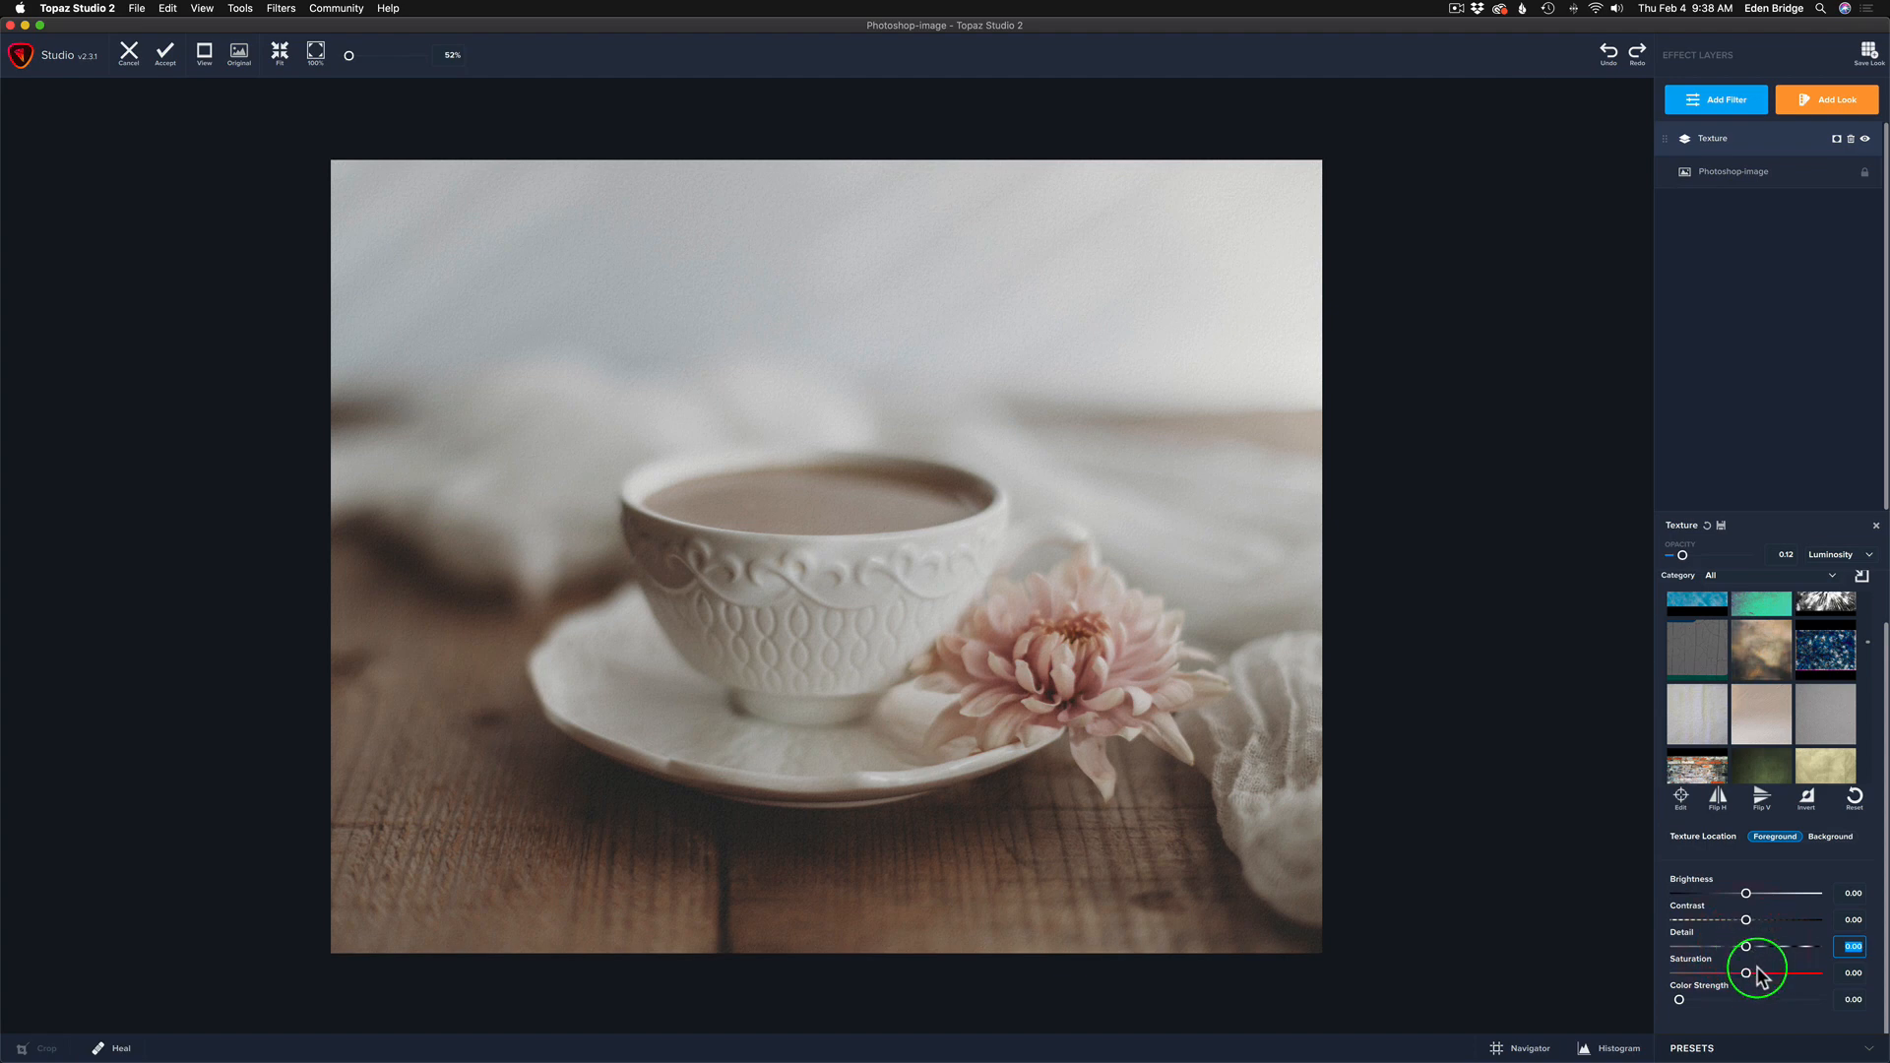
{"action": "mouse_move", "coordinate": [1841, 554]}
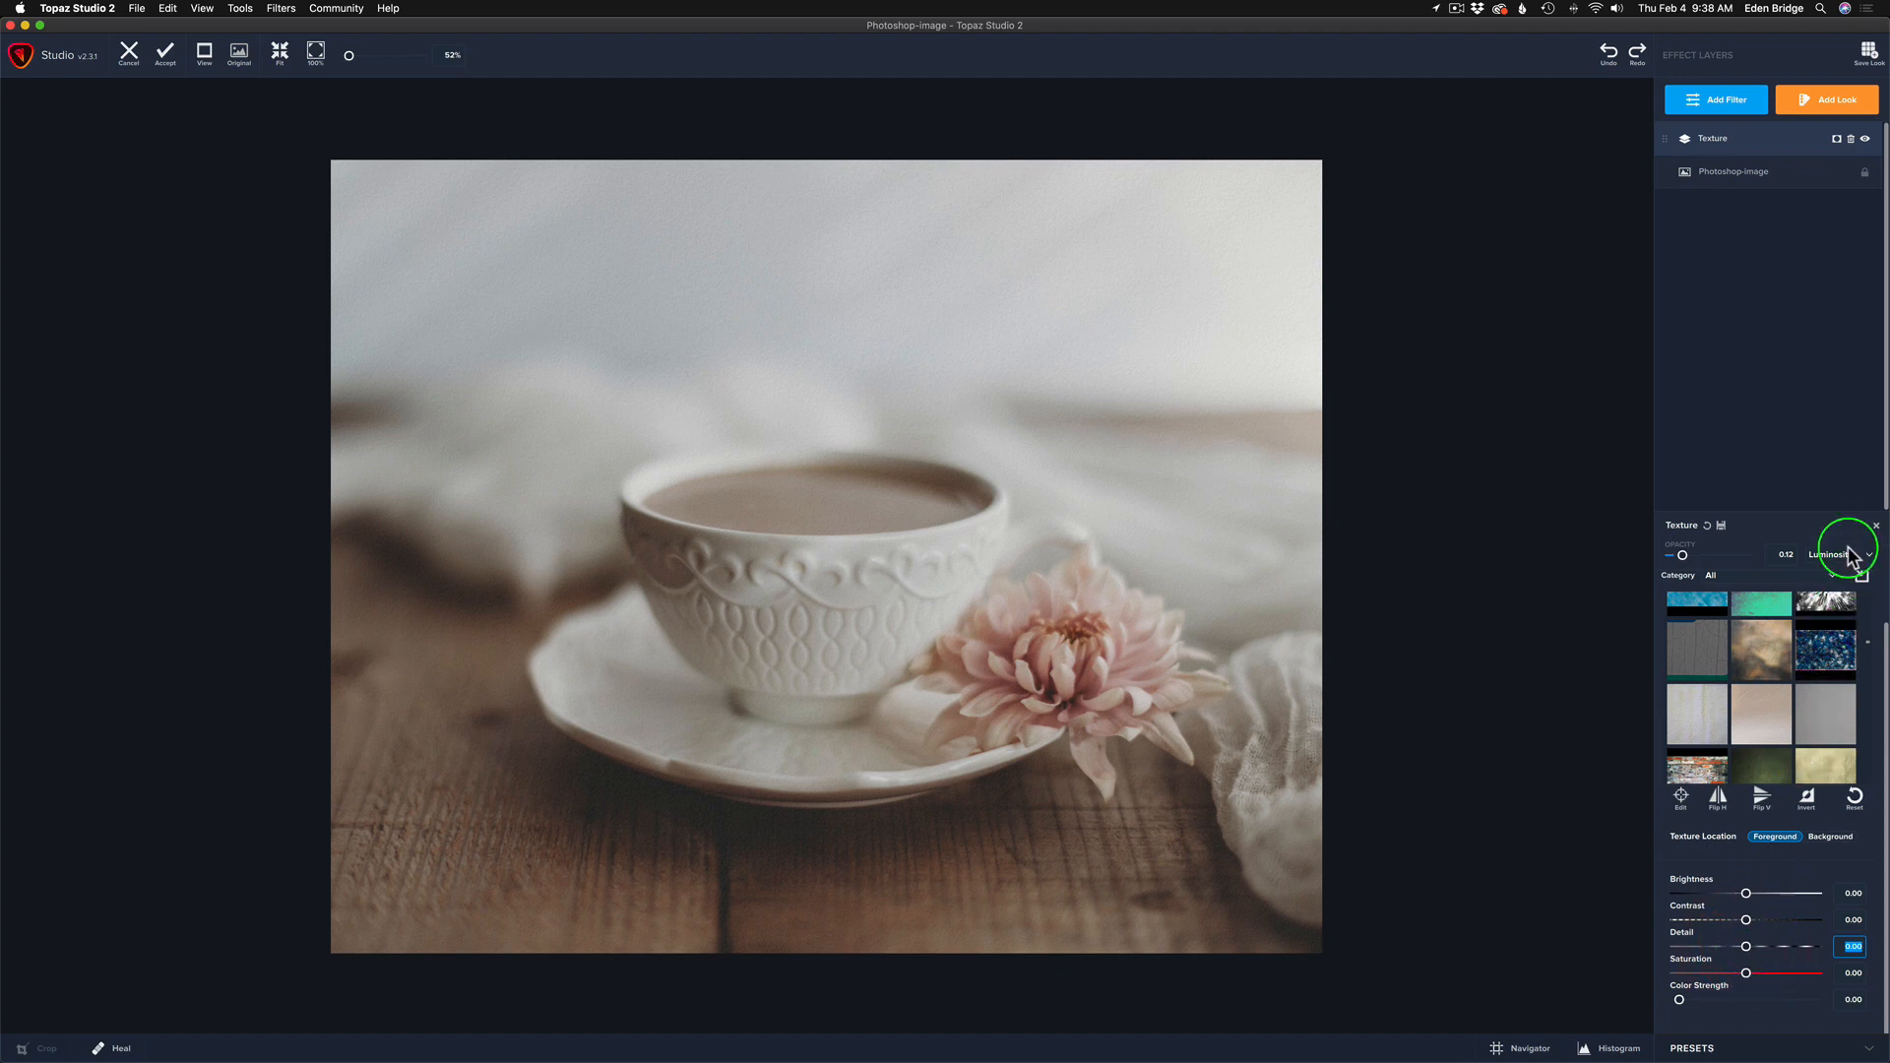
{"action": "mouse_move", "coordinate": [1847, 559]}
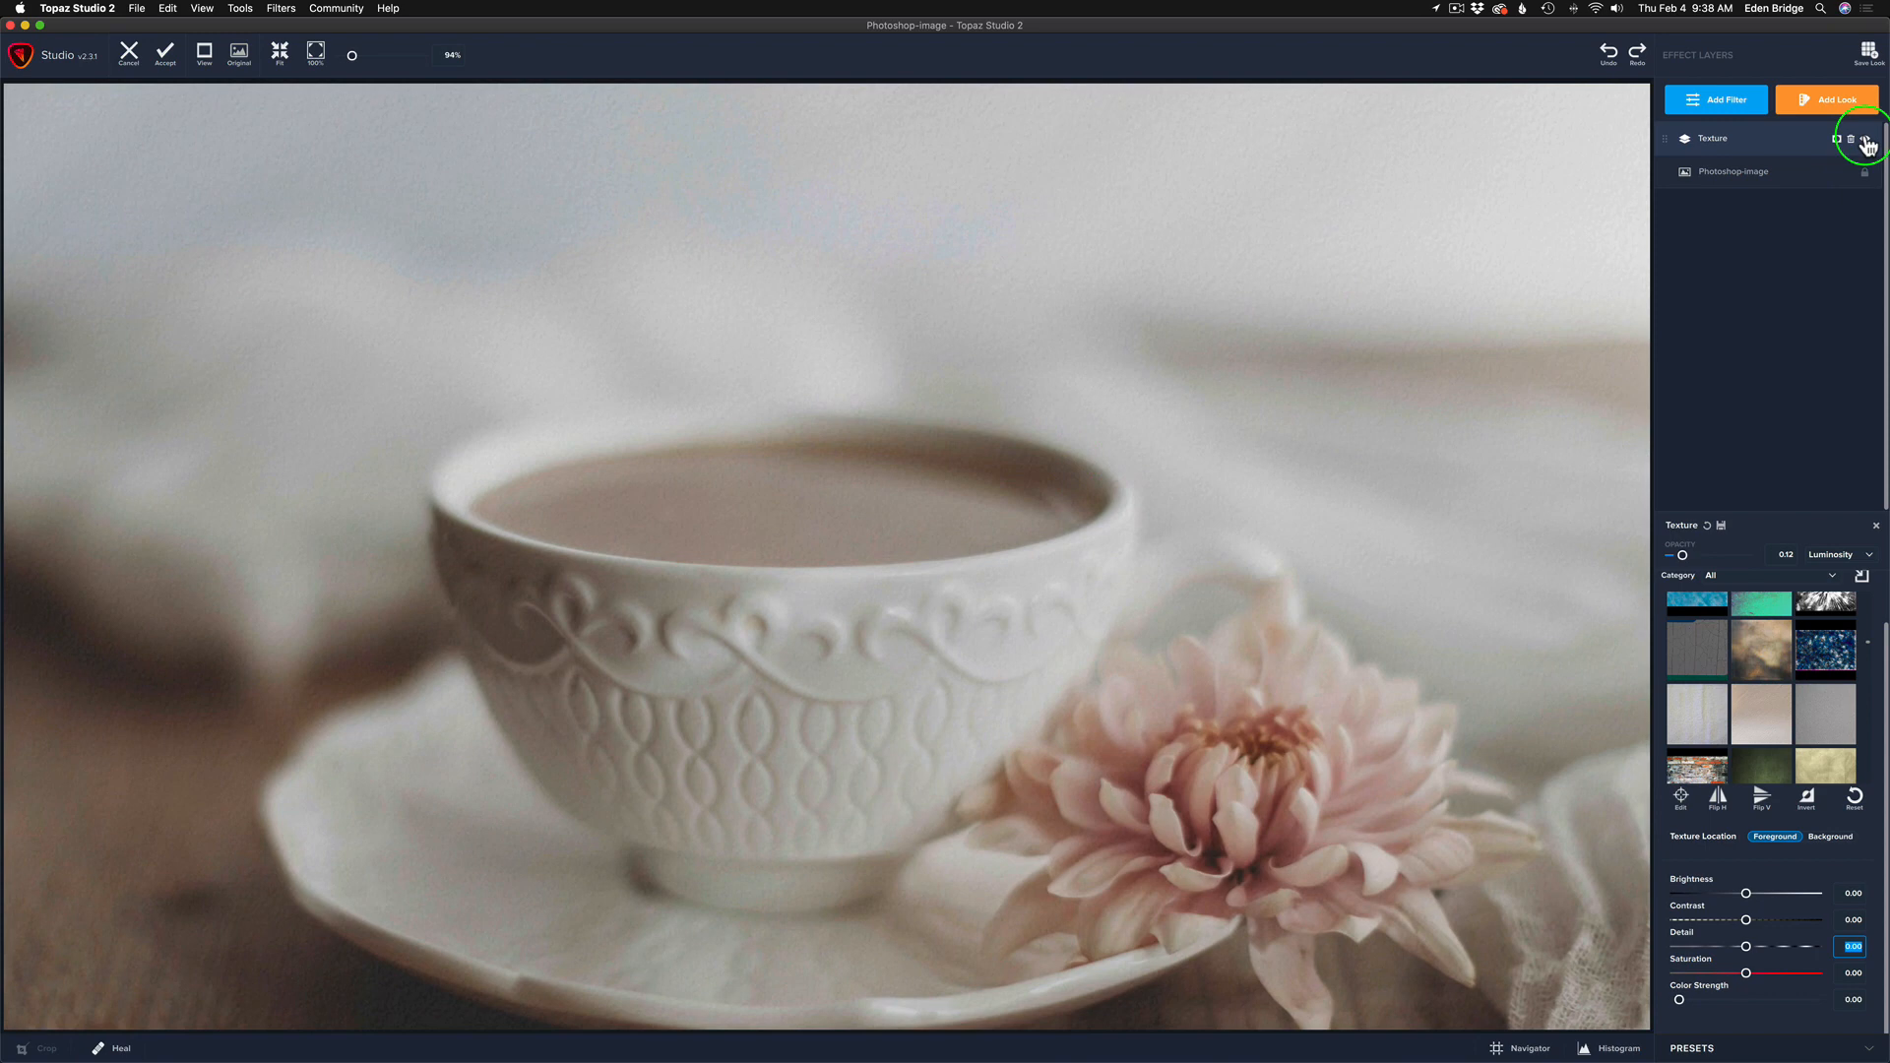
- Collapse the first Texture layer's settings and start adding another filter
{"action": "left_click", "coordinate": [1864, 138]}
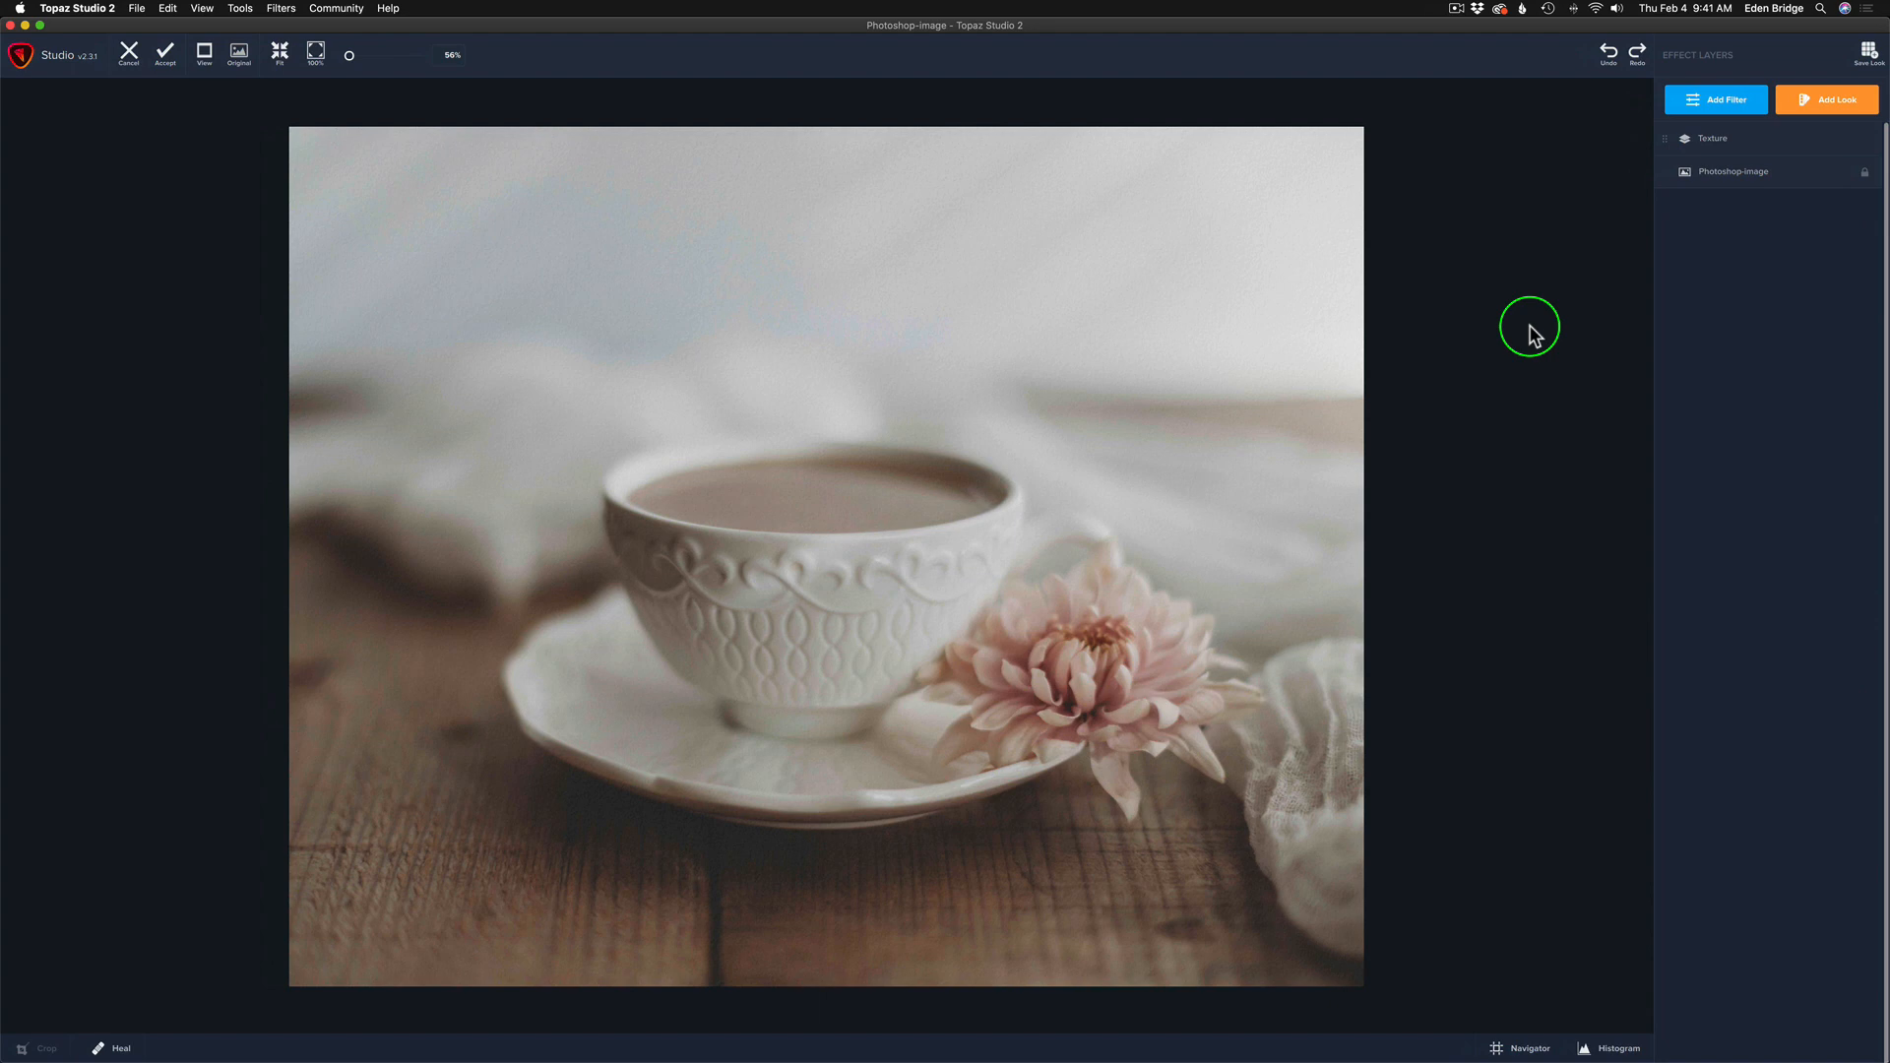
{"action": "left_click", "coordinate": [1717, 99]}
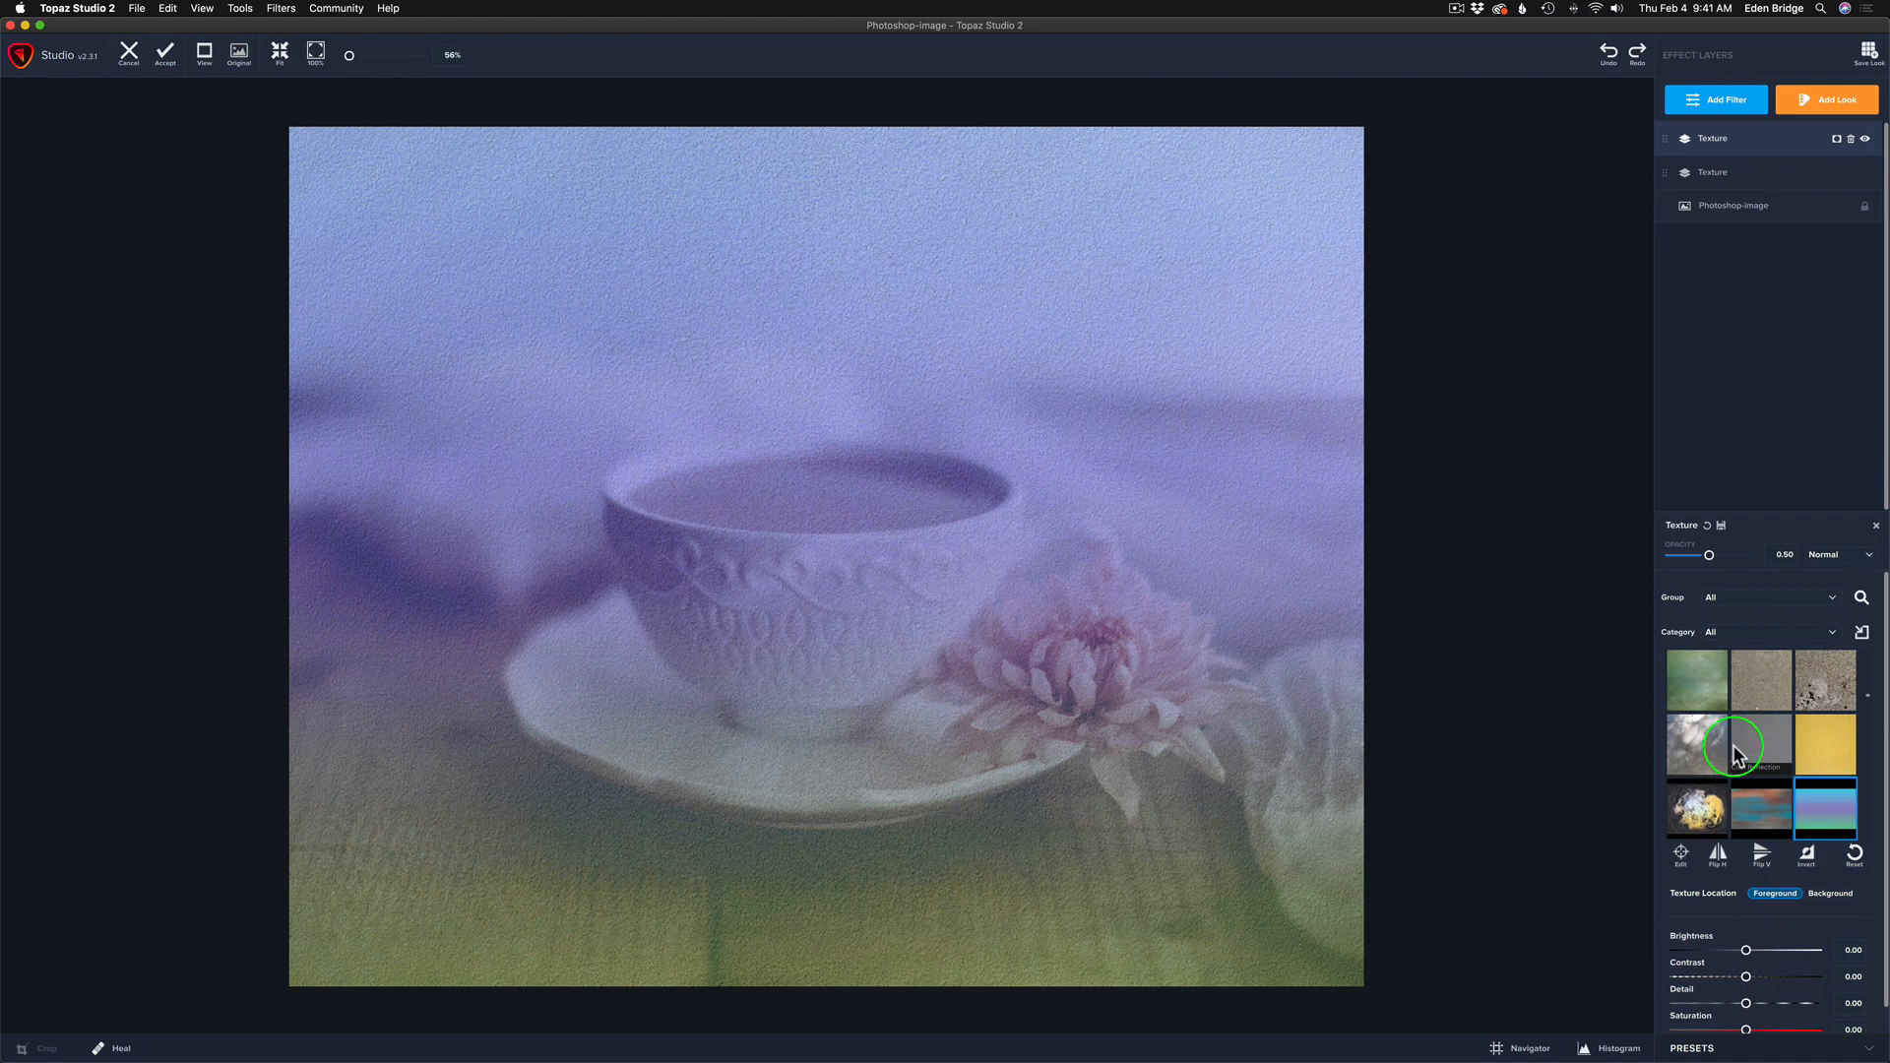
{"action": "mouse_move", "coordinate": [1760, 680]}
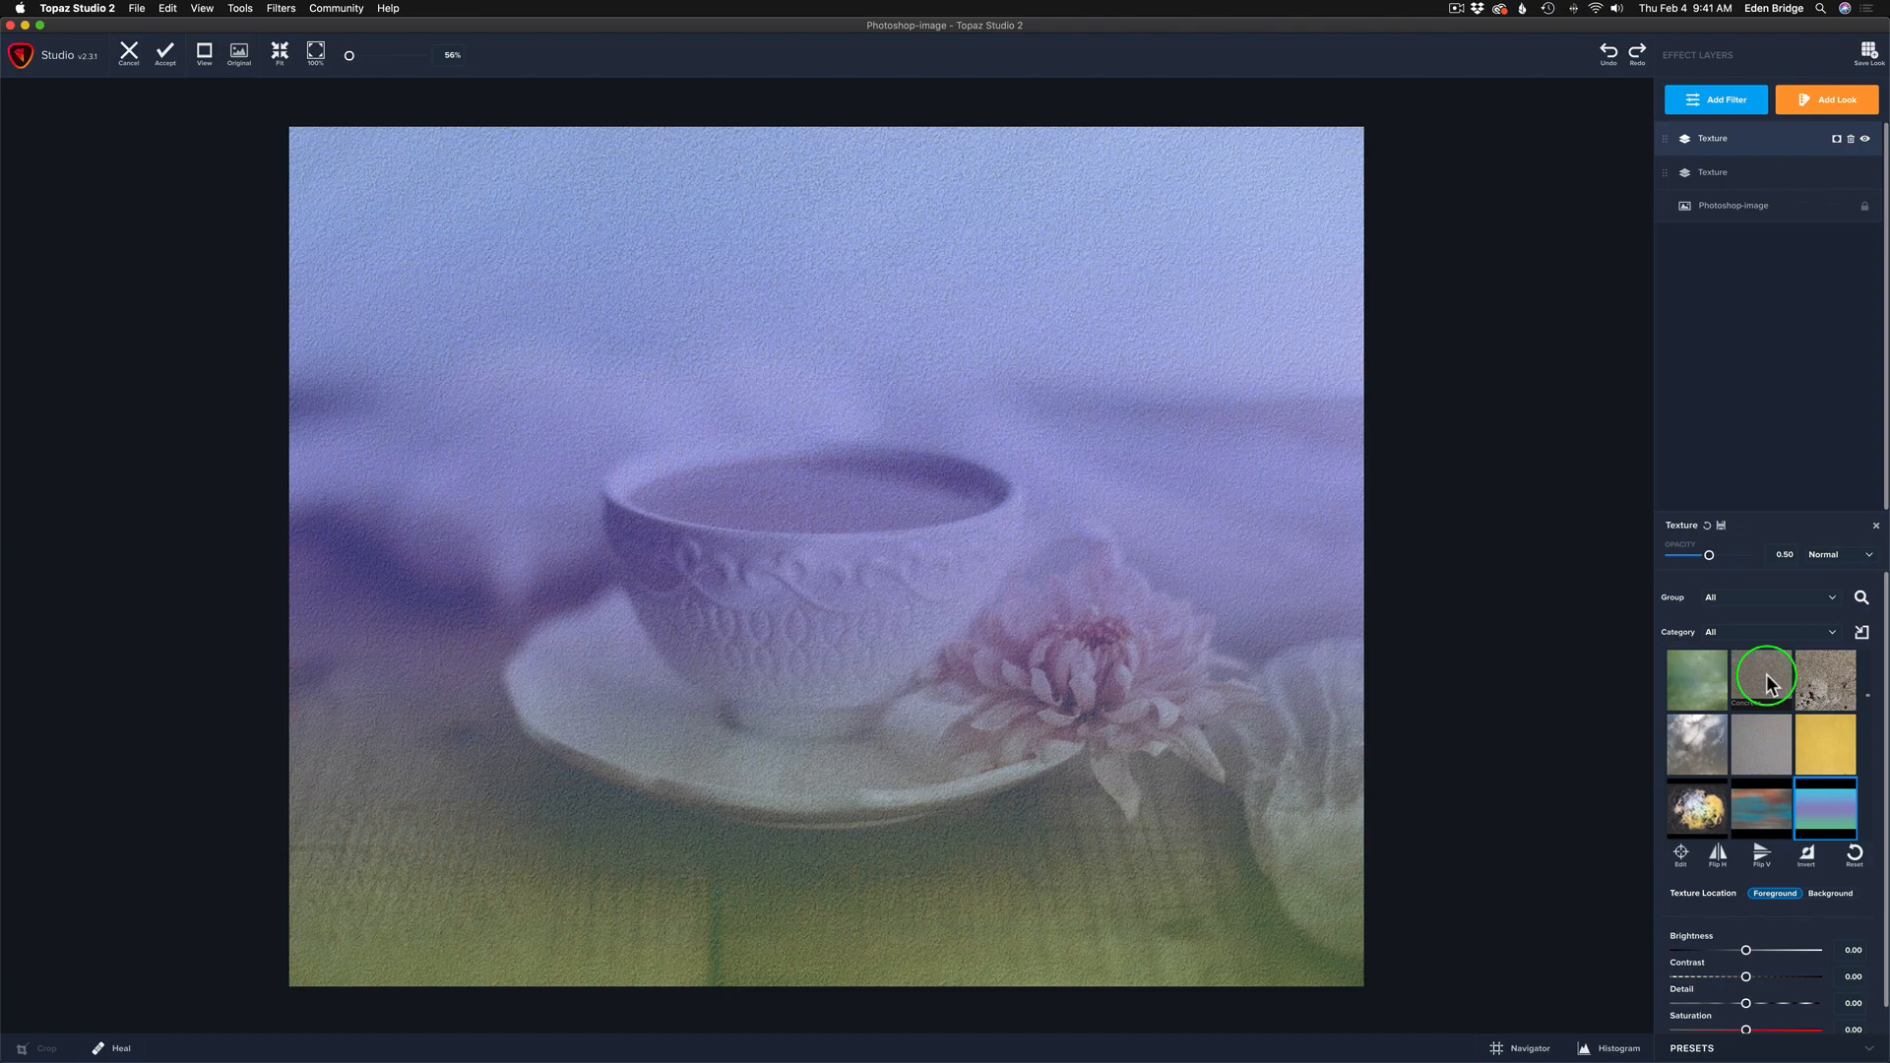
{"action": "mouse_move", "coordinate": [1862, 599]}
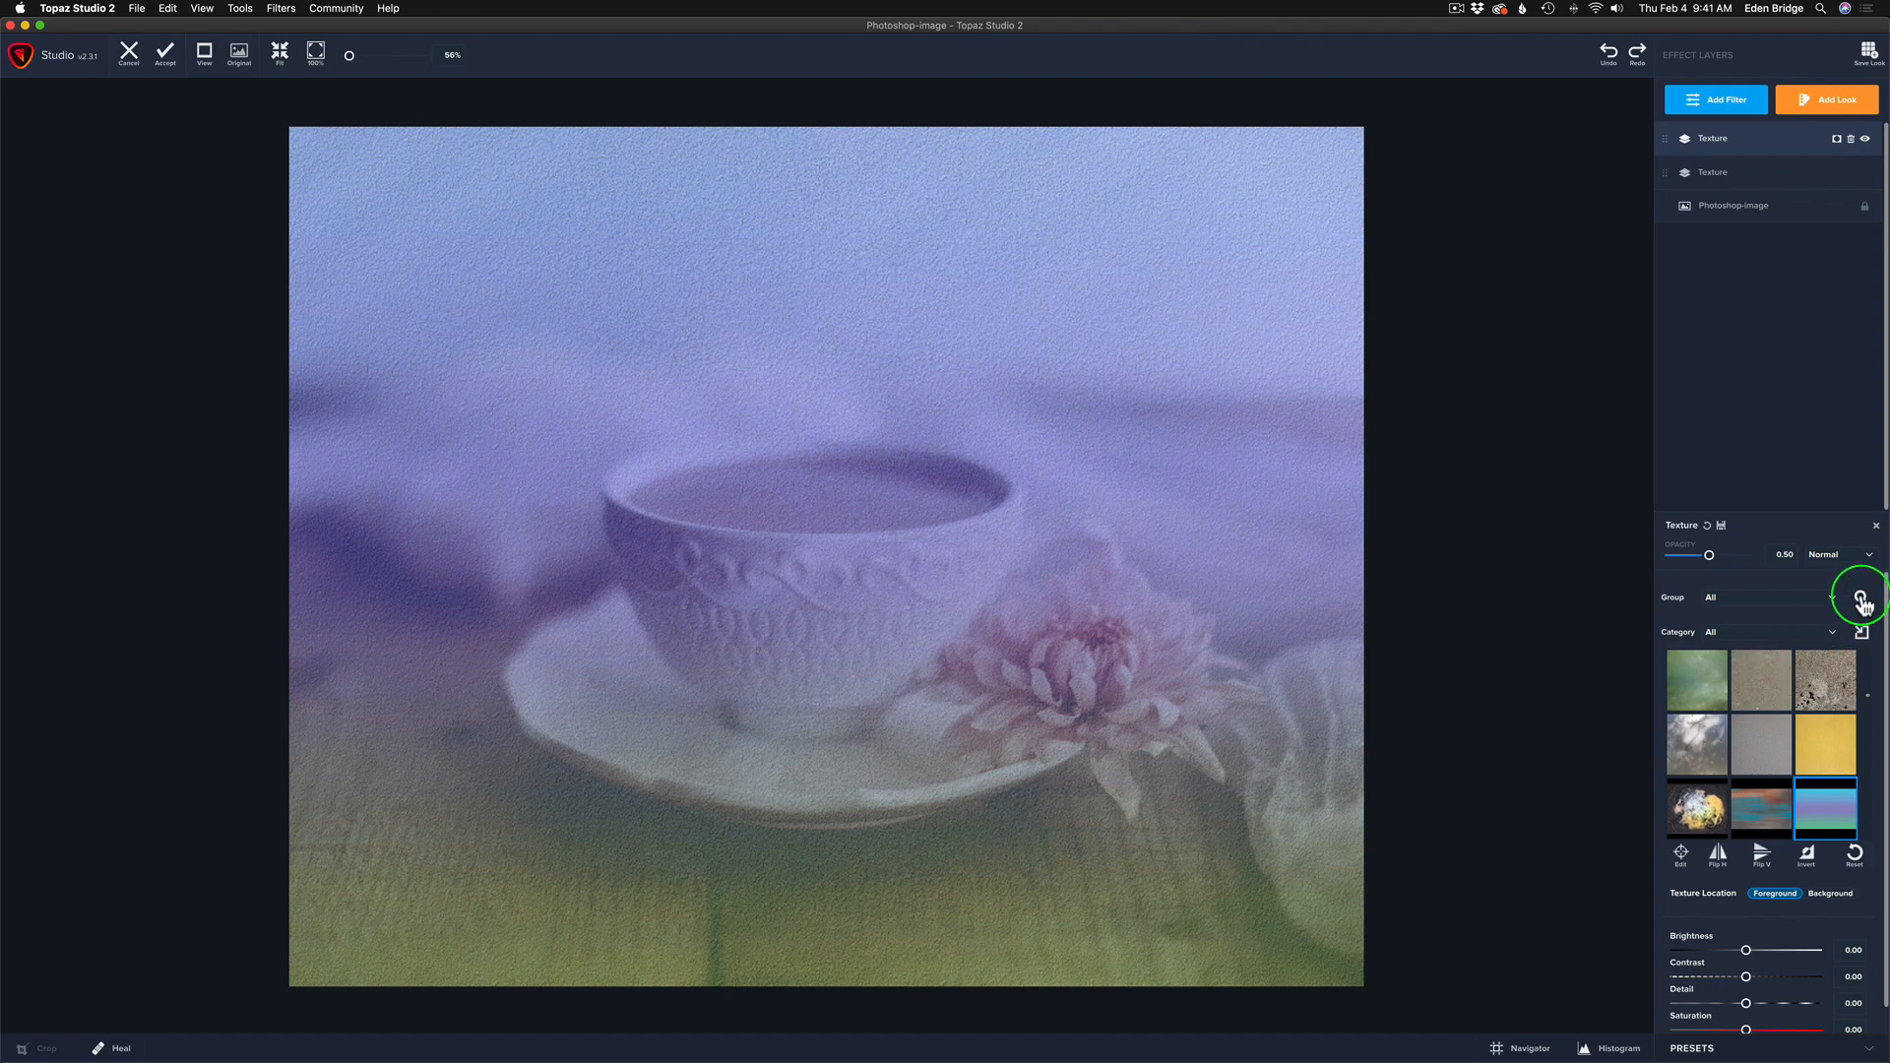
{"action": "mouse_move", "coordinate": [1862, 598]}
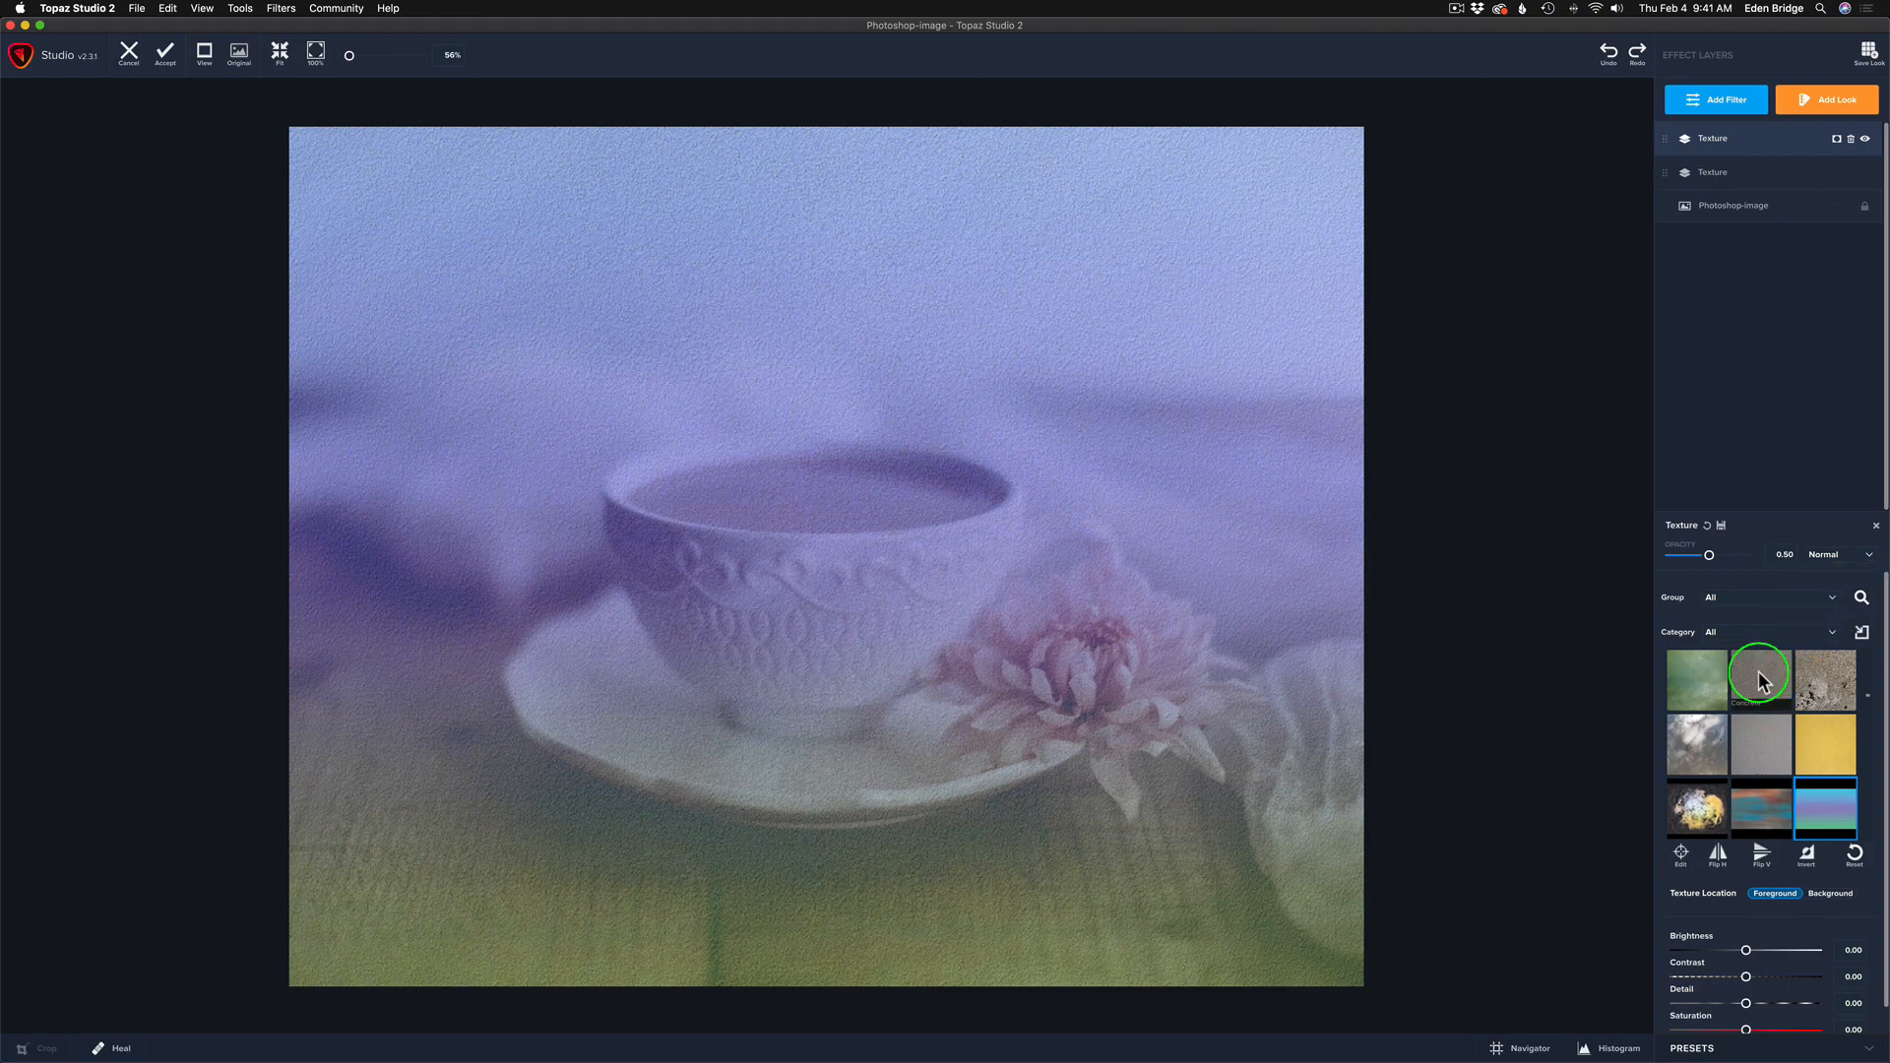
- Apply the grainy concrete texture on the second Texture layer
{"action": "left_click", "coordinate": [1760, 680]}
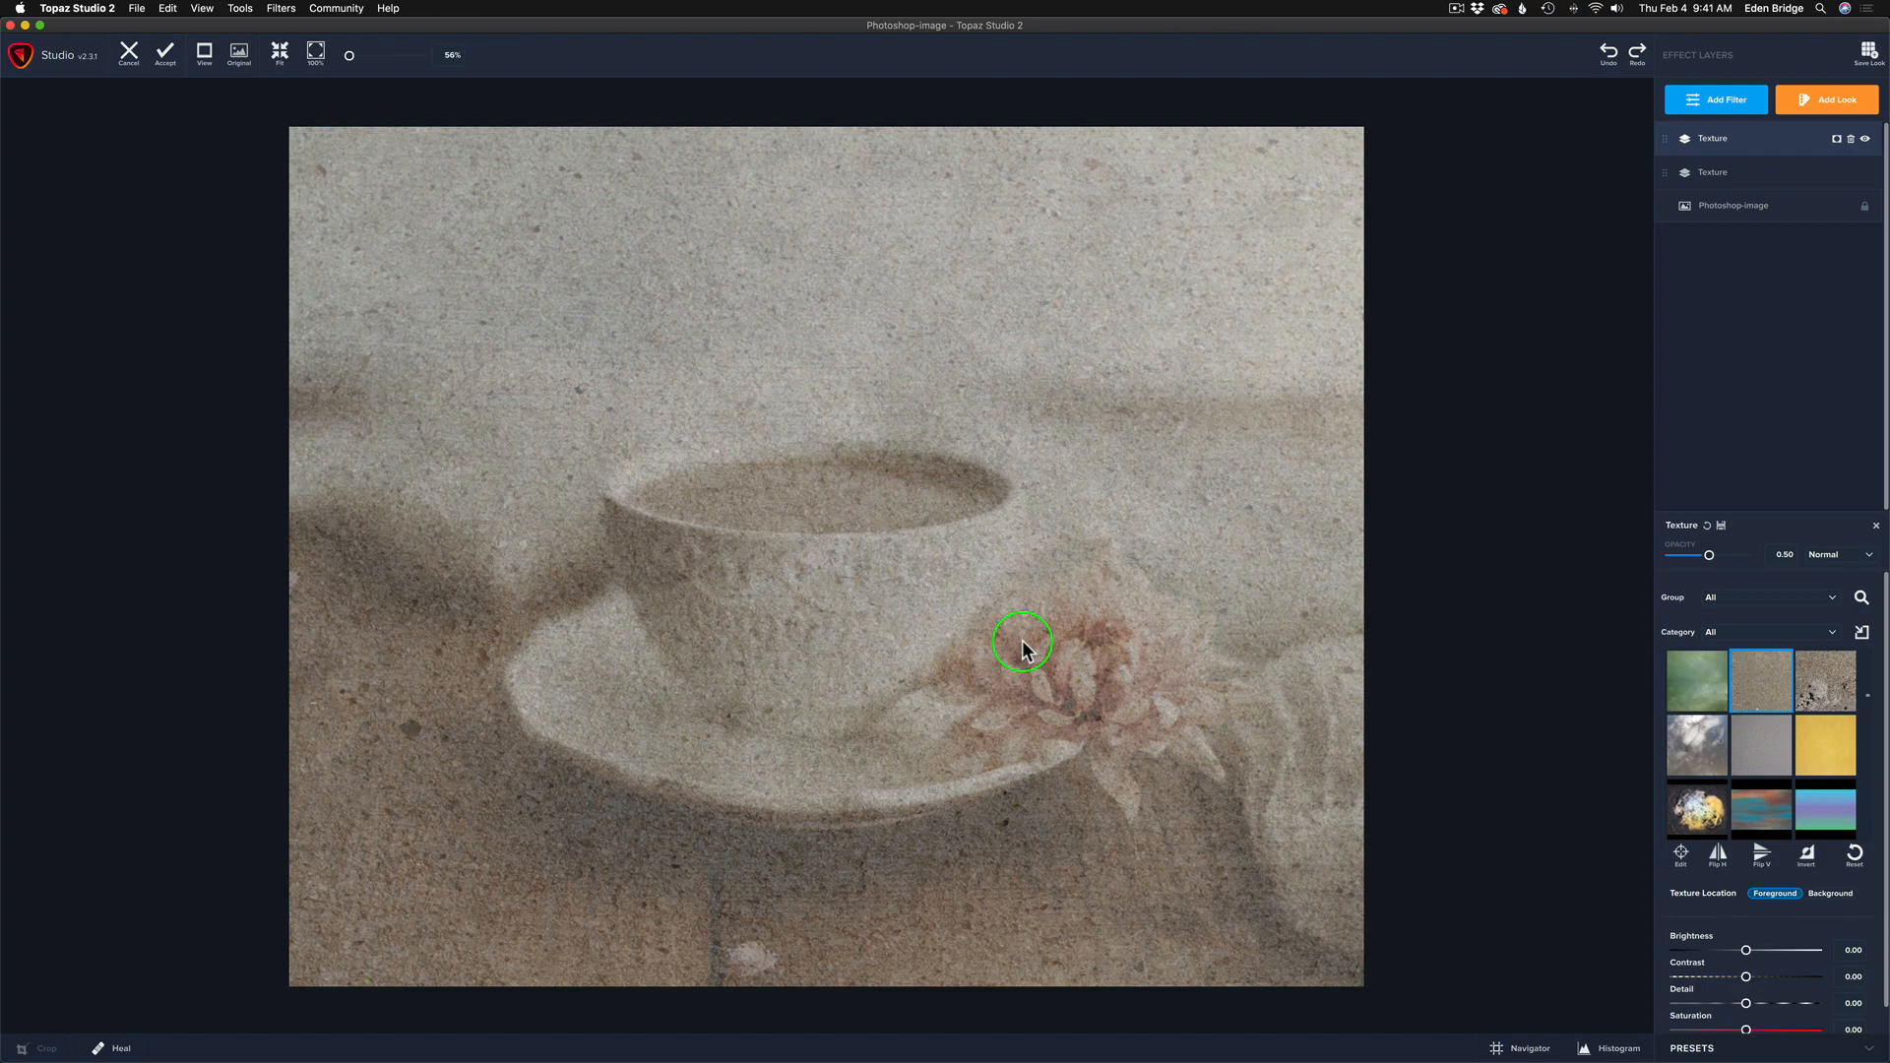
{"action": "mouse_move", "coordinate": [1026, 642]}
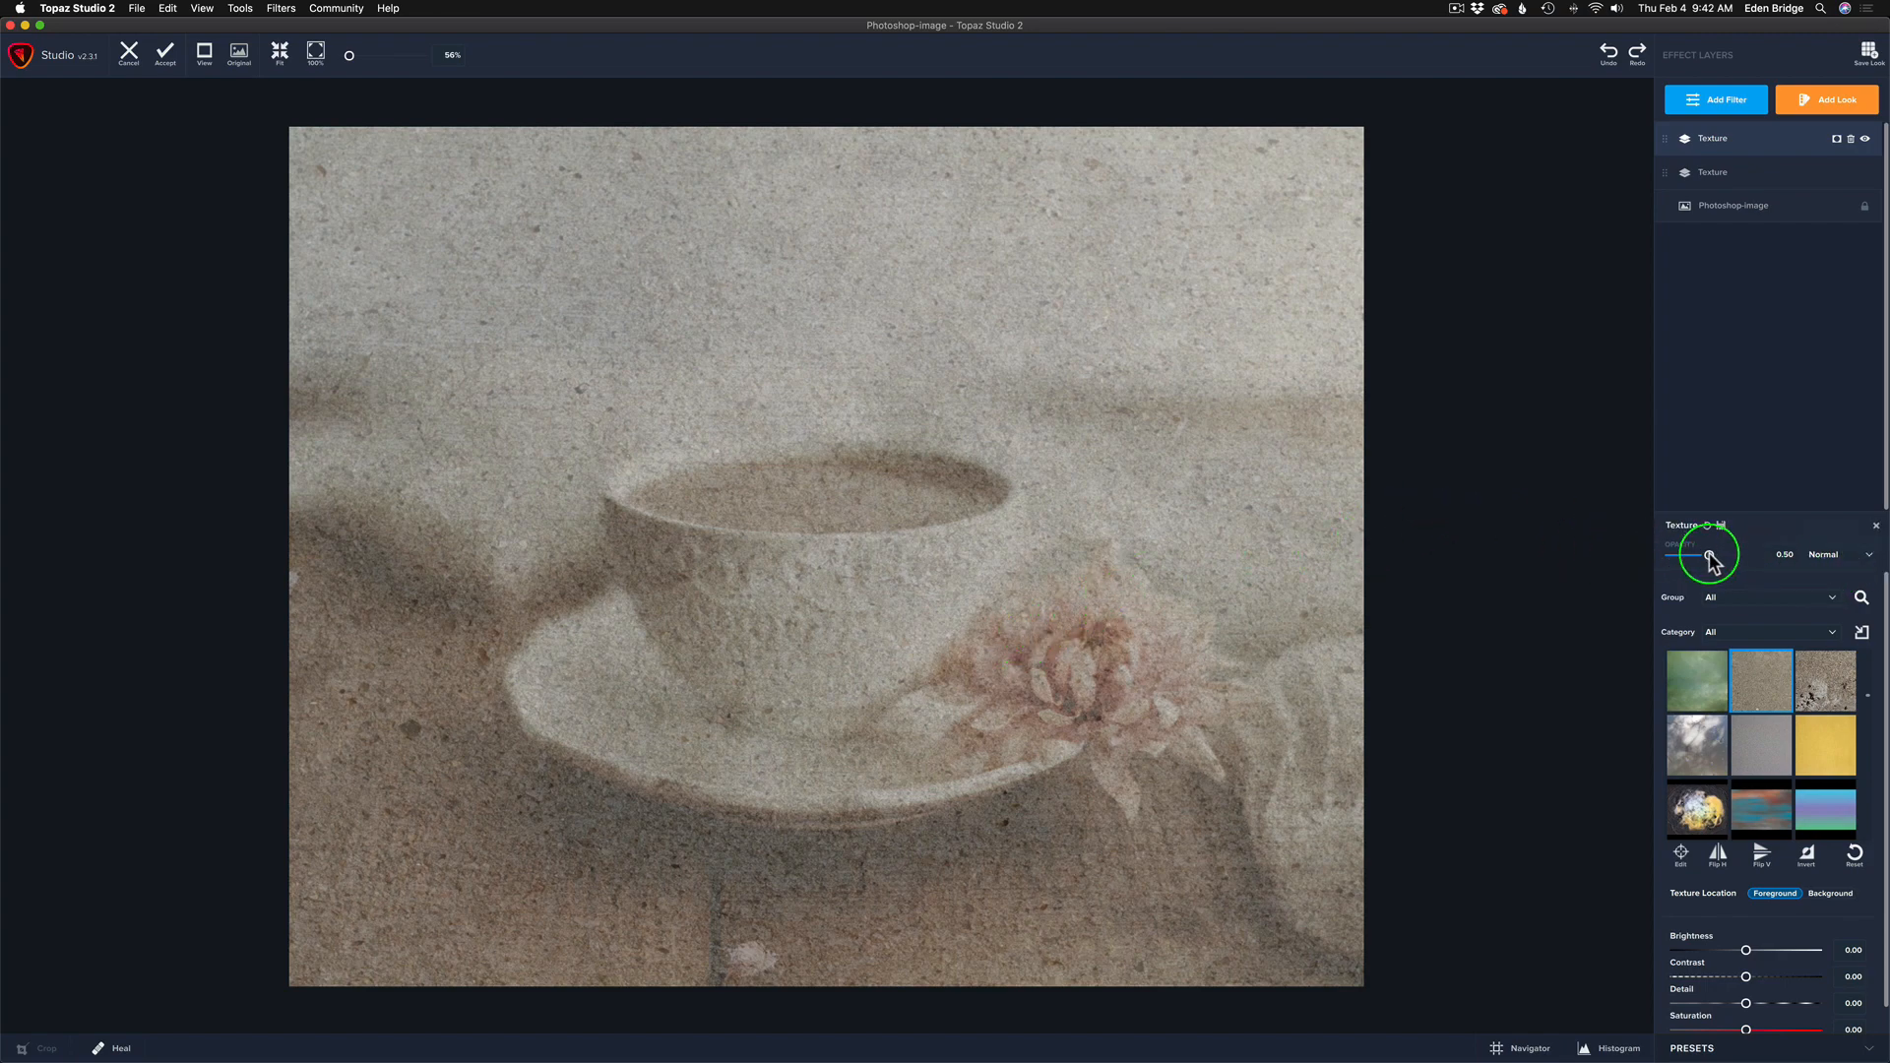
- Push the concrete texture's opacity to full, then settle it at about 0.49
{"action": "left_click_drag", "start_coordinate": [1711, 555], "coordinate": [1743, 555]}
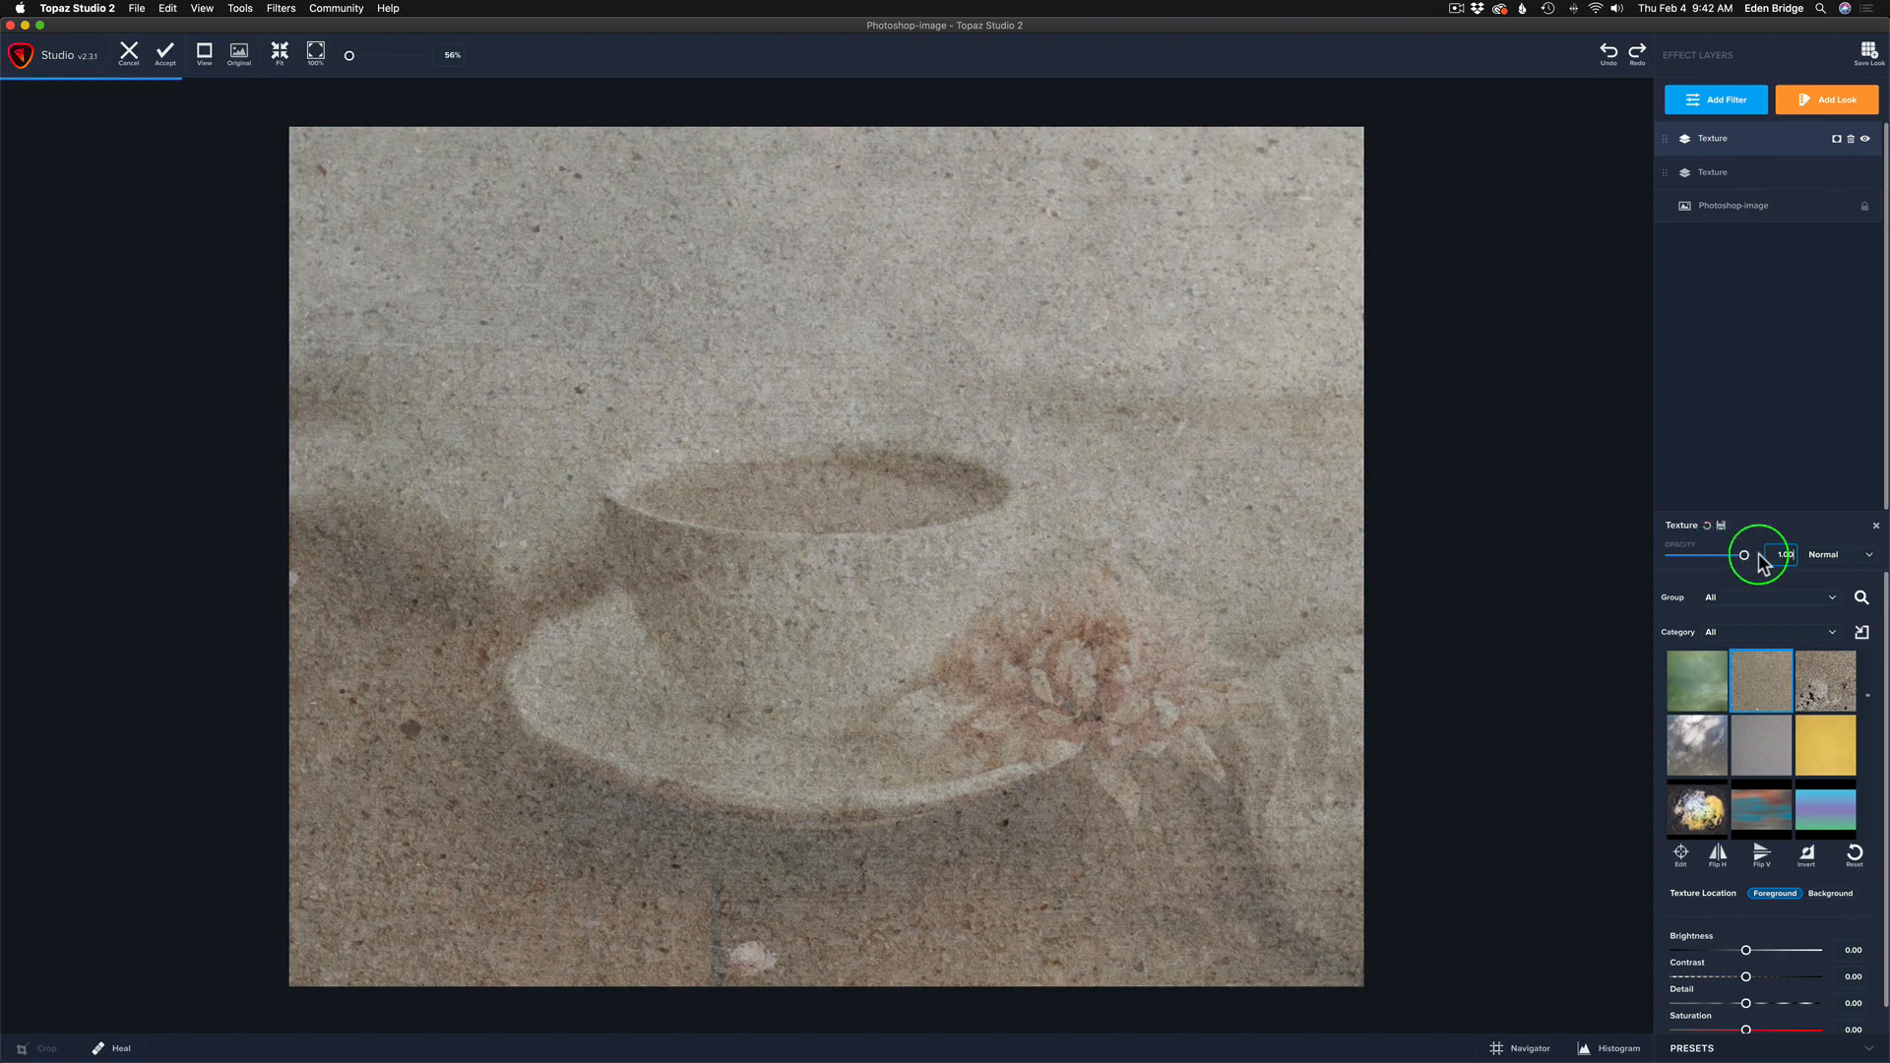
{"action": "left_click_drag", "start_coordinate": [1742, 555], "coordinate": [1742, 555]}
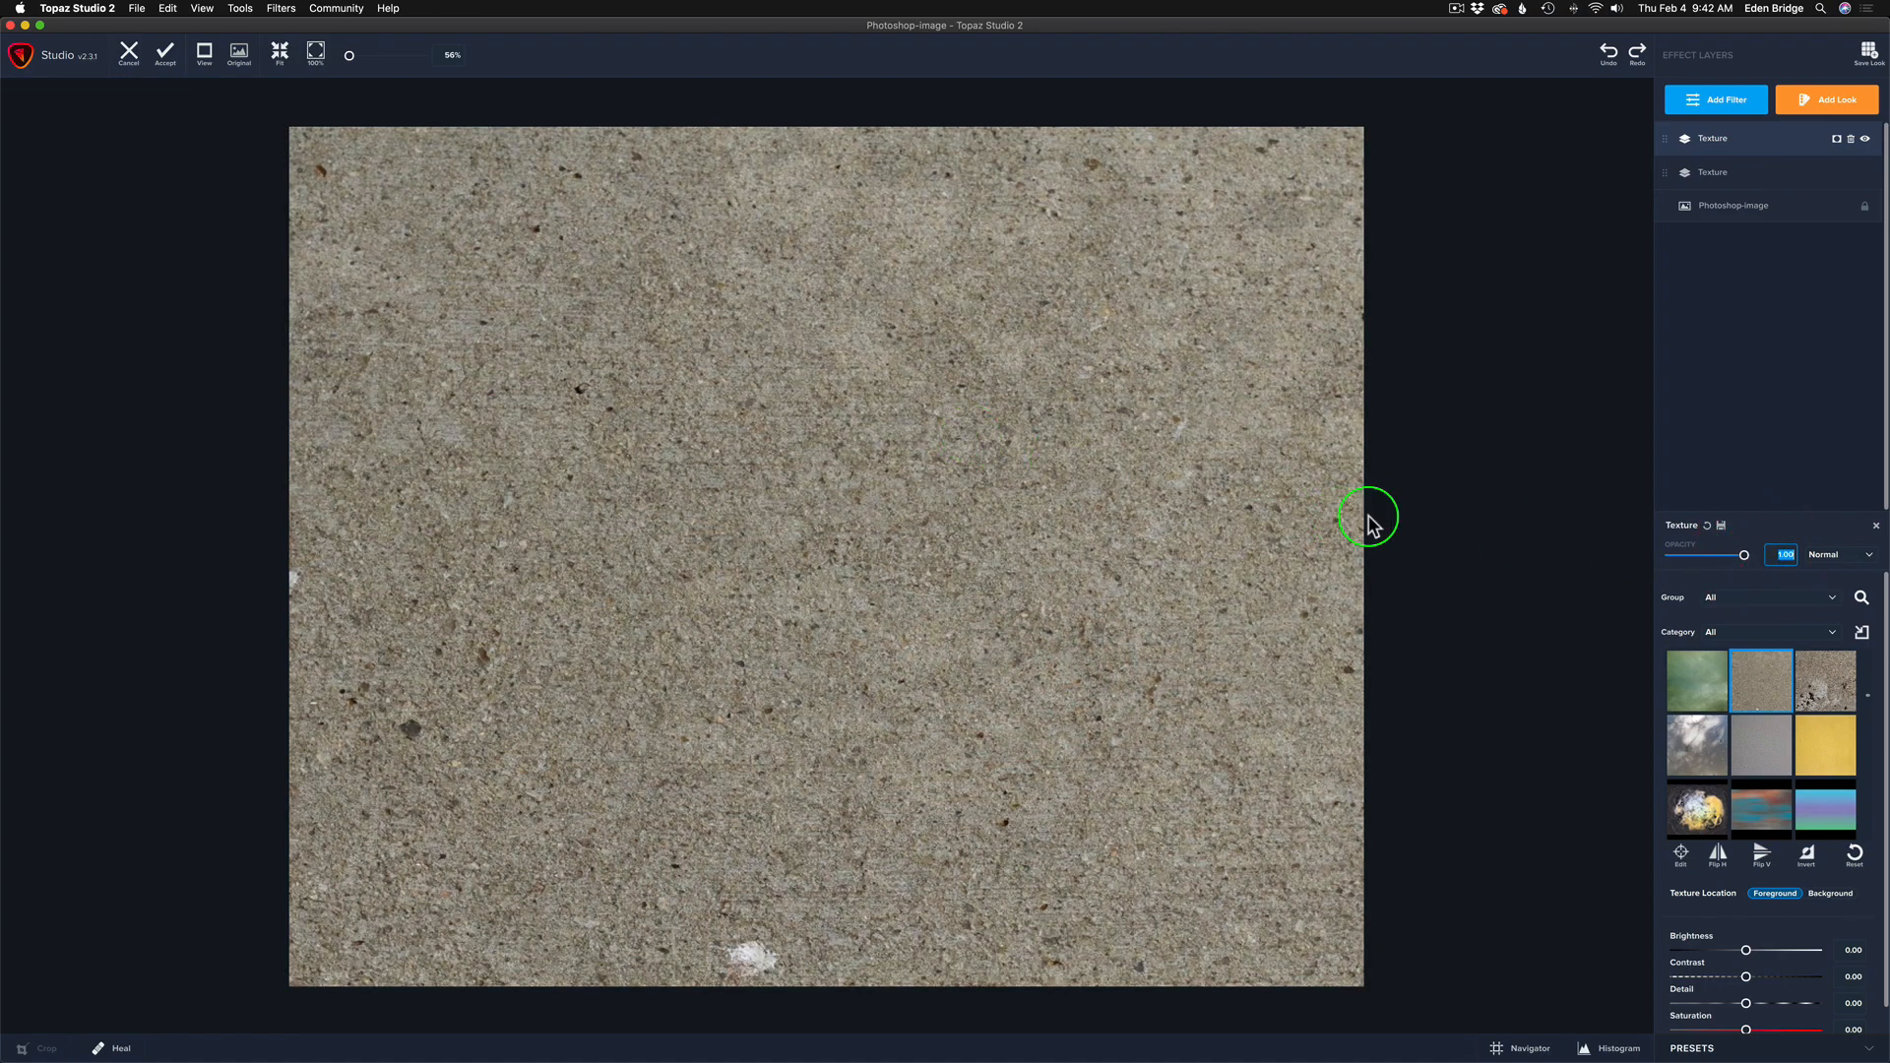
{"action": "mouse_move", "coordinate": [1744, 555]}
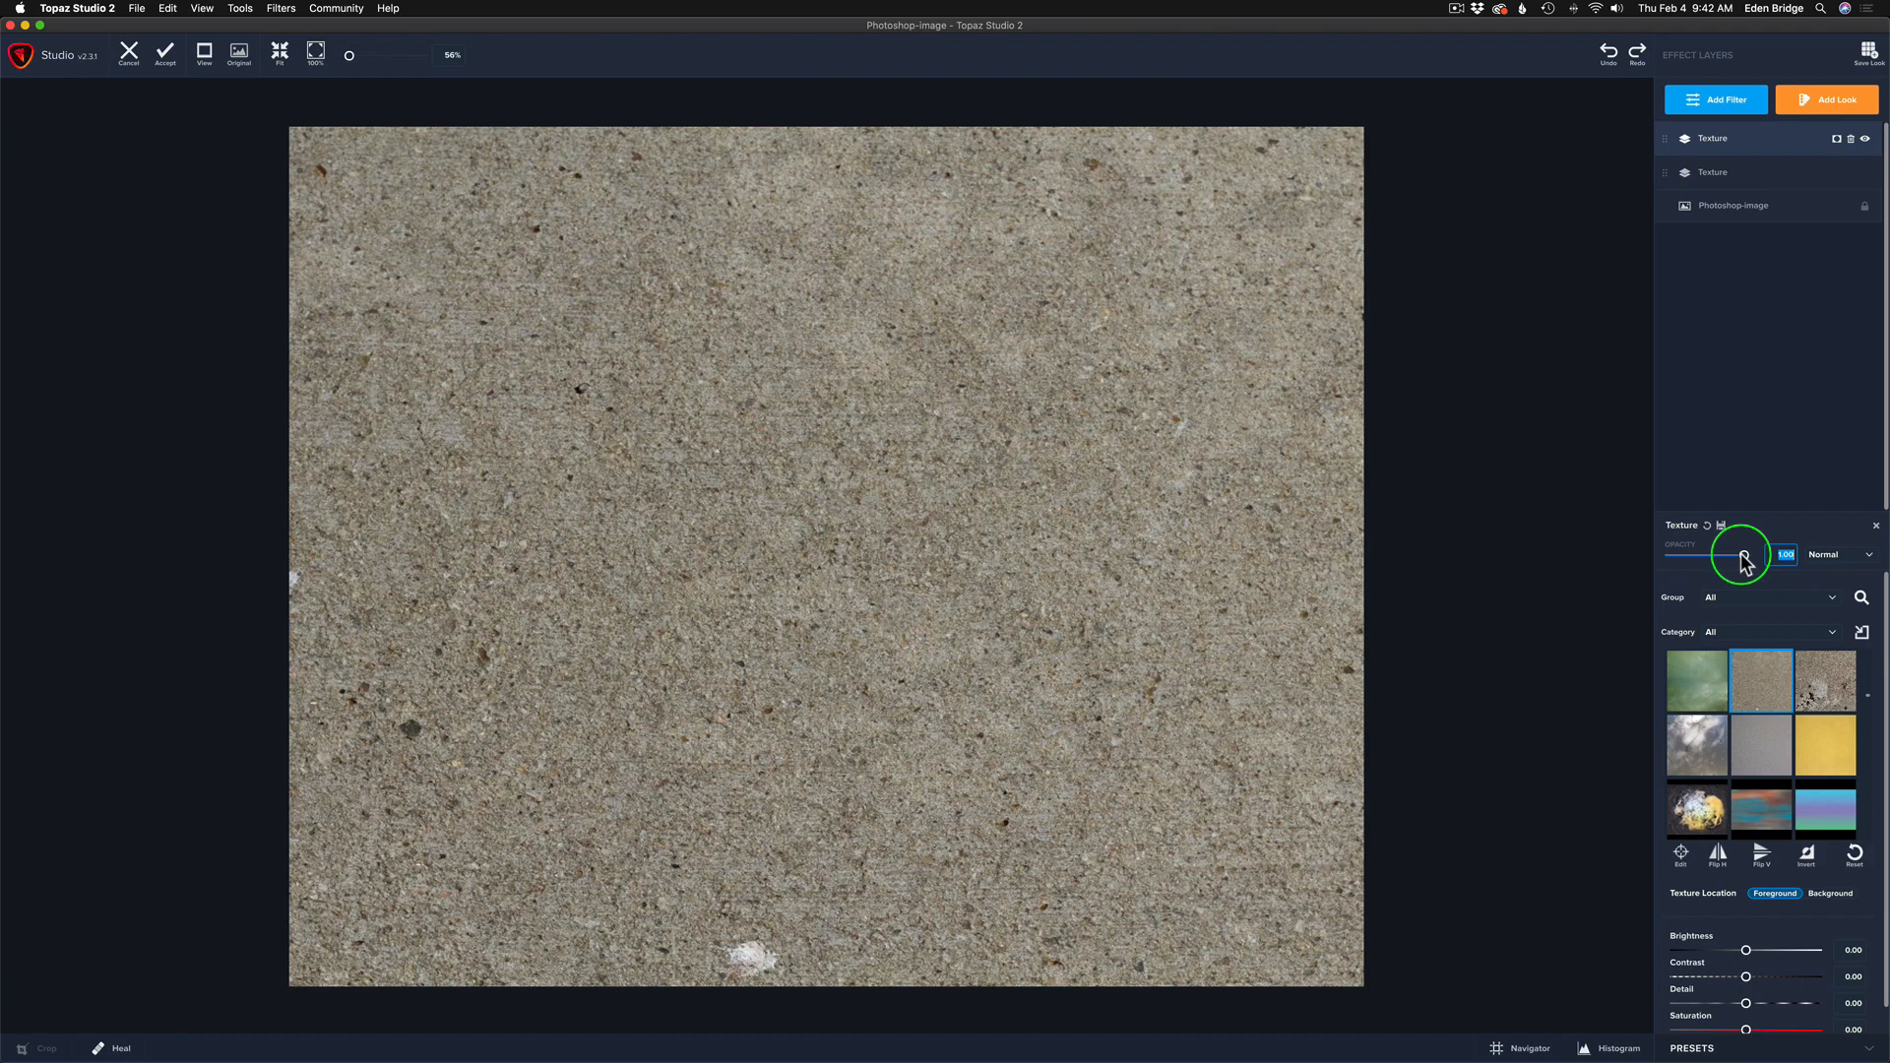
{"action": "left_click_drag", "start_coordinate": [1743, 555], "coordinate": [1709, 555]}
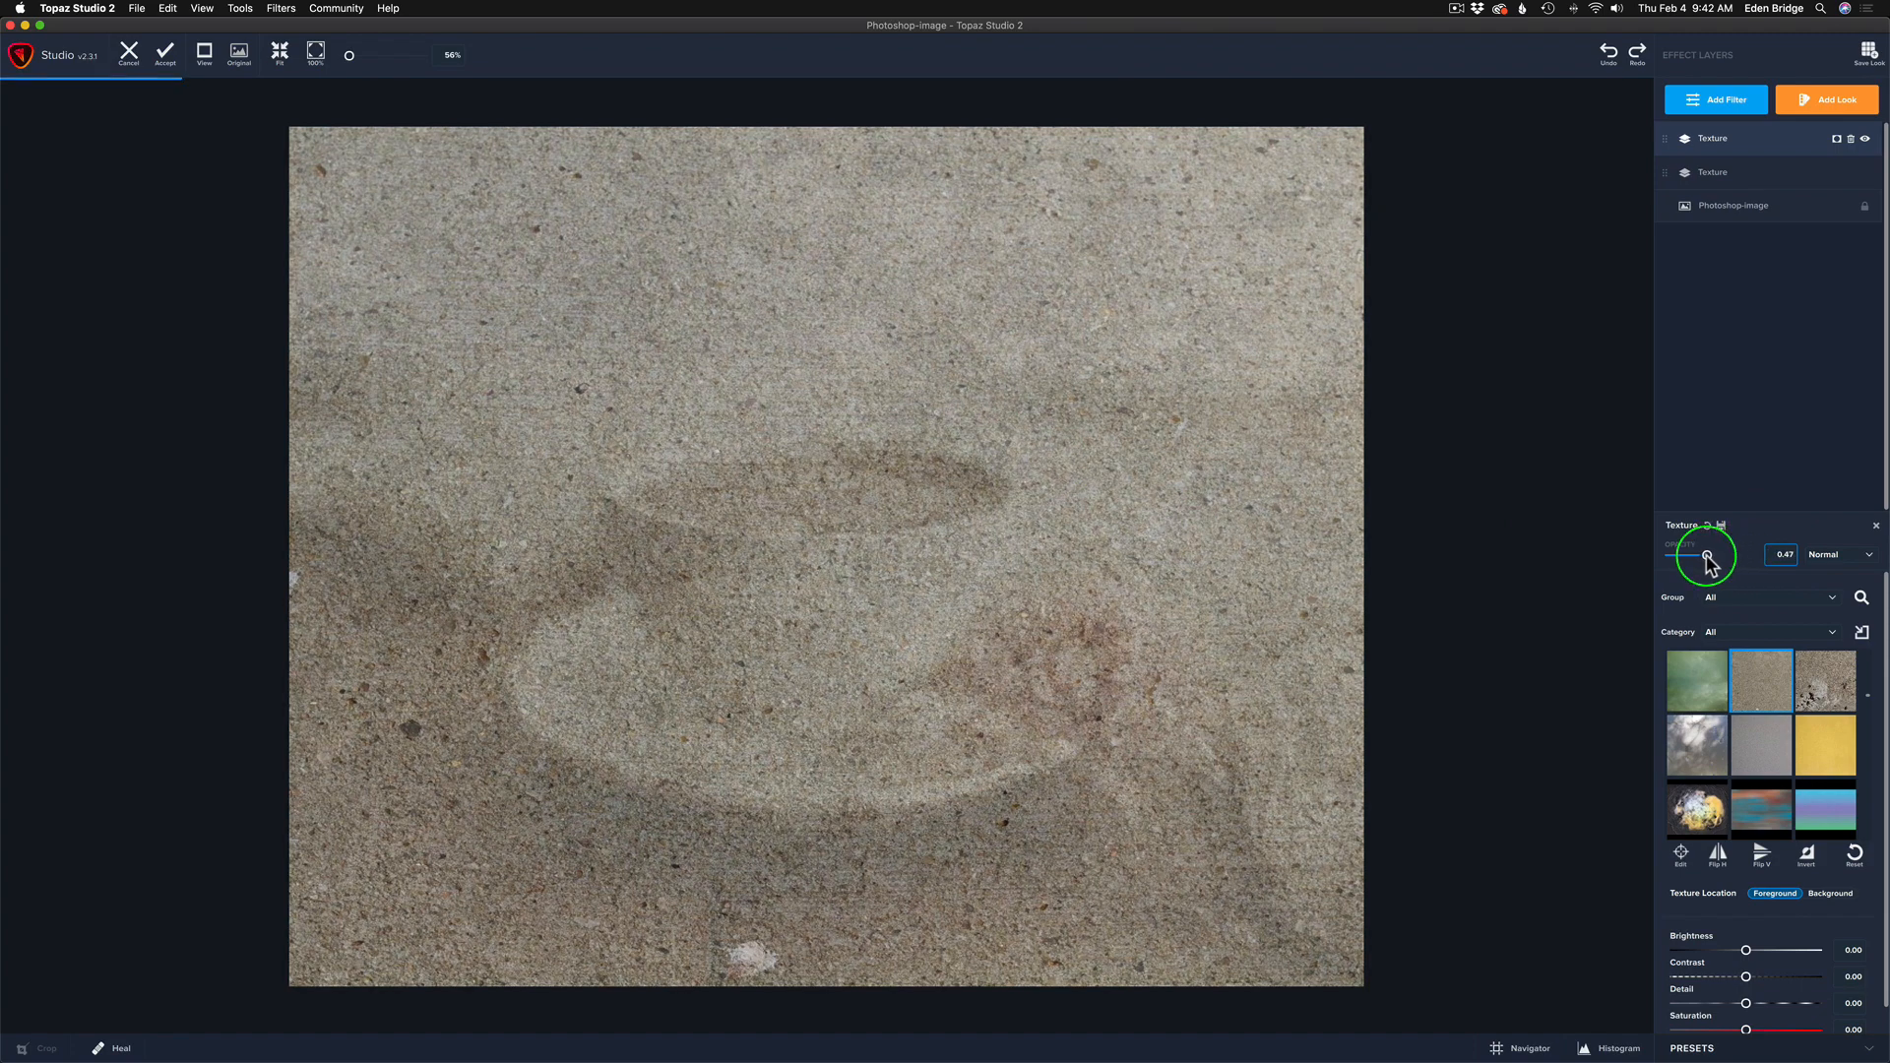
{"action": "left_click_drag", "start_coordinate": [1711, 557], "coordinate": [1683, 557]}
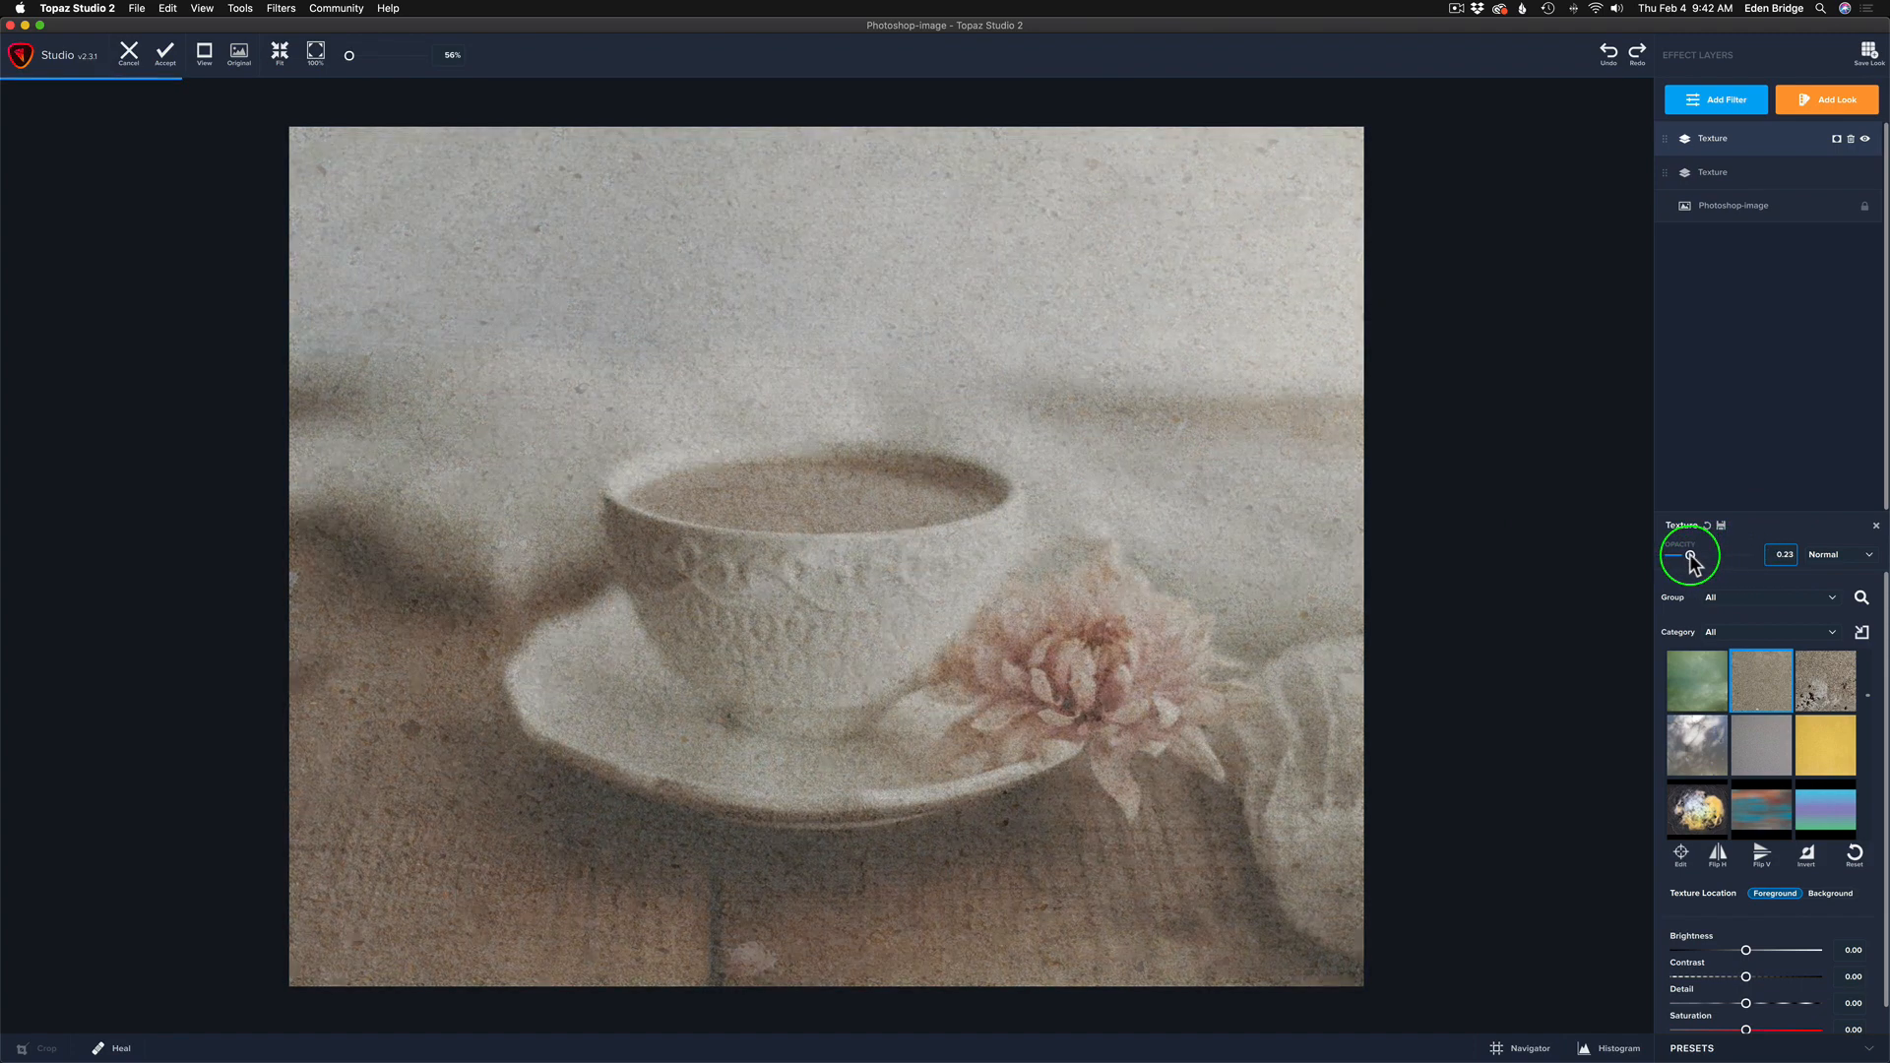
{"action": "left_click_drag", "start_coordinate": [1689, 557], "coordinate": [1682, 565]}
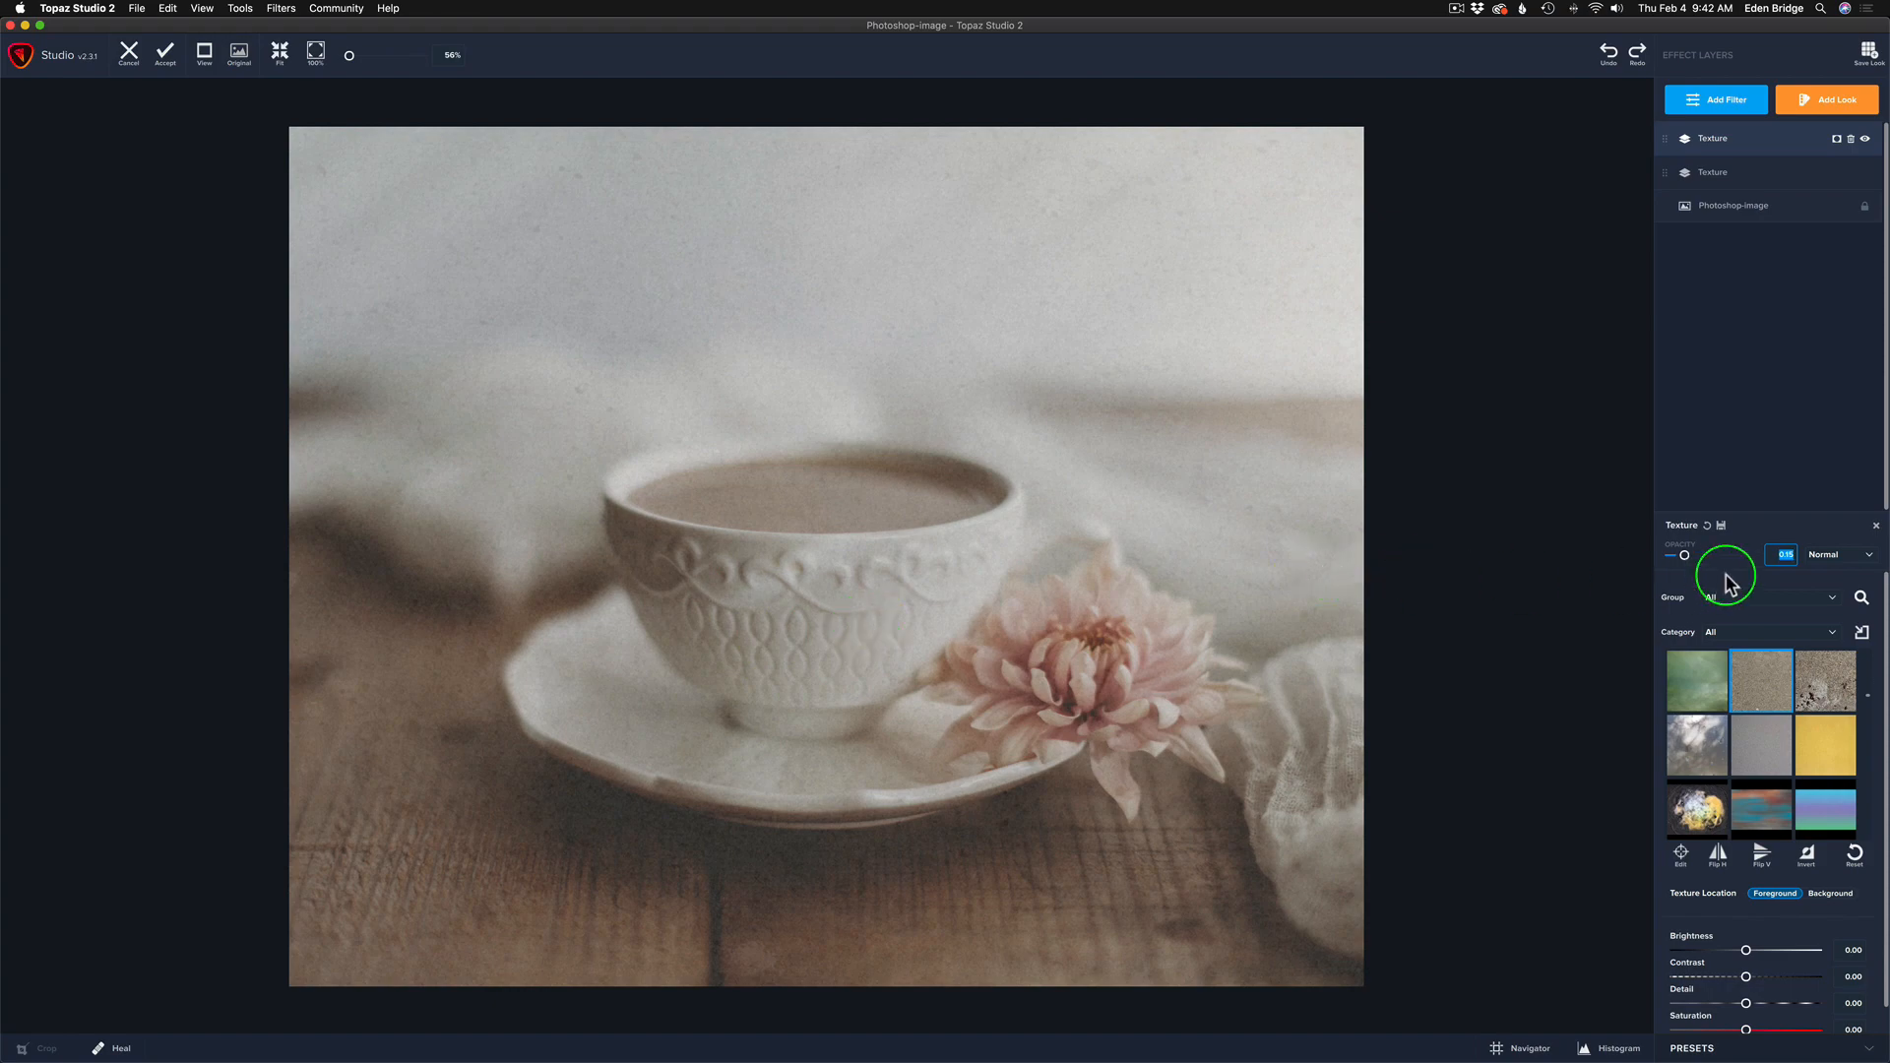
{"action": "left_click_drag", "start_coordinate": [1685, 555], "coordinate": [1708, 556]}
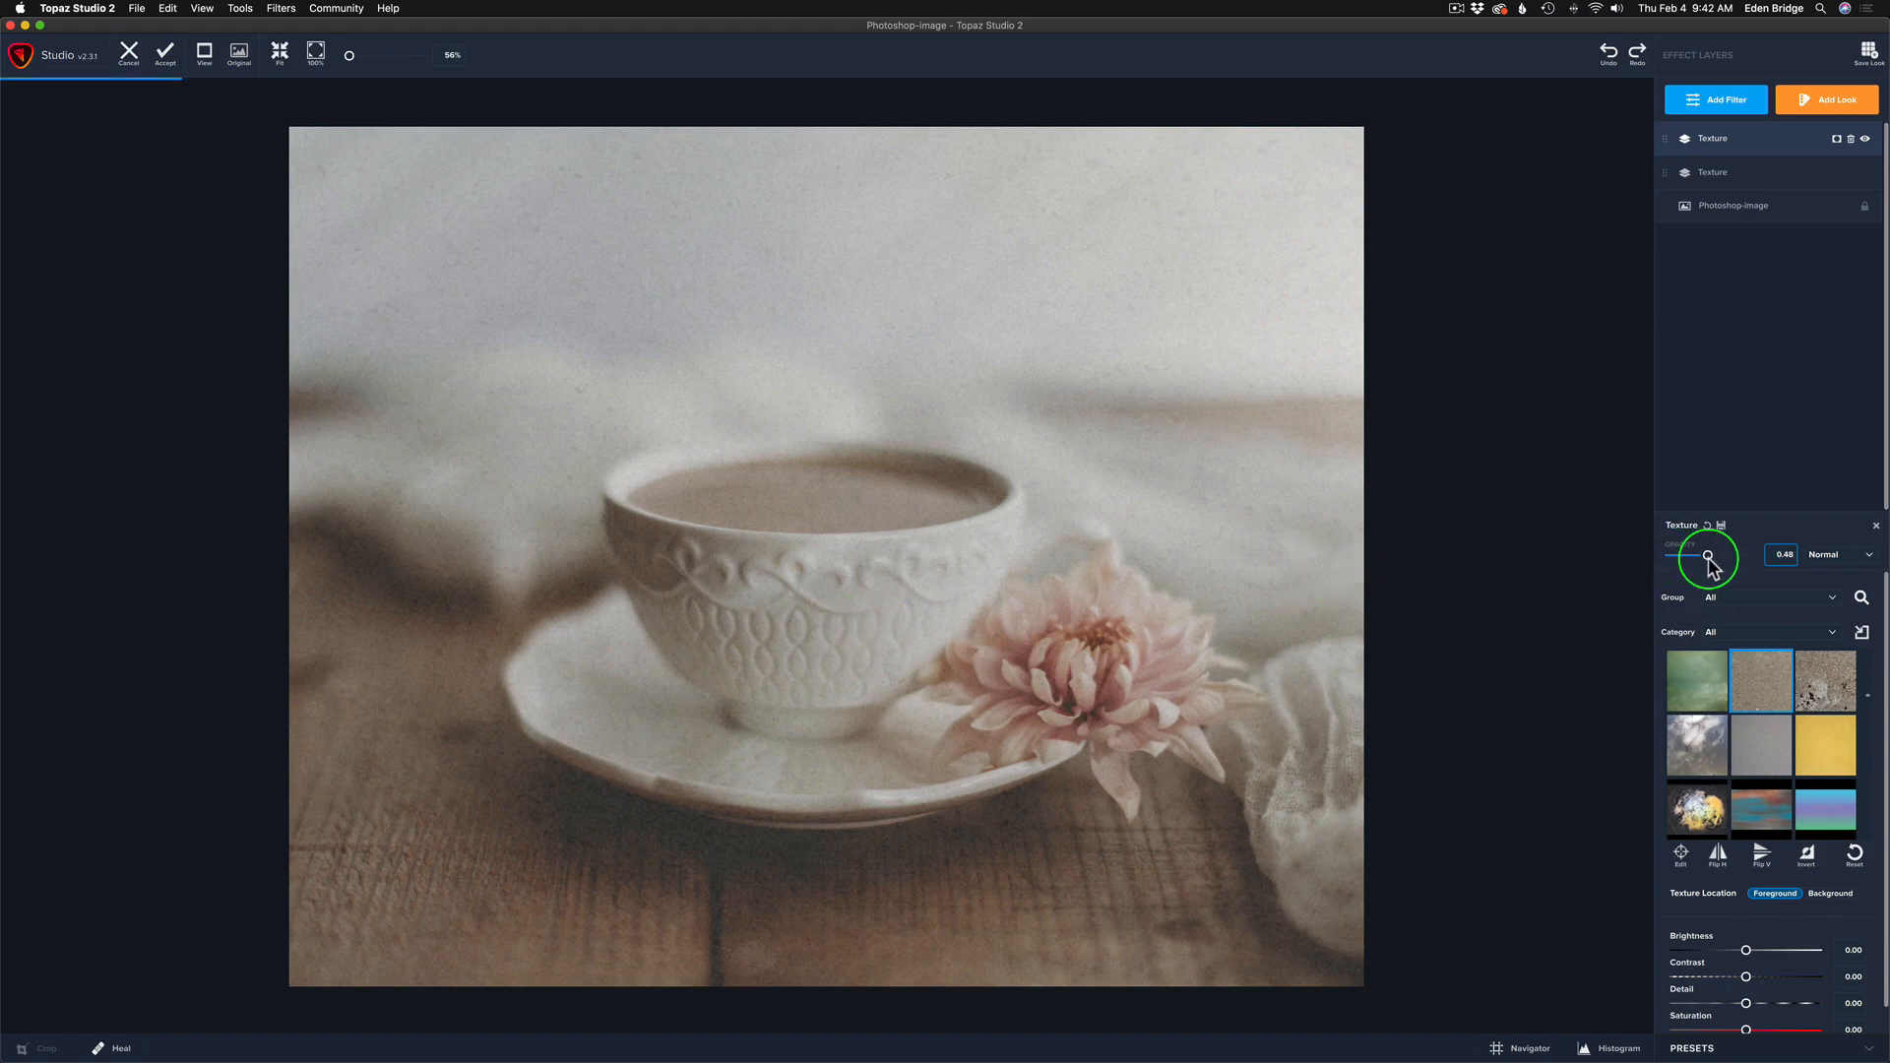
- Compare Overlay and Soft Light blending, keeping Soft Light for the concrete texture
{"action": "left_click", "coordinate": [1870, 555]}
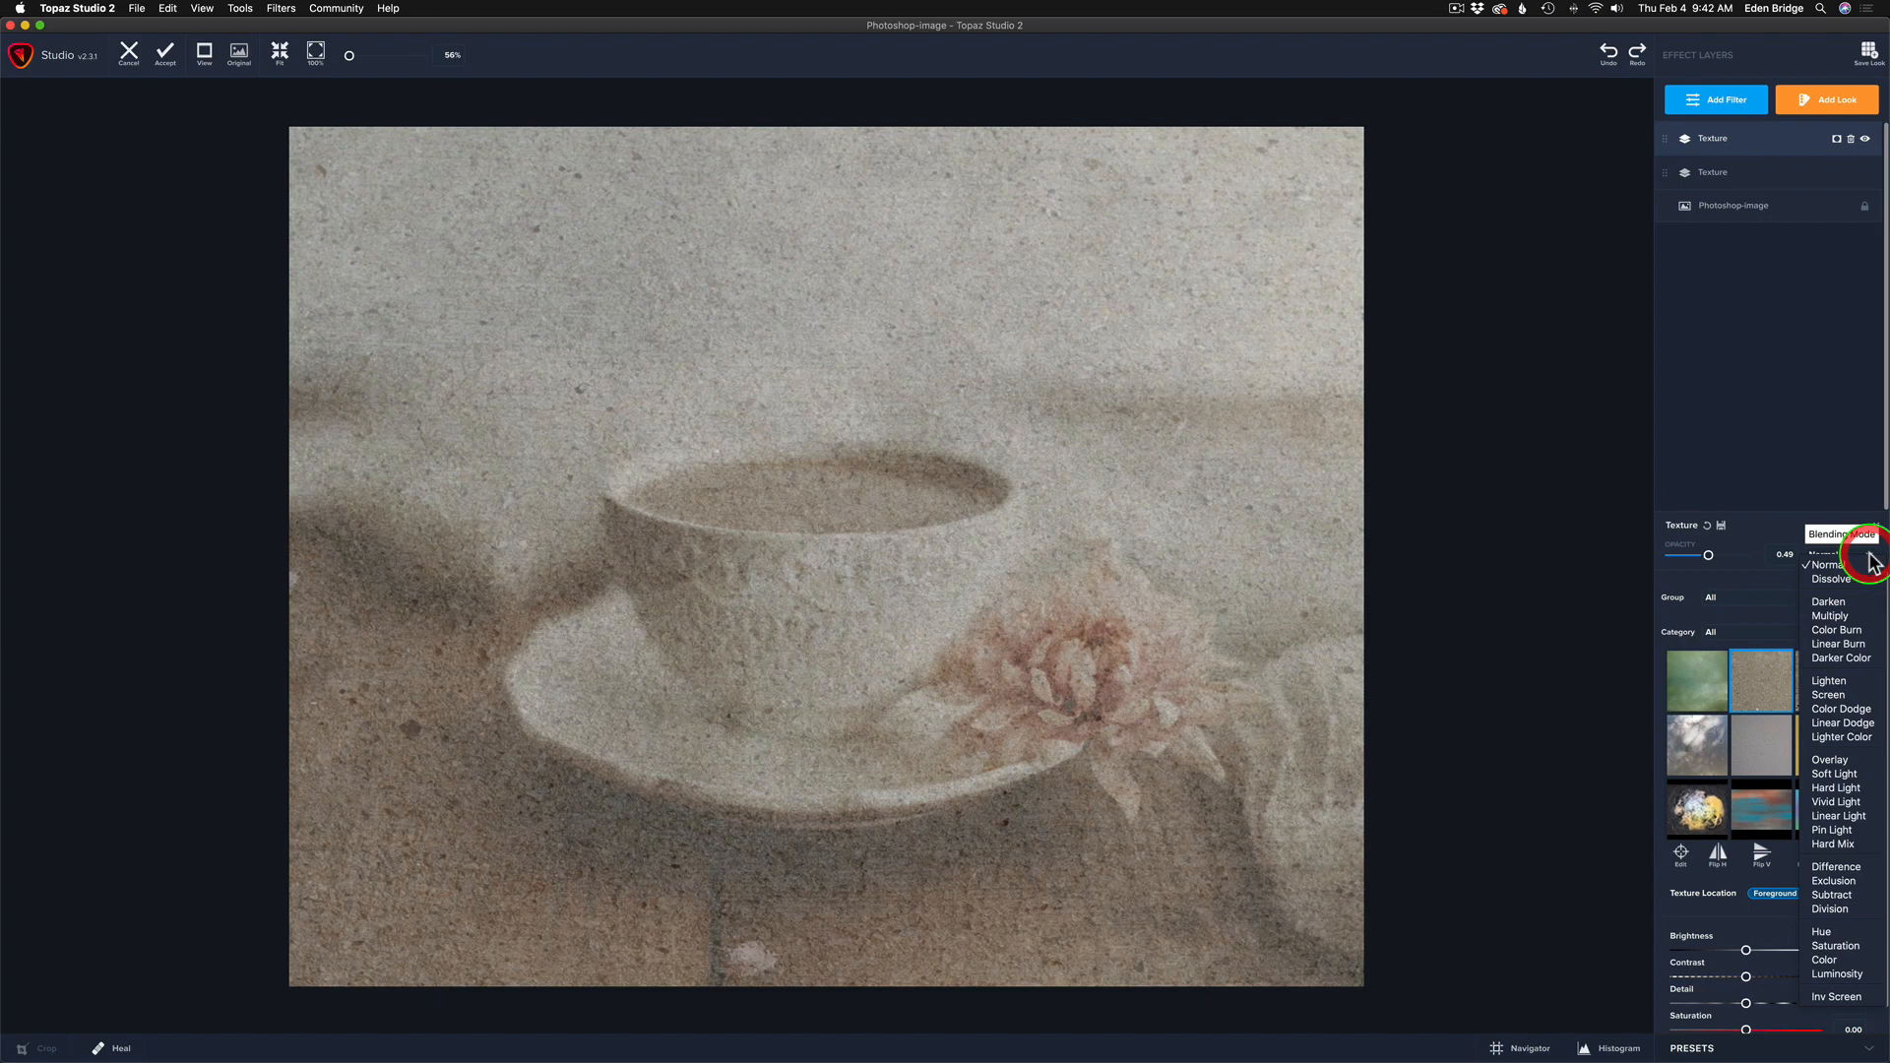
{"action": "left_click", "coordinate": [1829, 788]}
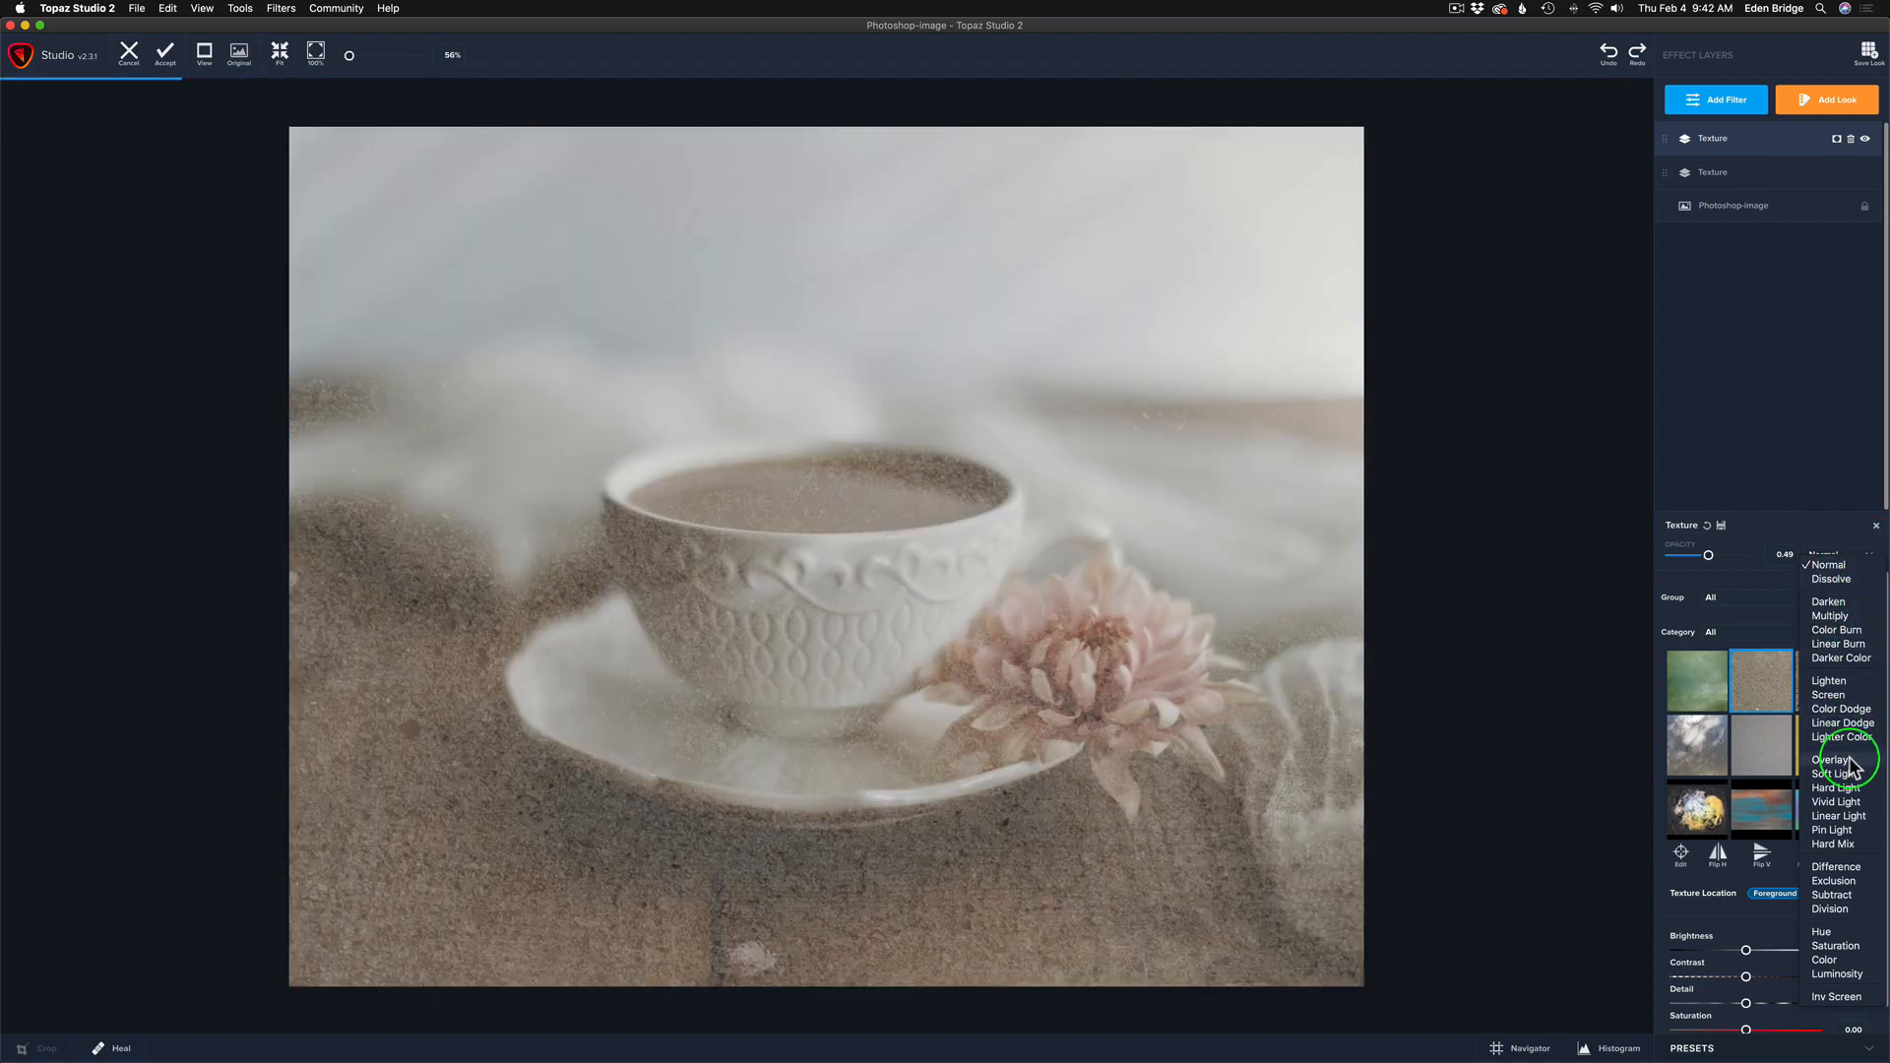
{"action": "left_click", "coordinate": [1819, 772]}
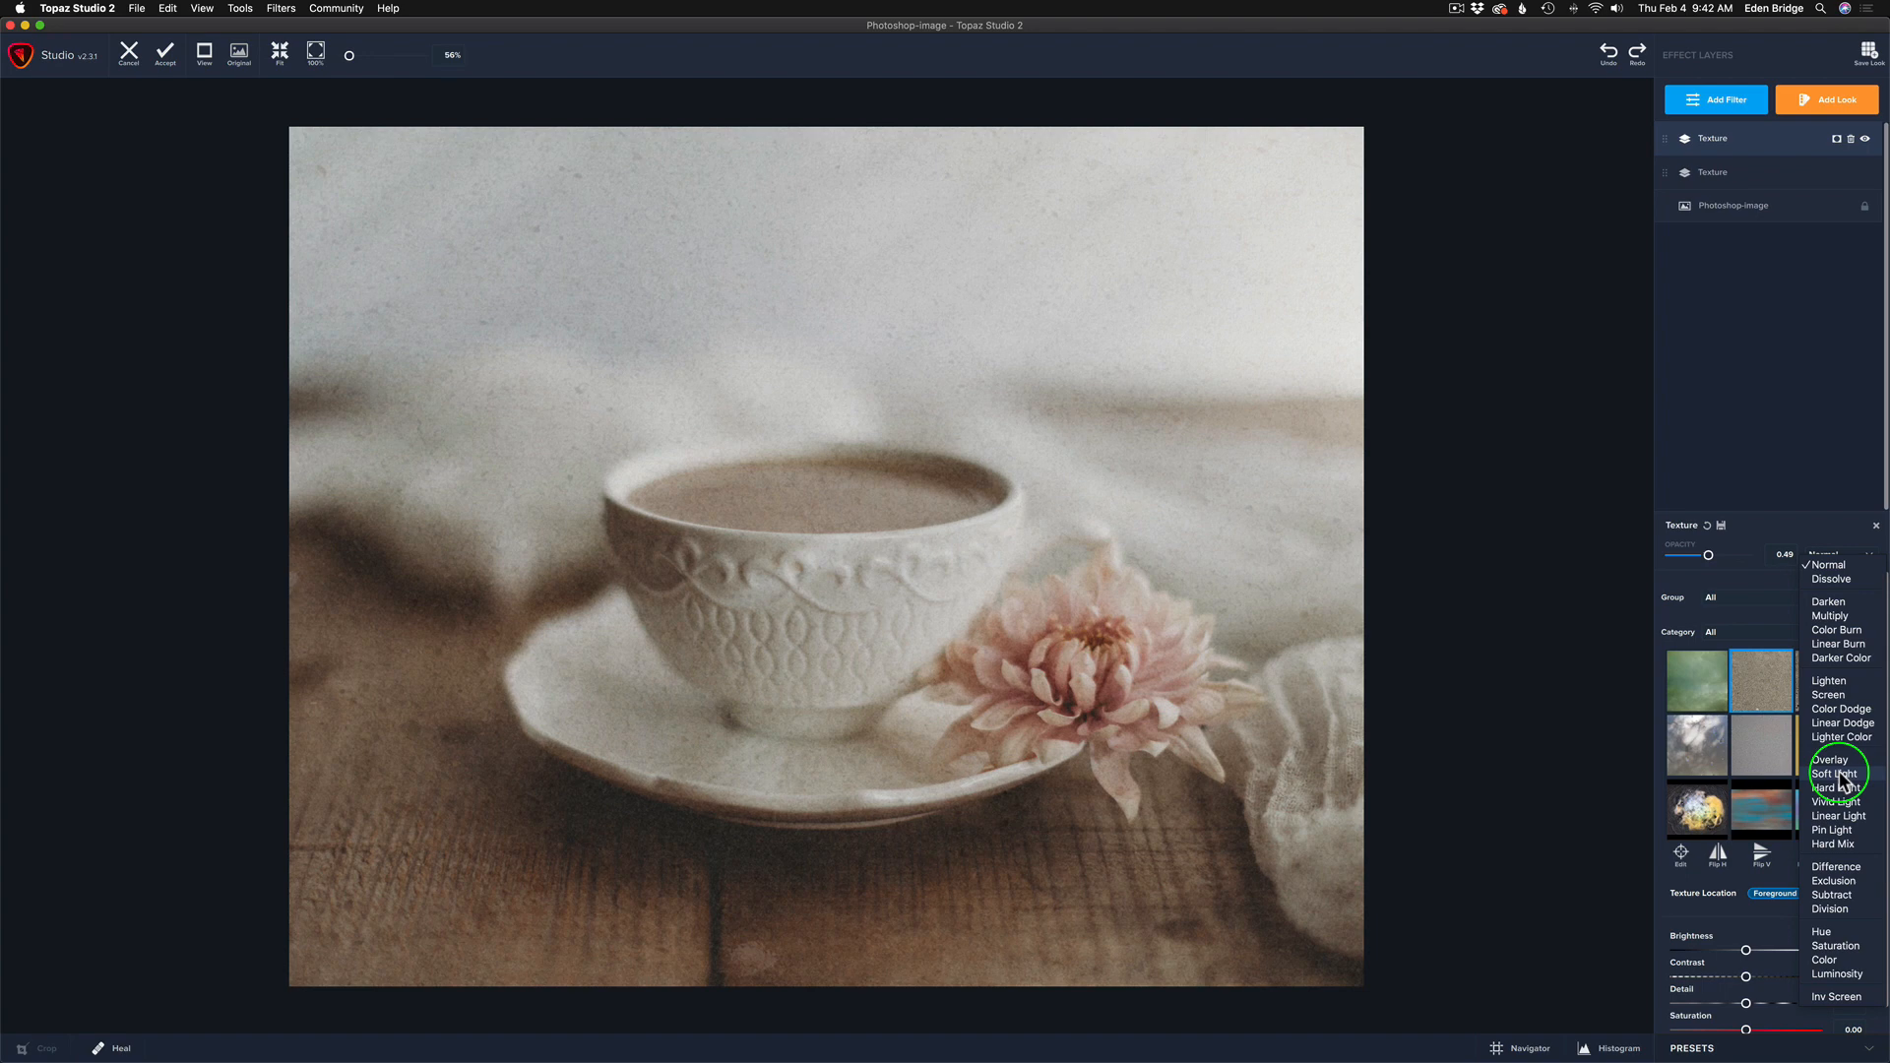
{"action": "left_click", "coordinate": [1827, 788]}
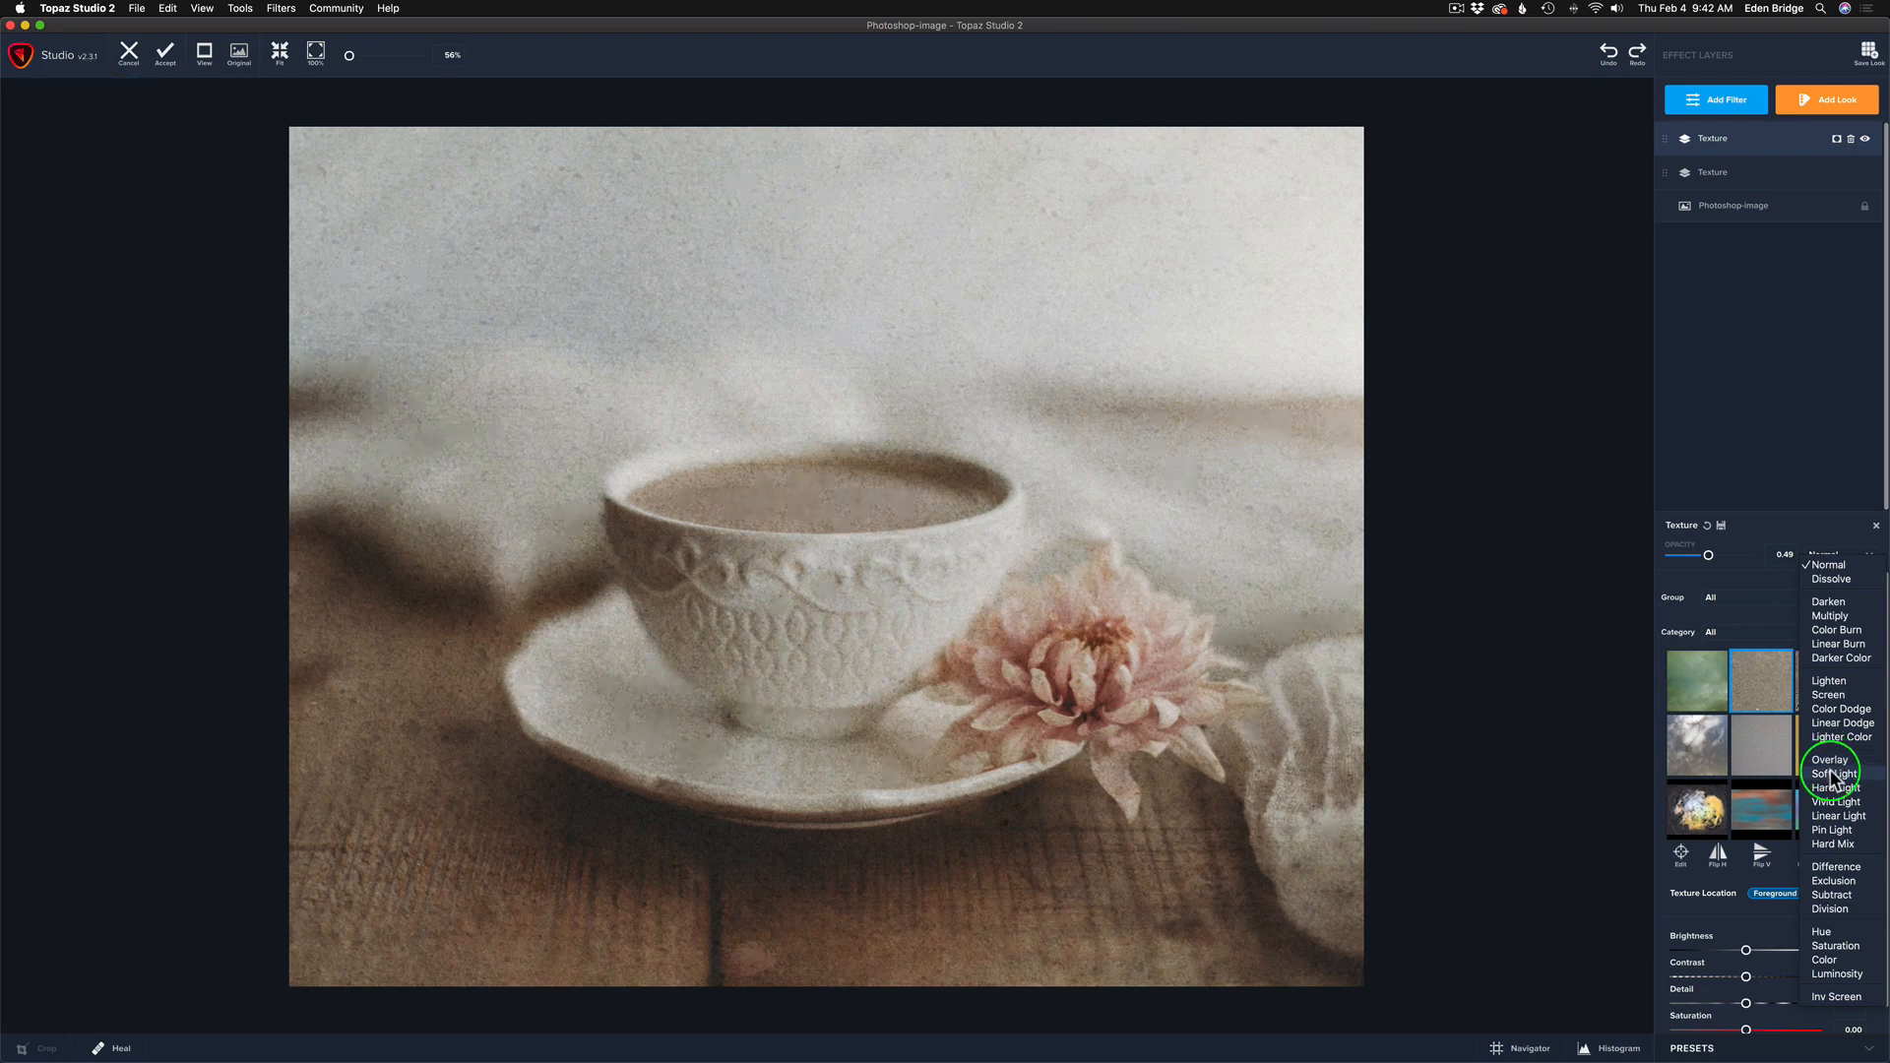
{"action": "left_click", "coordinate": [1820, 772]}
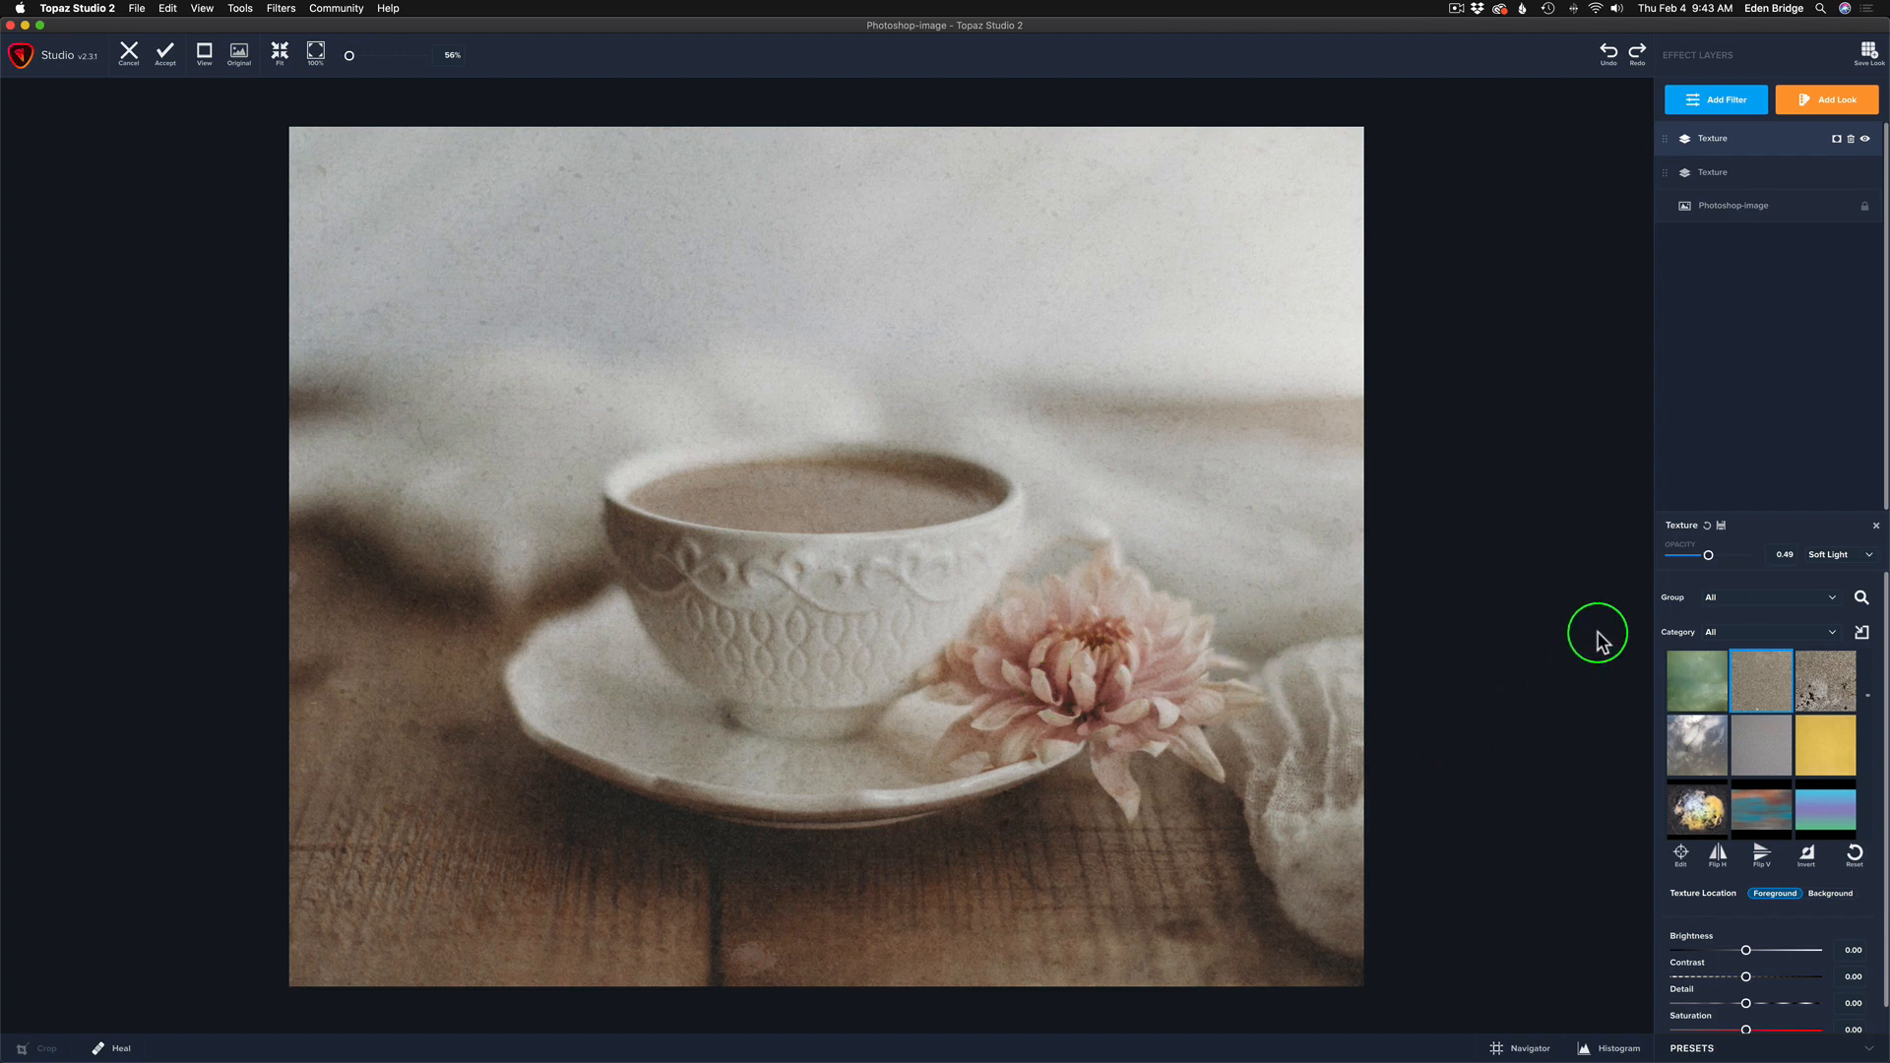
- Fine-tune the Soft Light texture to about 0.49 opacity and toggle it off and on to compare
{"action": "left_click_drag", "start_coordinate": [1711, 556], "coordinate": [1747, 555]}
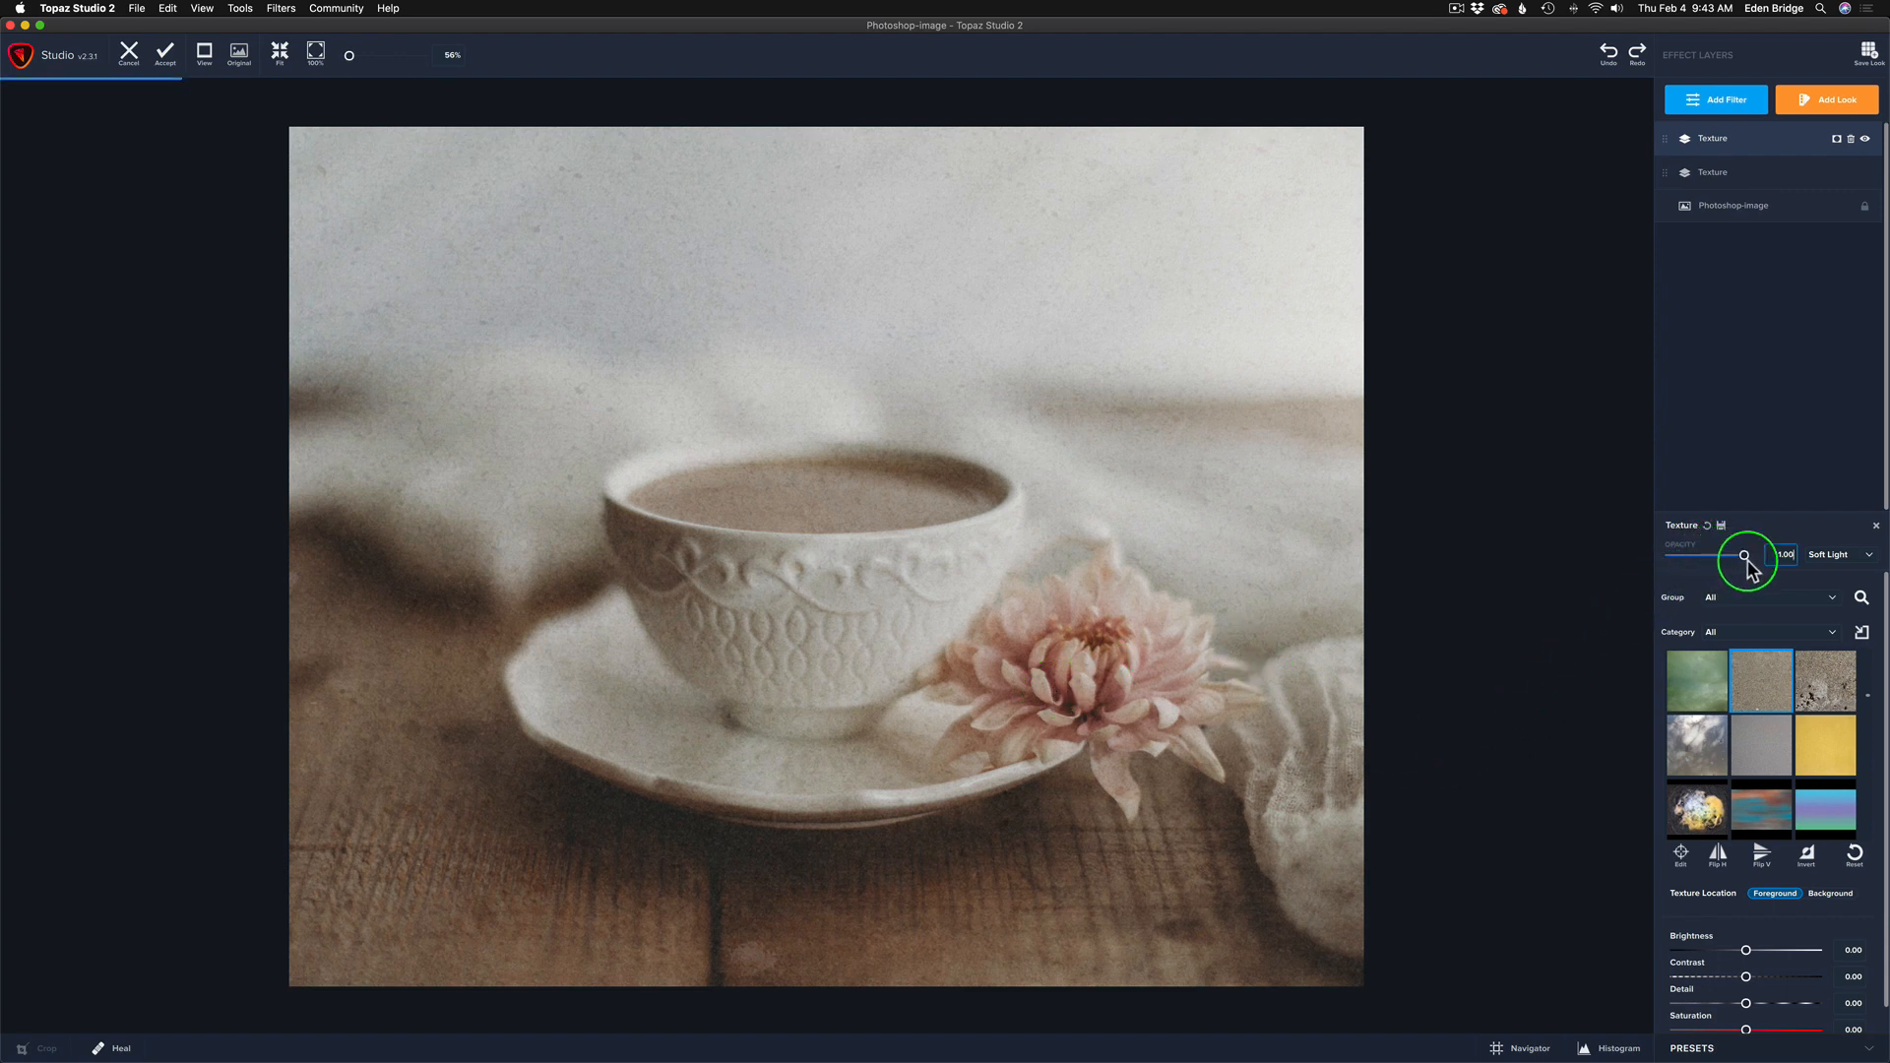
{"action": "left_click_drag", "start_coordinate": [1748, 557], "coordinate": [1730, 557]}
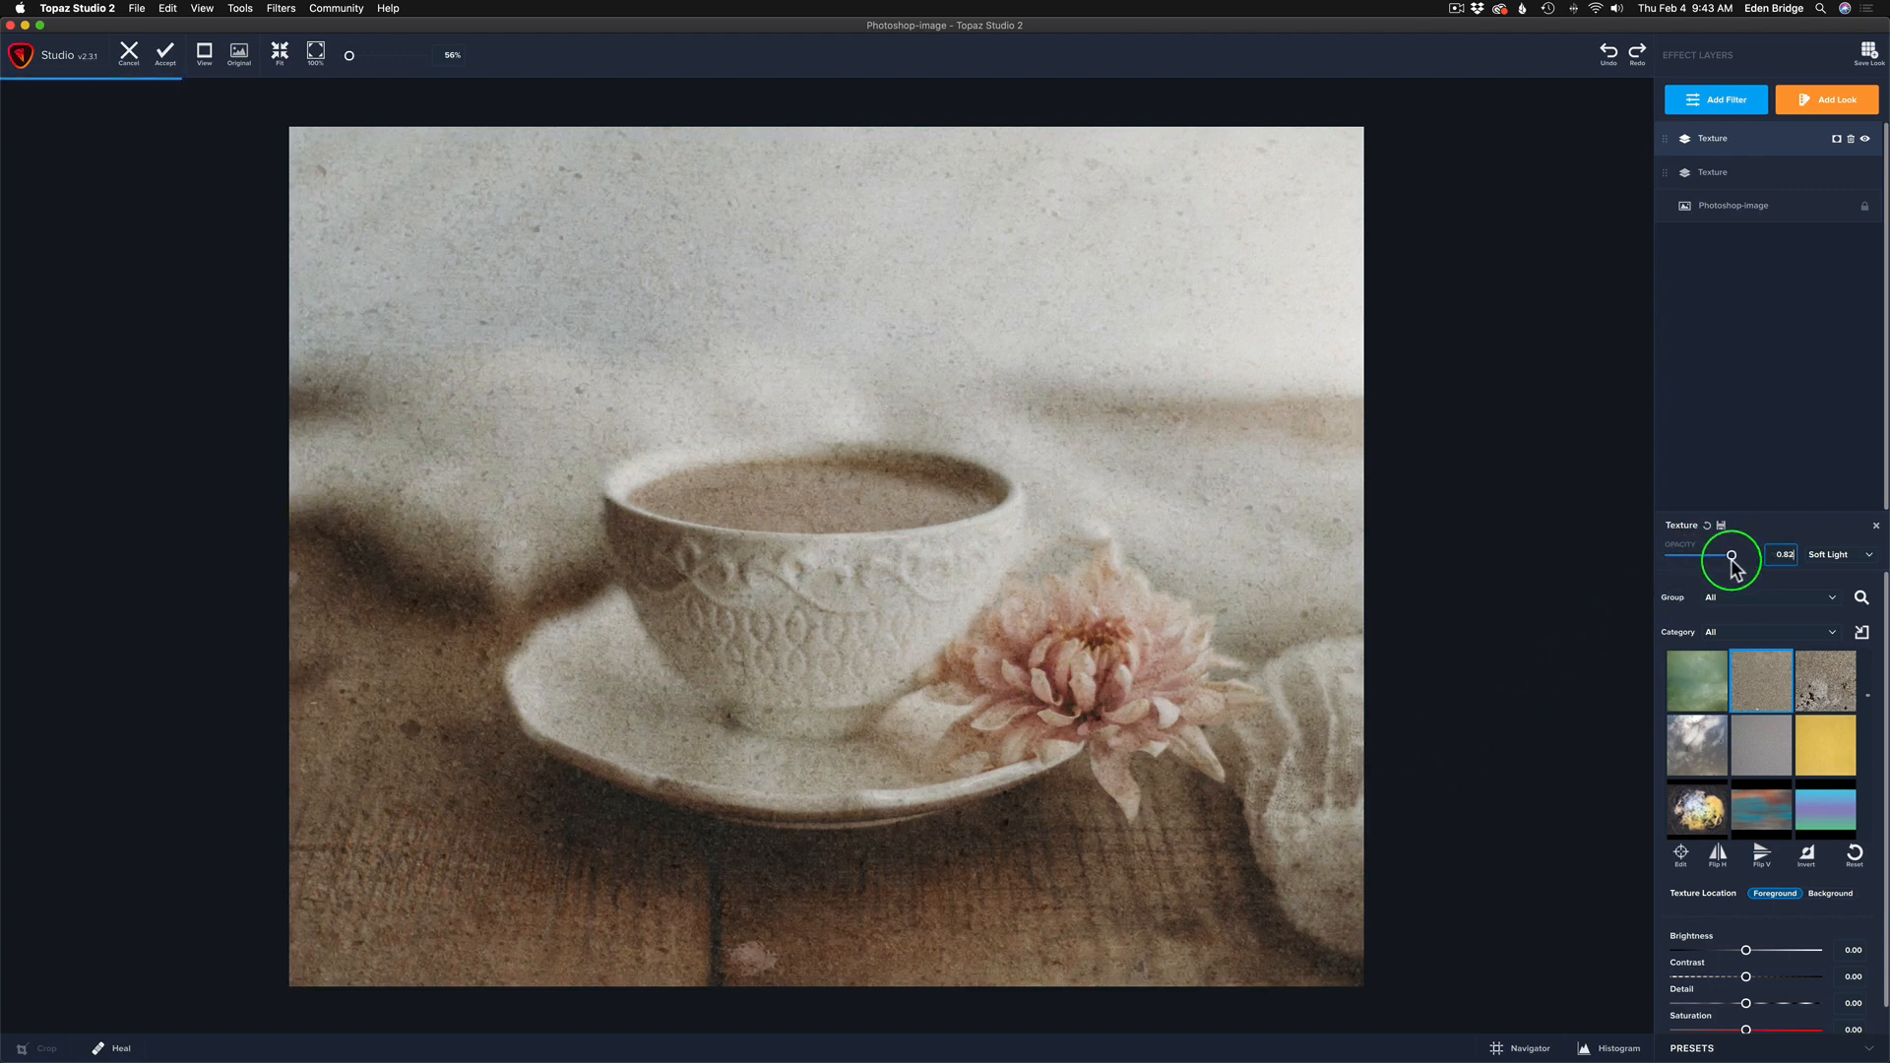
{"action": "left_click_drag", "start_coordinate": [1731, 555], "coordinate": [1711, 555]}
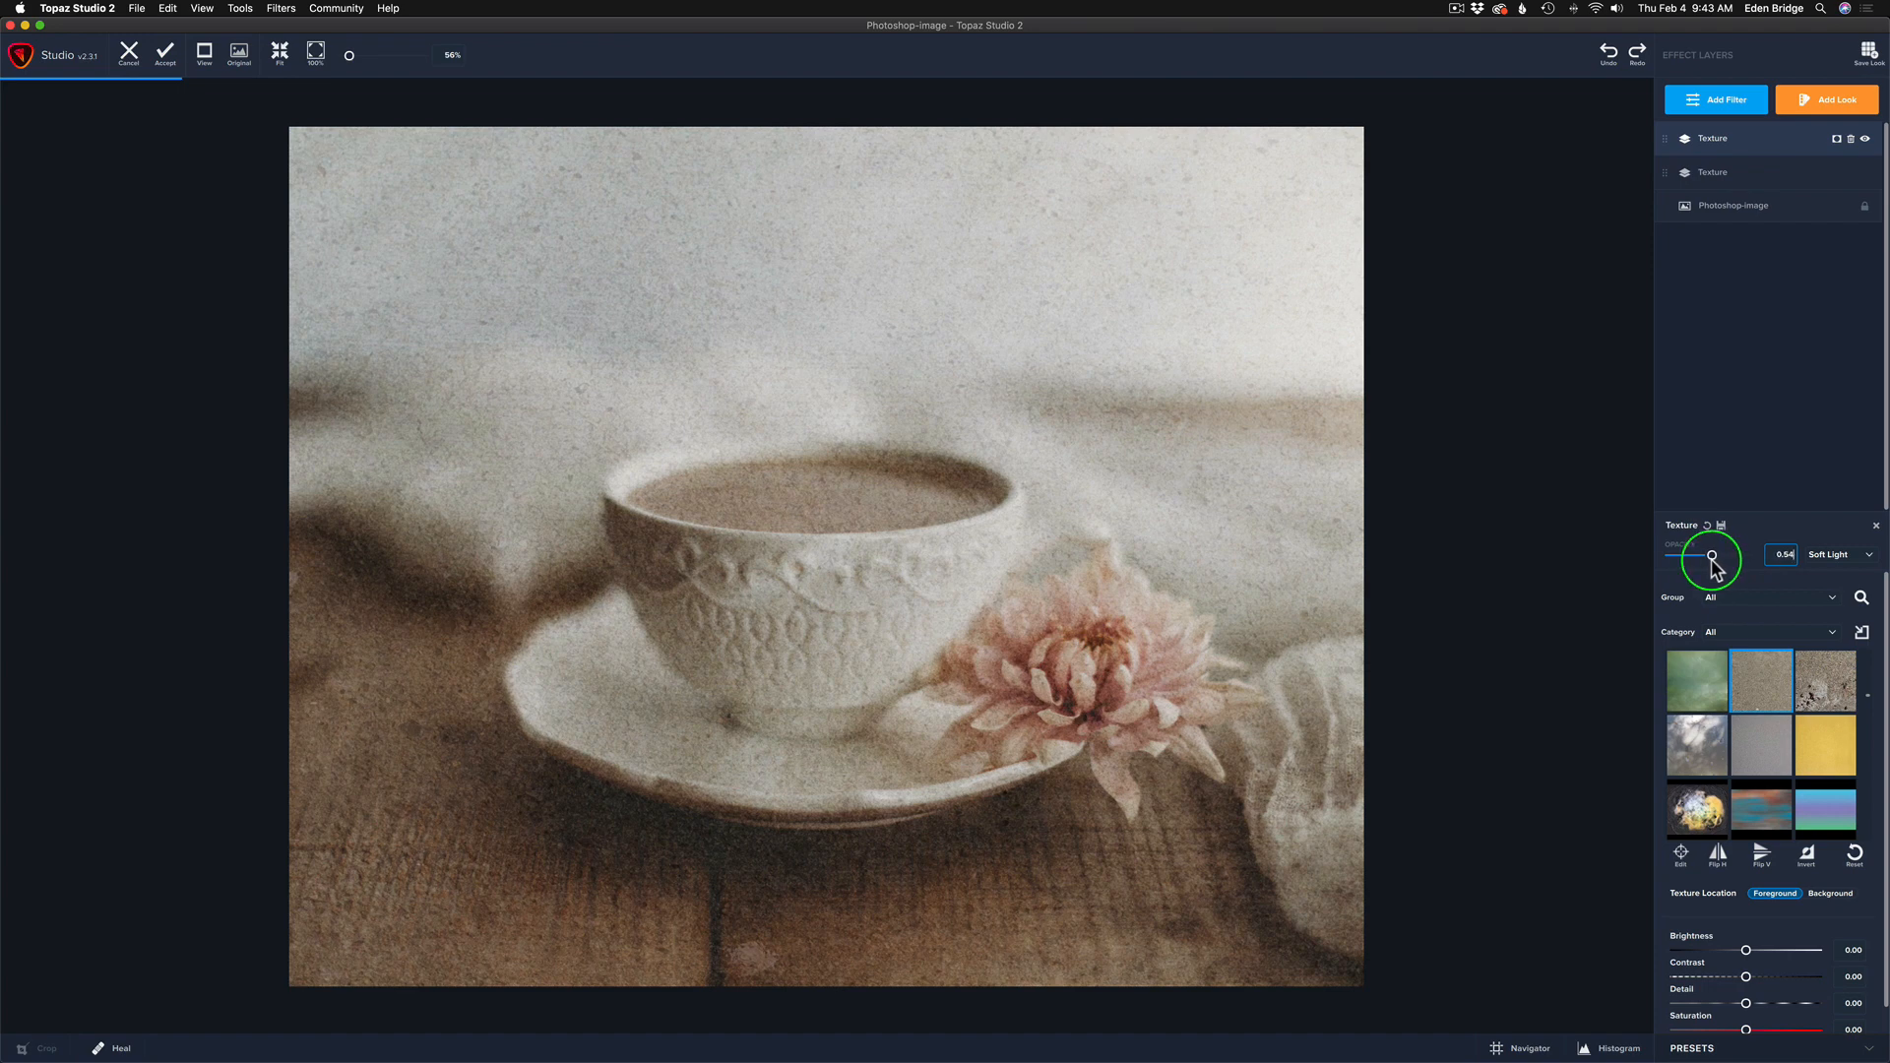
{"action": "left_click_drag", "start_coordinate": [1710, 555], "coordinate": [1697, 555]}
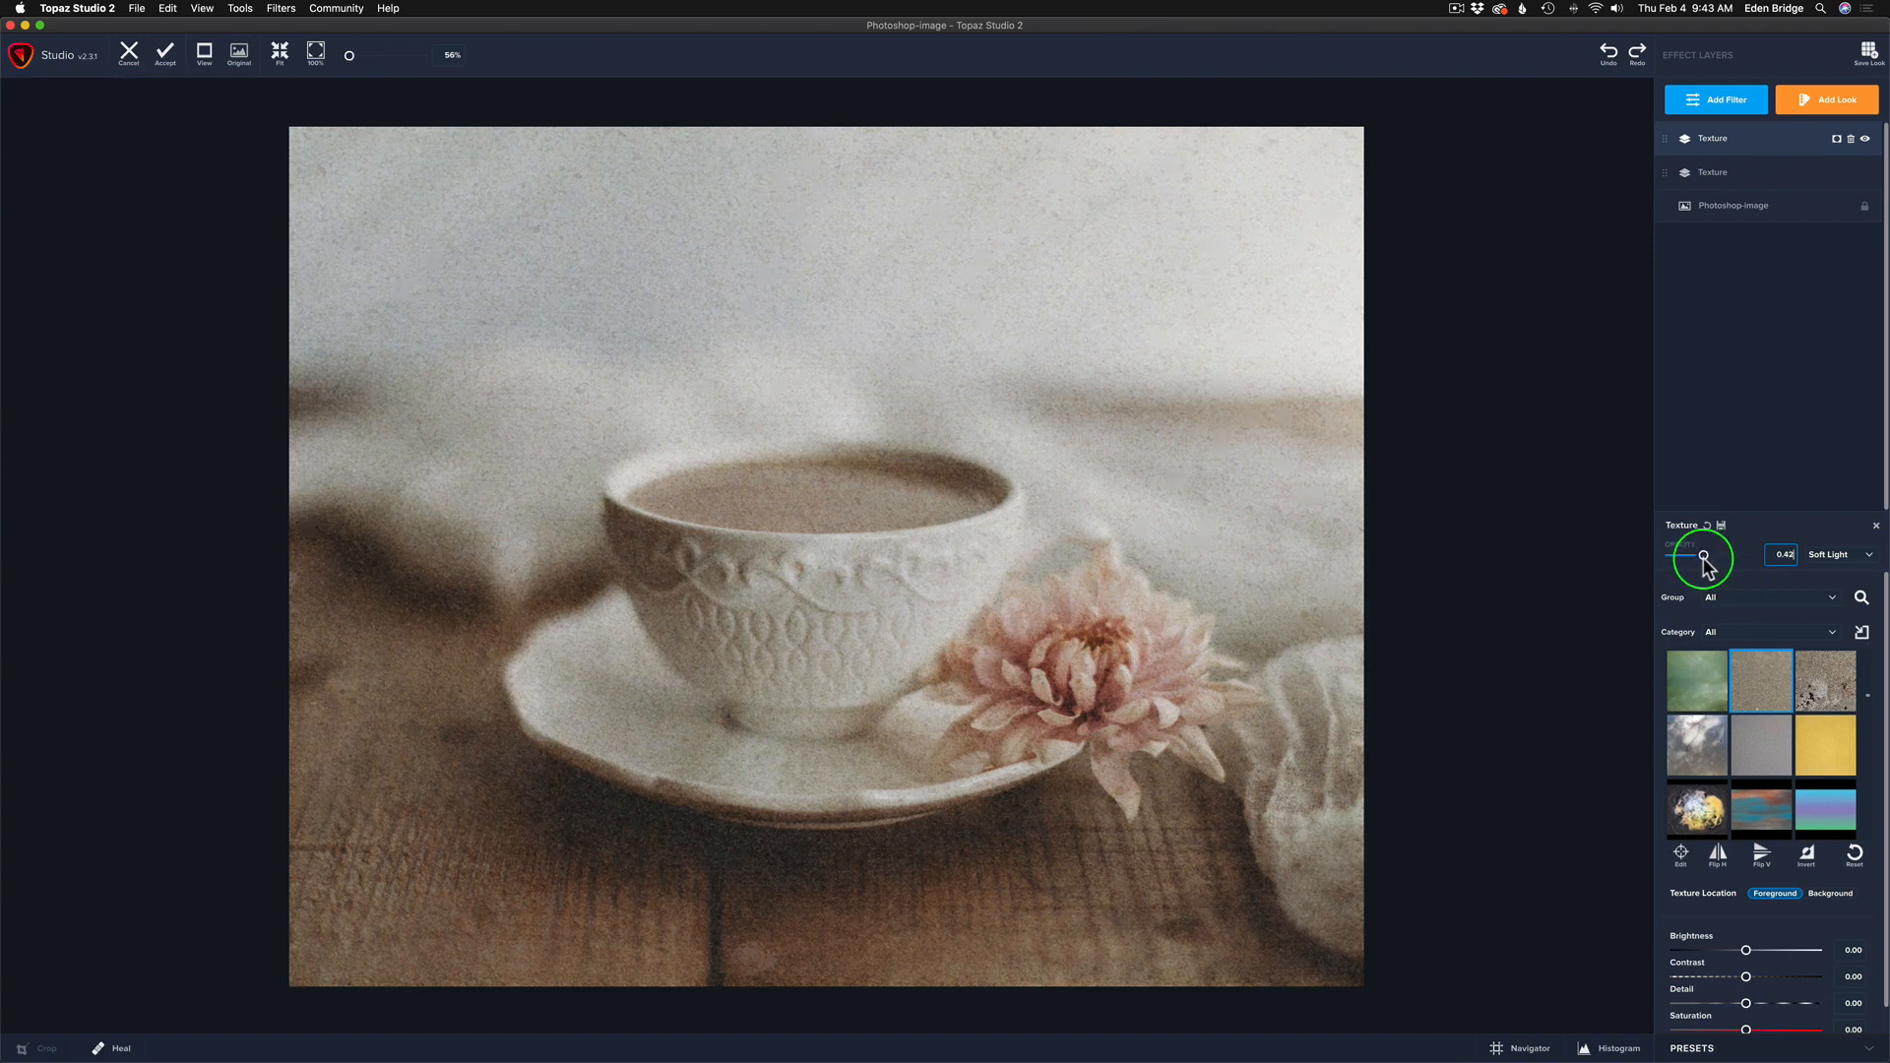
{"action": "left_click_drag", "start_coordinate": [1674, 555], "coordinate": [1681, 555]}
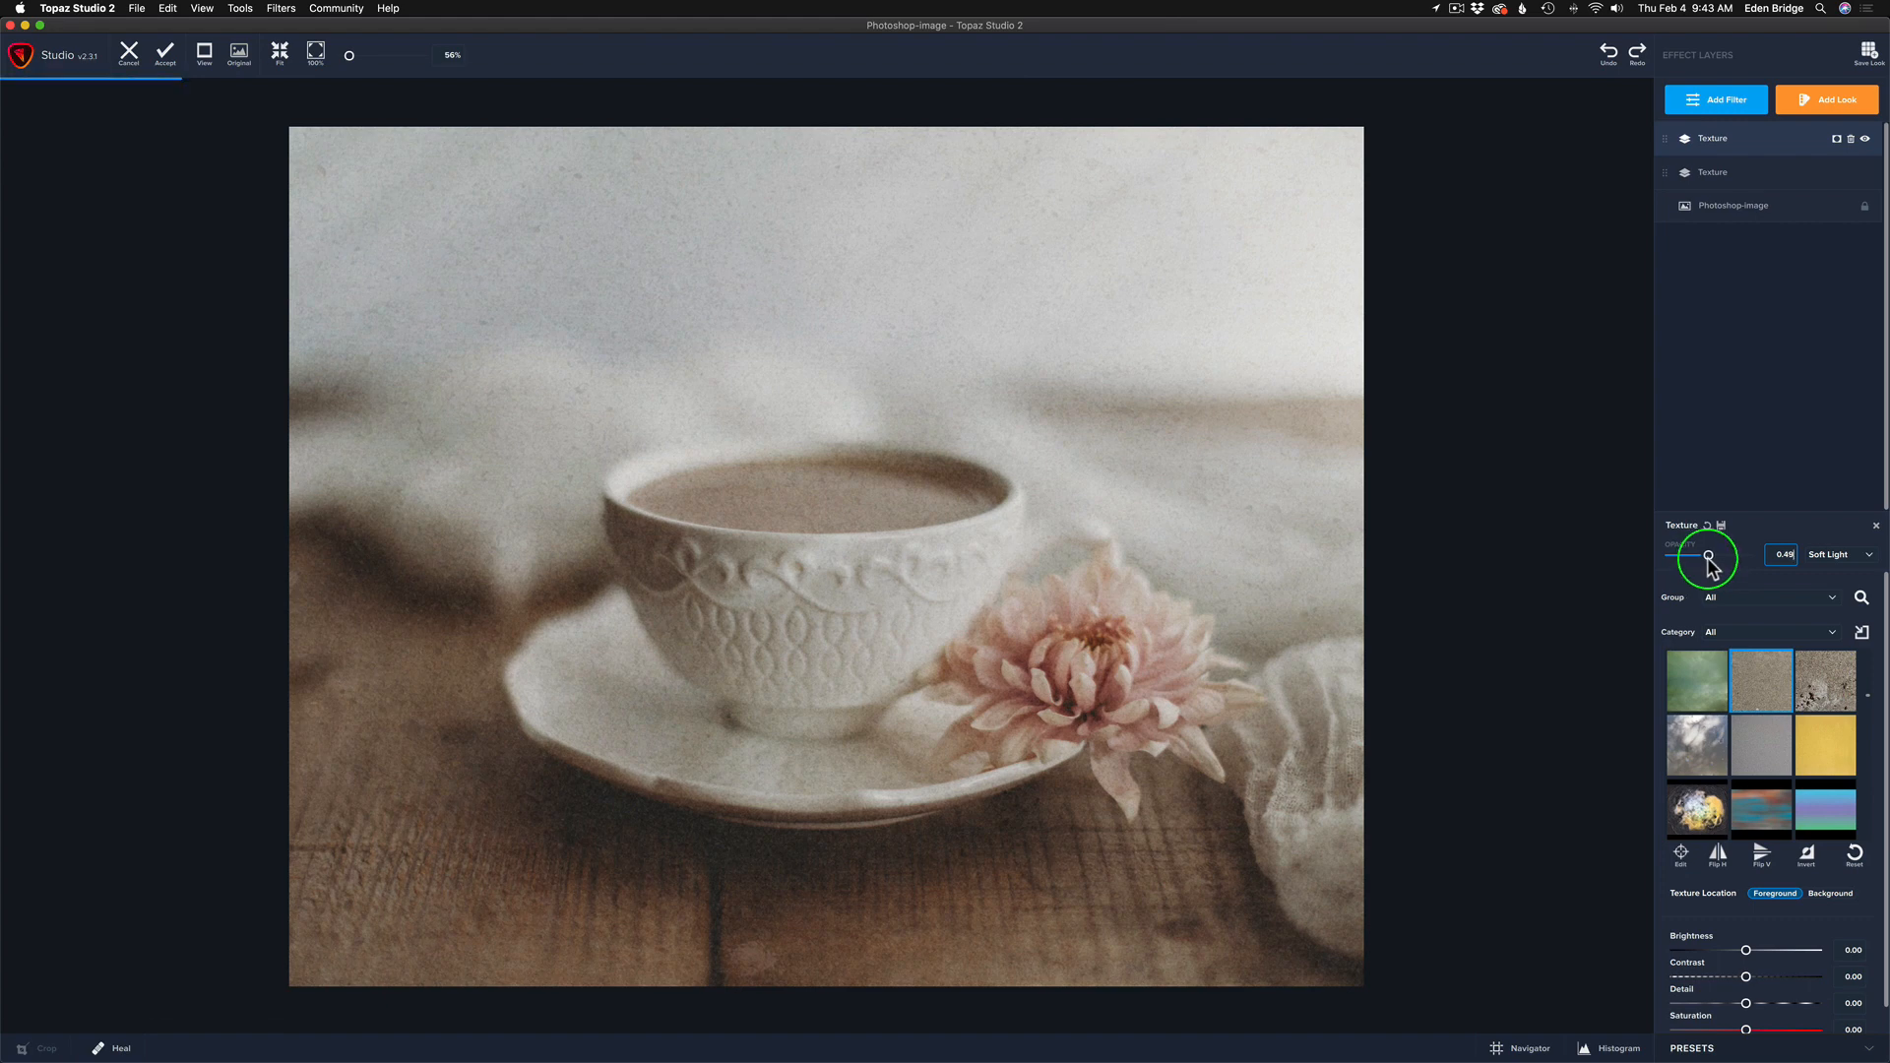
{"action": "left_click_drag", "start_coordinate": [1676, 556], "coordinate": [1674, 555]}
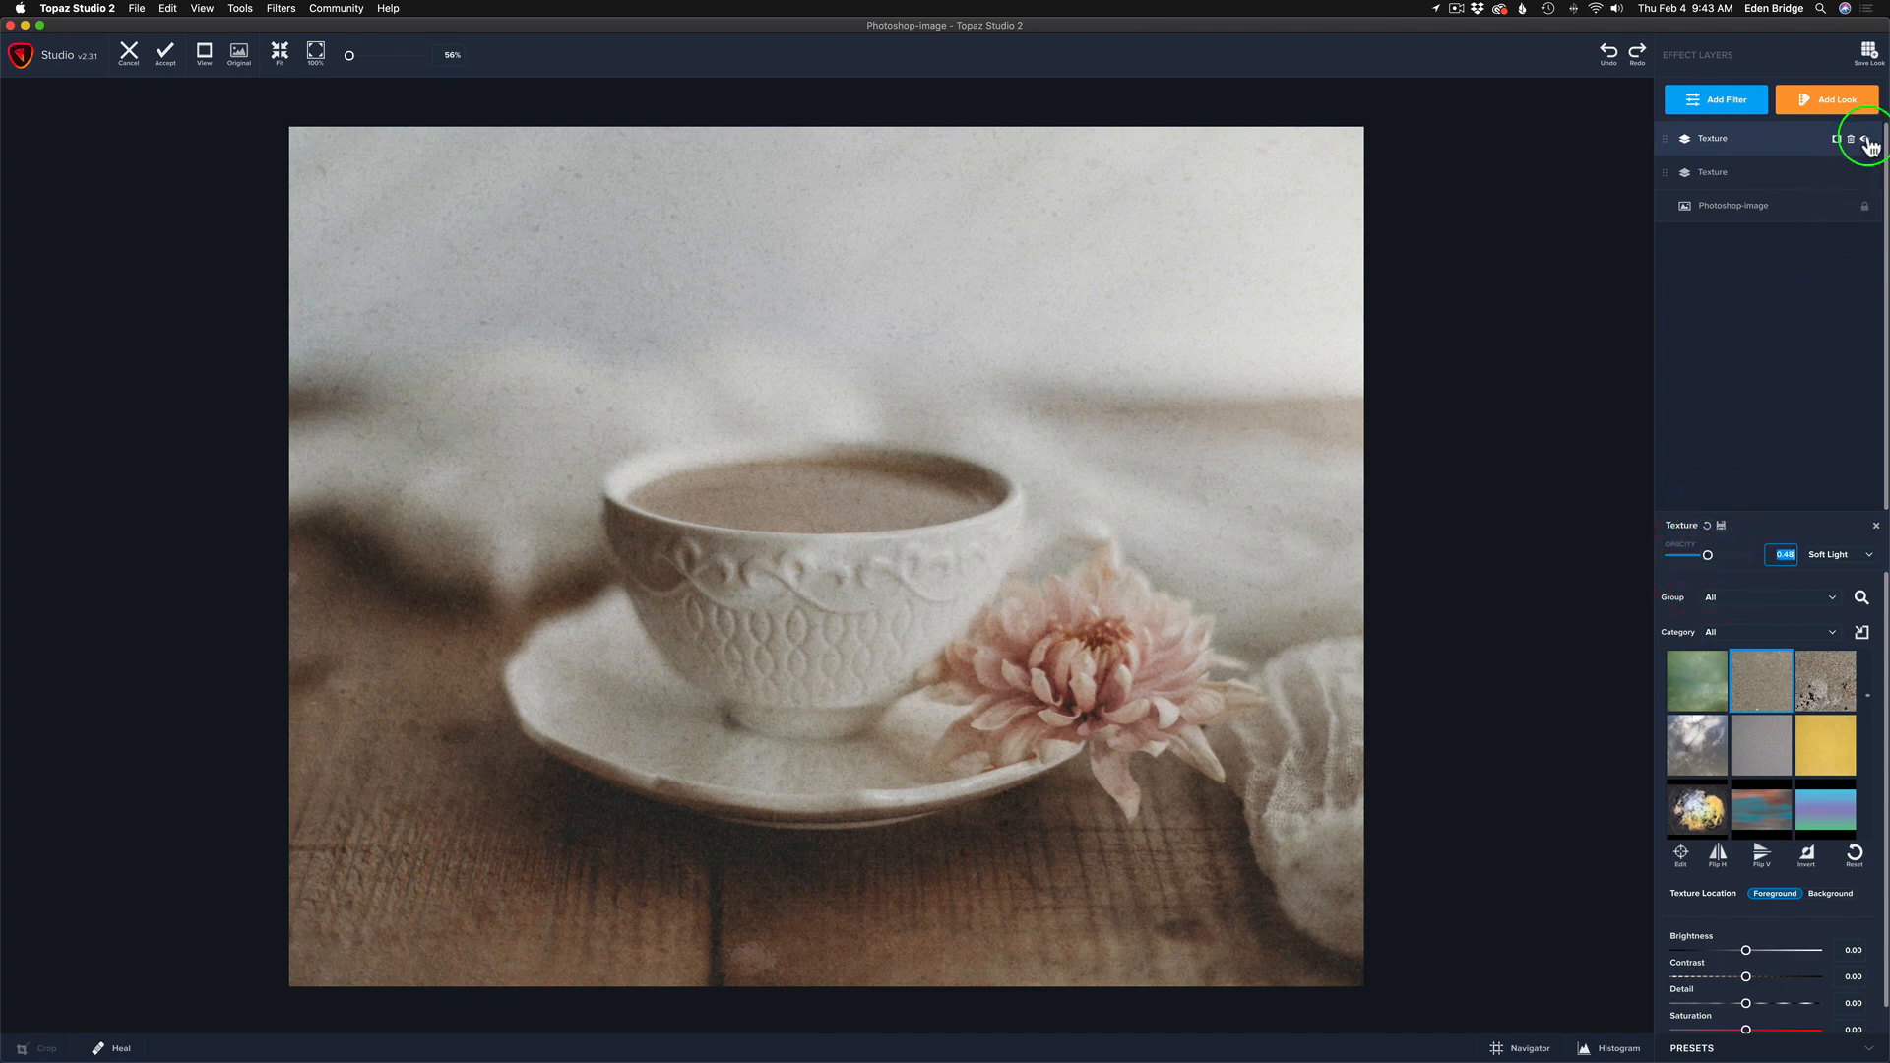
{"action": "left_click", "coordinate": [1851, 137]}
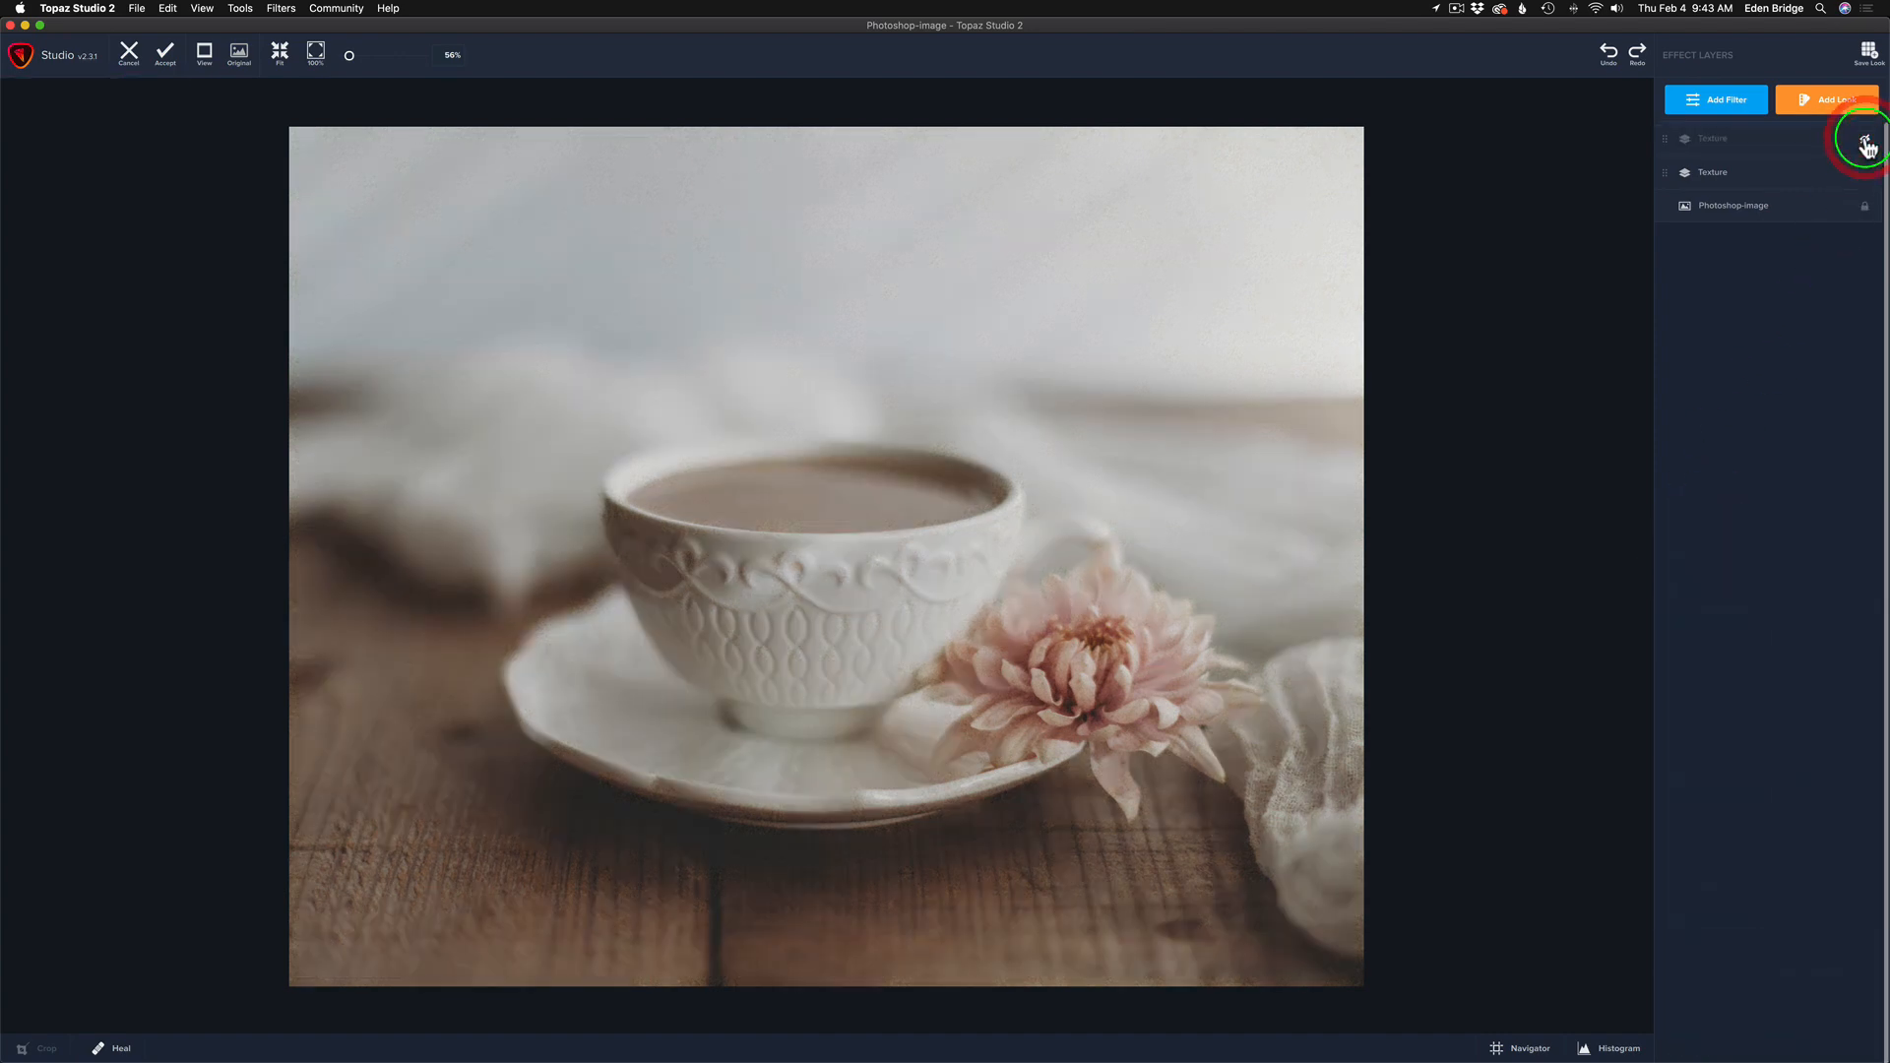
{"action": "left_click", "coordinate": [1842, 144]}
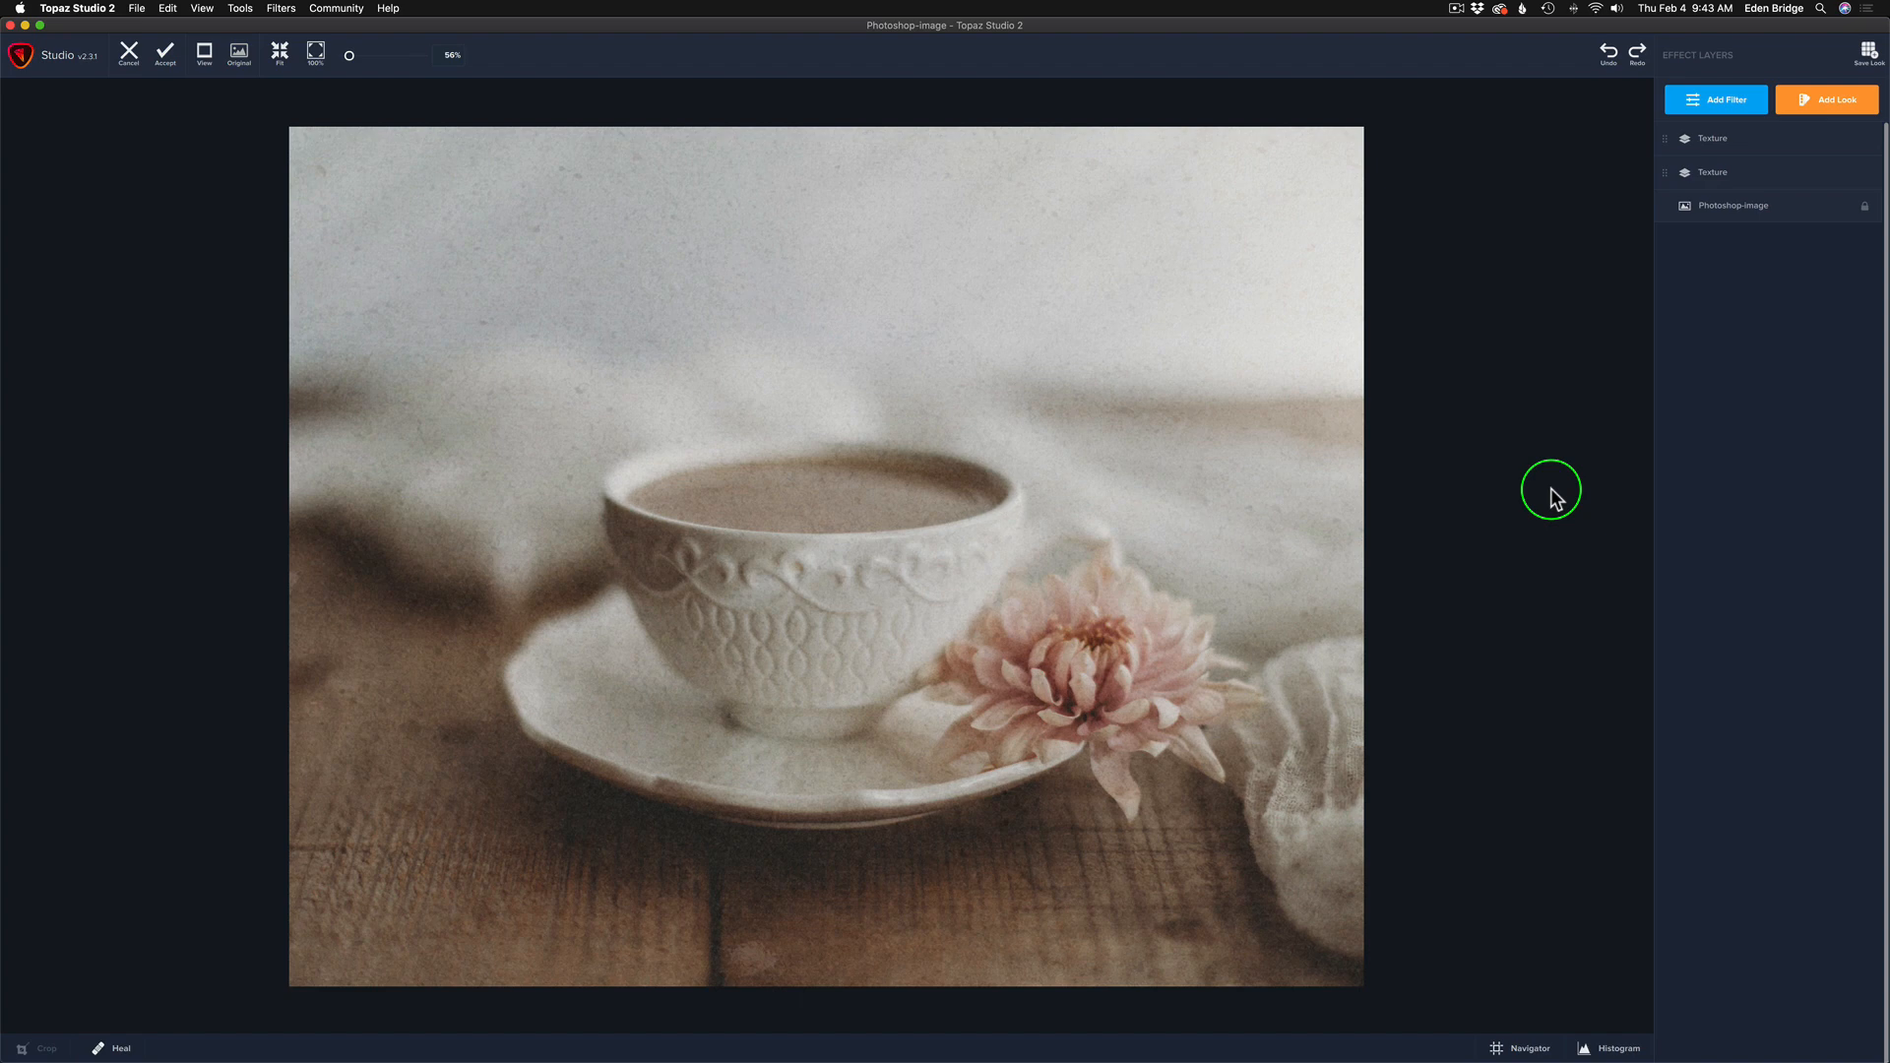
{"action": "mouse_move", "coordinate": [1615, 223]}
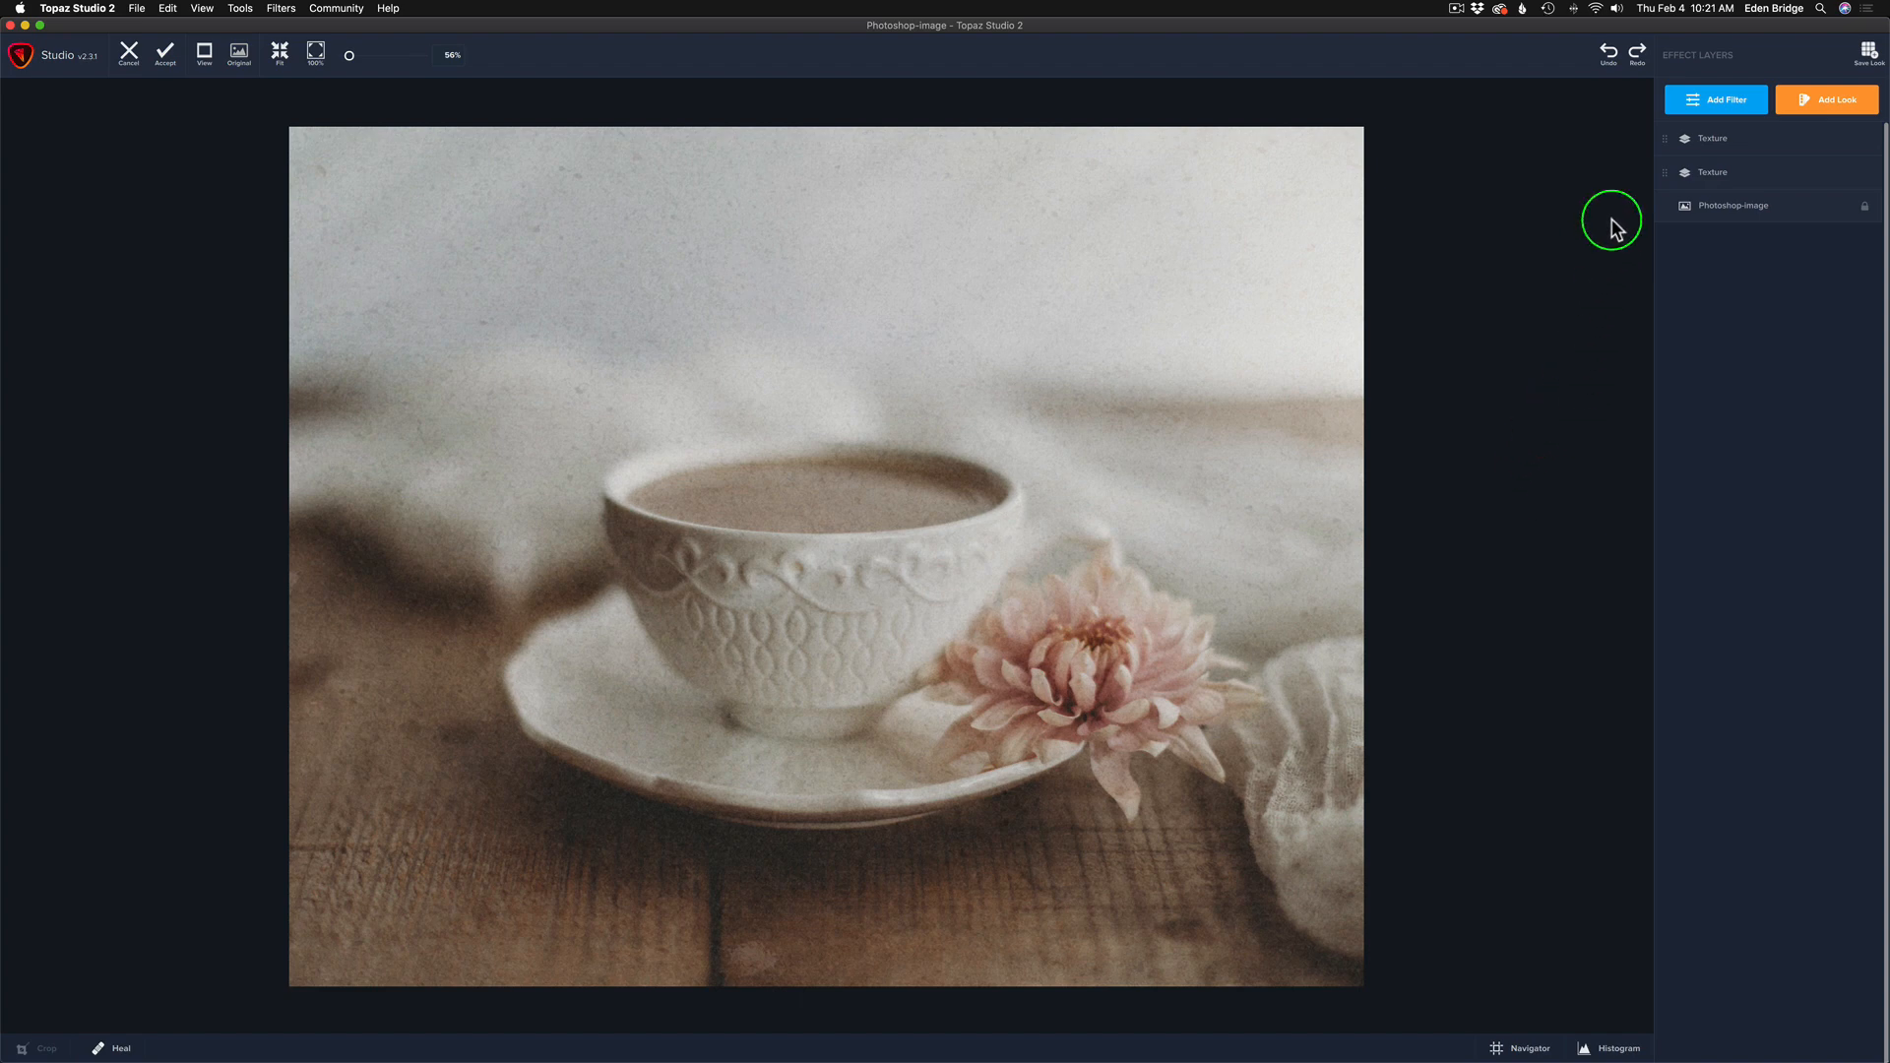
- Add a Color Overlay filter from the Creative section atop the layer stack
{"action": "left_click", "coordinate": [1721, 98]}
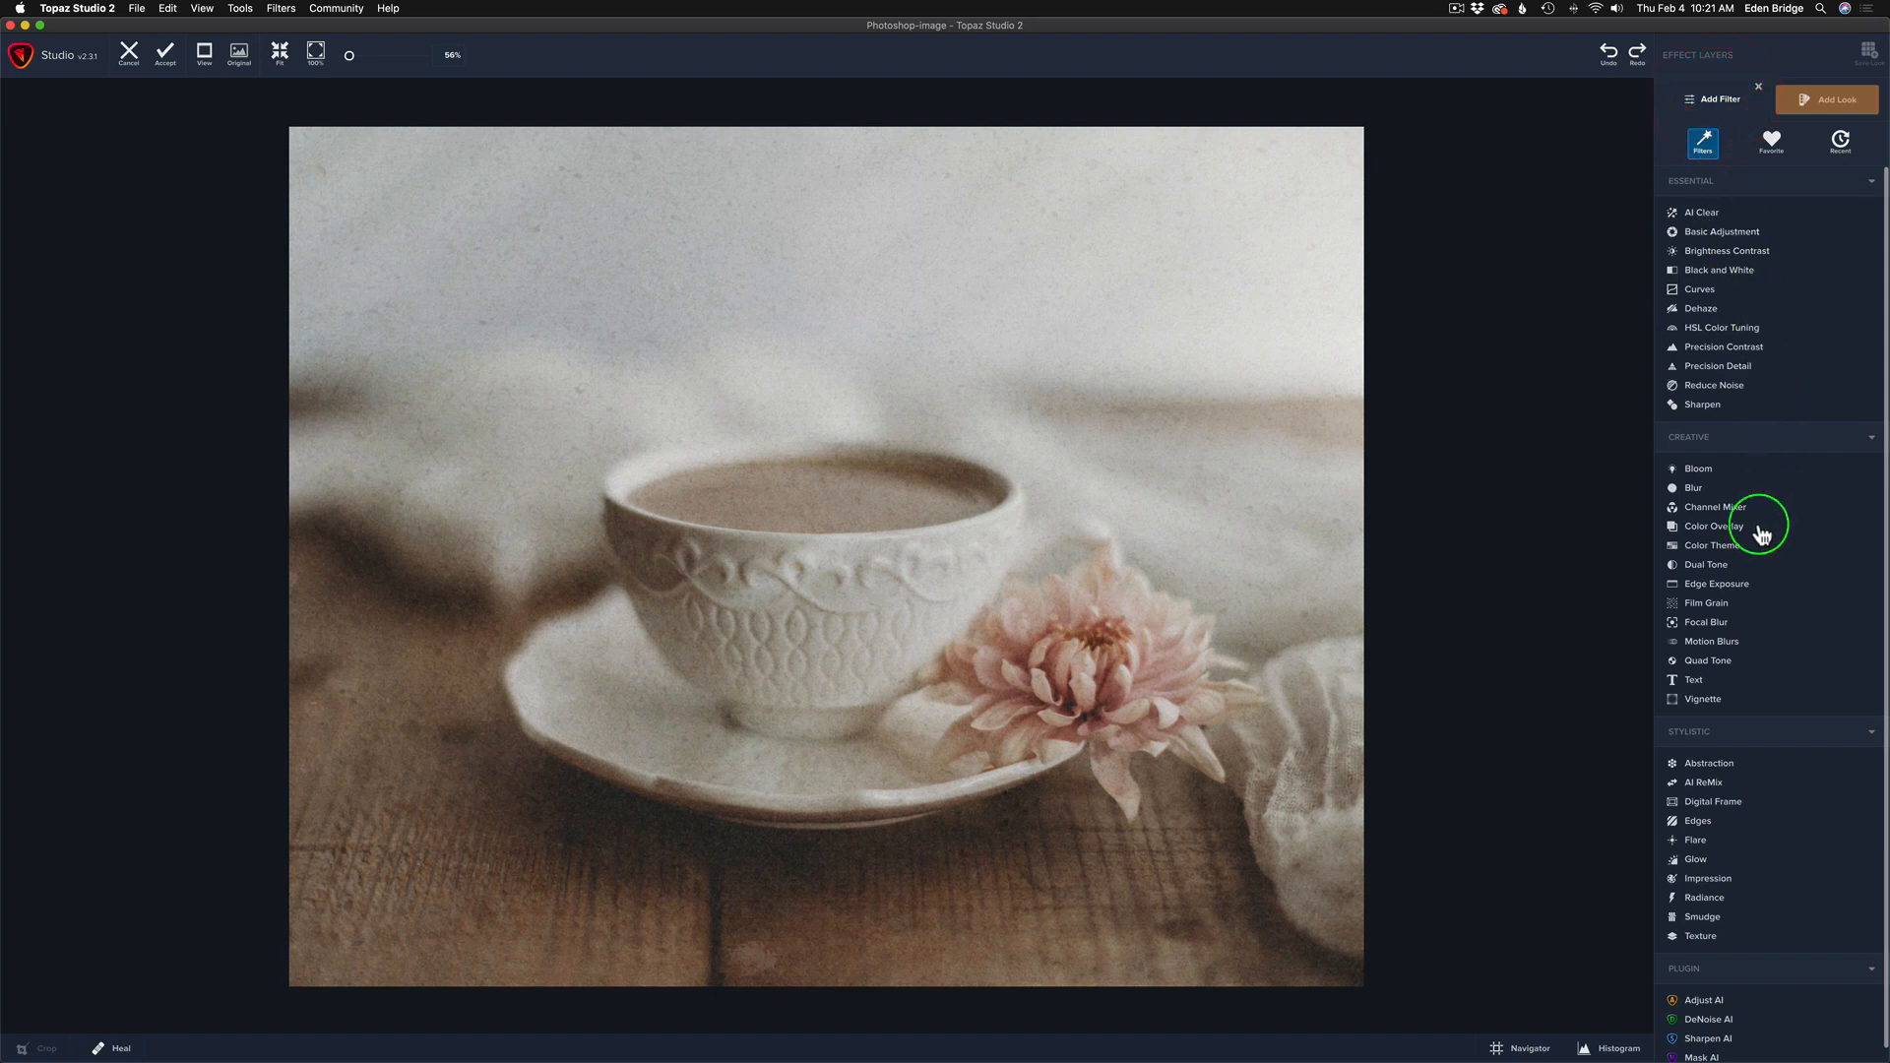
{"action": "mouse_move", "coordinate": [1717, 469]}
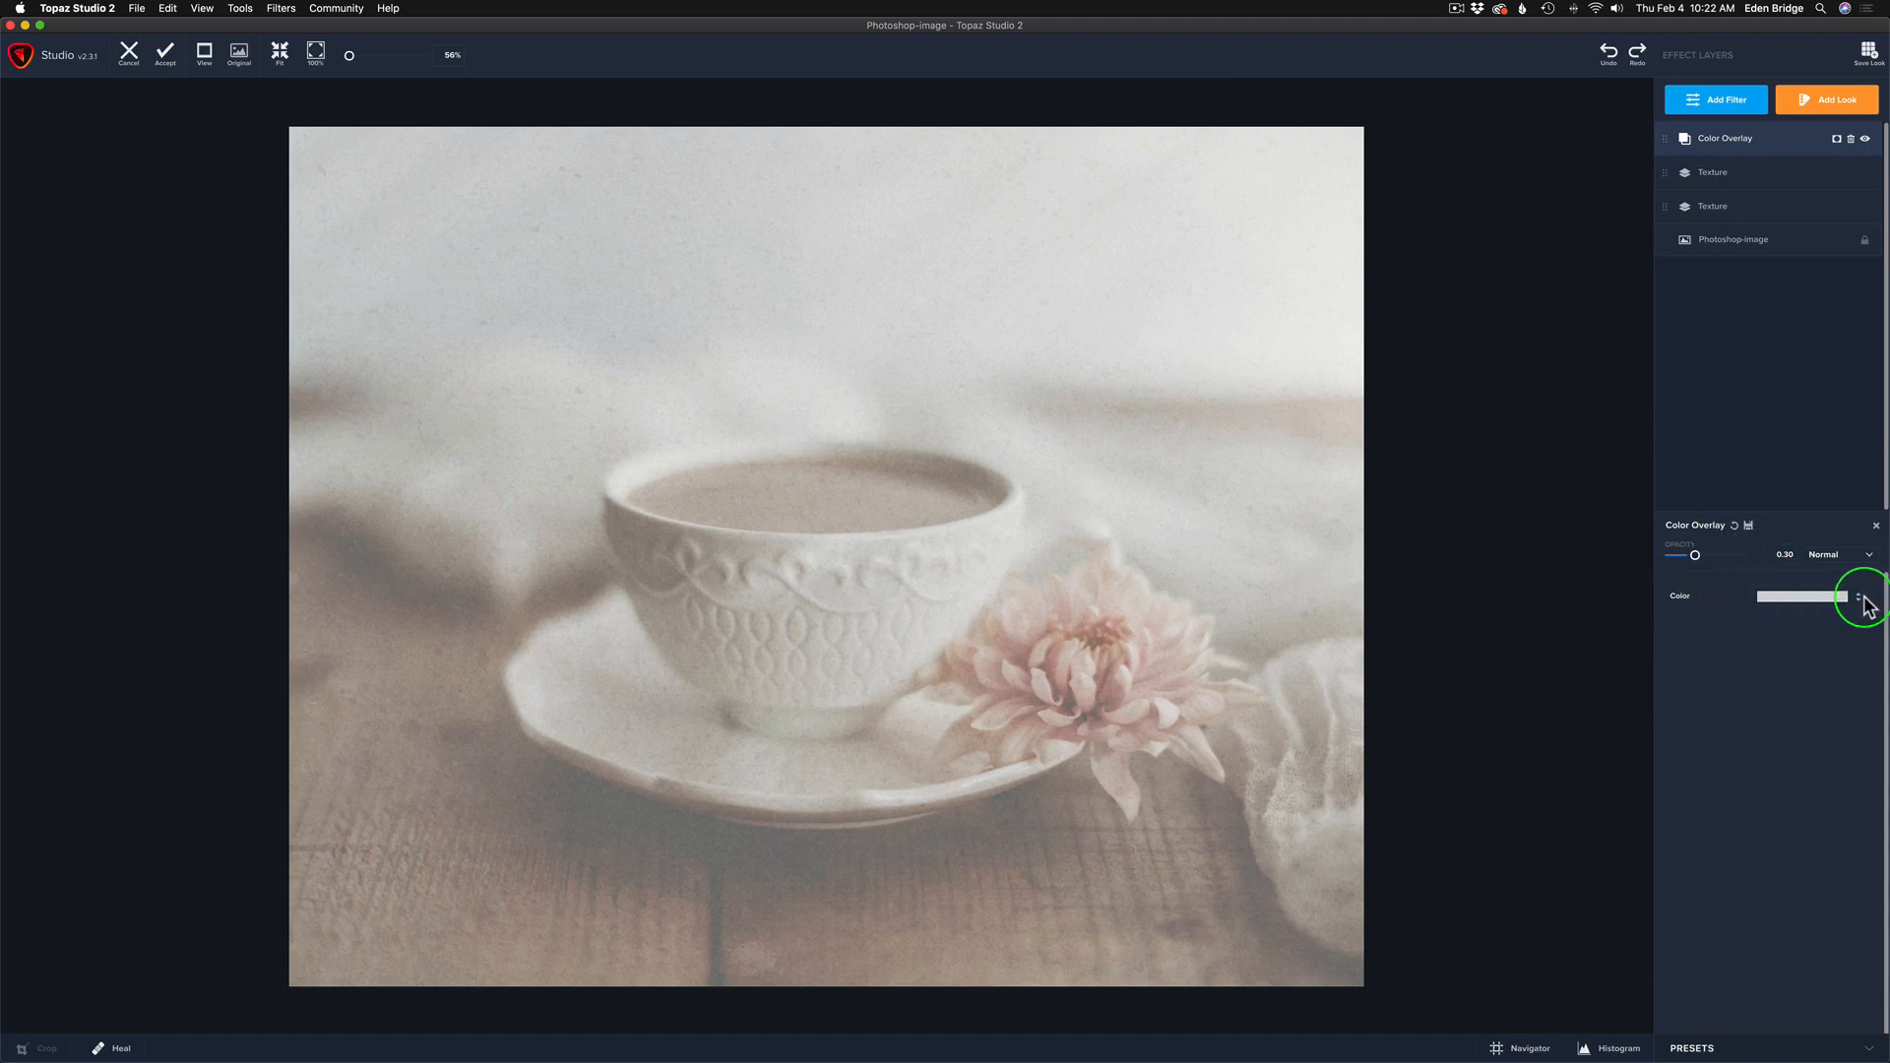
{"action": "left_click", "coordinate": [1855, 594]}
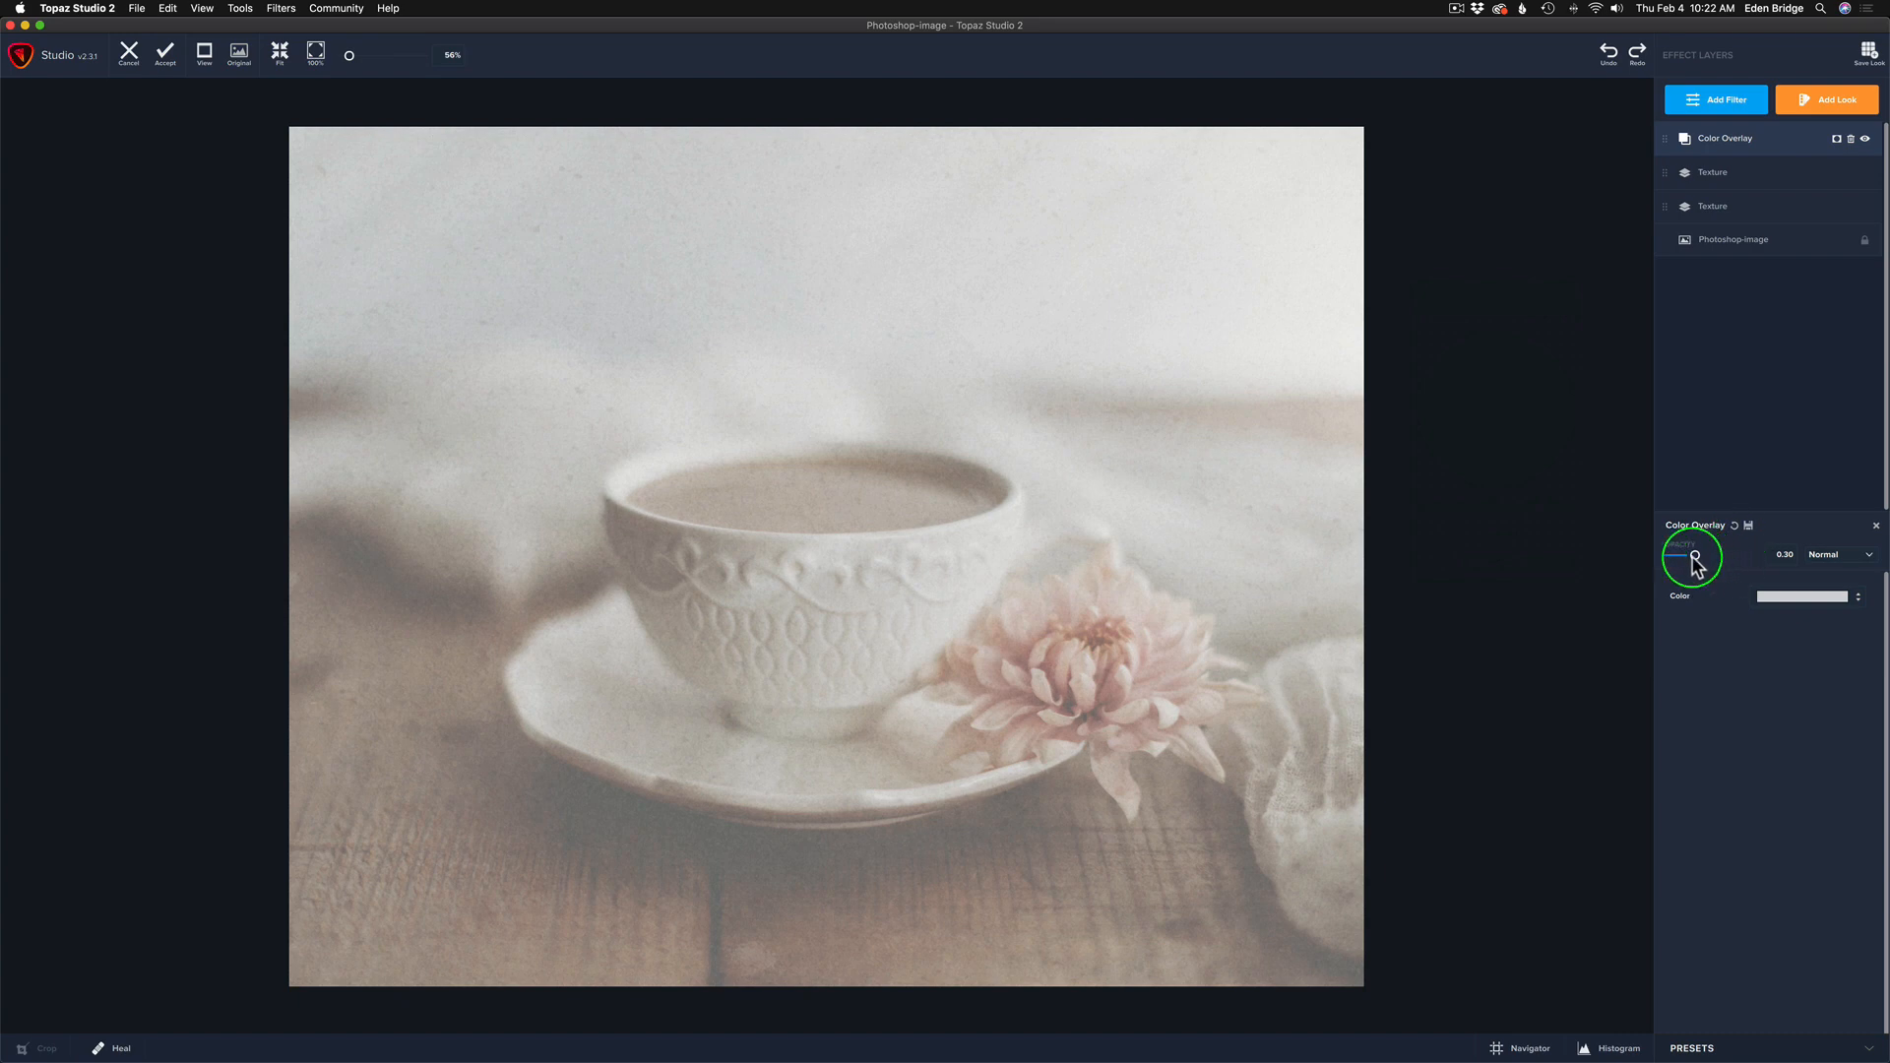
{"action": "mouse_move", "coordinate": [1845, 561]}
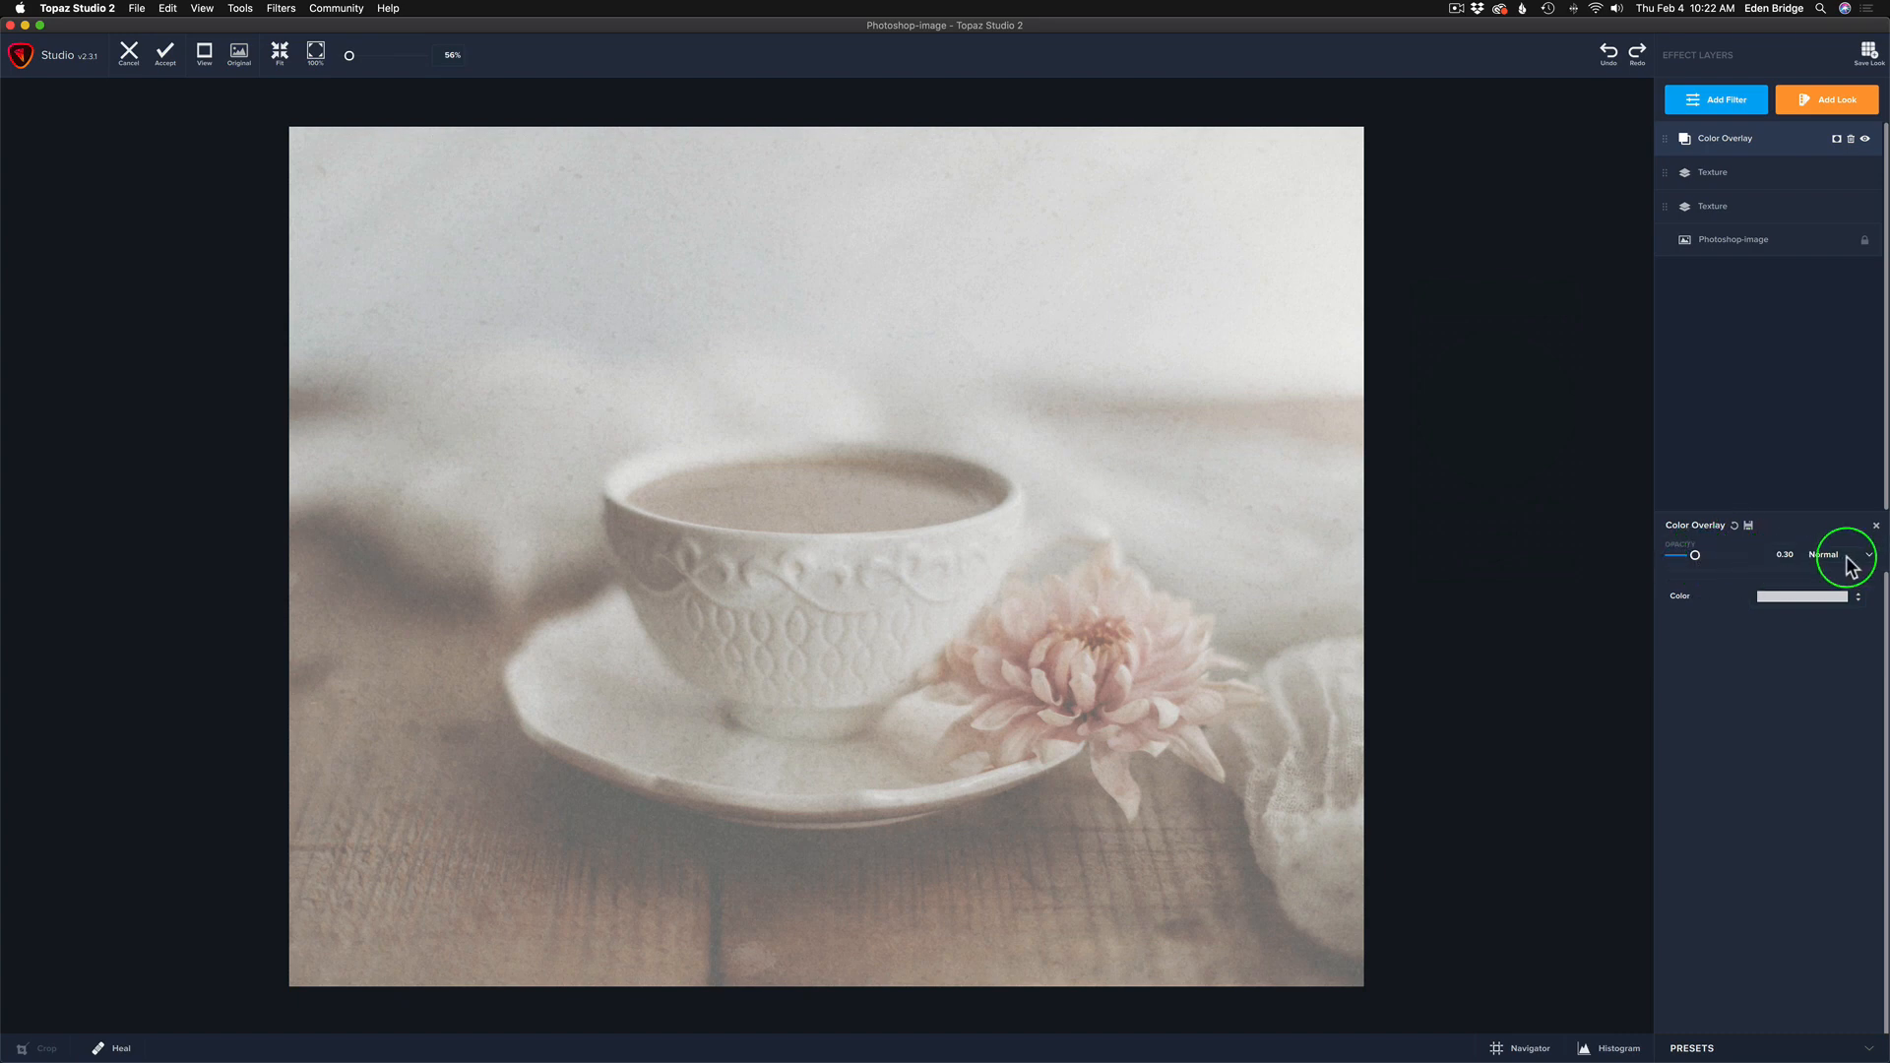
{"action": "mouse_move", "coordinate": [1693, 555]}
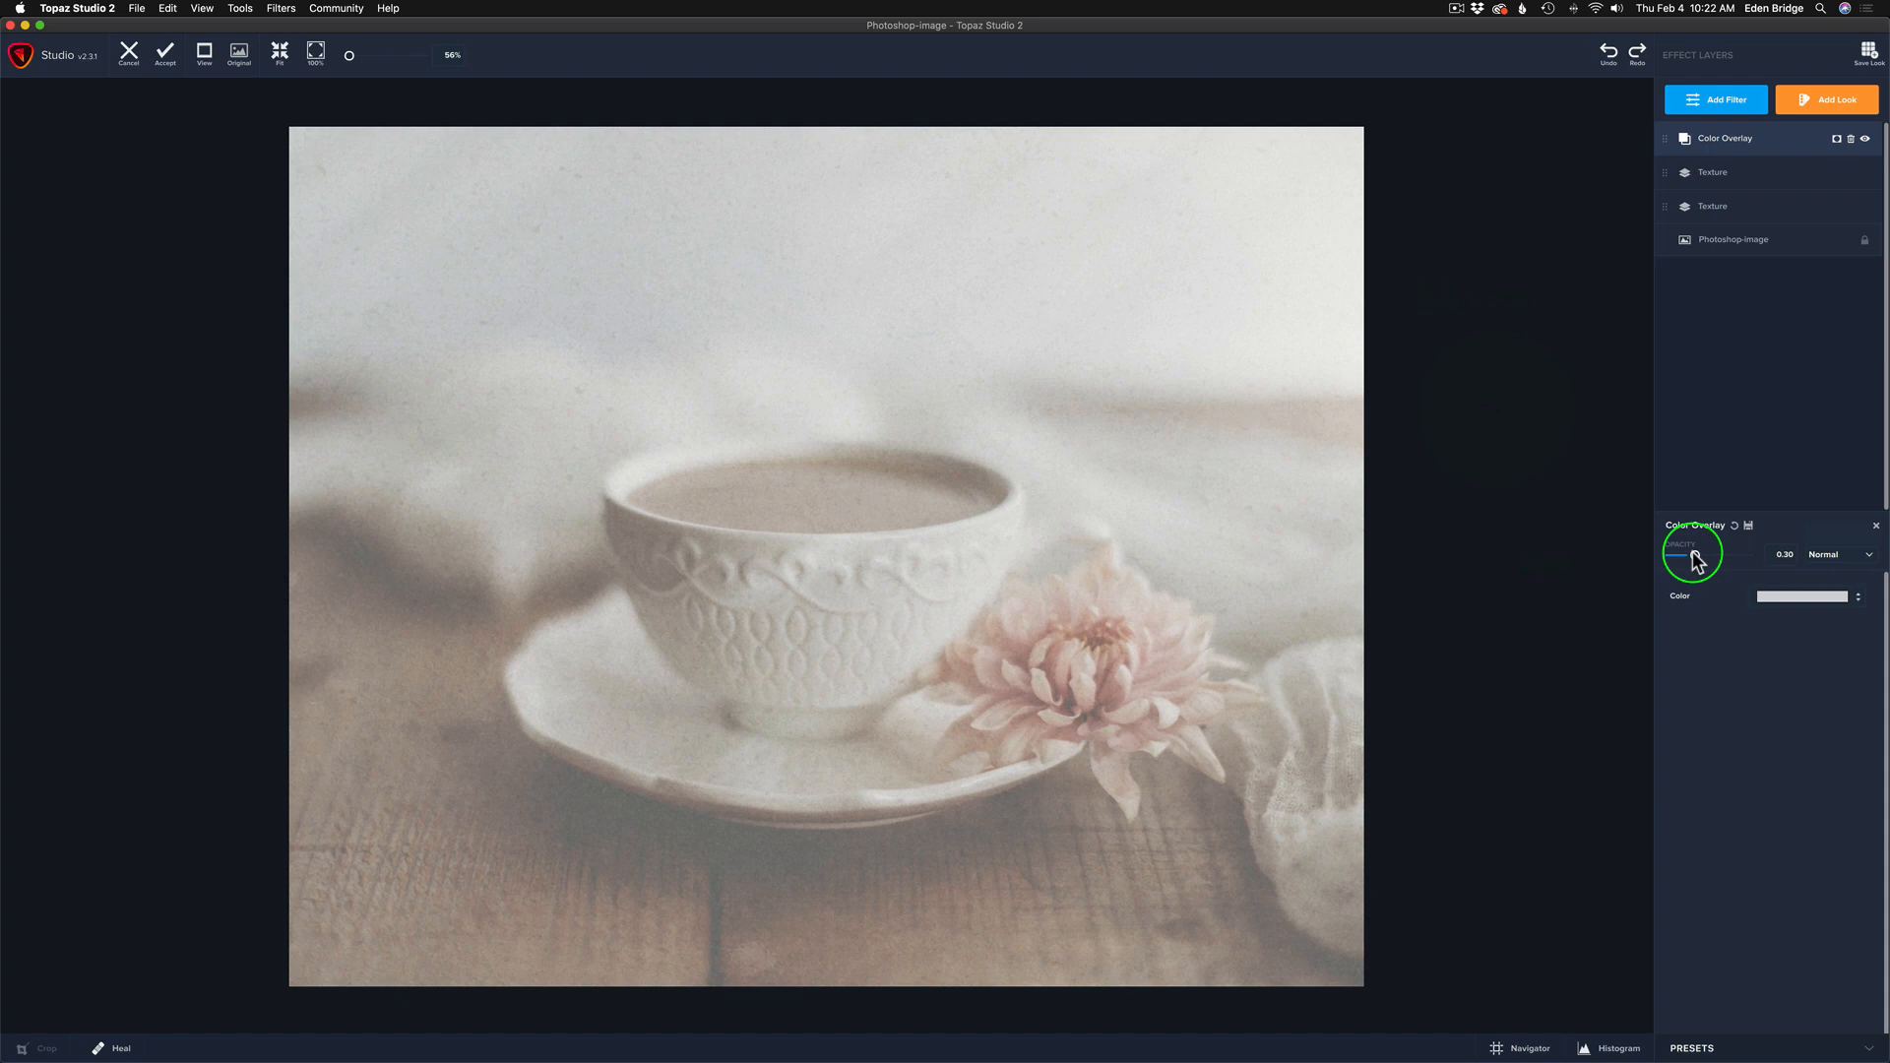
- Lower the Color Overlay opacity from its grey wash down to nearly zero (about 0.09)
{"action": "left_click_drag", "start_coordinate": [1711, 556], "coordinate": [1687, 555]}
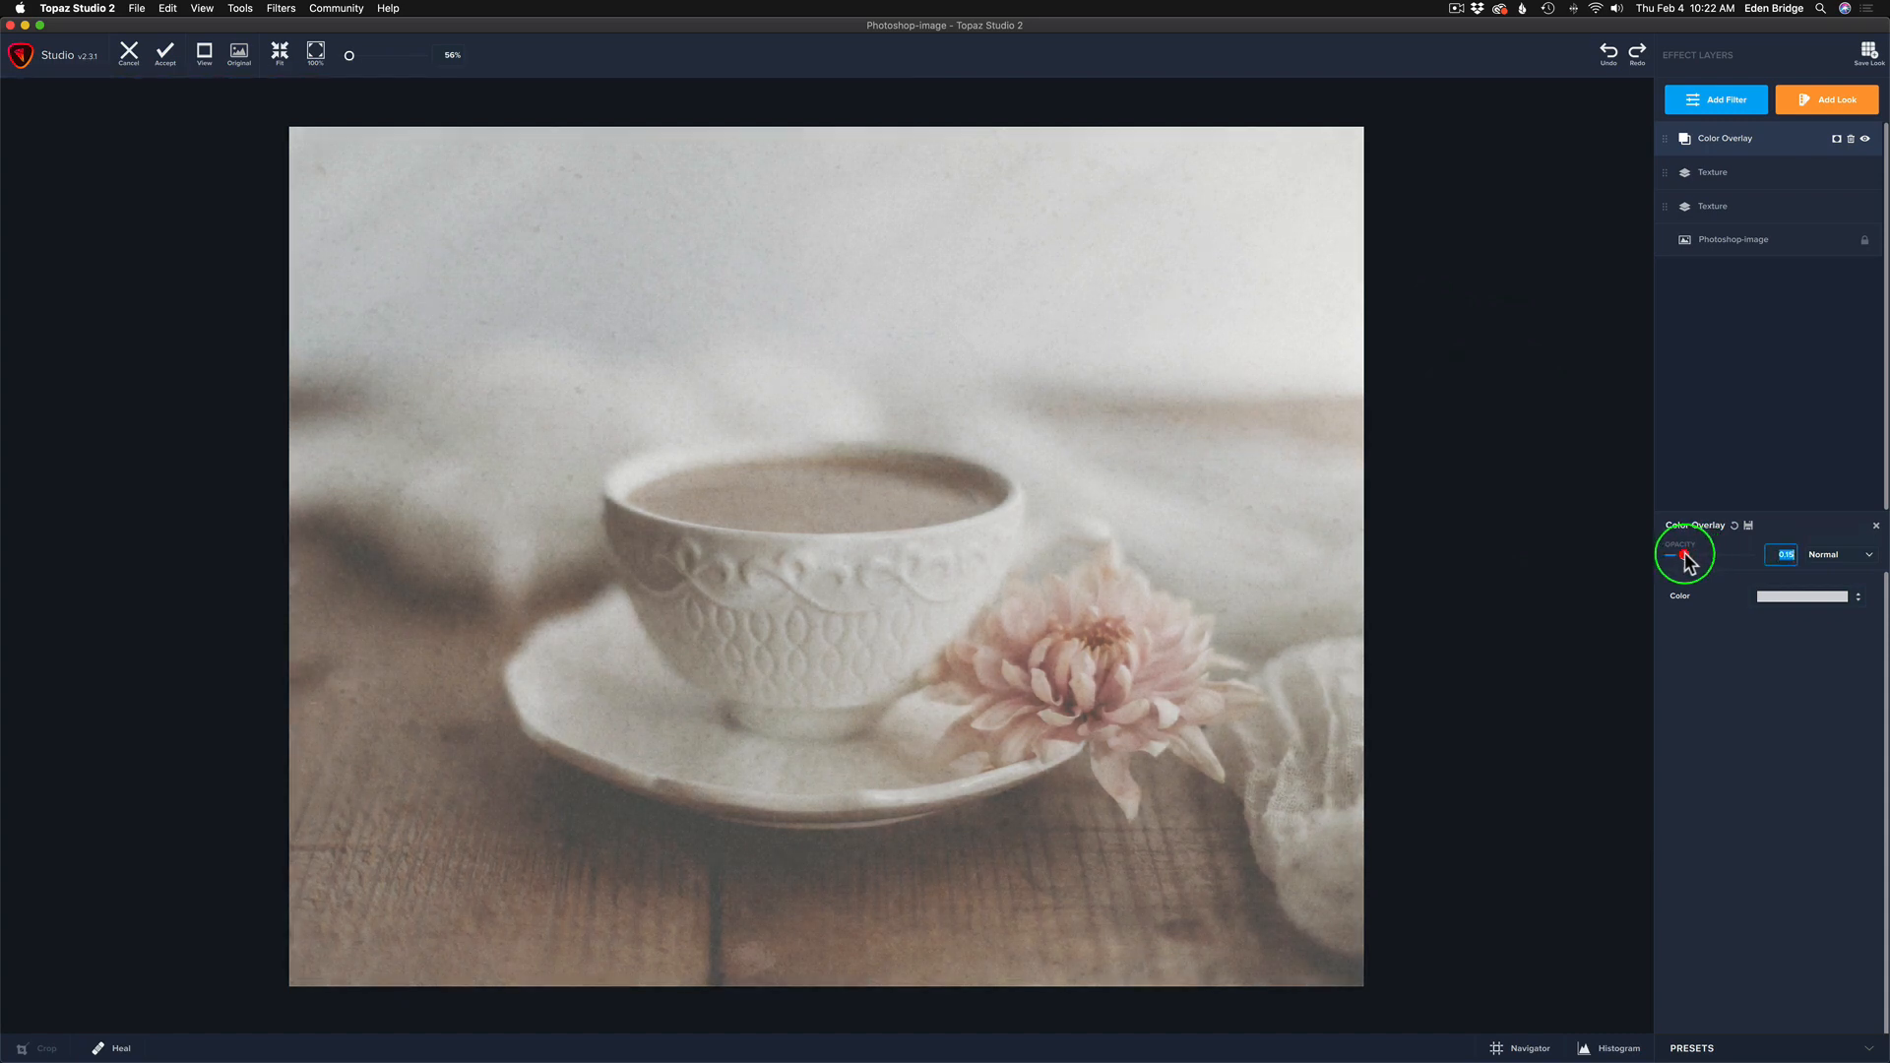
{"action": "left_click_drag", "start_coordinate": [1687, 561], "coordinate": [1711, 561]}
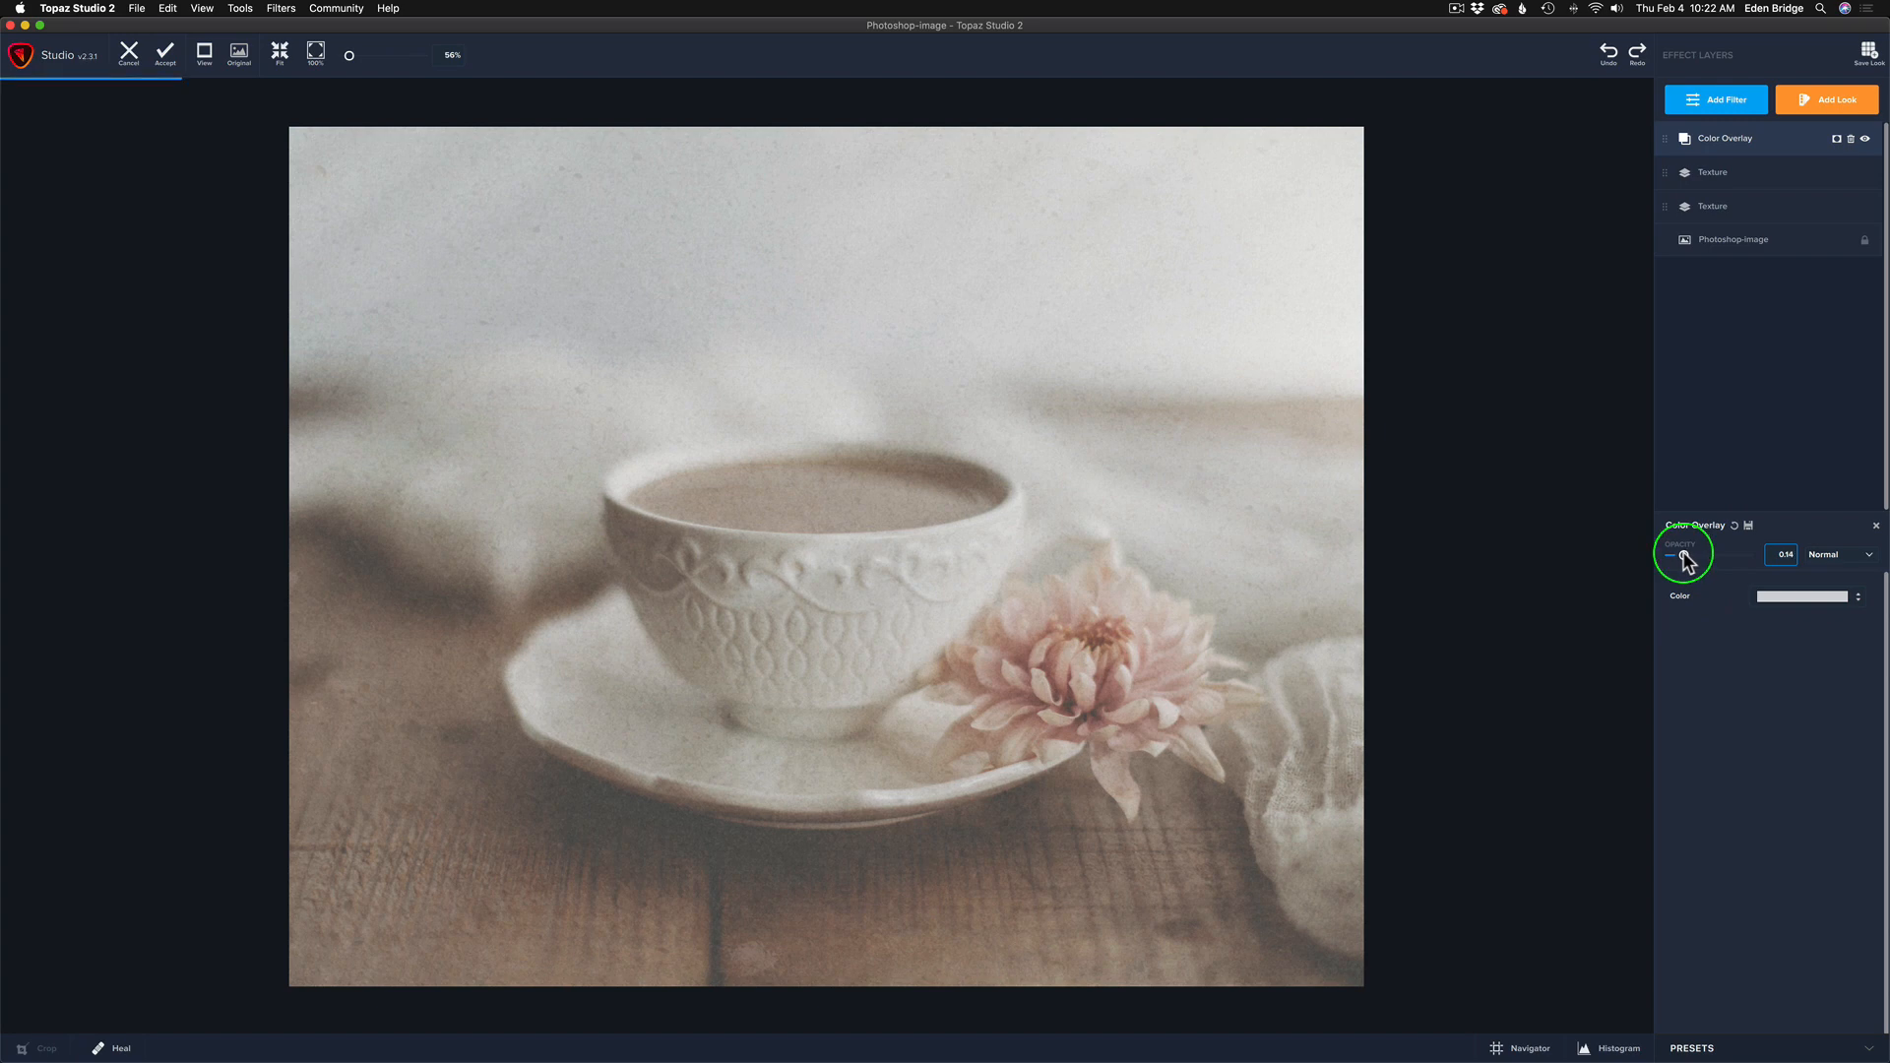
{"action": "left_click_drag", "start_coordinate": [1687, 555], "coordinate": [1673, 555]}
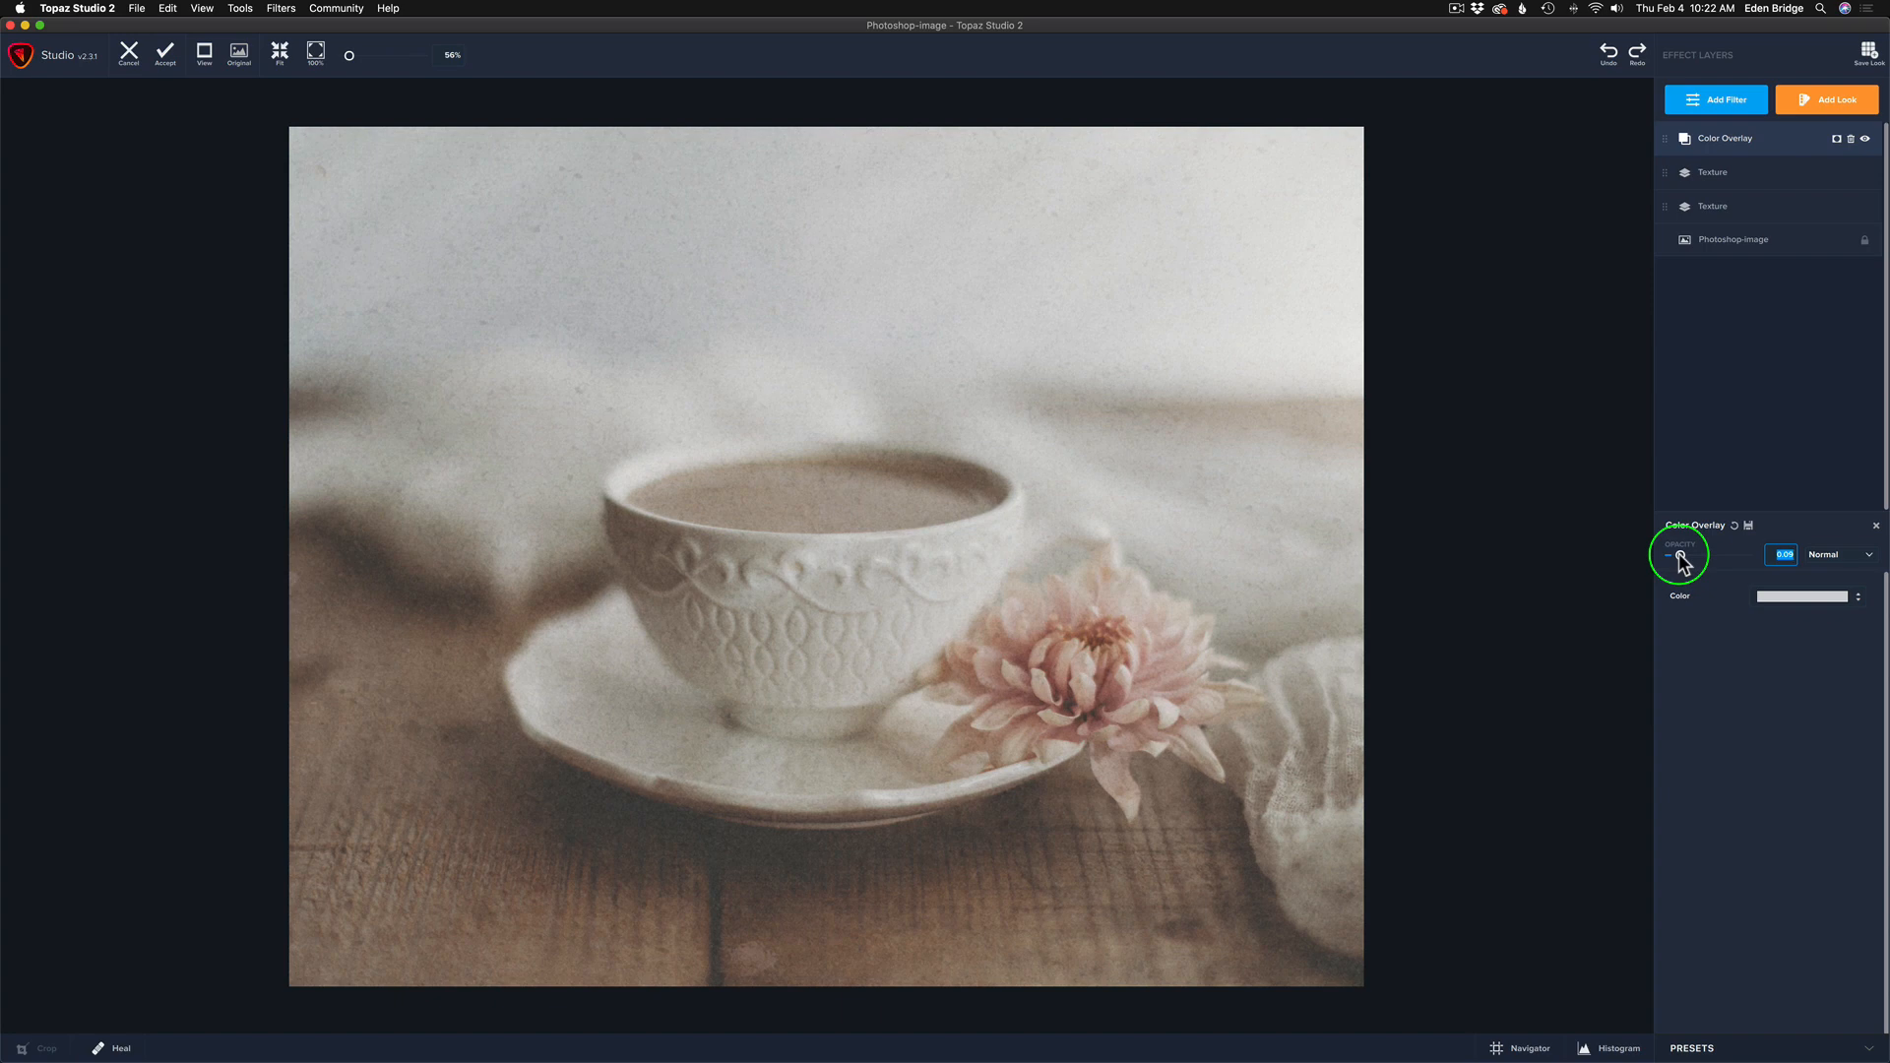
{"action": "left_click_drag", "start_coordinate": [1679, 555], "coordinate": [1675, 555]}
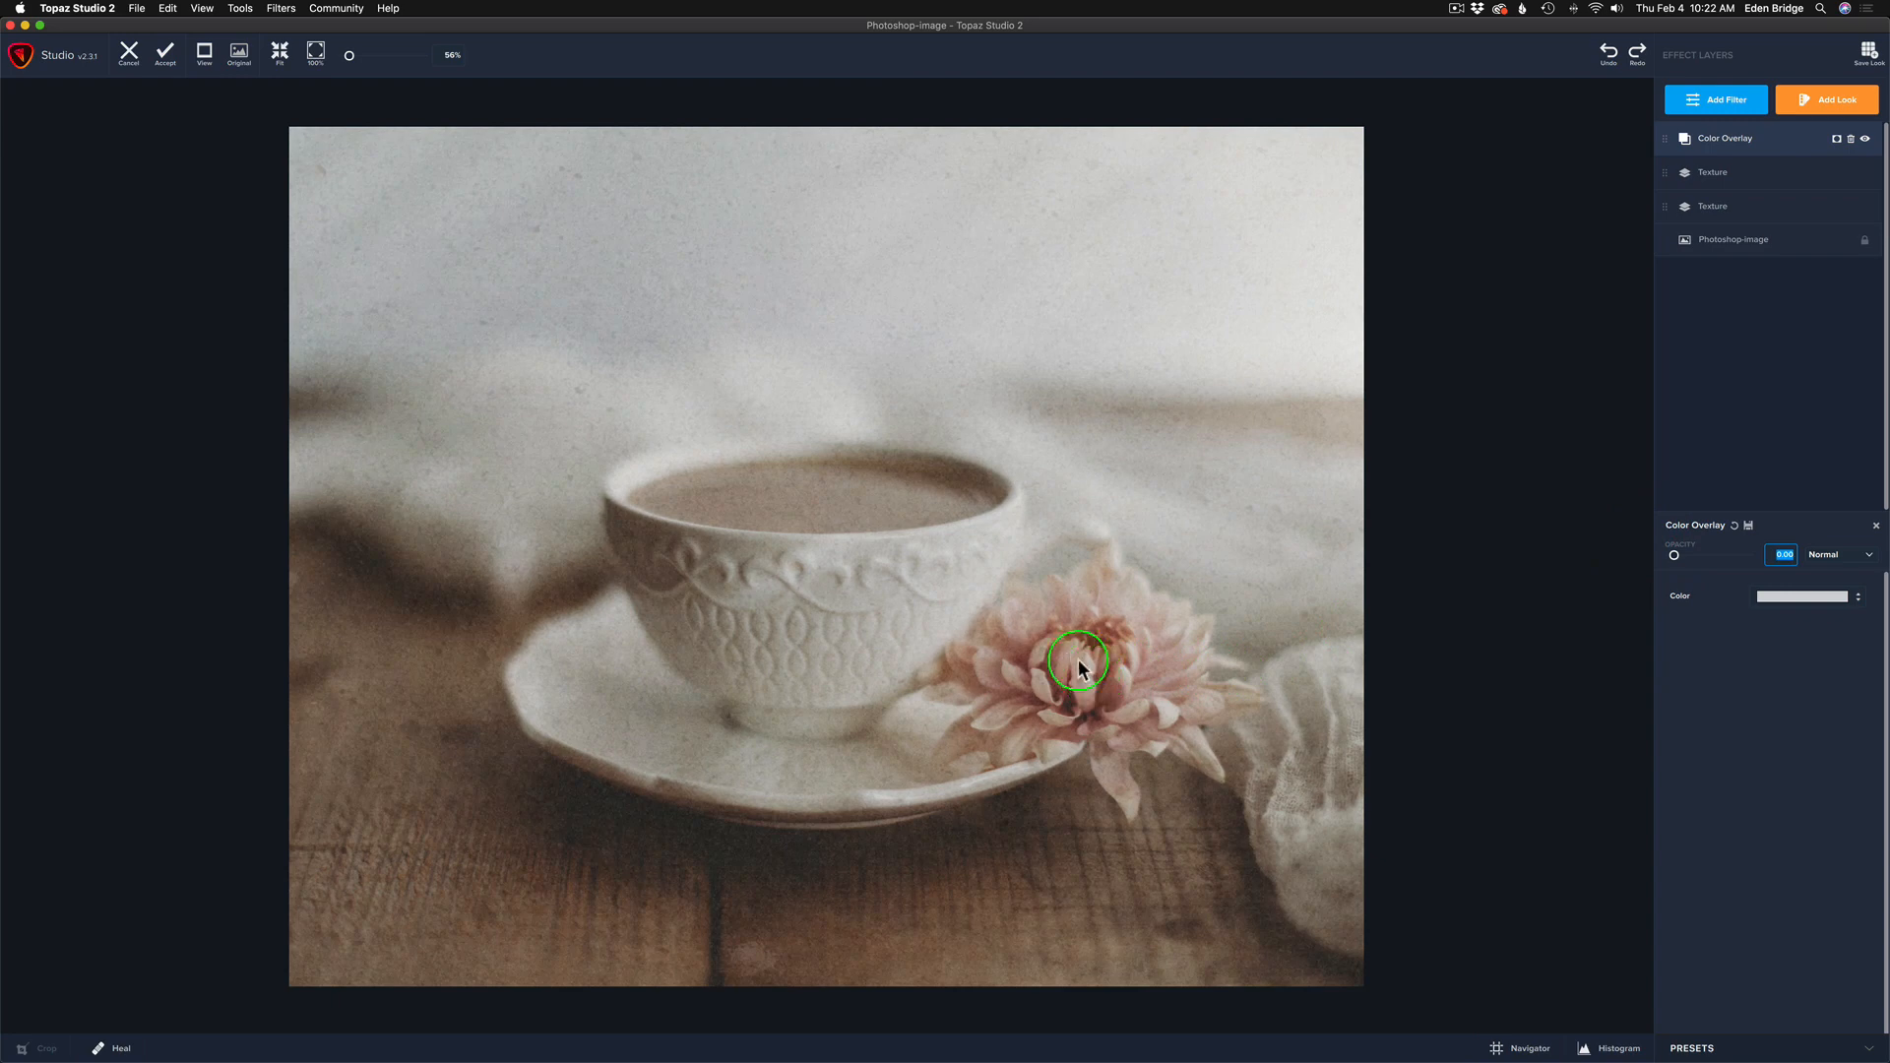
{"action": "mouse_move", "coordinate": [1069, 685]}
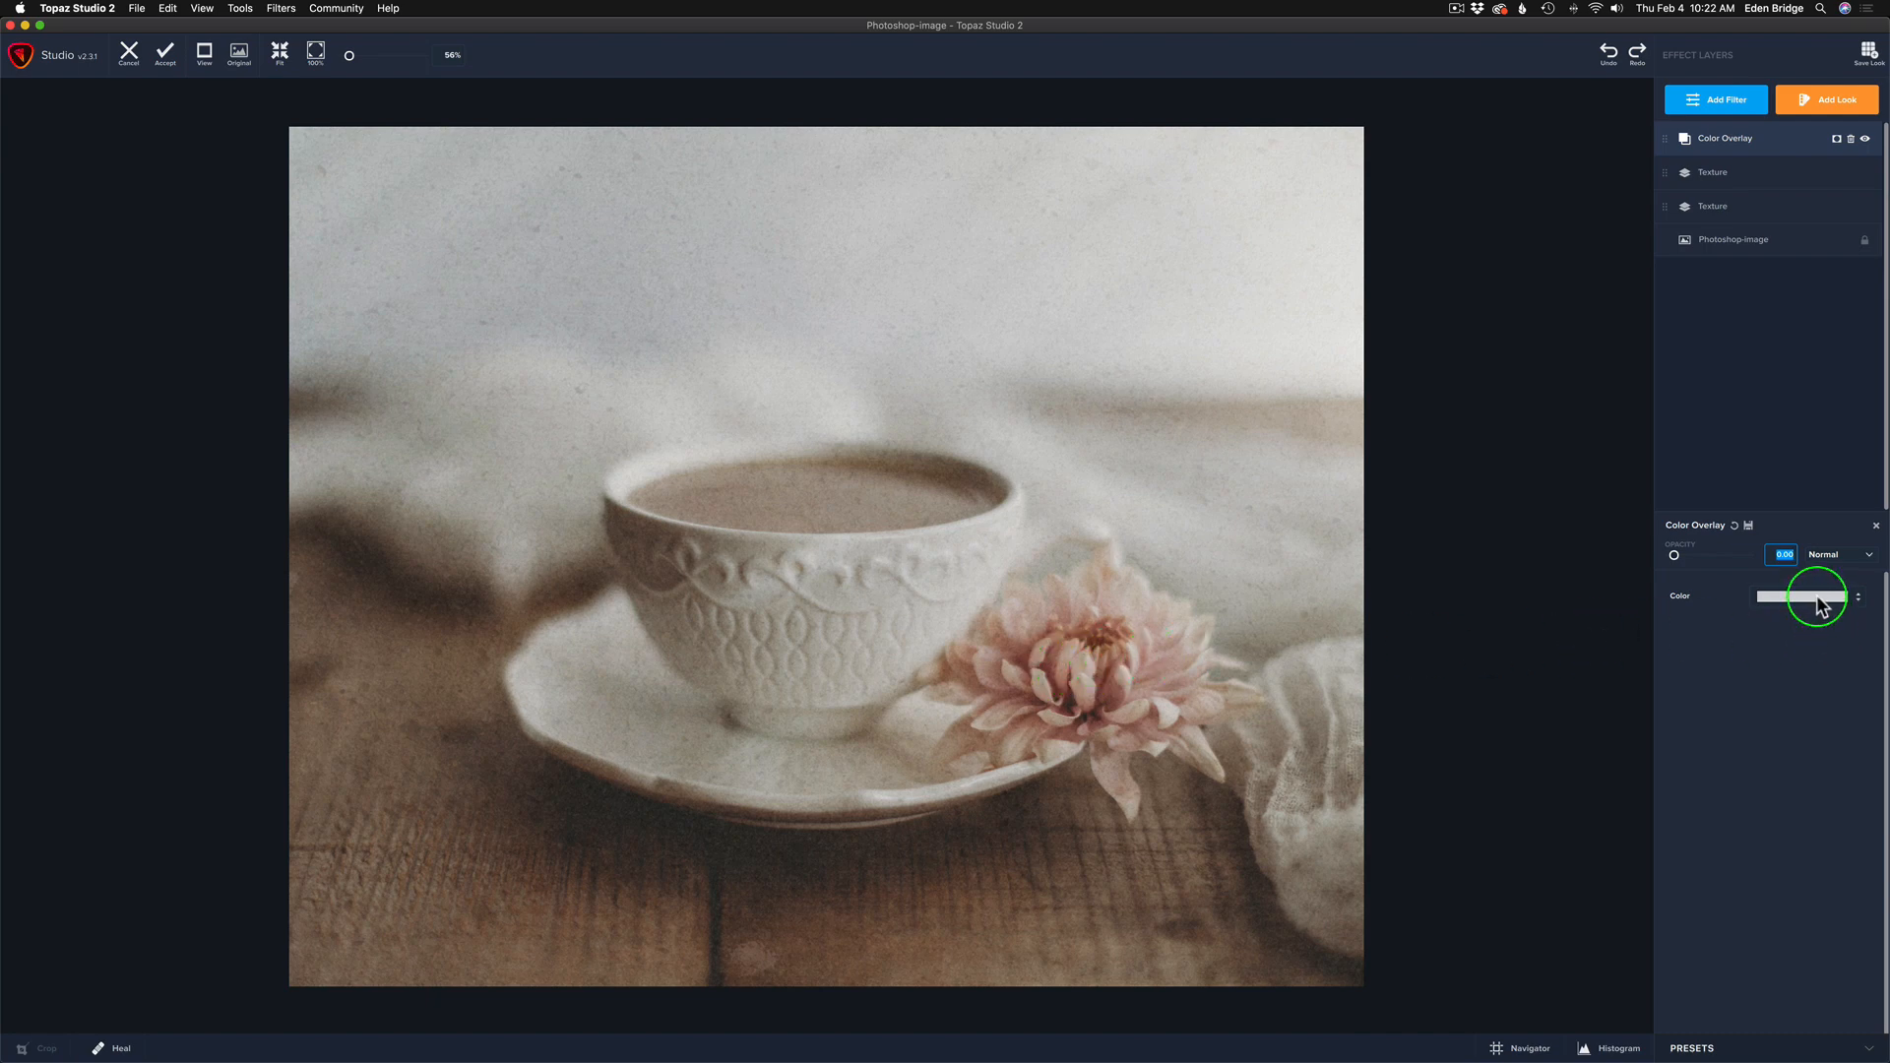
- Pick a dusty brown in the overlay's colour picker and confirm it
{"action": "left_click", "coordinate": [1803, 594]}
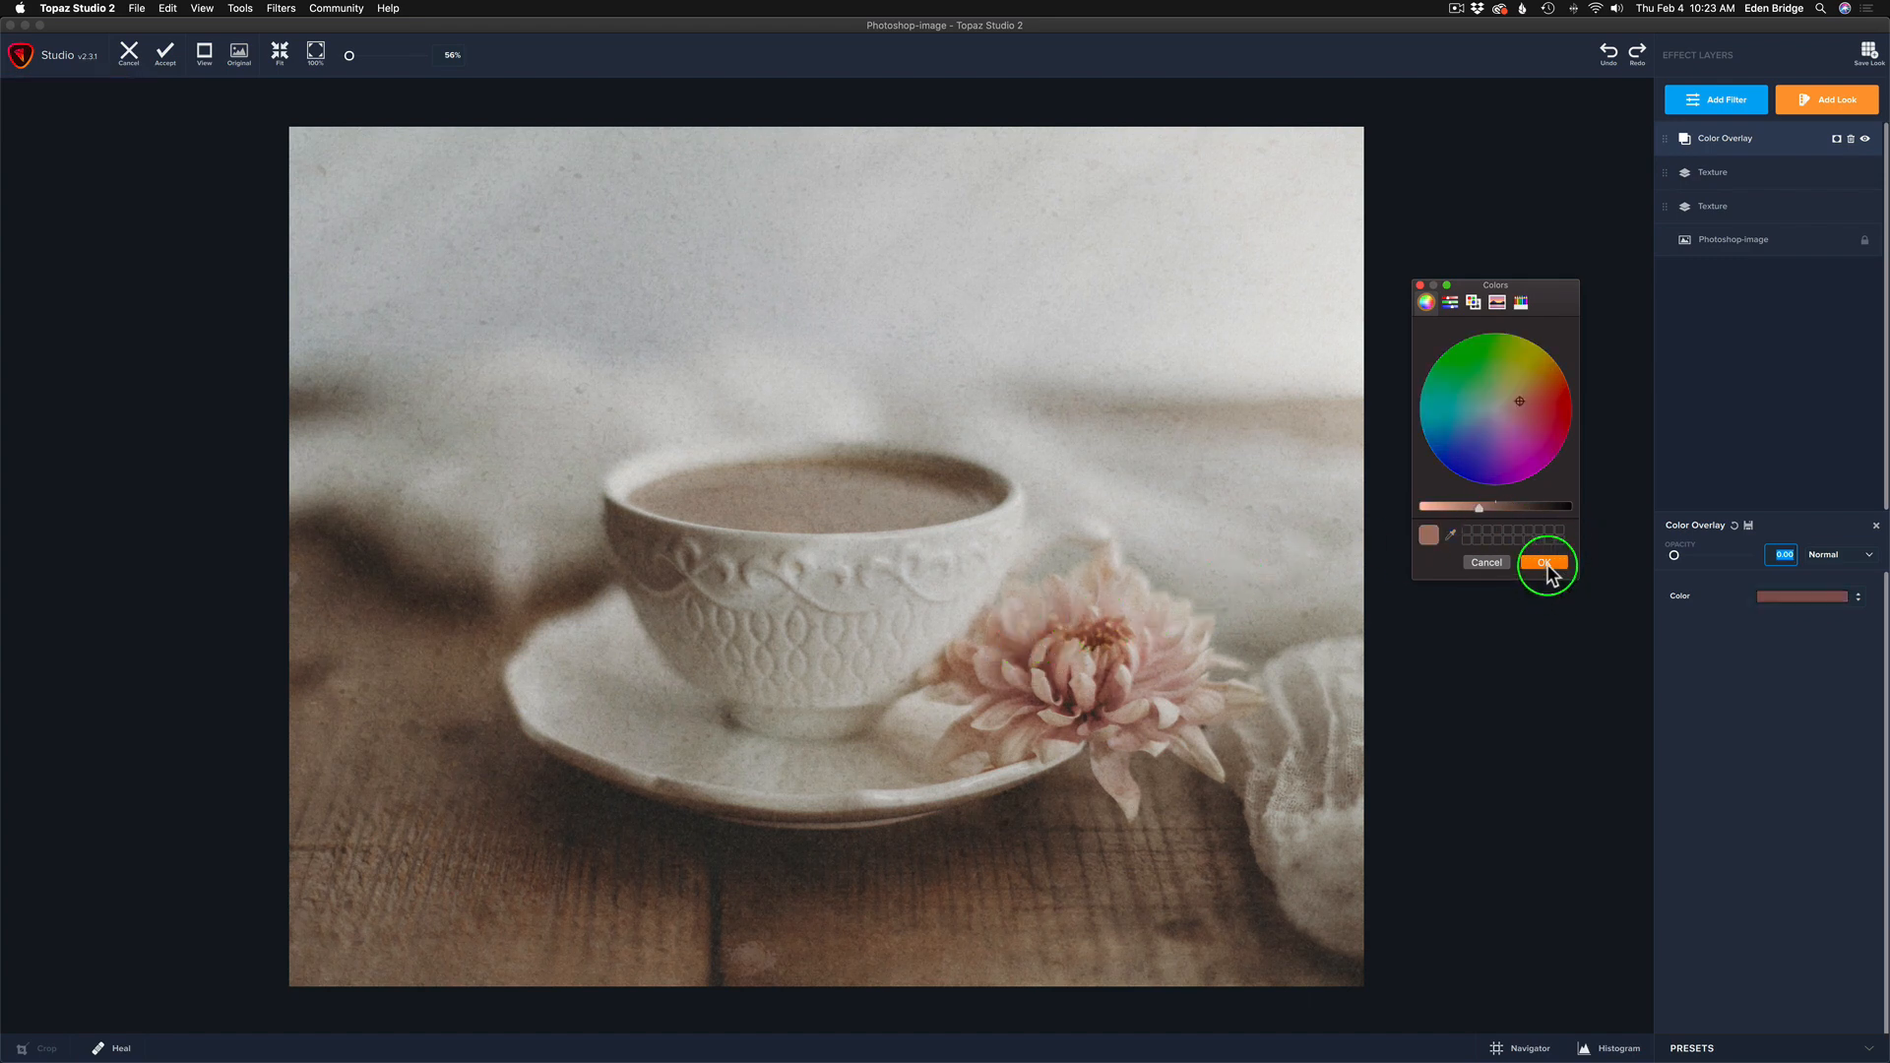
{"action": "left_click", "coordinate": [1544, 563]}
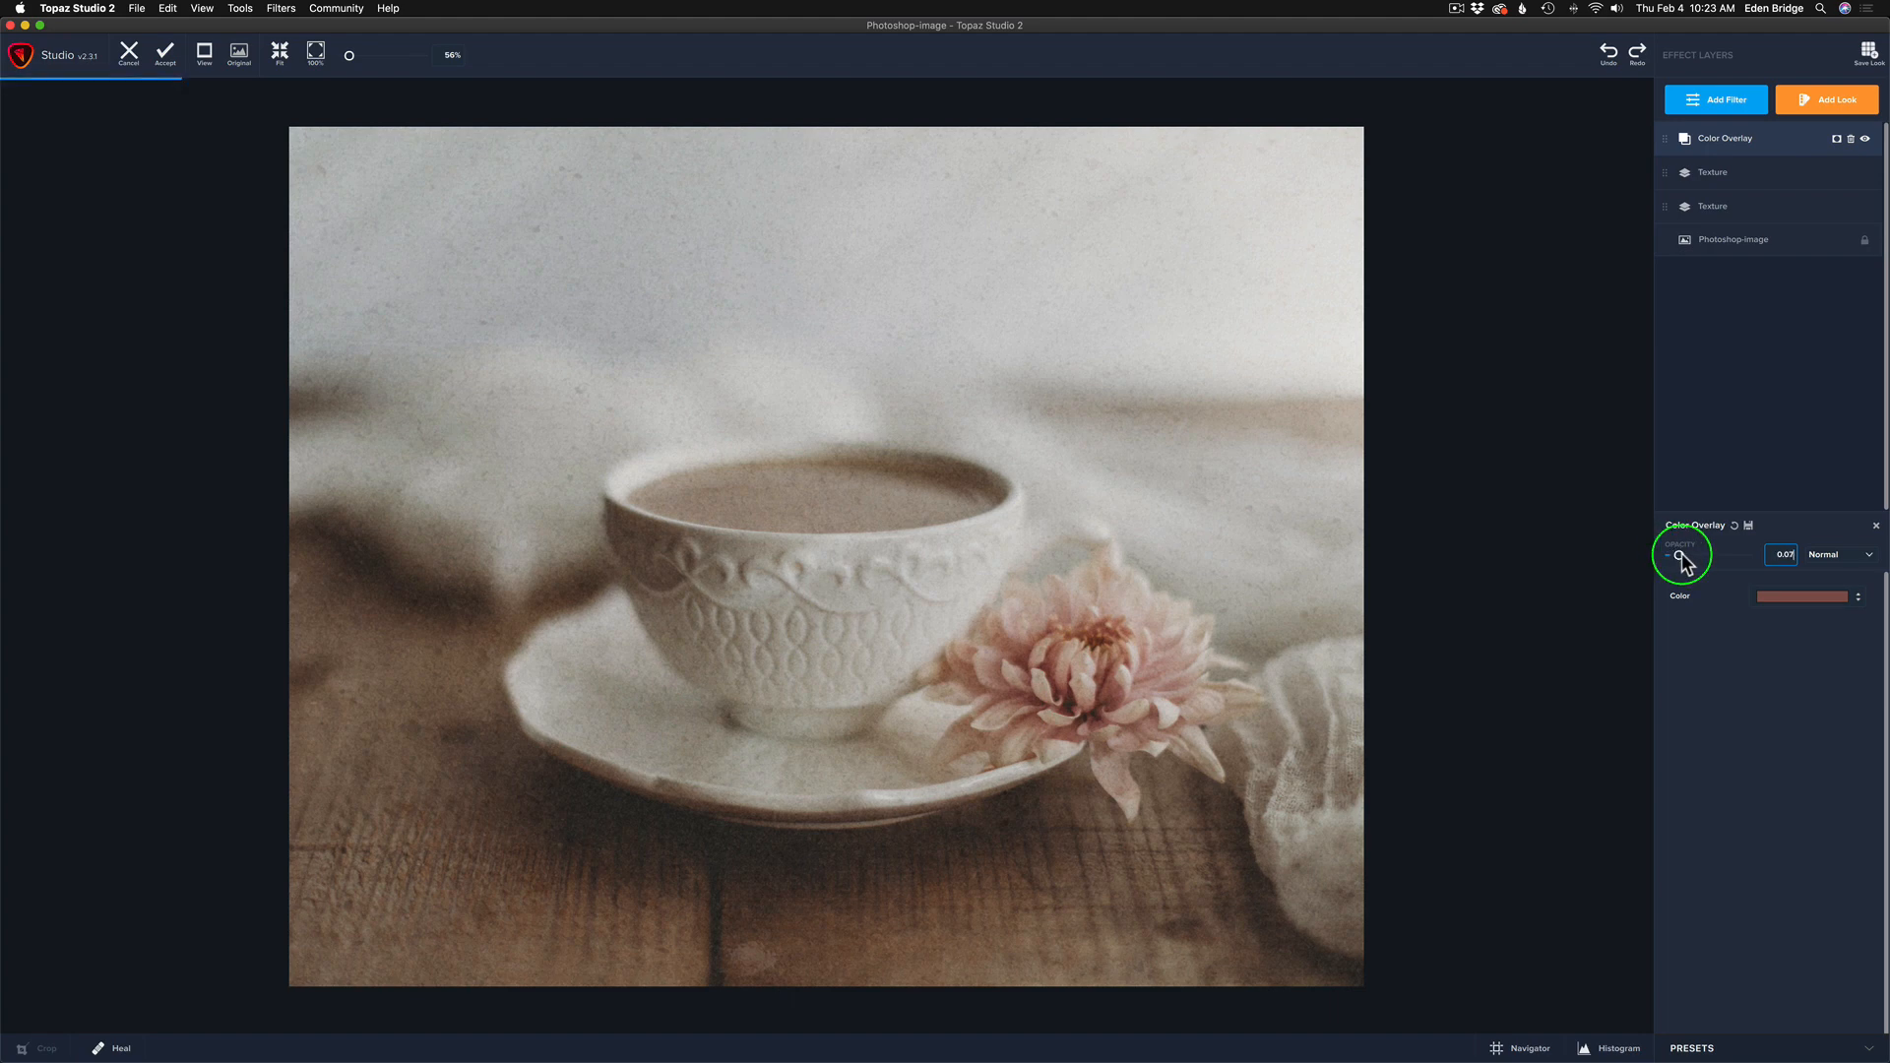
- Raise the brown overlay opacity in stages, briefly to 1.00, settling around 0.48
{"action": "left_click_drag", "start_coordinate": [1676, 555], "coordinate": [1693, 557]}
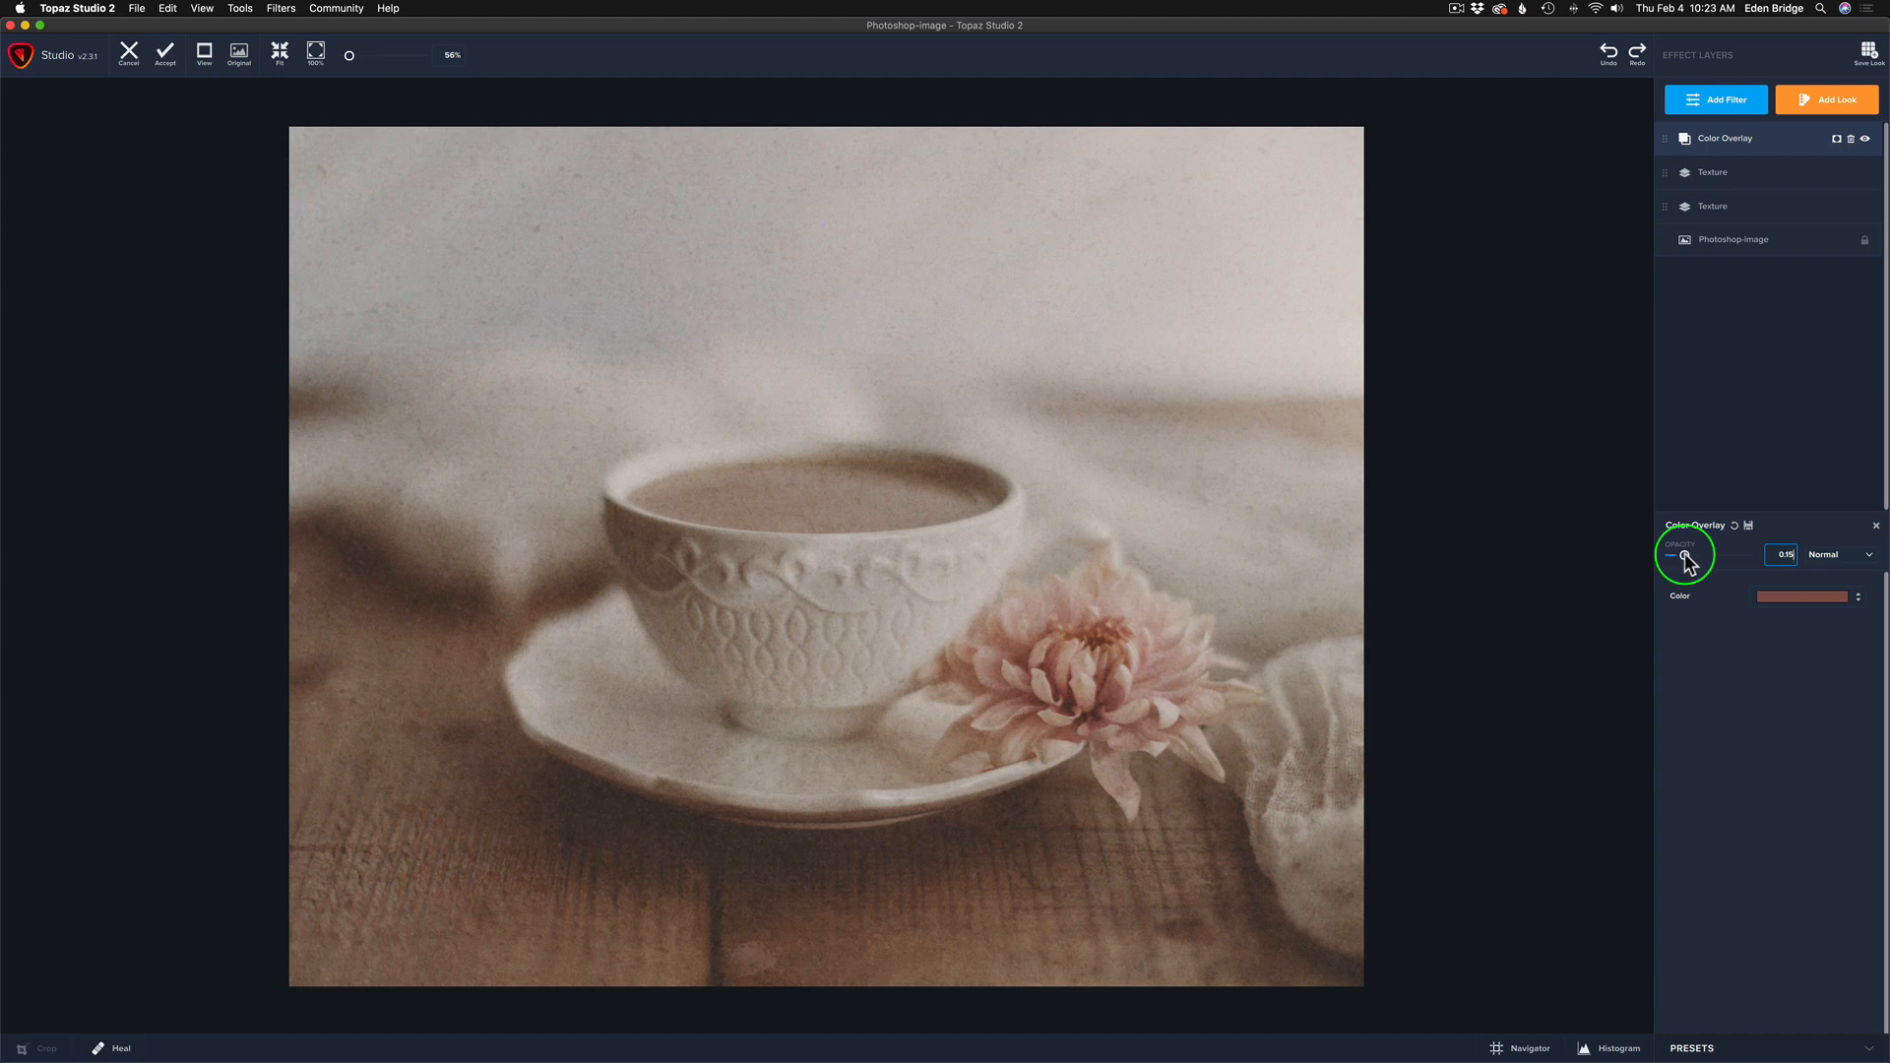
{"action": "left_click_drag", "start_coordinate": [1678, 557], "coordinate": [1699, 557]}
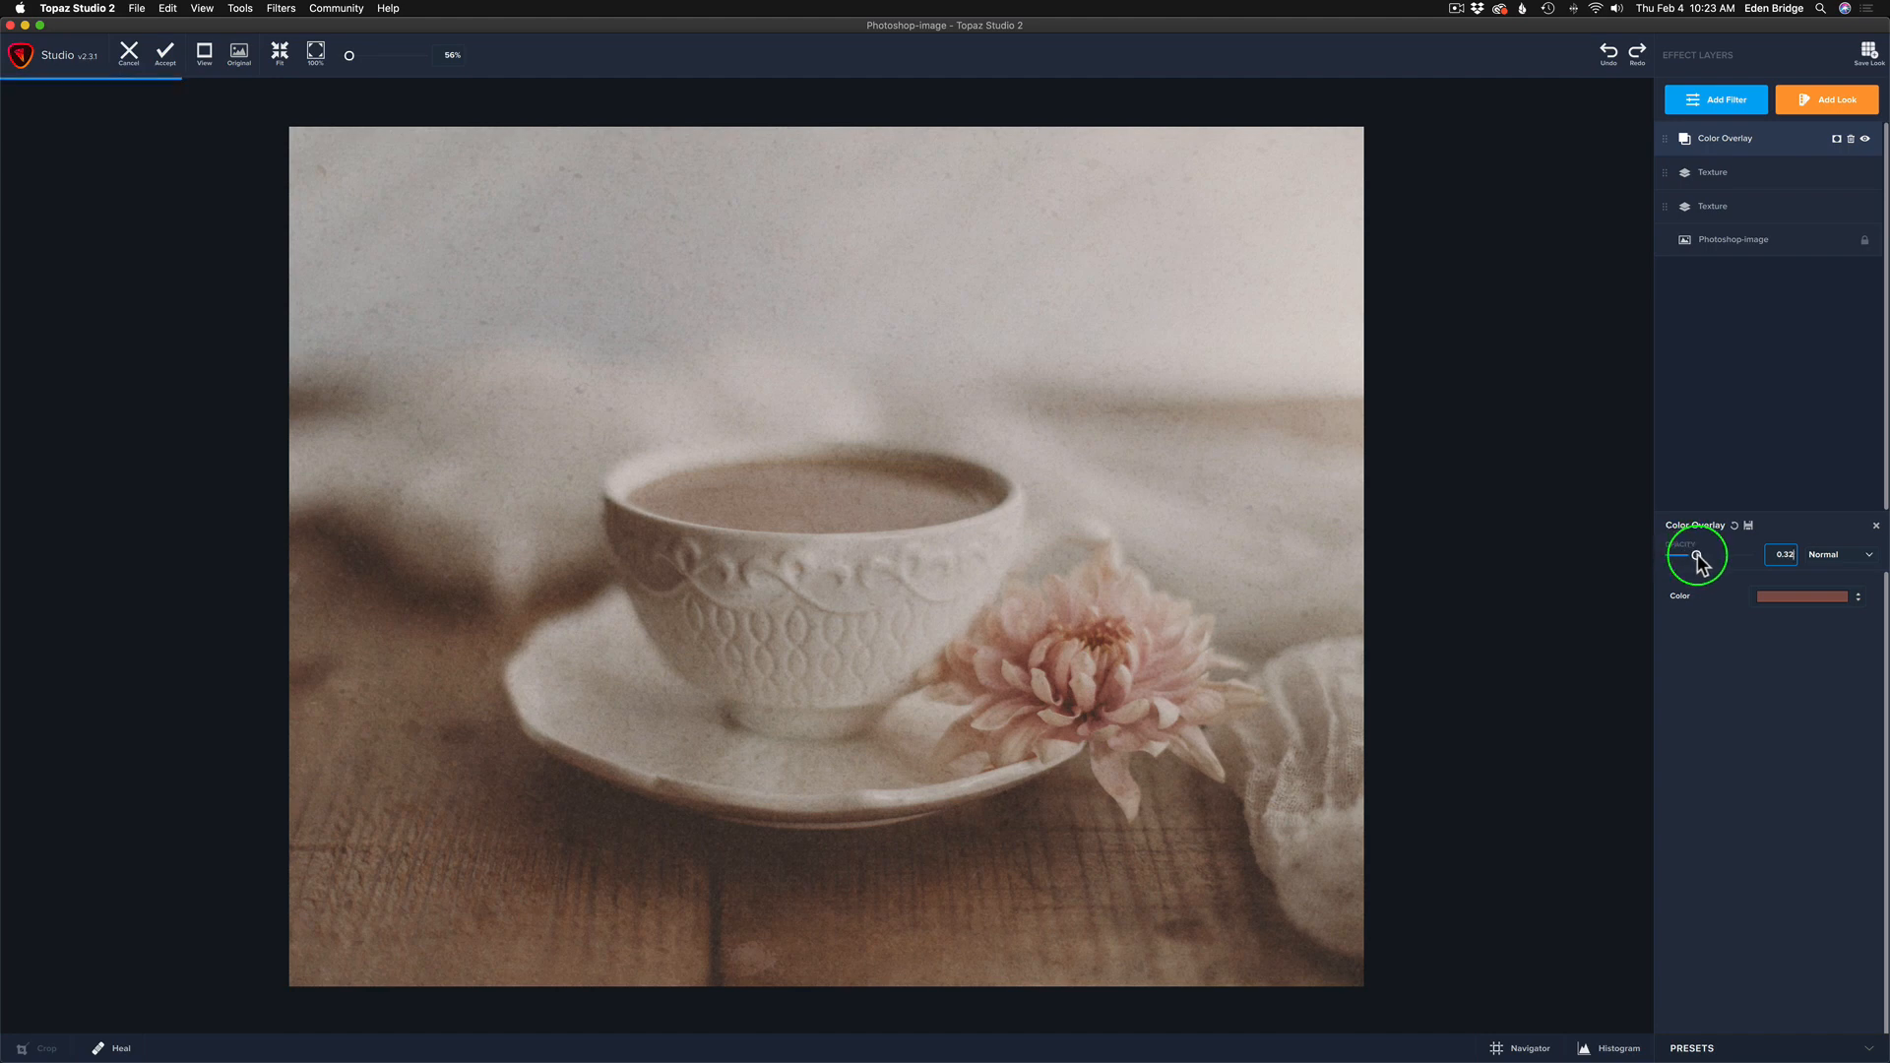
{"action": "left_click_drag", "start_coordinate": [1685, 555], "coordinate": [1709, 556]}
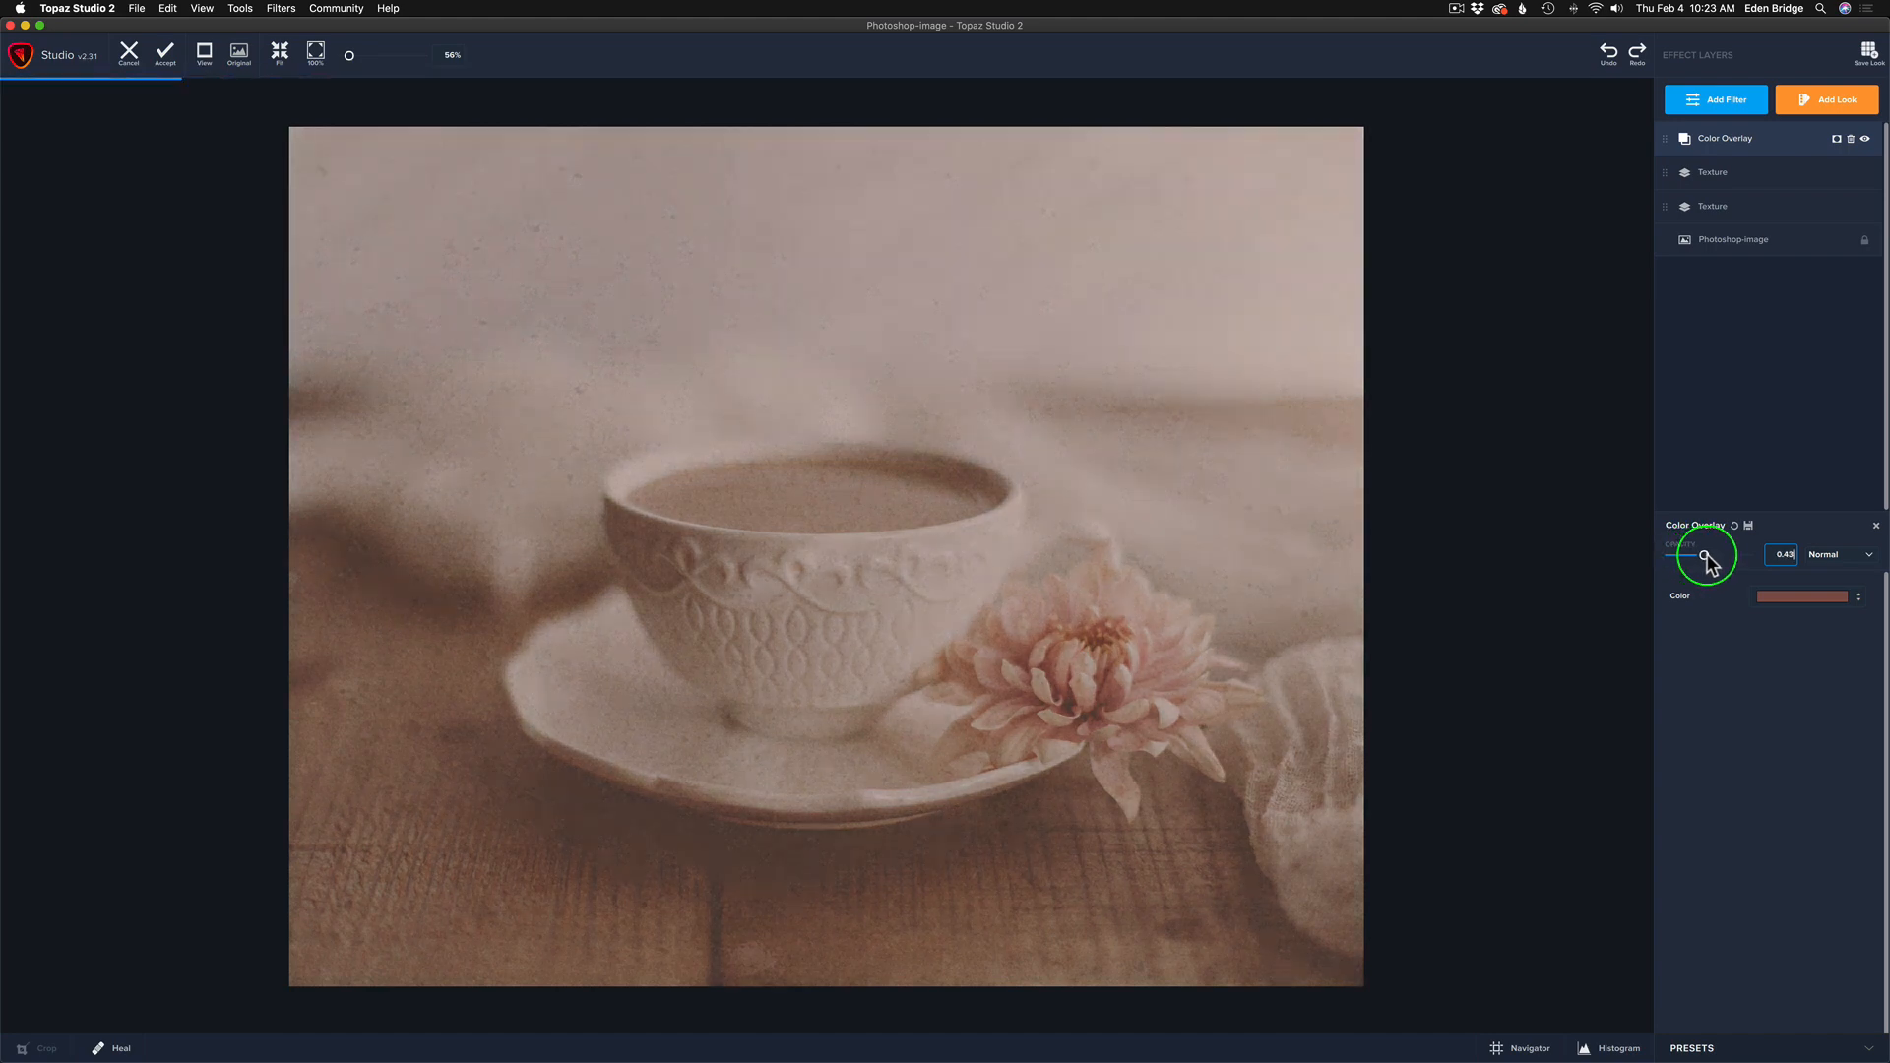
{"action": "left_click_drag", "start_coordinate": [1705, 555], "coordinate": [1745, 556]}
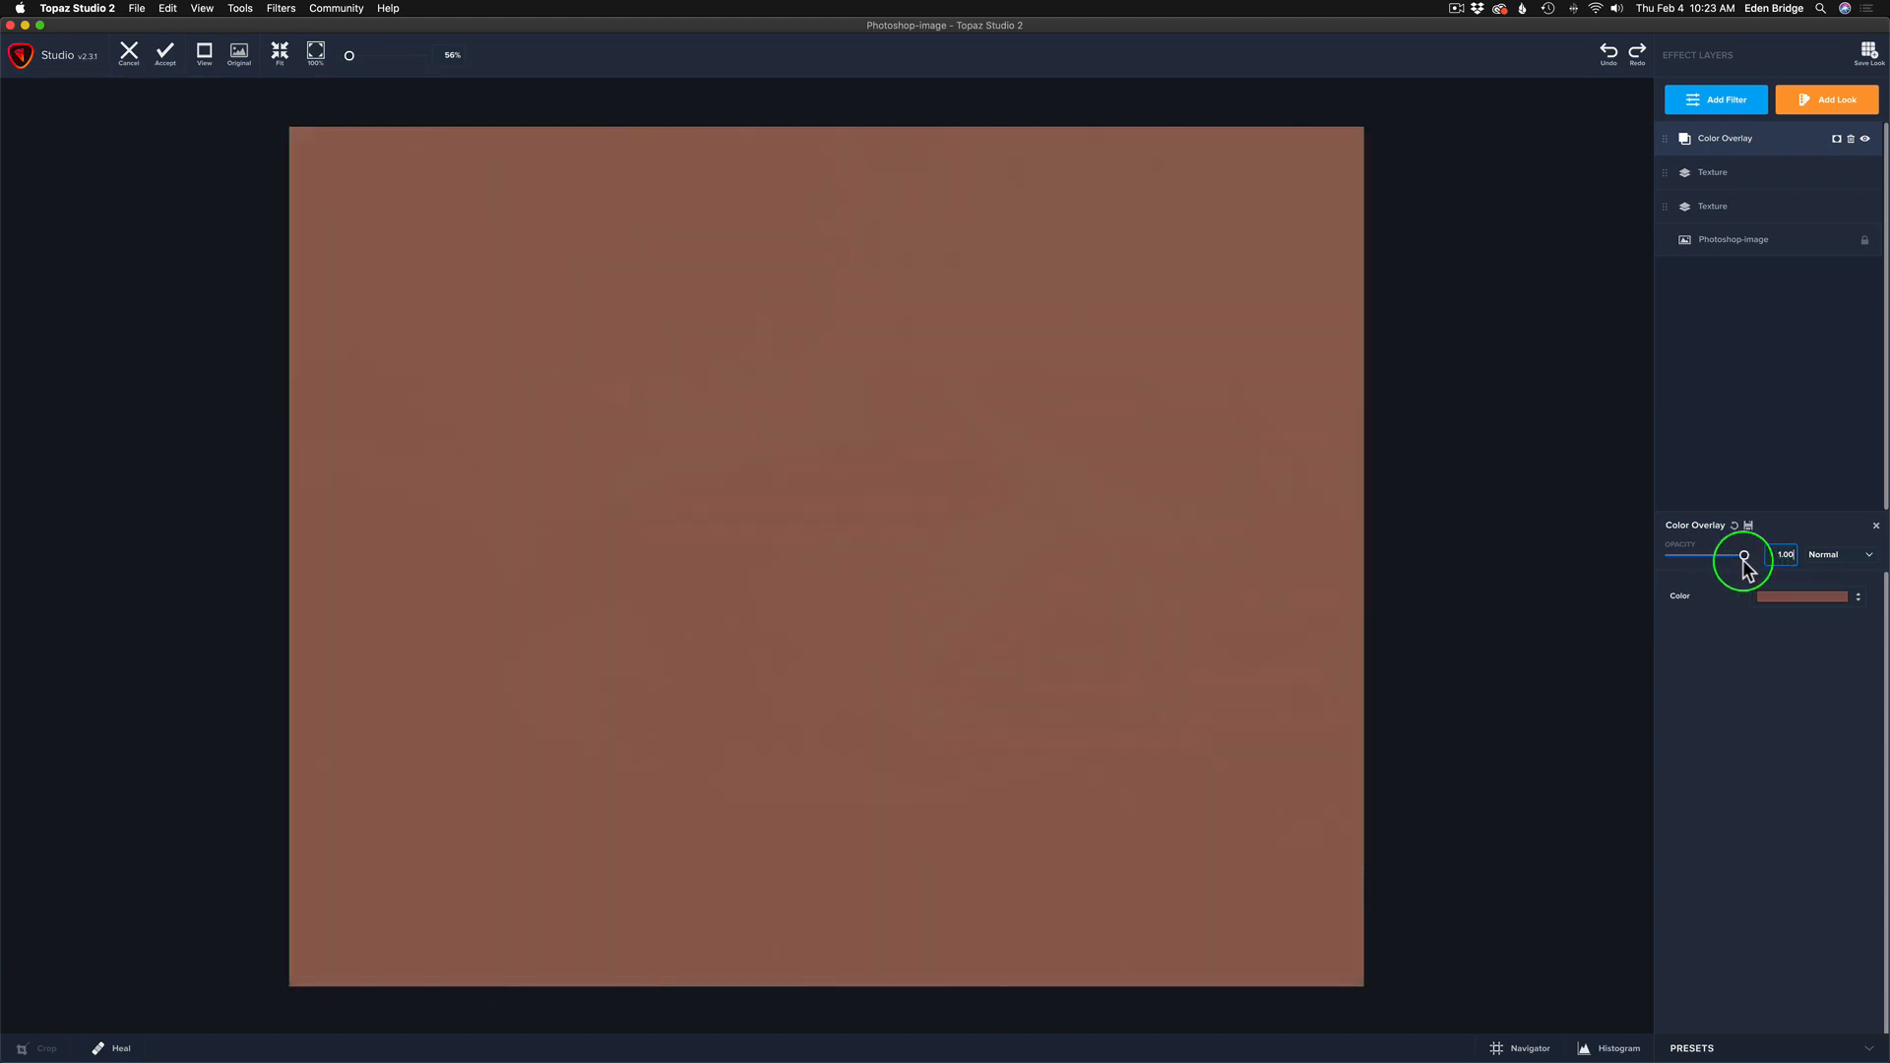
{"action": "left_click_drag", "start_coordinate": [1745, 555], "coordinate": [1711, 555]}
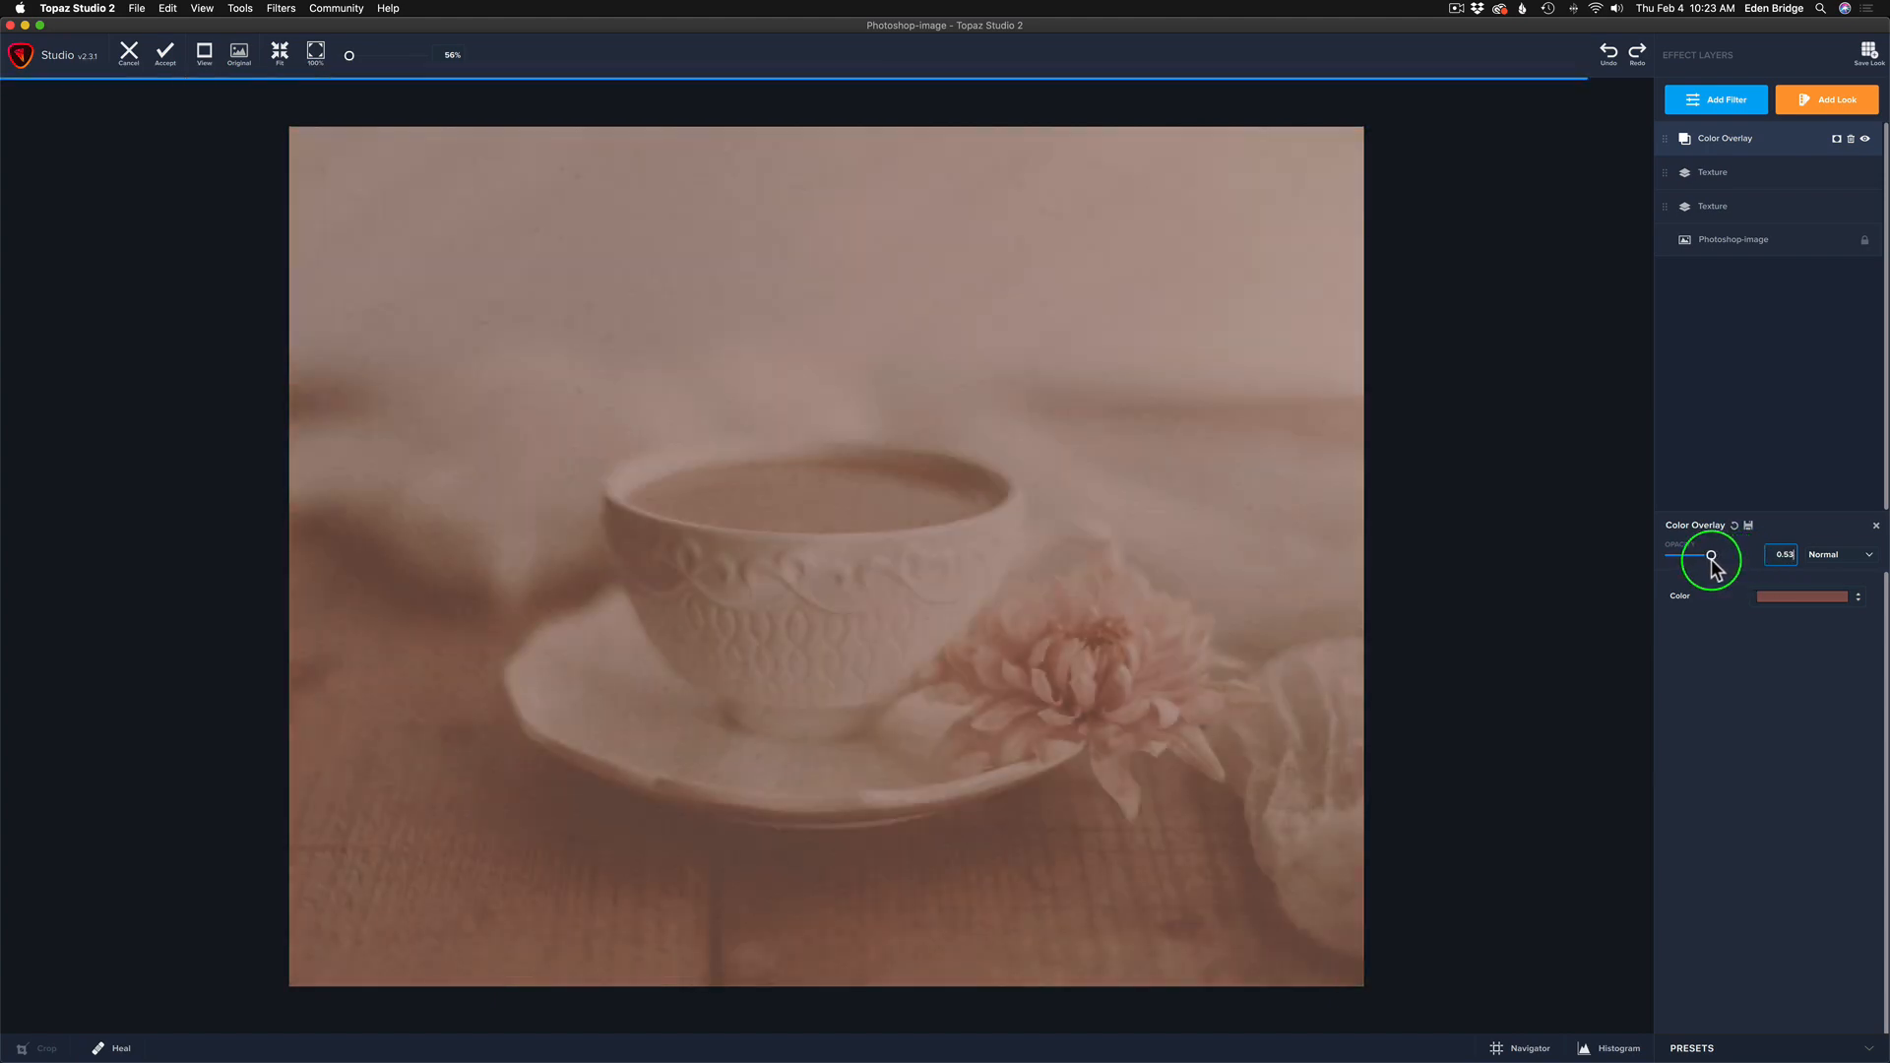
{"action": "left_click_drag", "start_coordinate": [1710, 555], "coordinate": [1703, 555]}
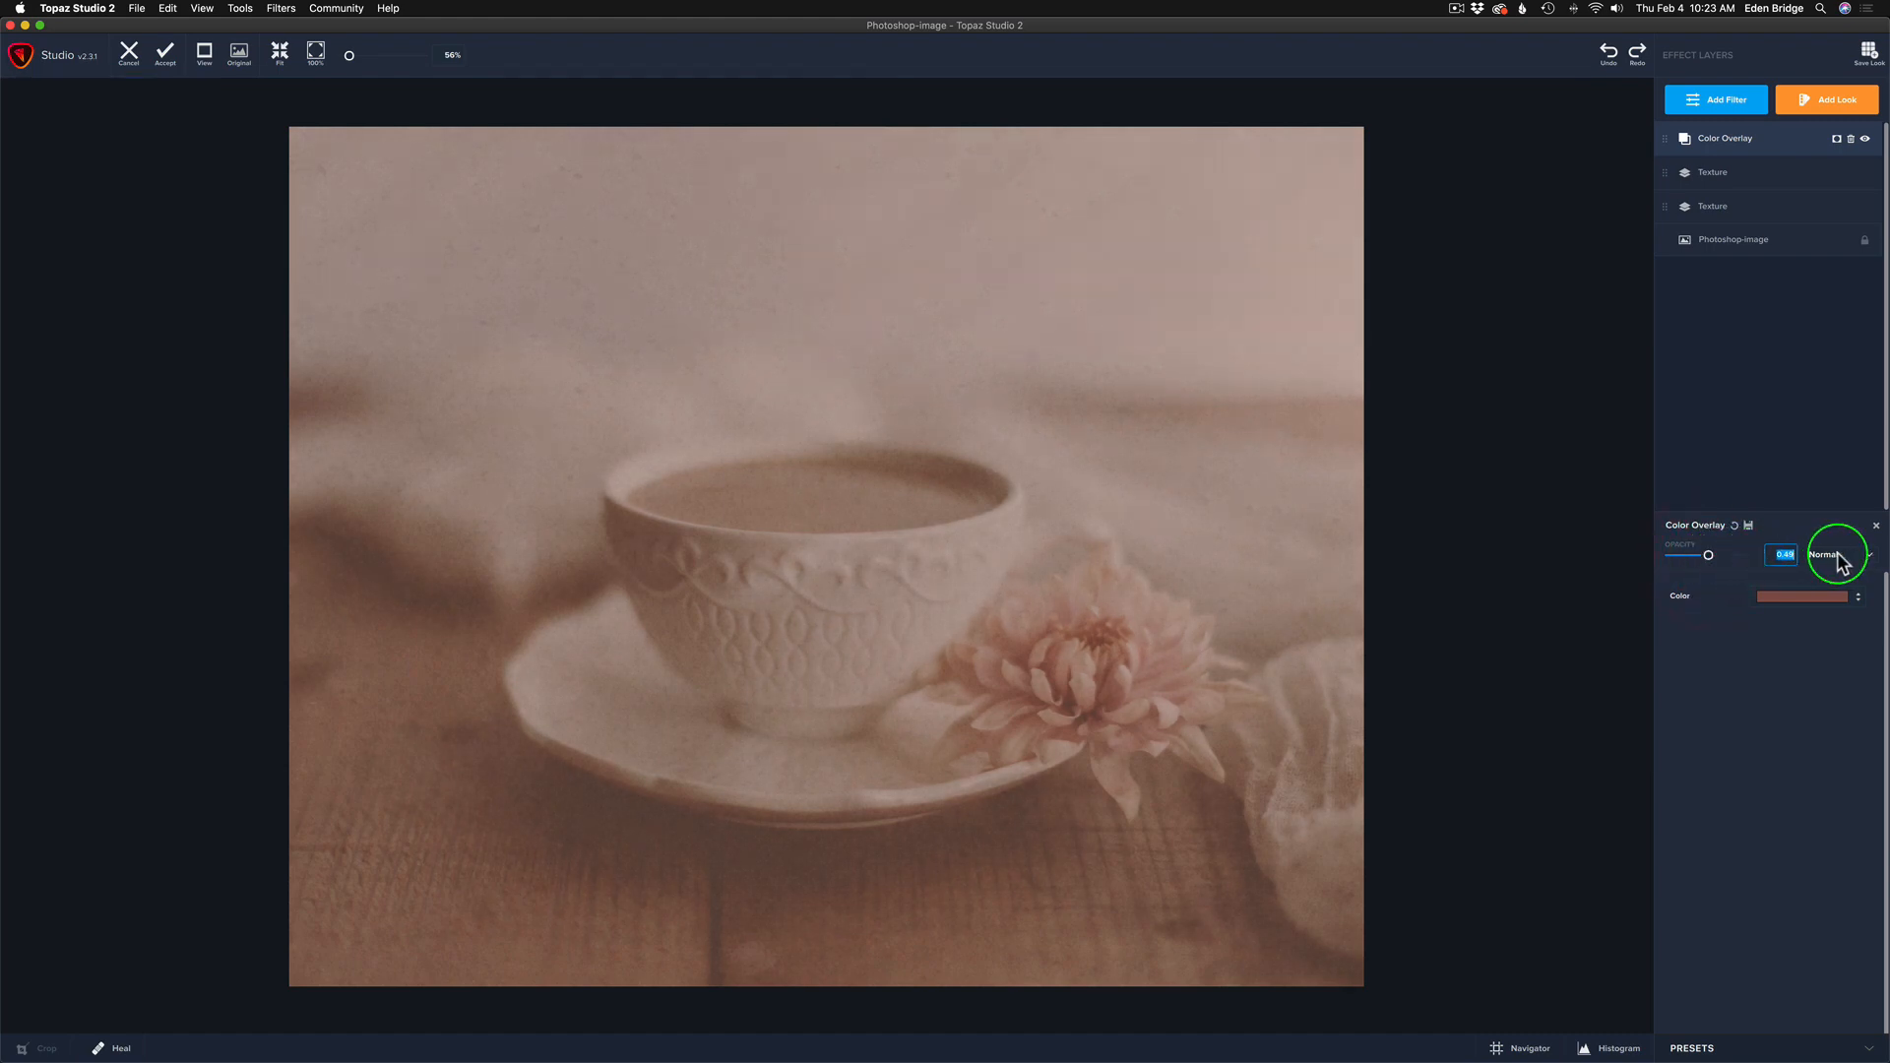
- Switch the overlay to Color blend mode and lower its opacity to about 0.23
{"action": "left_click", "coordinate": [1869, 555]}
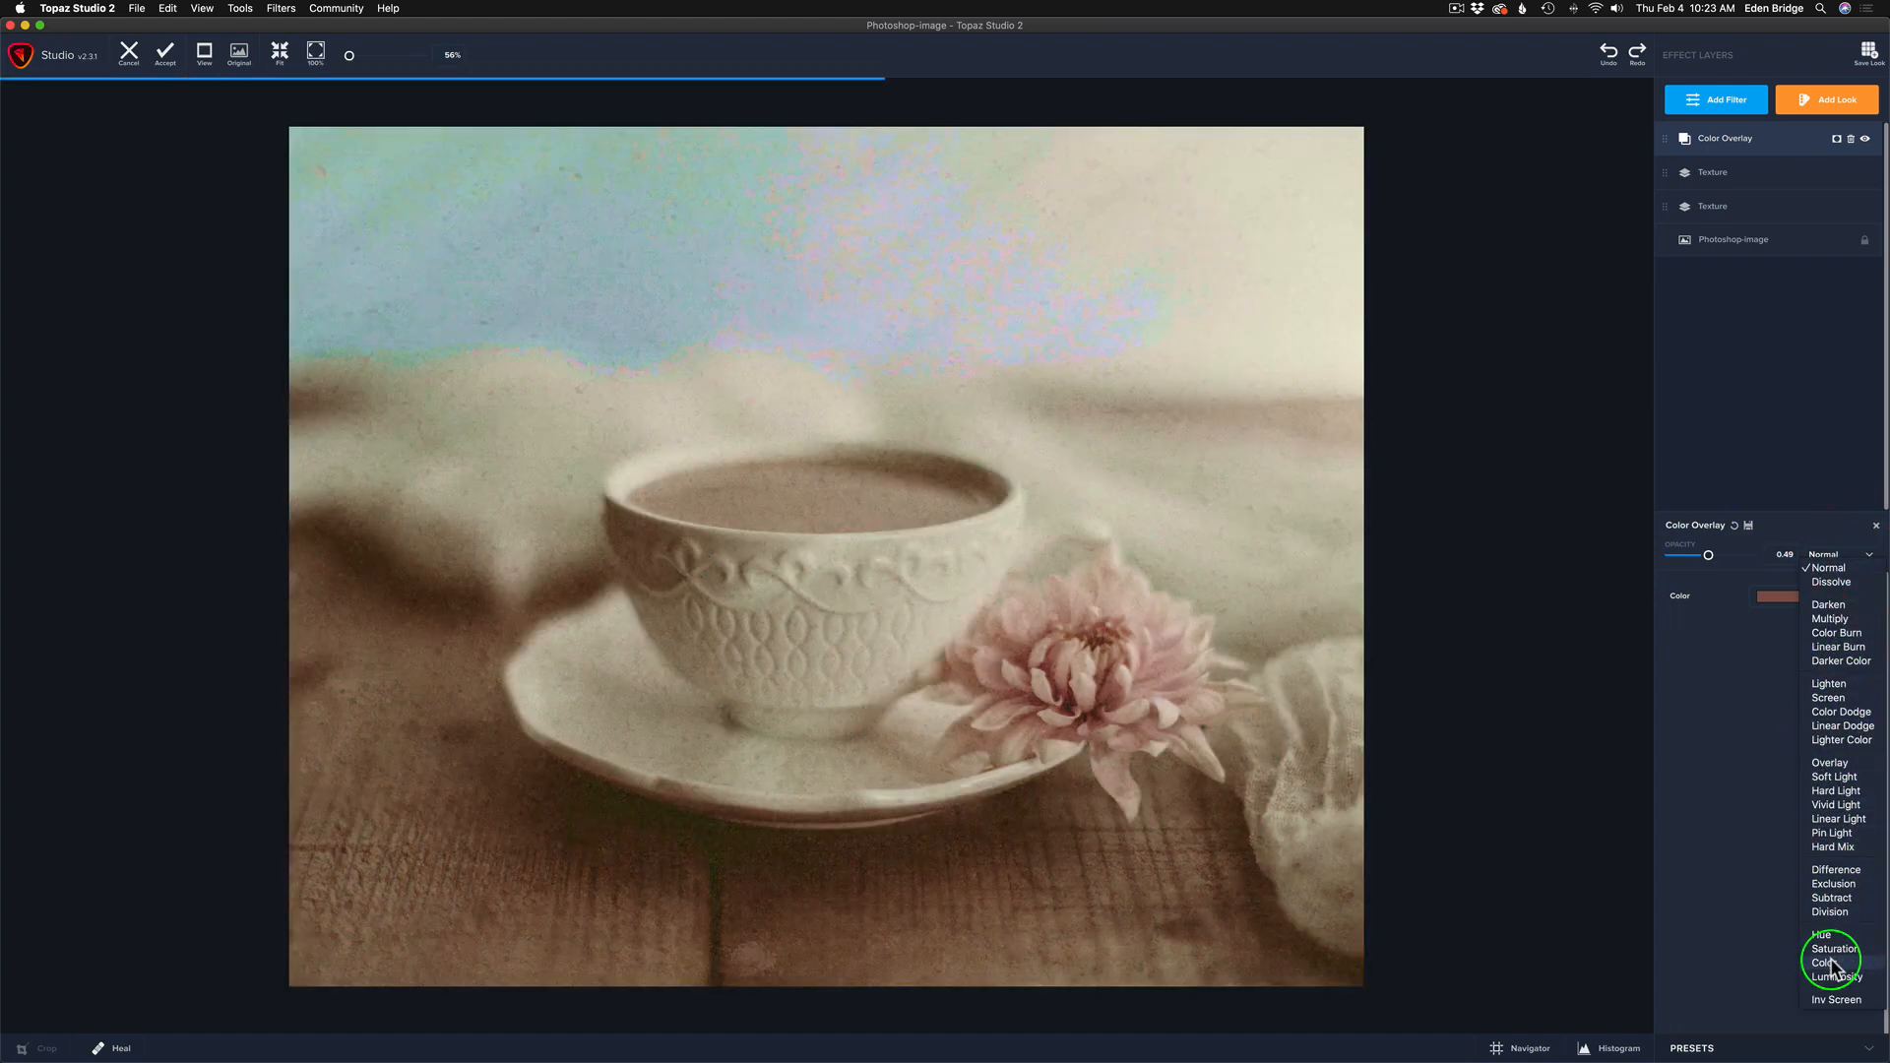
{"action": "left_click", "coordinate": [1819, 962]}
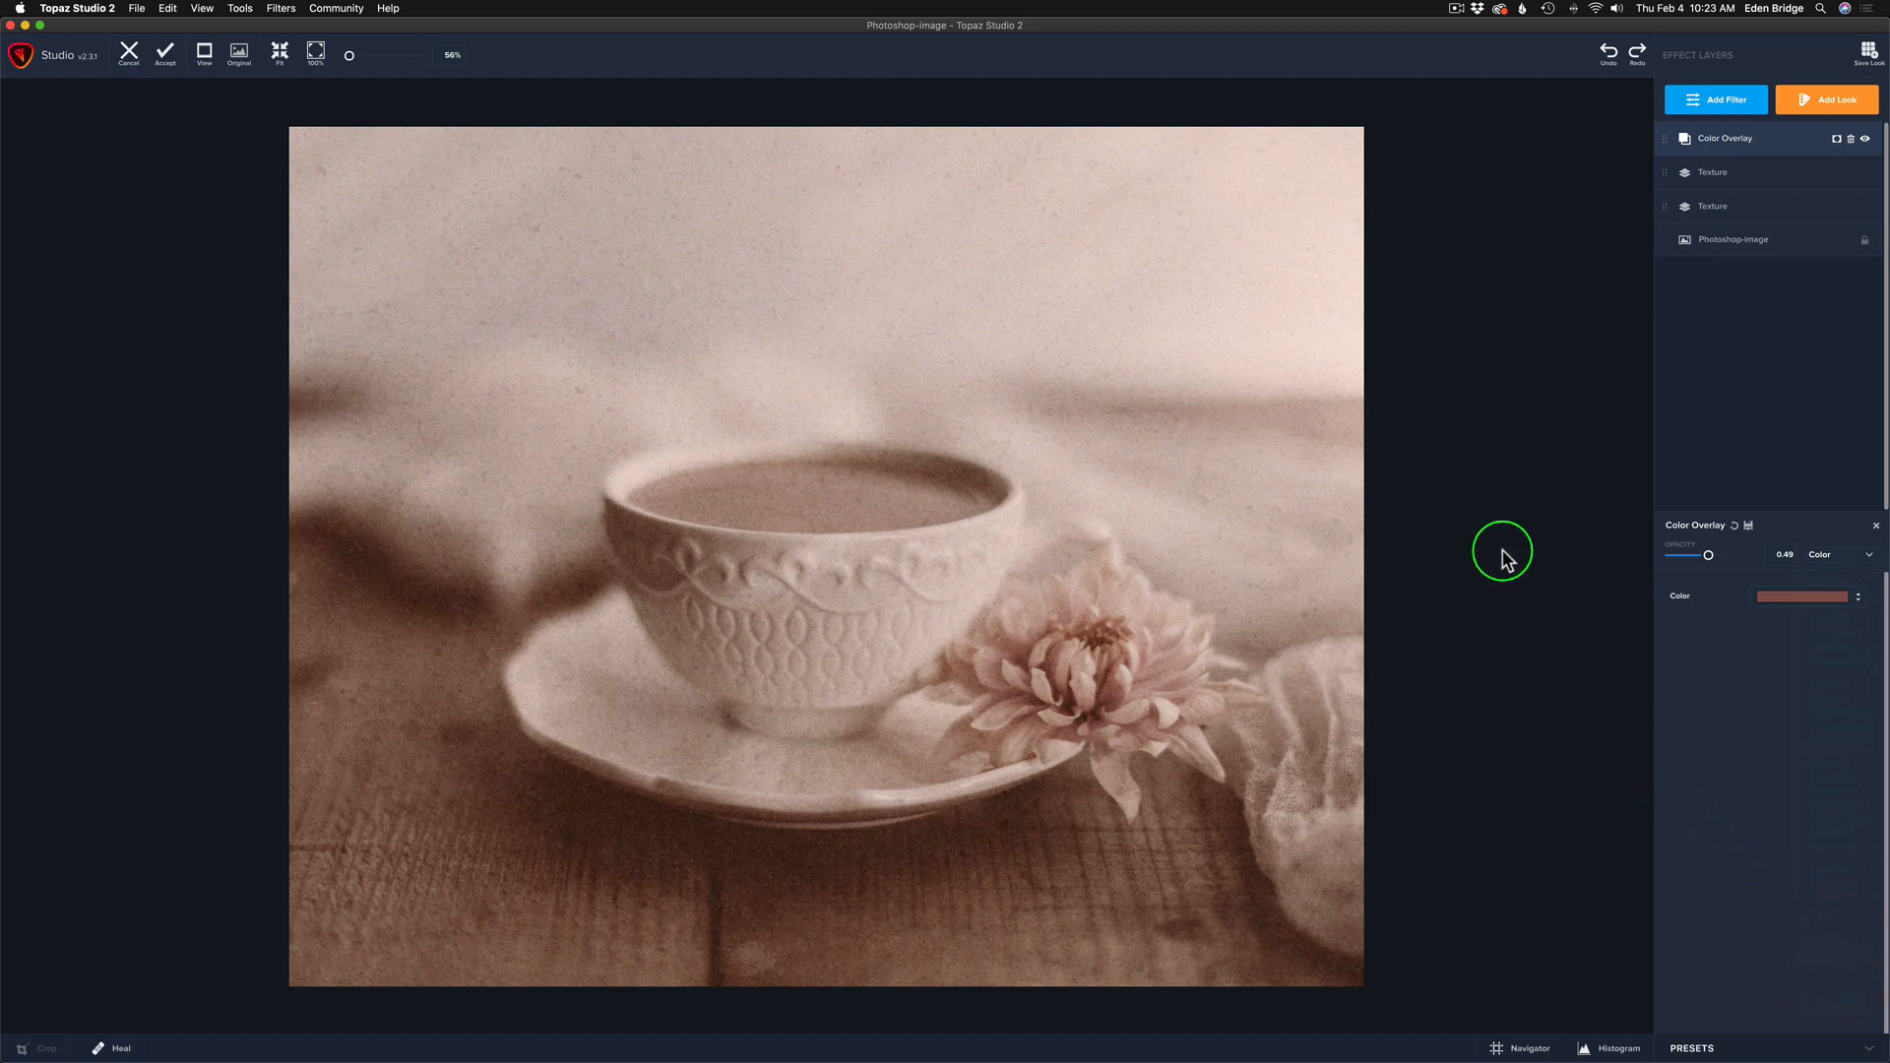
{"action": "mouse_move", "coordinate": [1264, 492]}
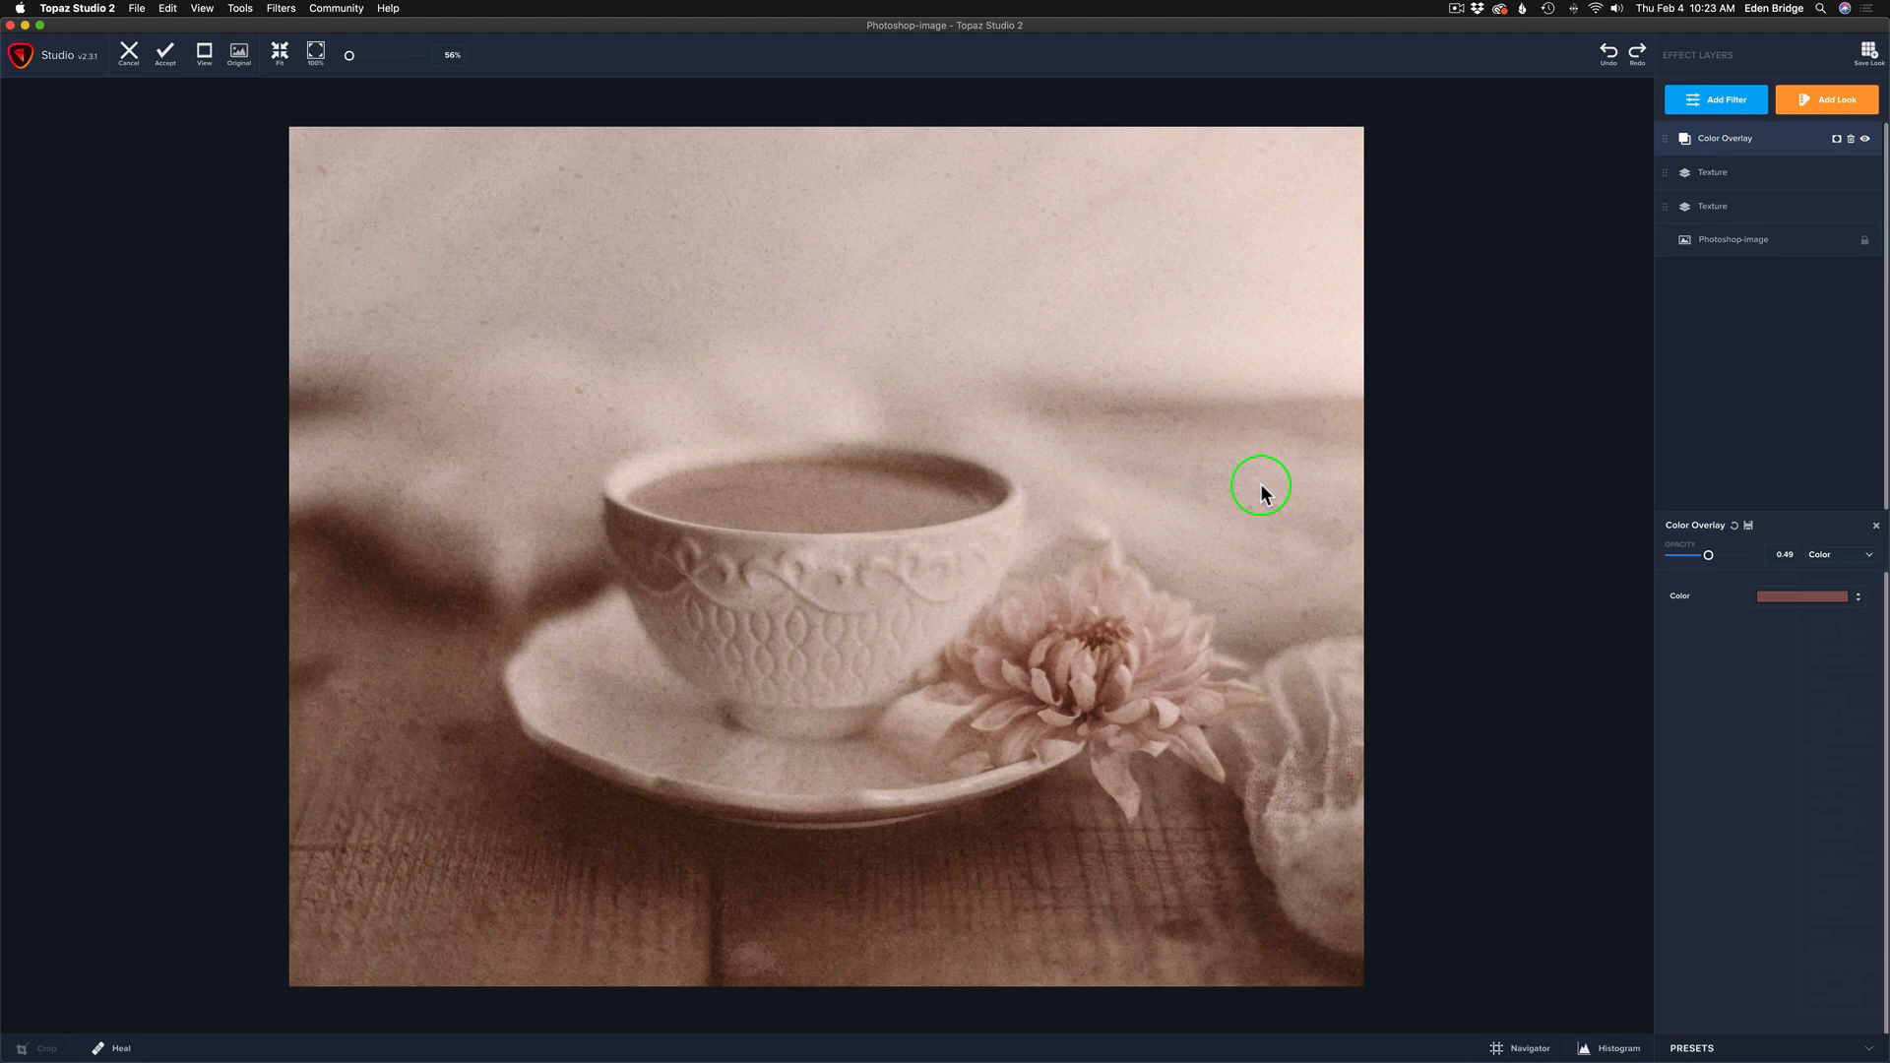
{"action": "mouse_move", "coordinate": [1709, 555]}
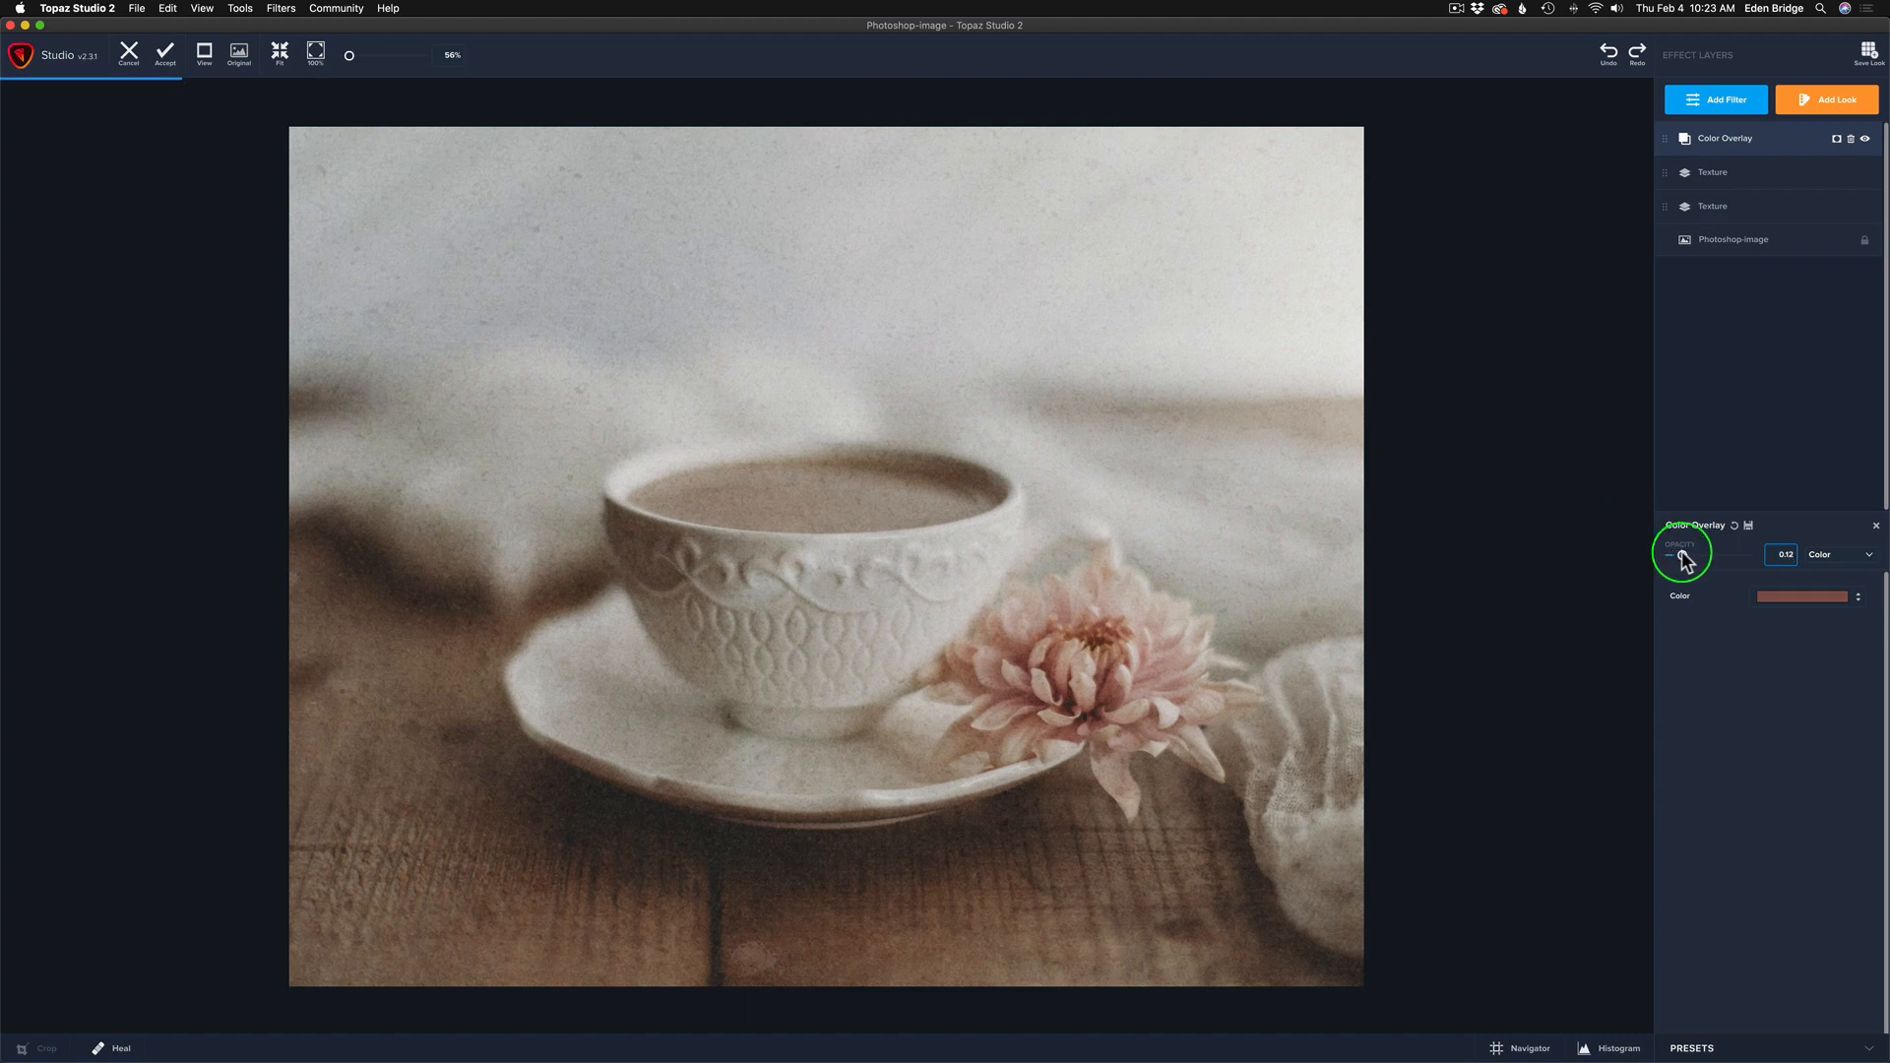
{"action": "left_click_drag", "start_coordinate": [1669, 561], "coordinate": [1699, 561]}
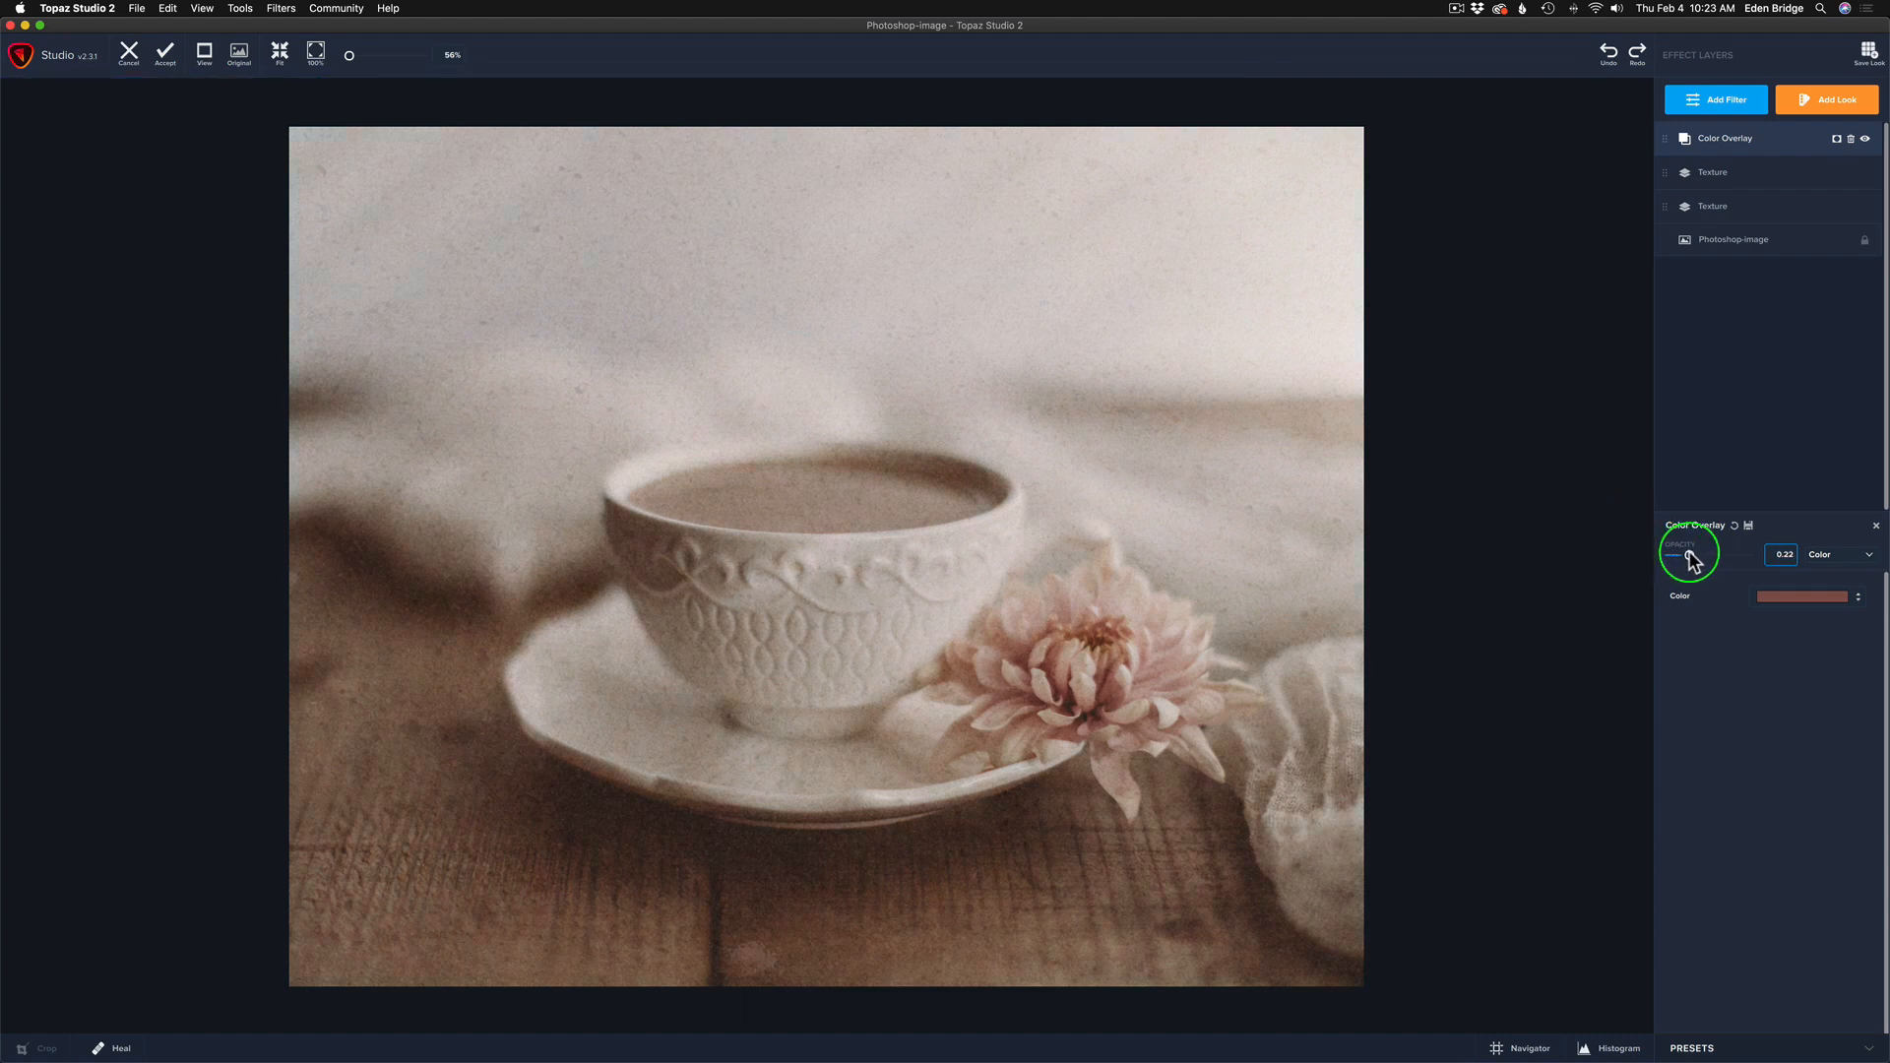
{"action": "left_click_drag", "start_coordinate": [1687, 556], "coordinate": [1692, 556]}
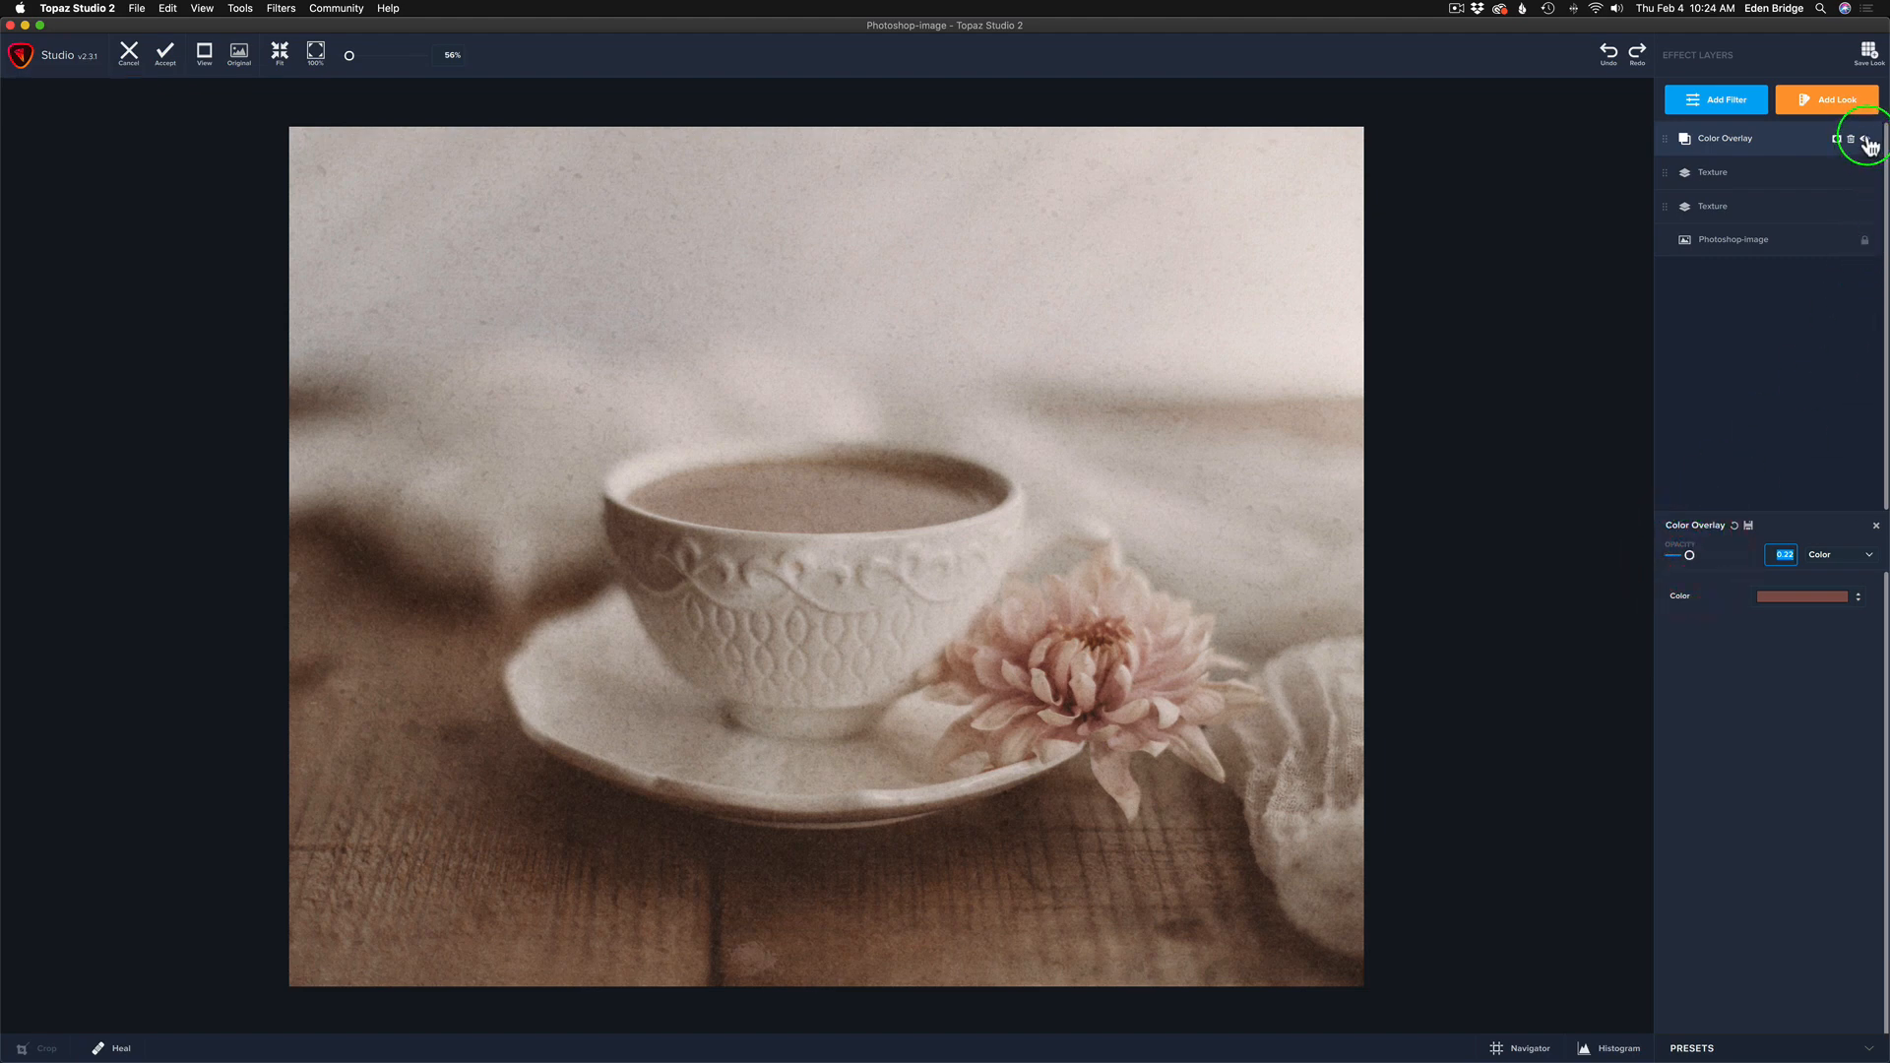
{"action": "left_click", "coordinate": [1858, 142]}
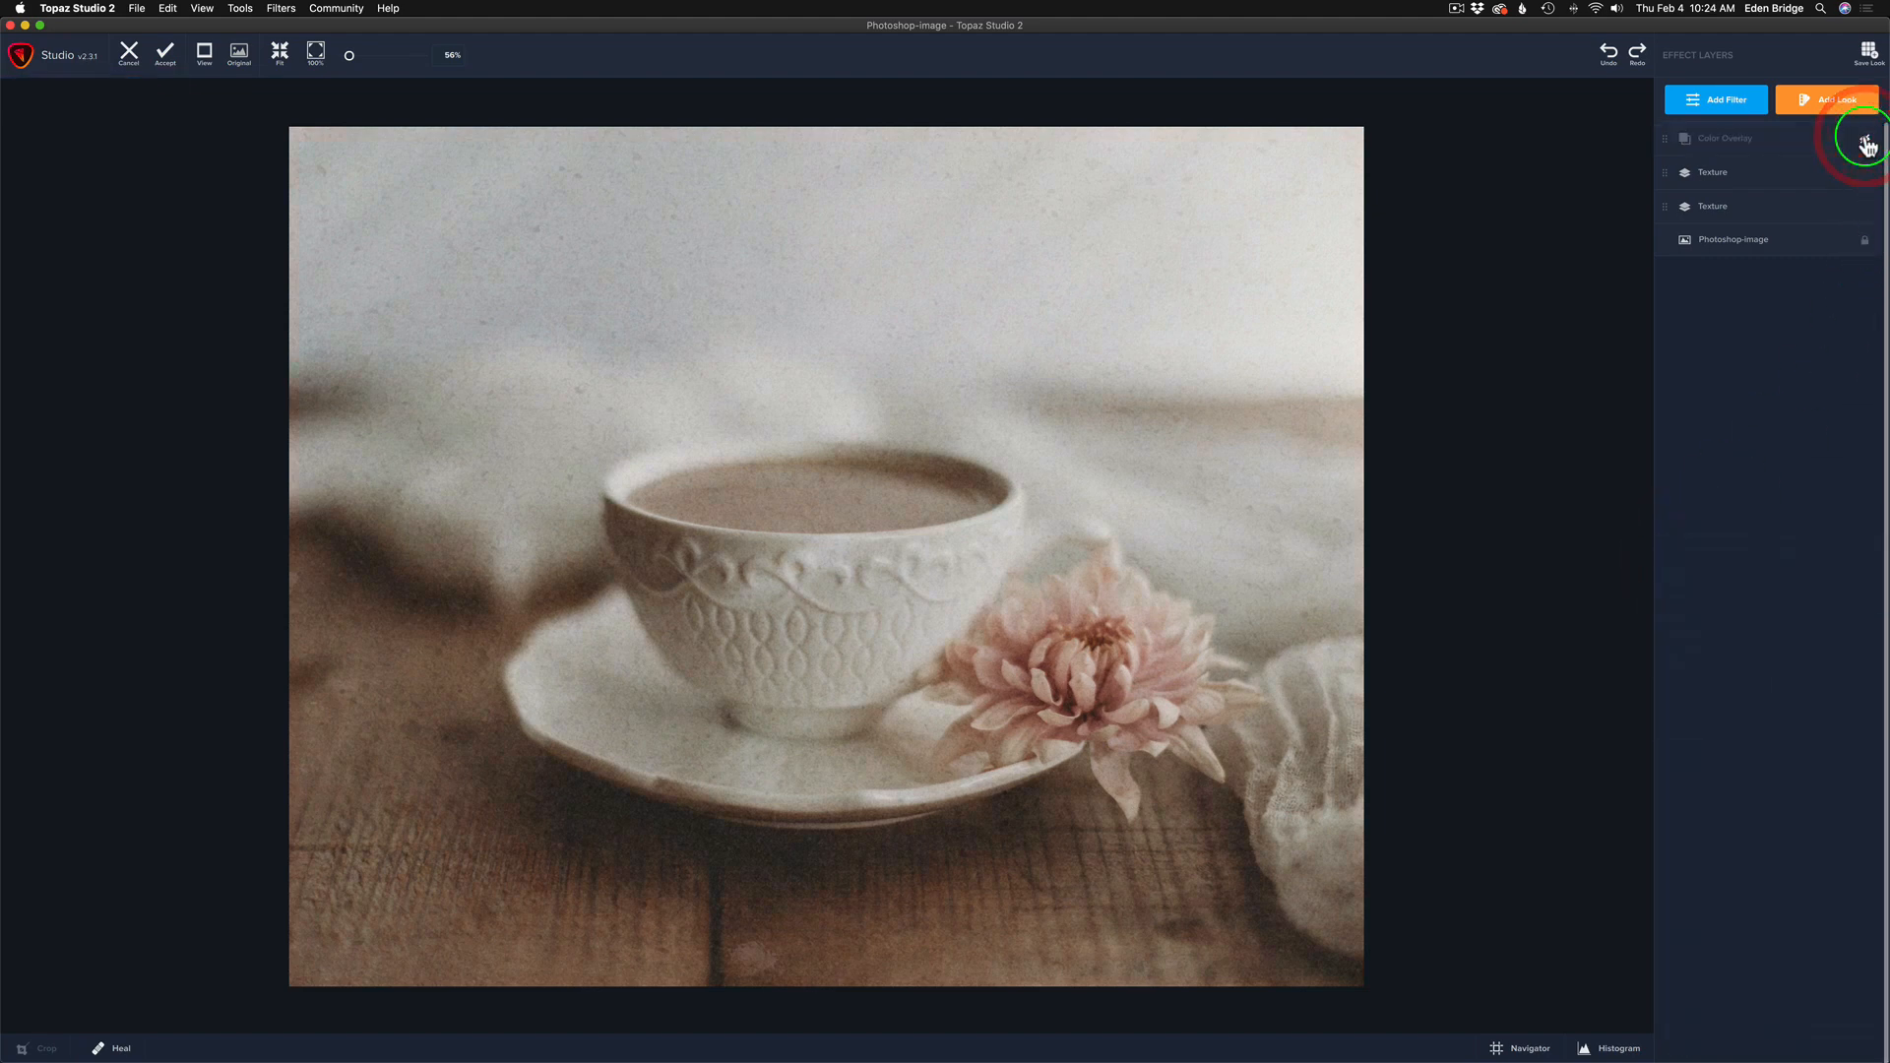
{"action": "left_click", "coordinate": [1867, 138]}
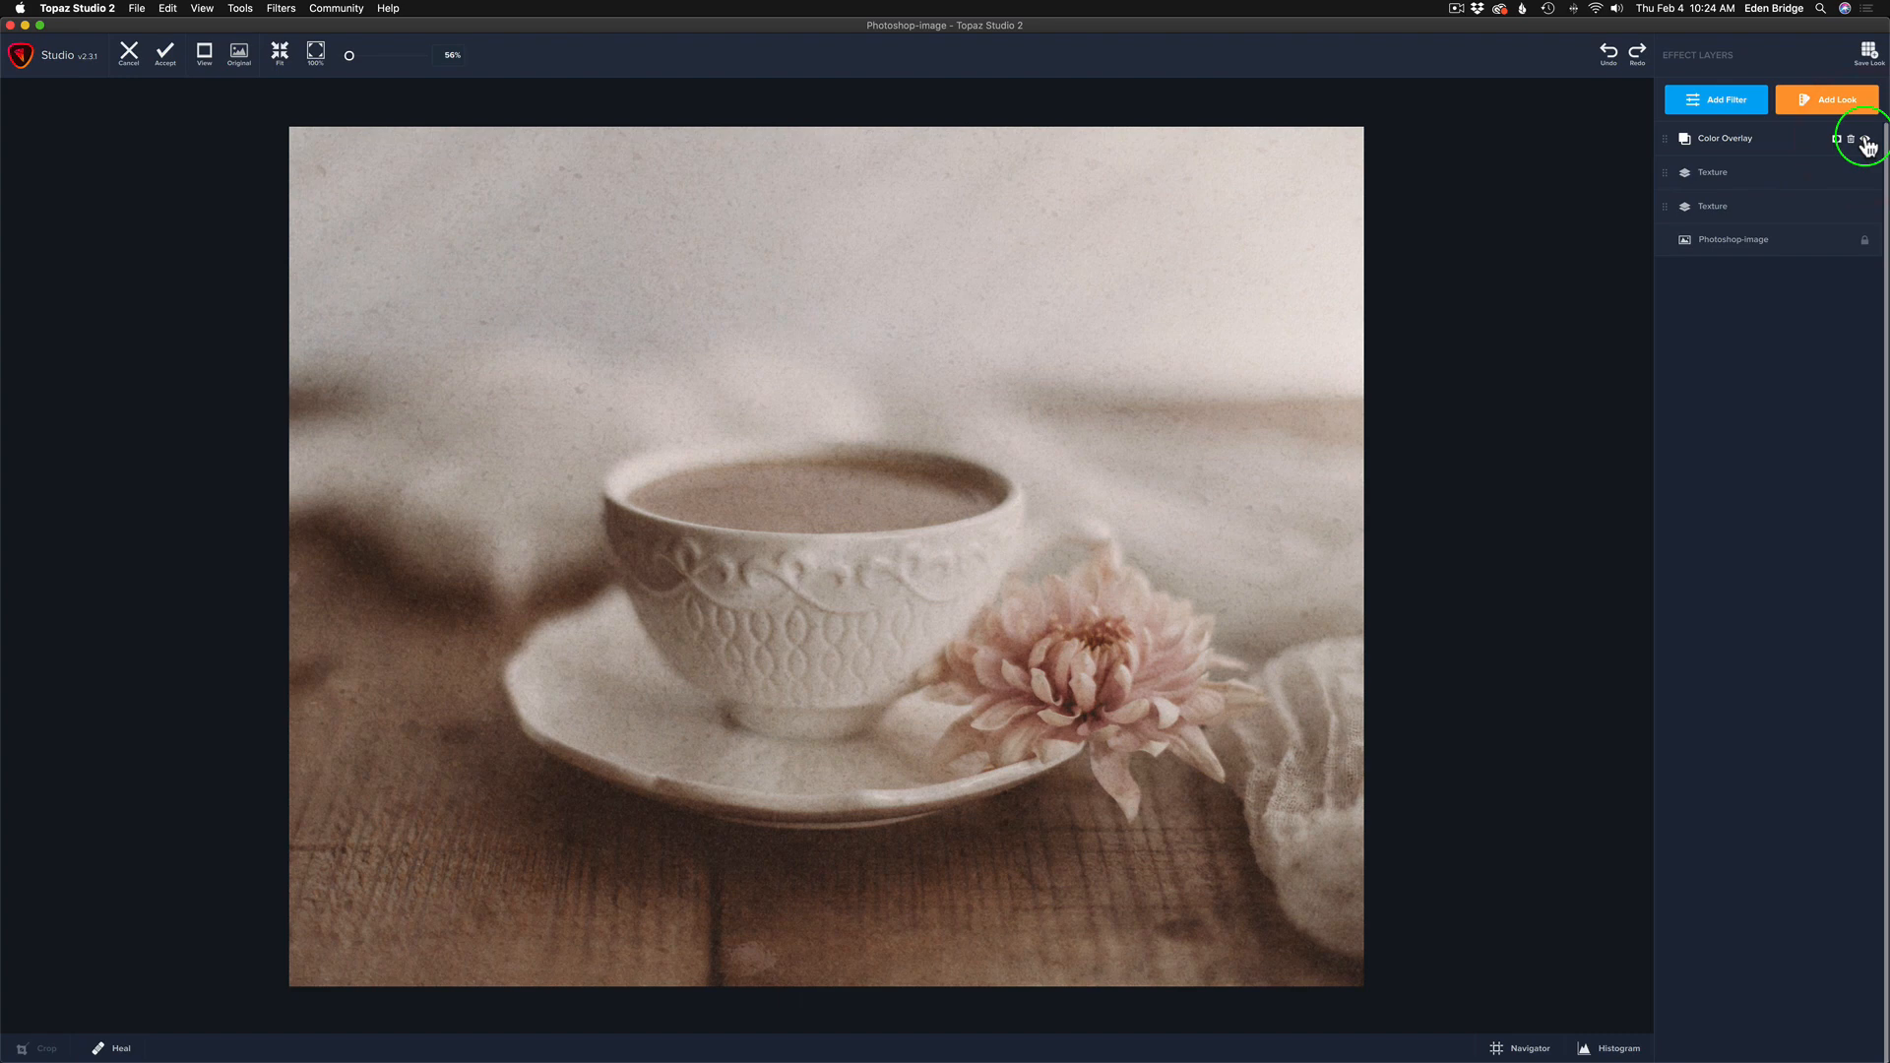
{"action": "left_click", "coordinate": [1851, 138]}
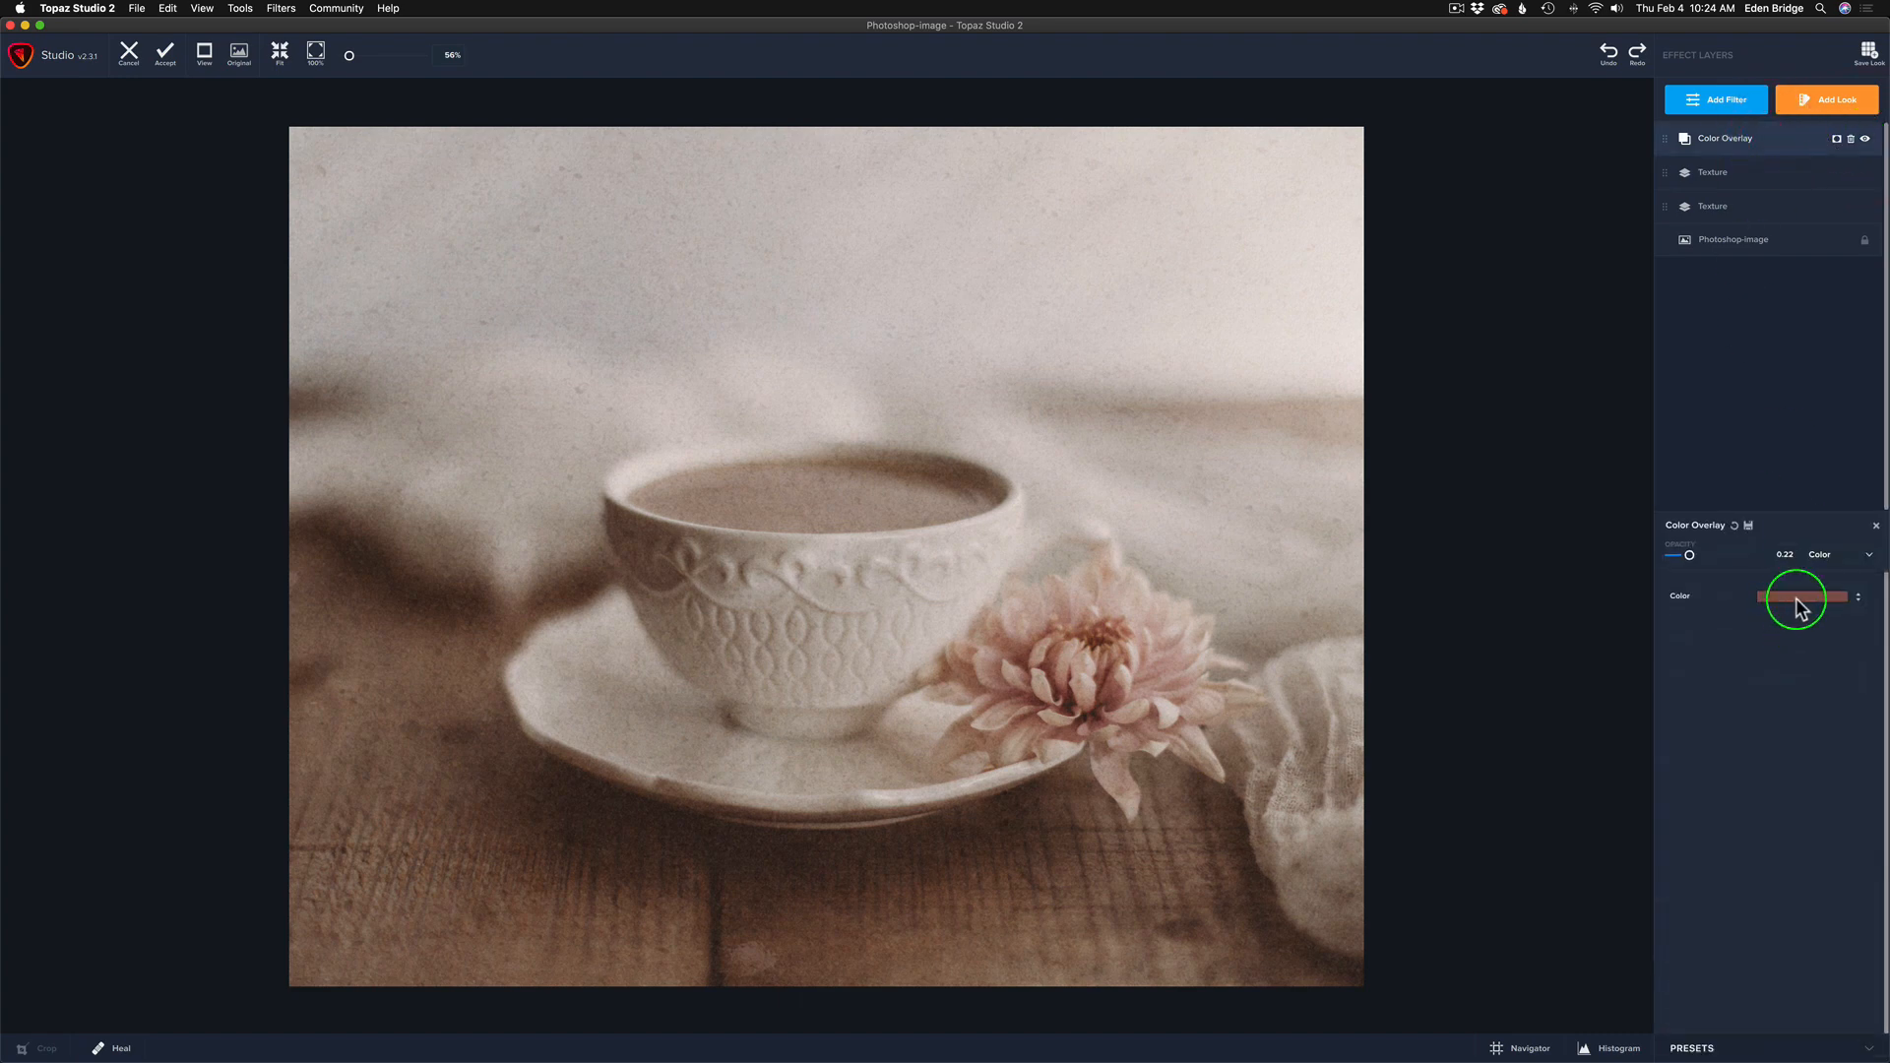
{"action": "left_click", "coordinate": [1800, 597]}
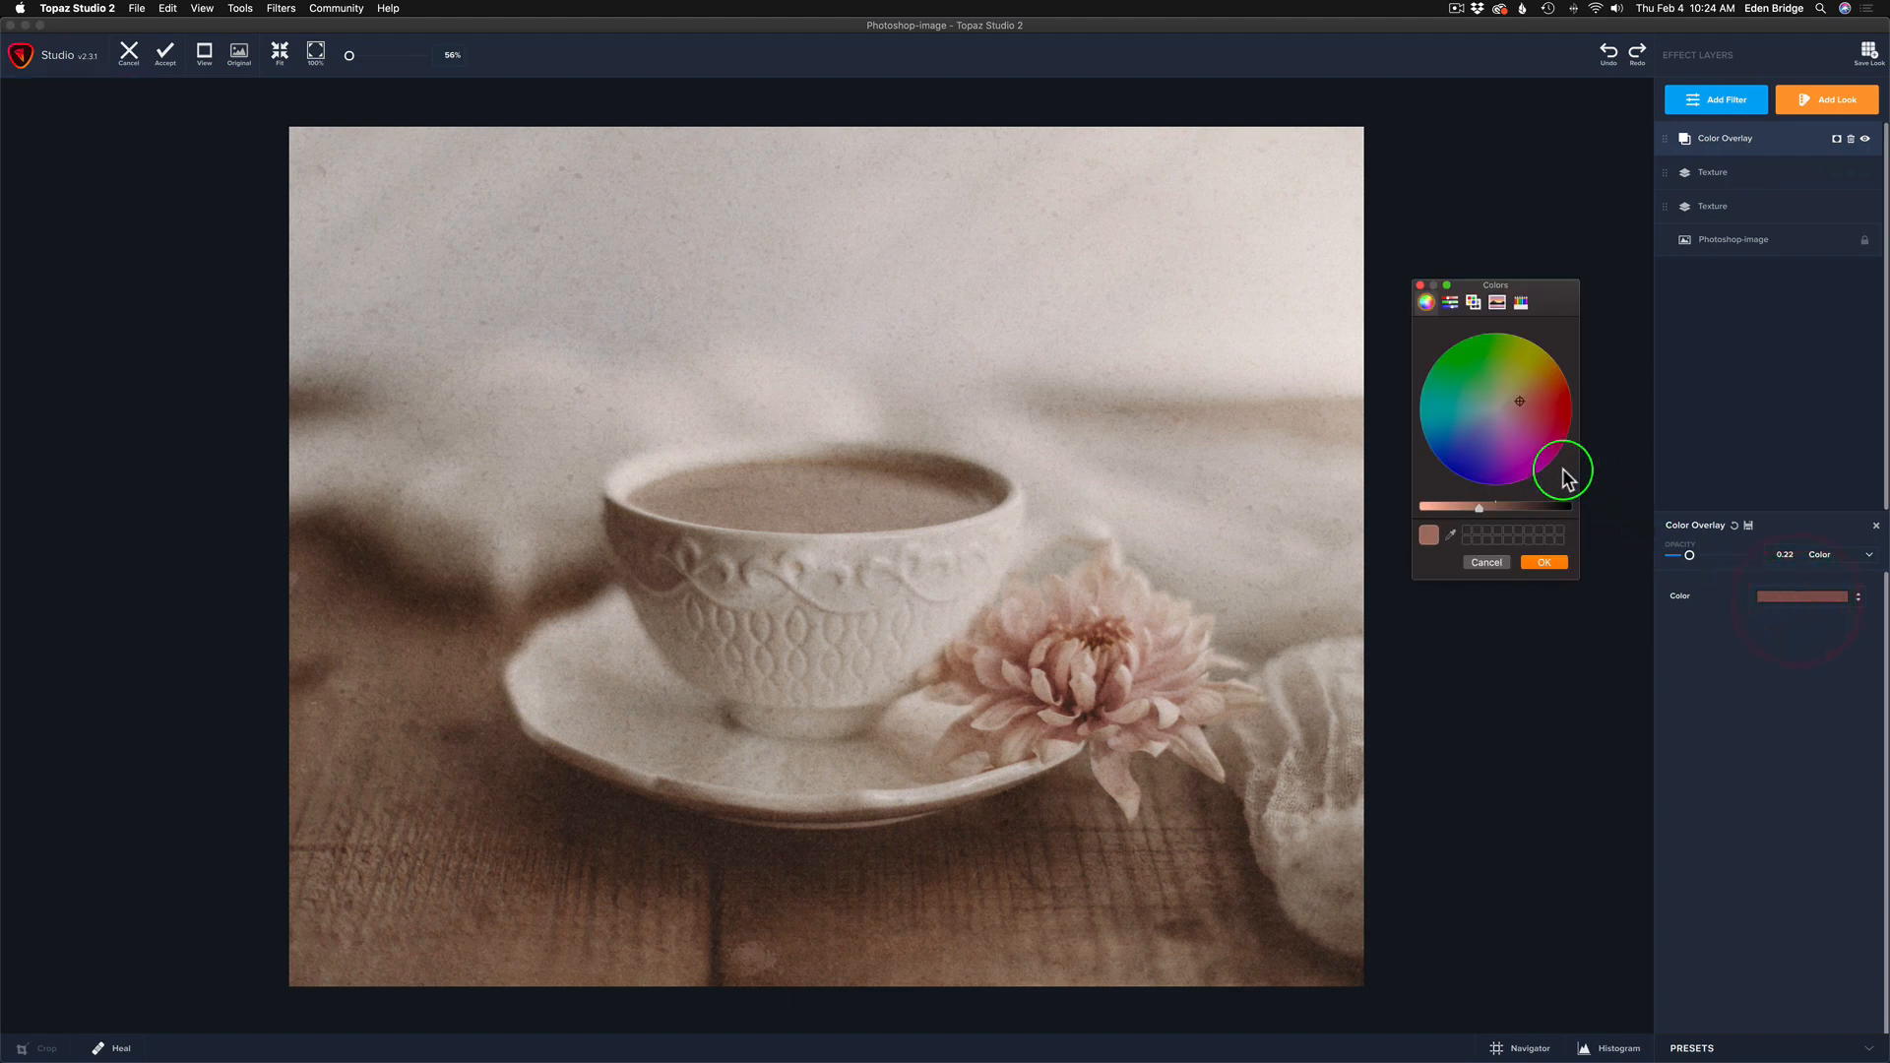
{"action": "left_click", "coordinate": [1472, 452]}
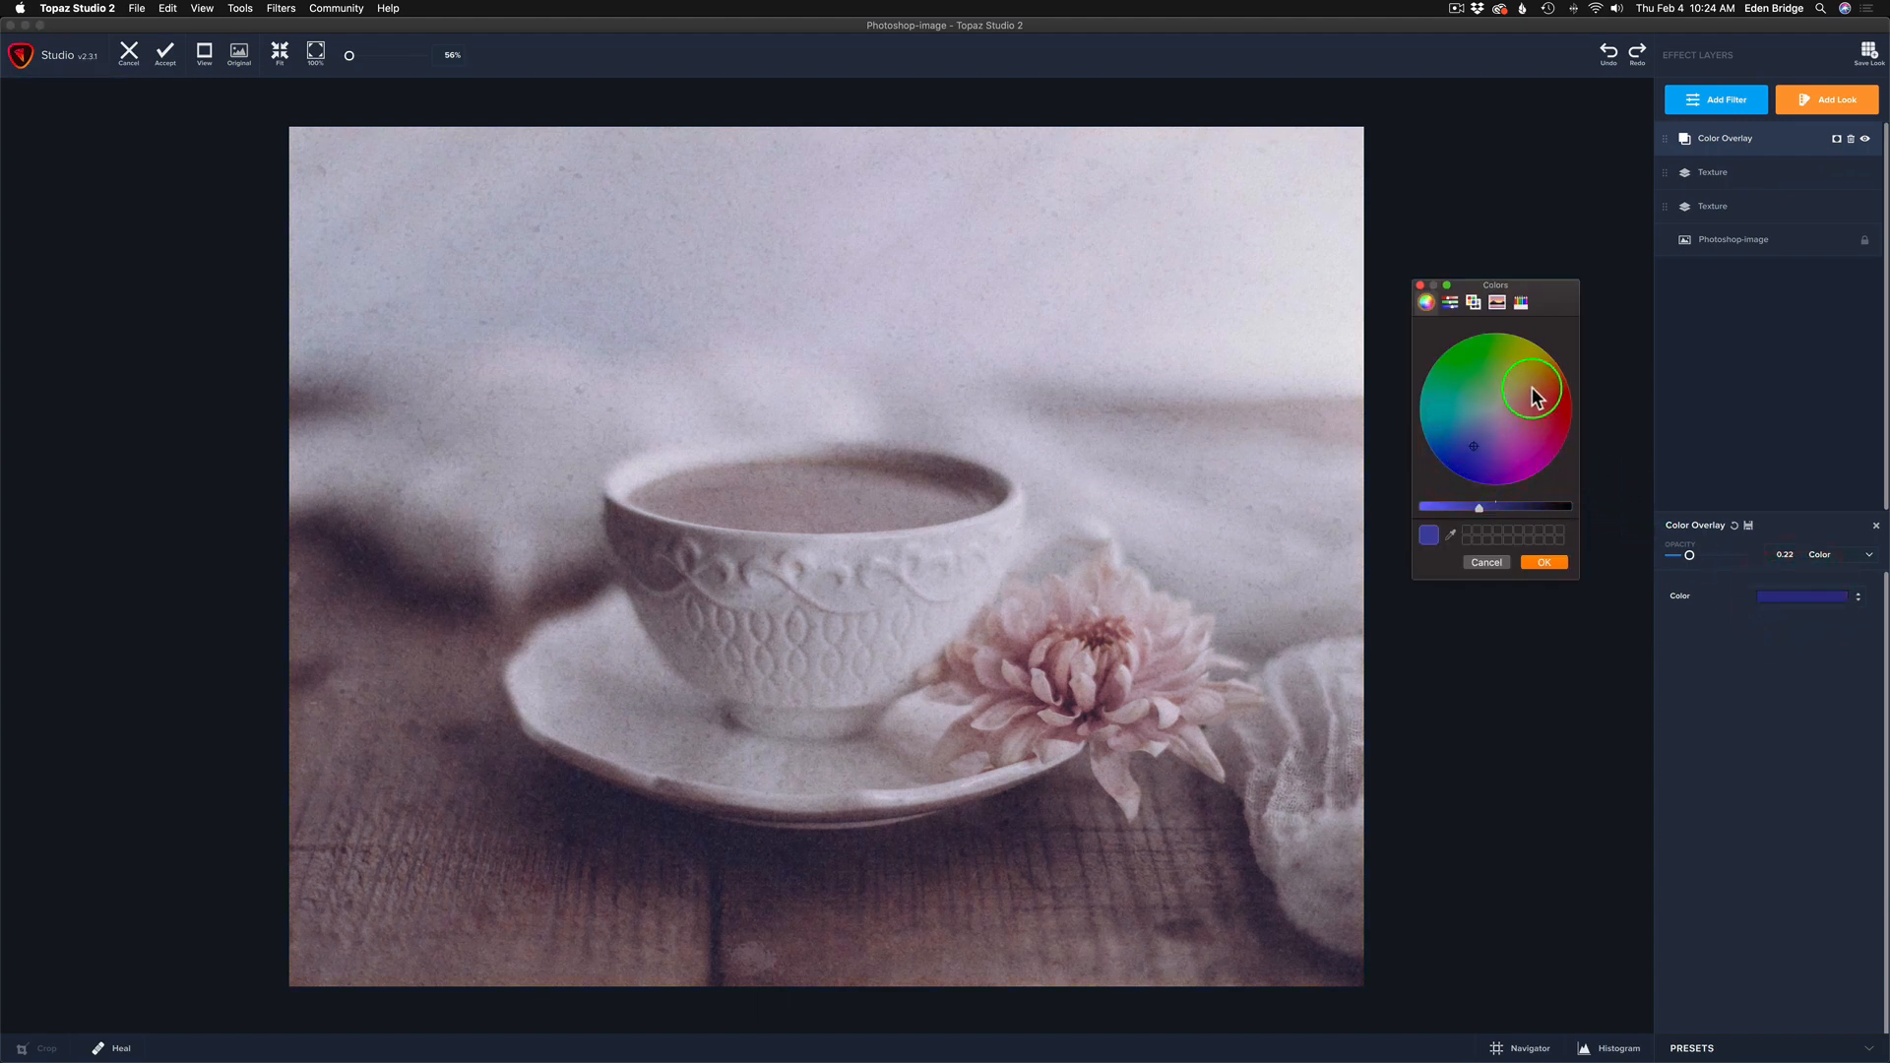
{"action": "left_click", "coordinate": [1534, 374]}
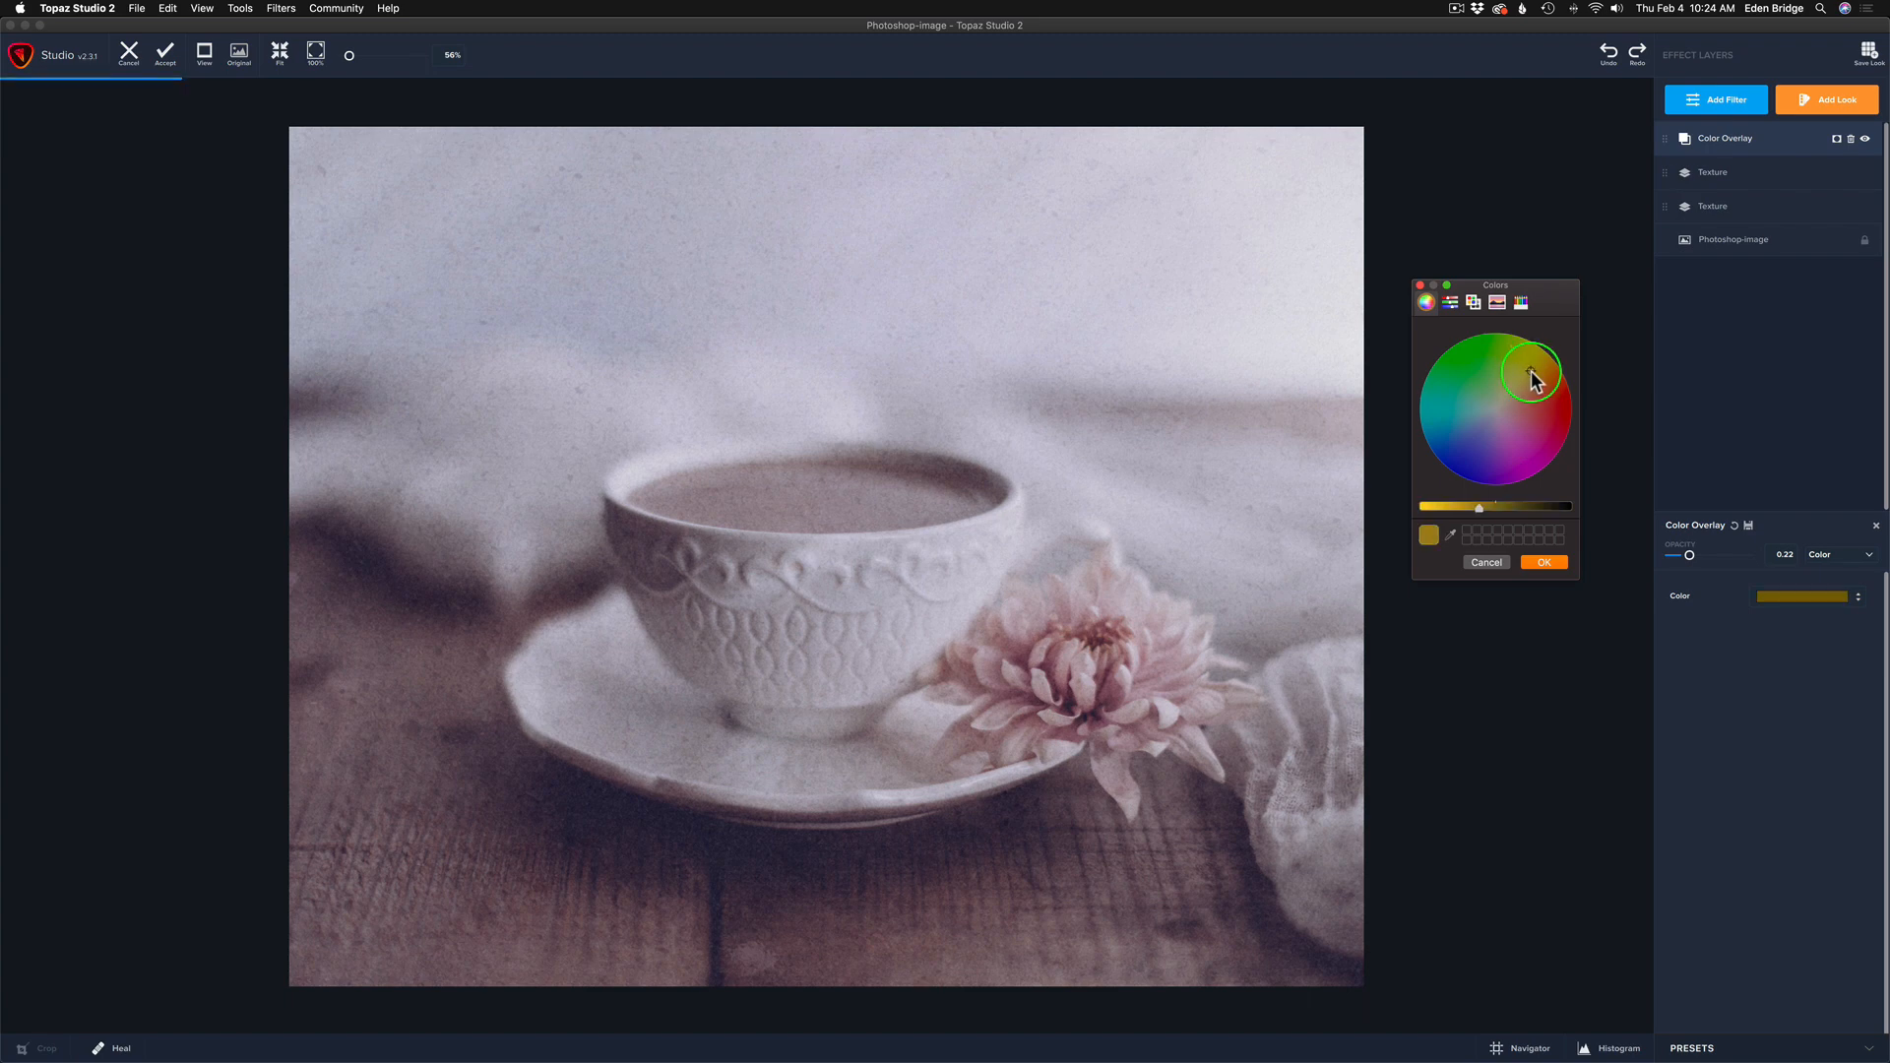
{"action": "left_click_drag", "start_coordinate": [1534, 374], "coordinate": [1503, 376]}
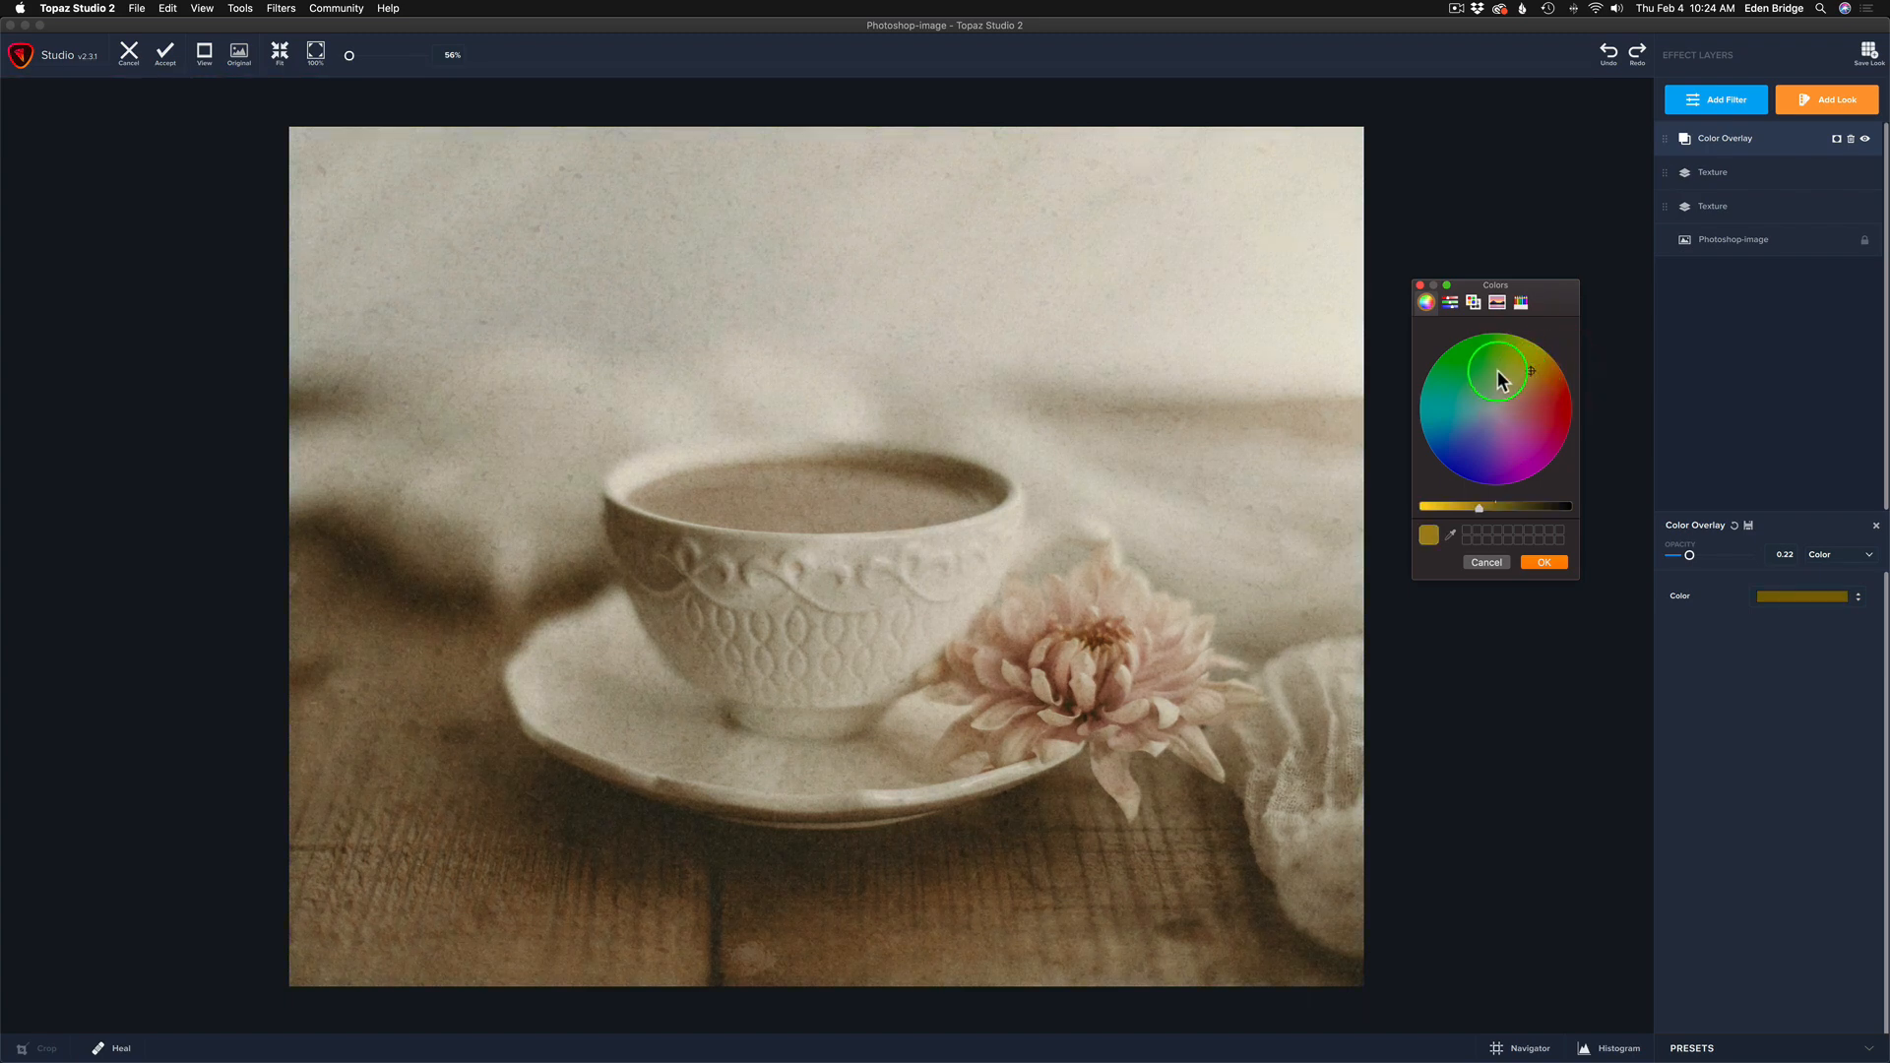
{"action": "left_click", "coordinate": [1472, 374]}
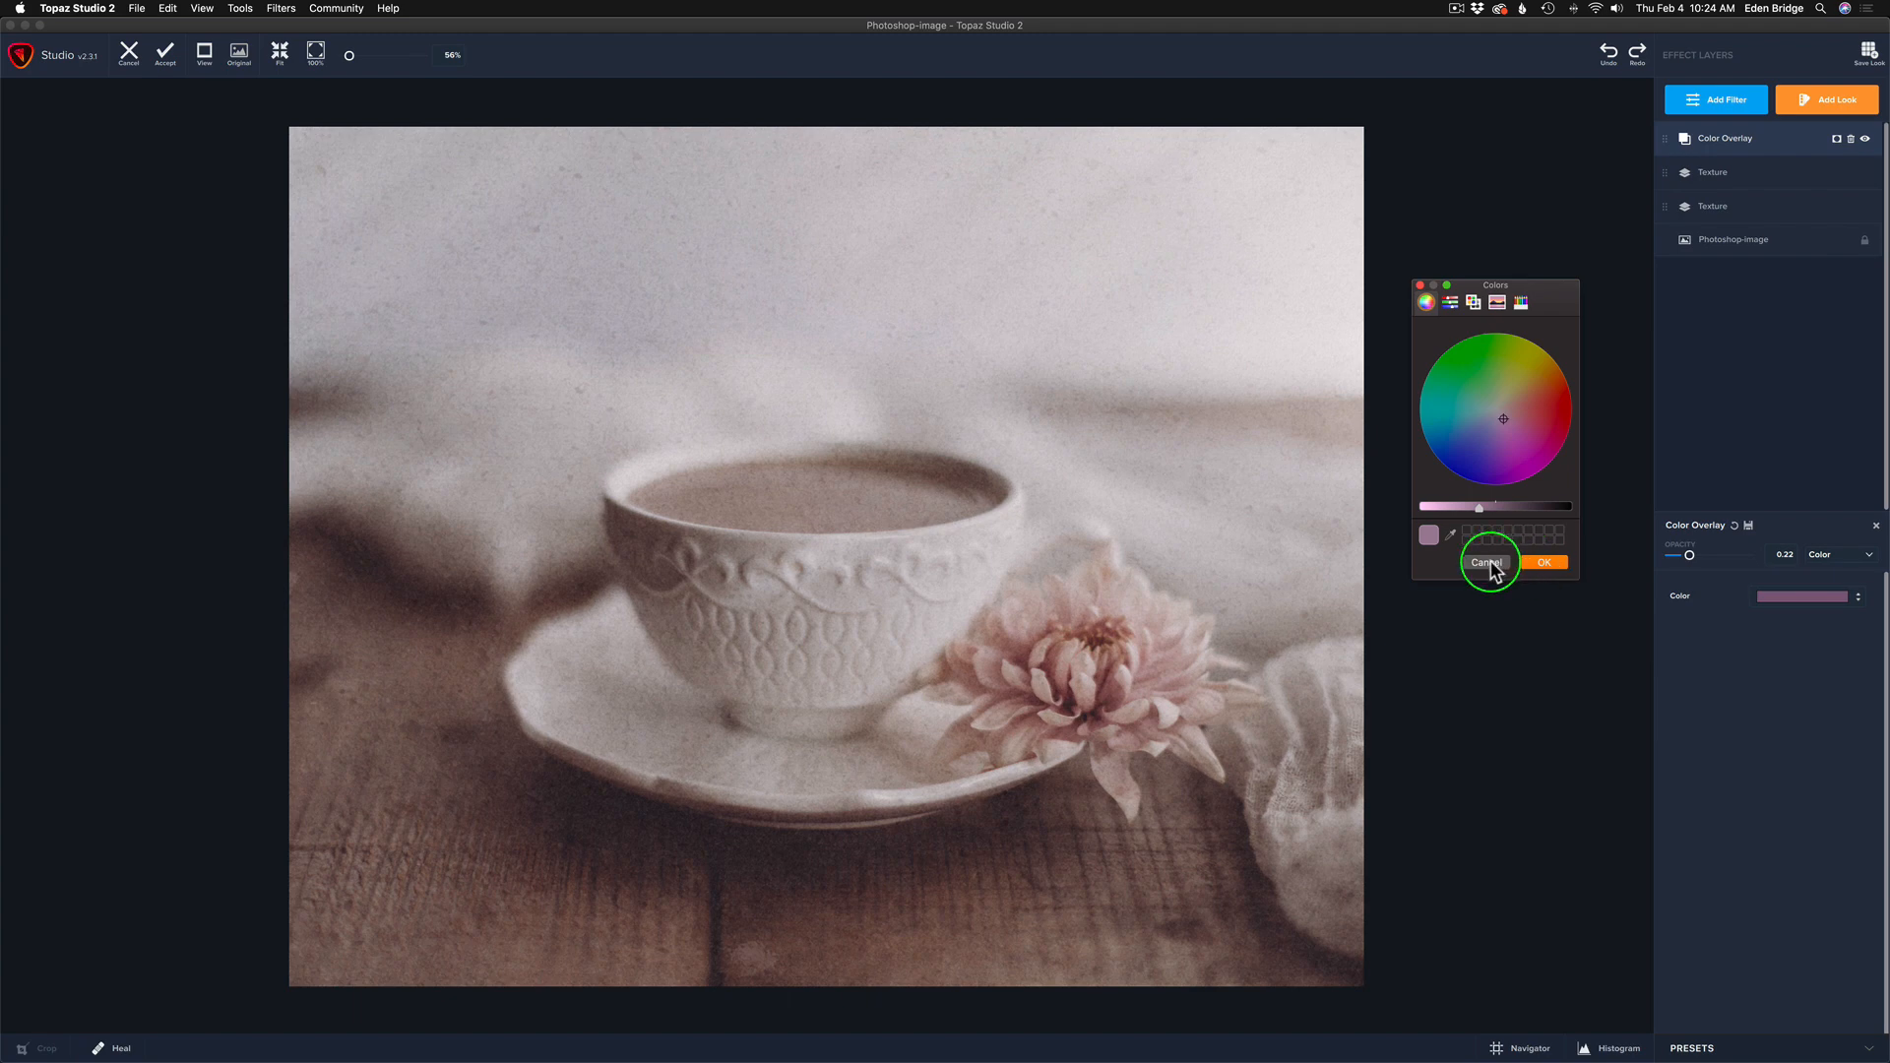
{"action": "left_click", "coordinate": [1486, 563]}
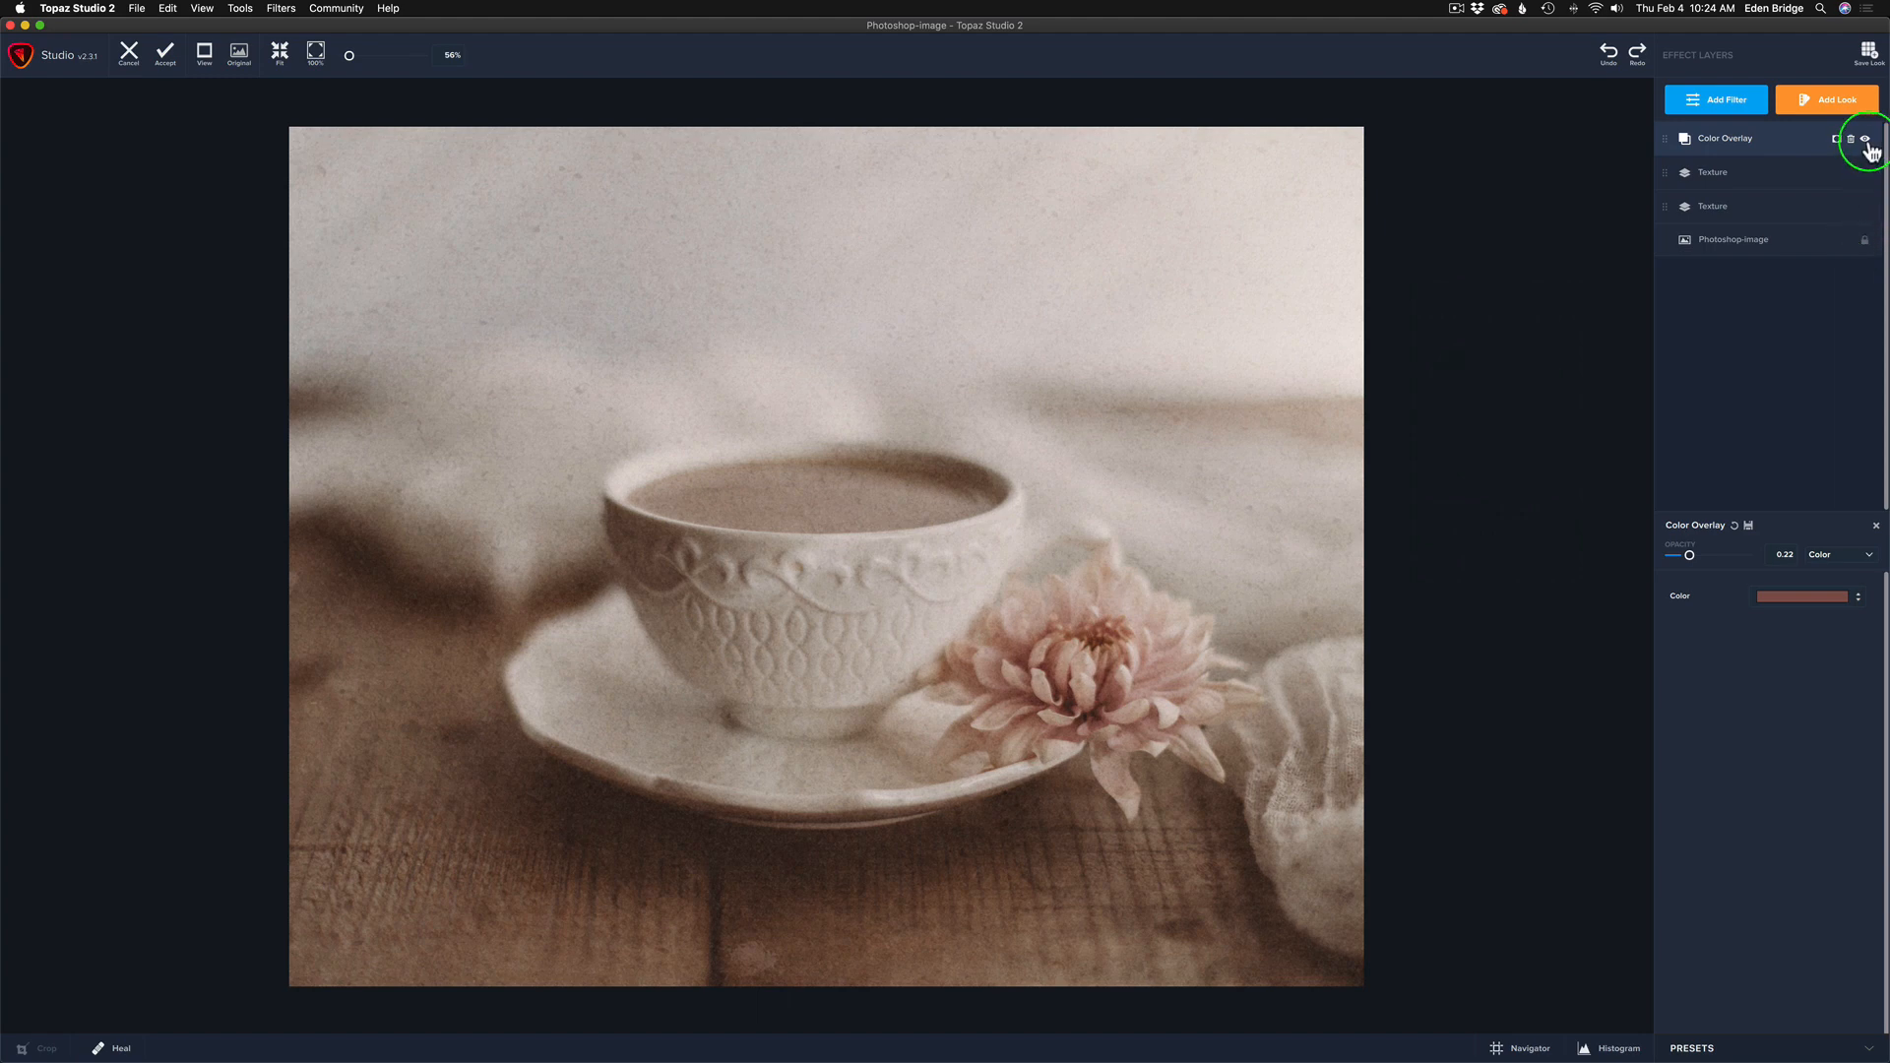
- Close the overlay settings and toggle the Original view to compare against the edit
{"action": "left_click", "coordinate": [1843, 138]}
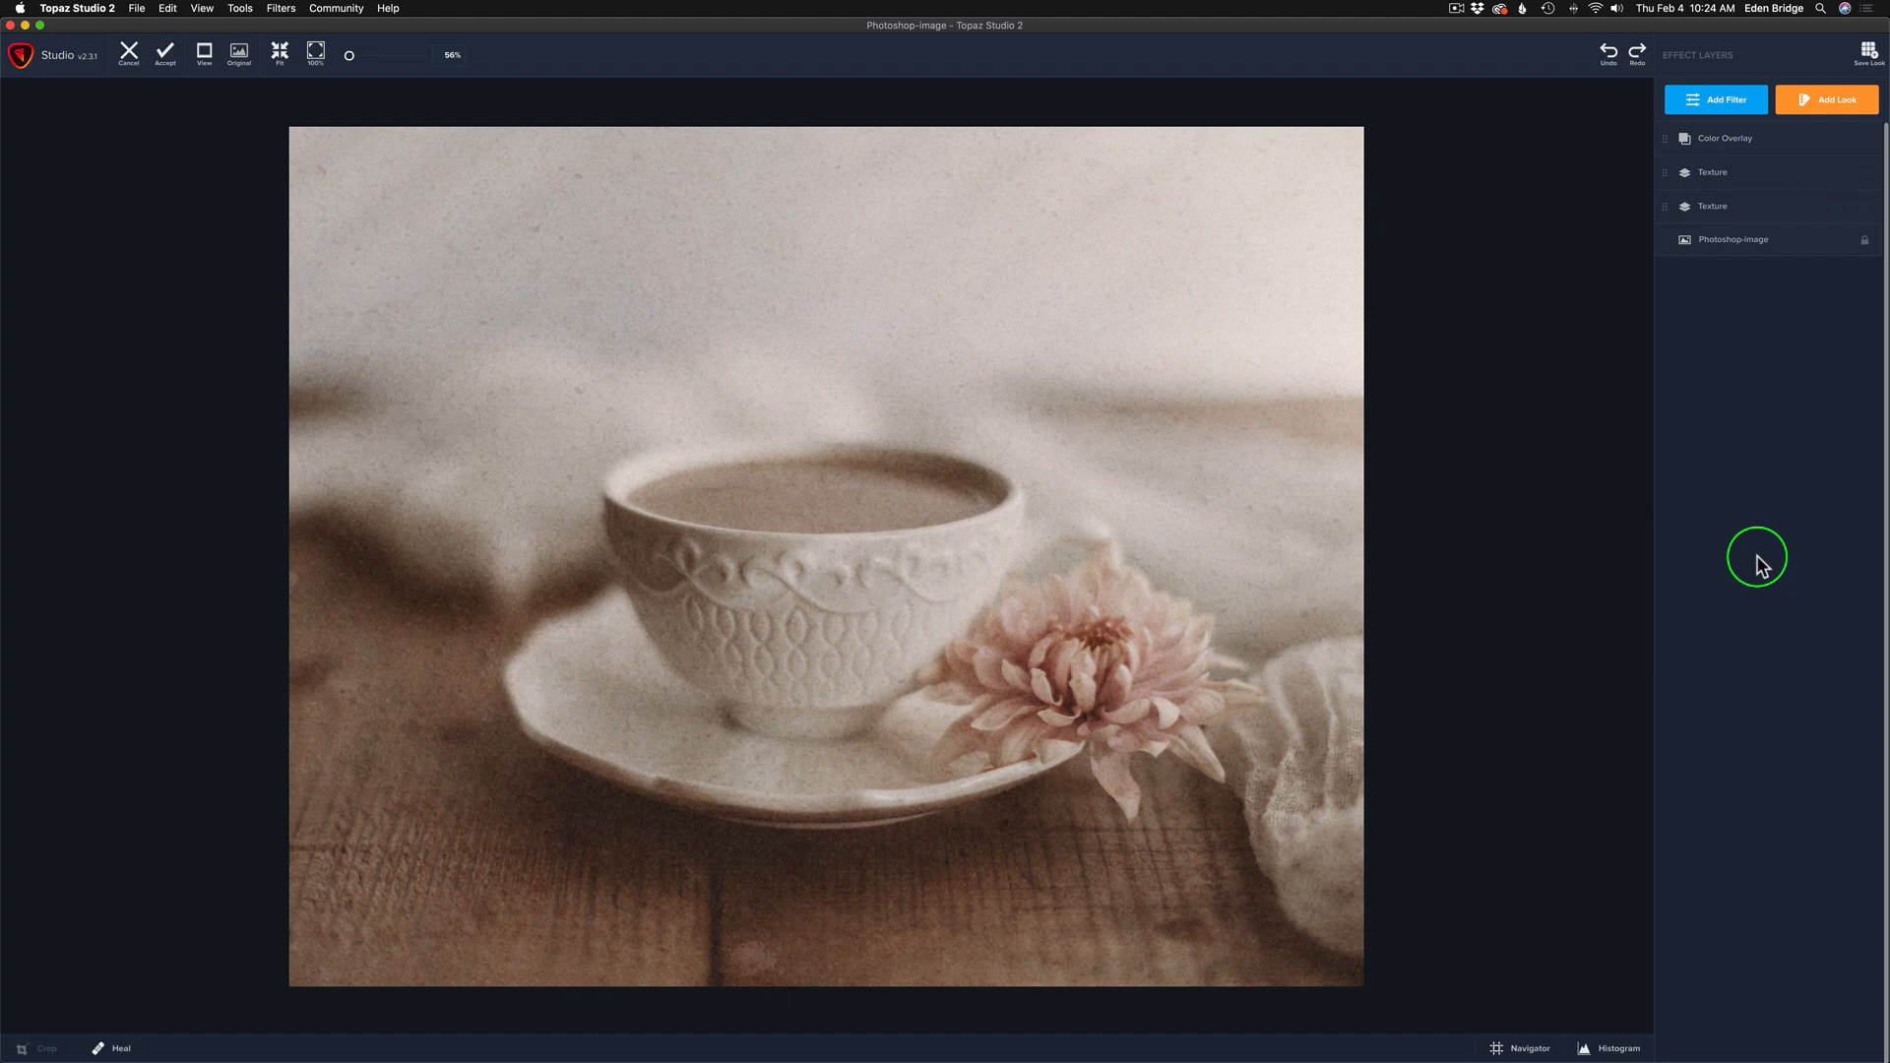
{"action": "mouse_move", "coordinate": [1480, 449]}
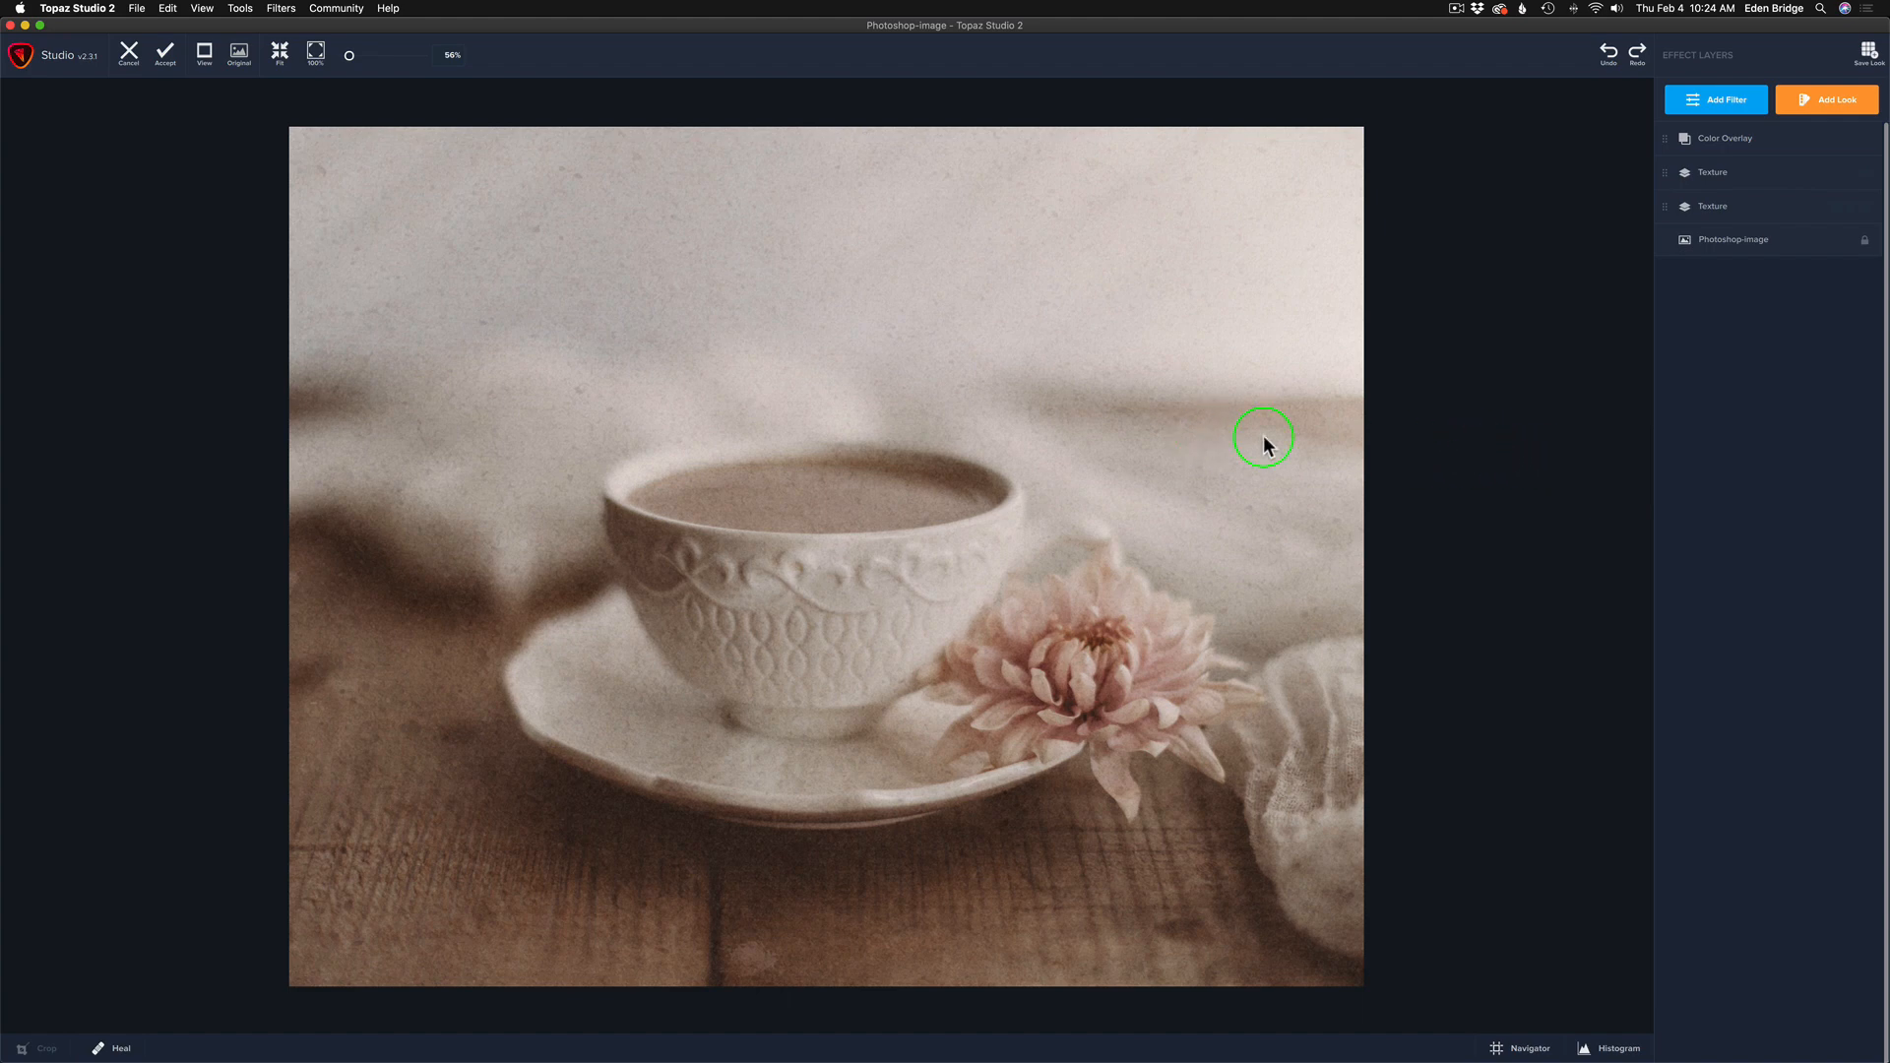
{"action": "mouse_move", "coordinate": [1457, 445]}
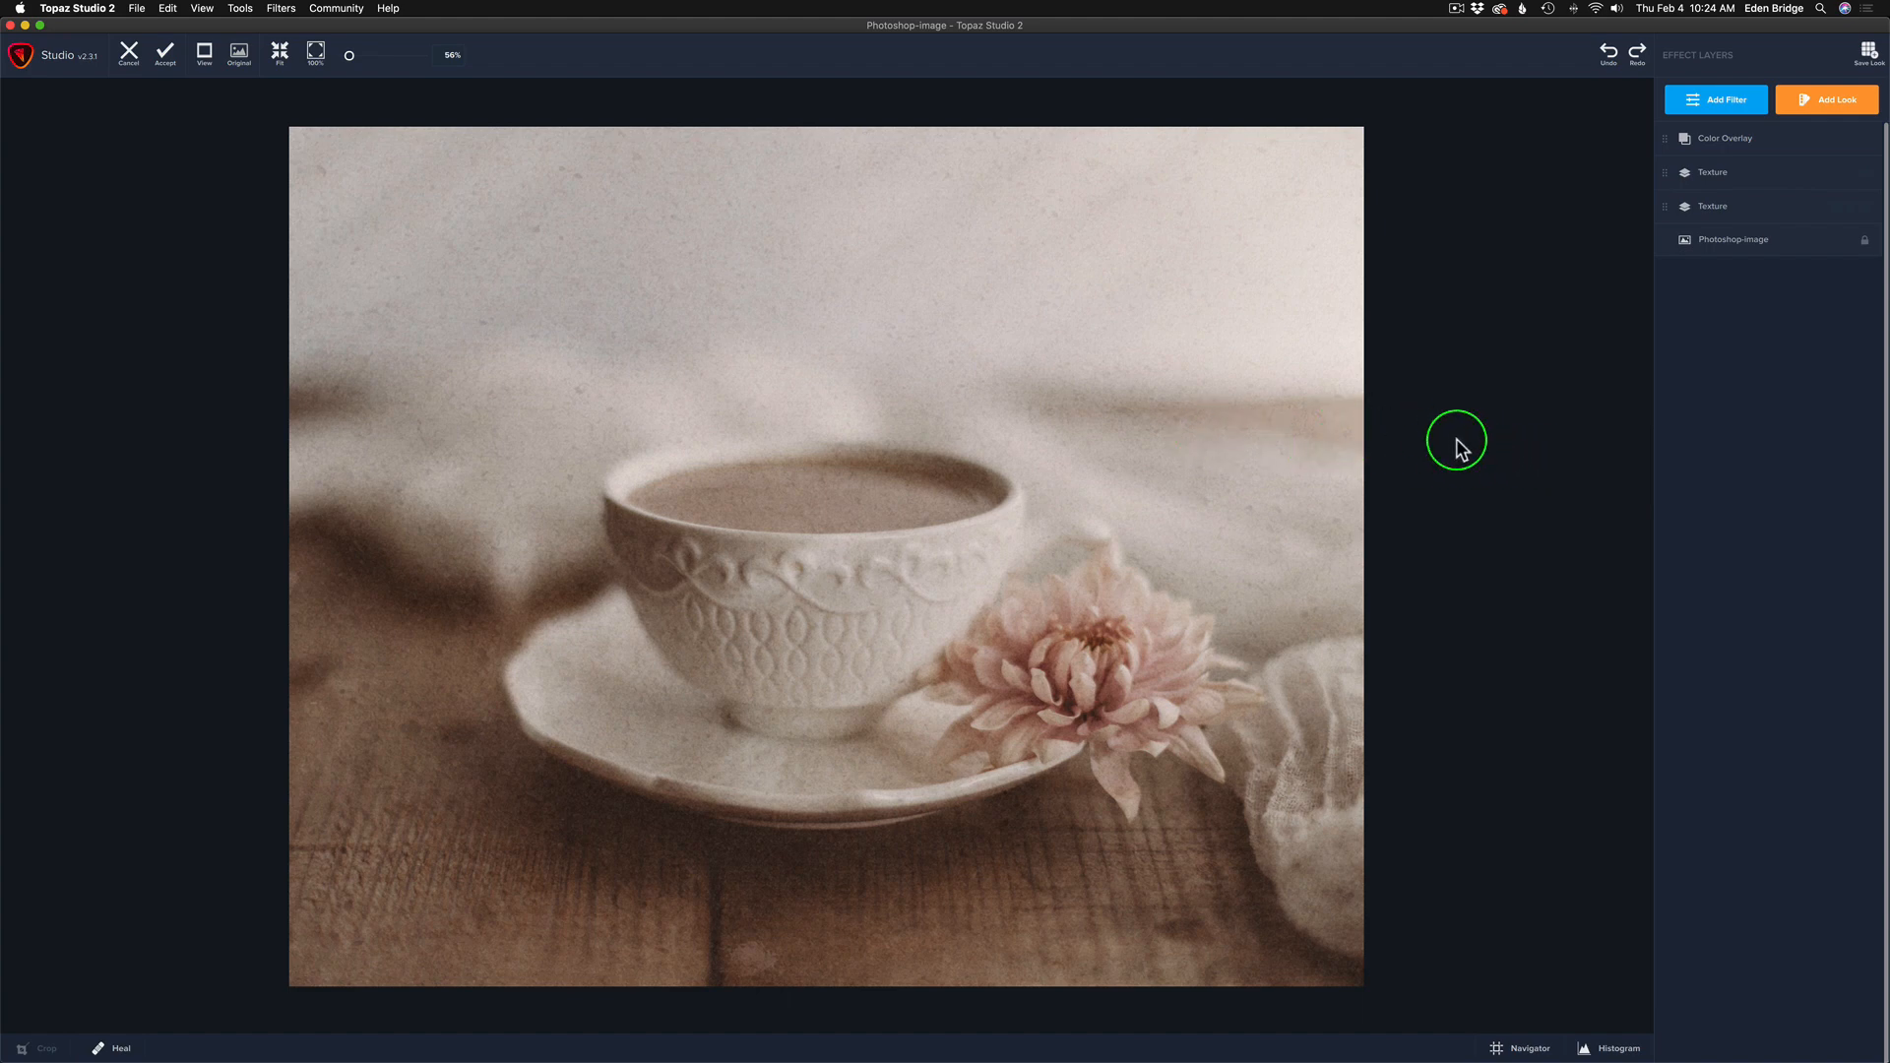
{"action": "left_click", "coordinate": [241, 51]}
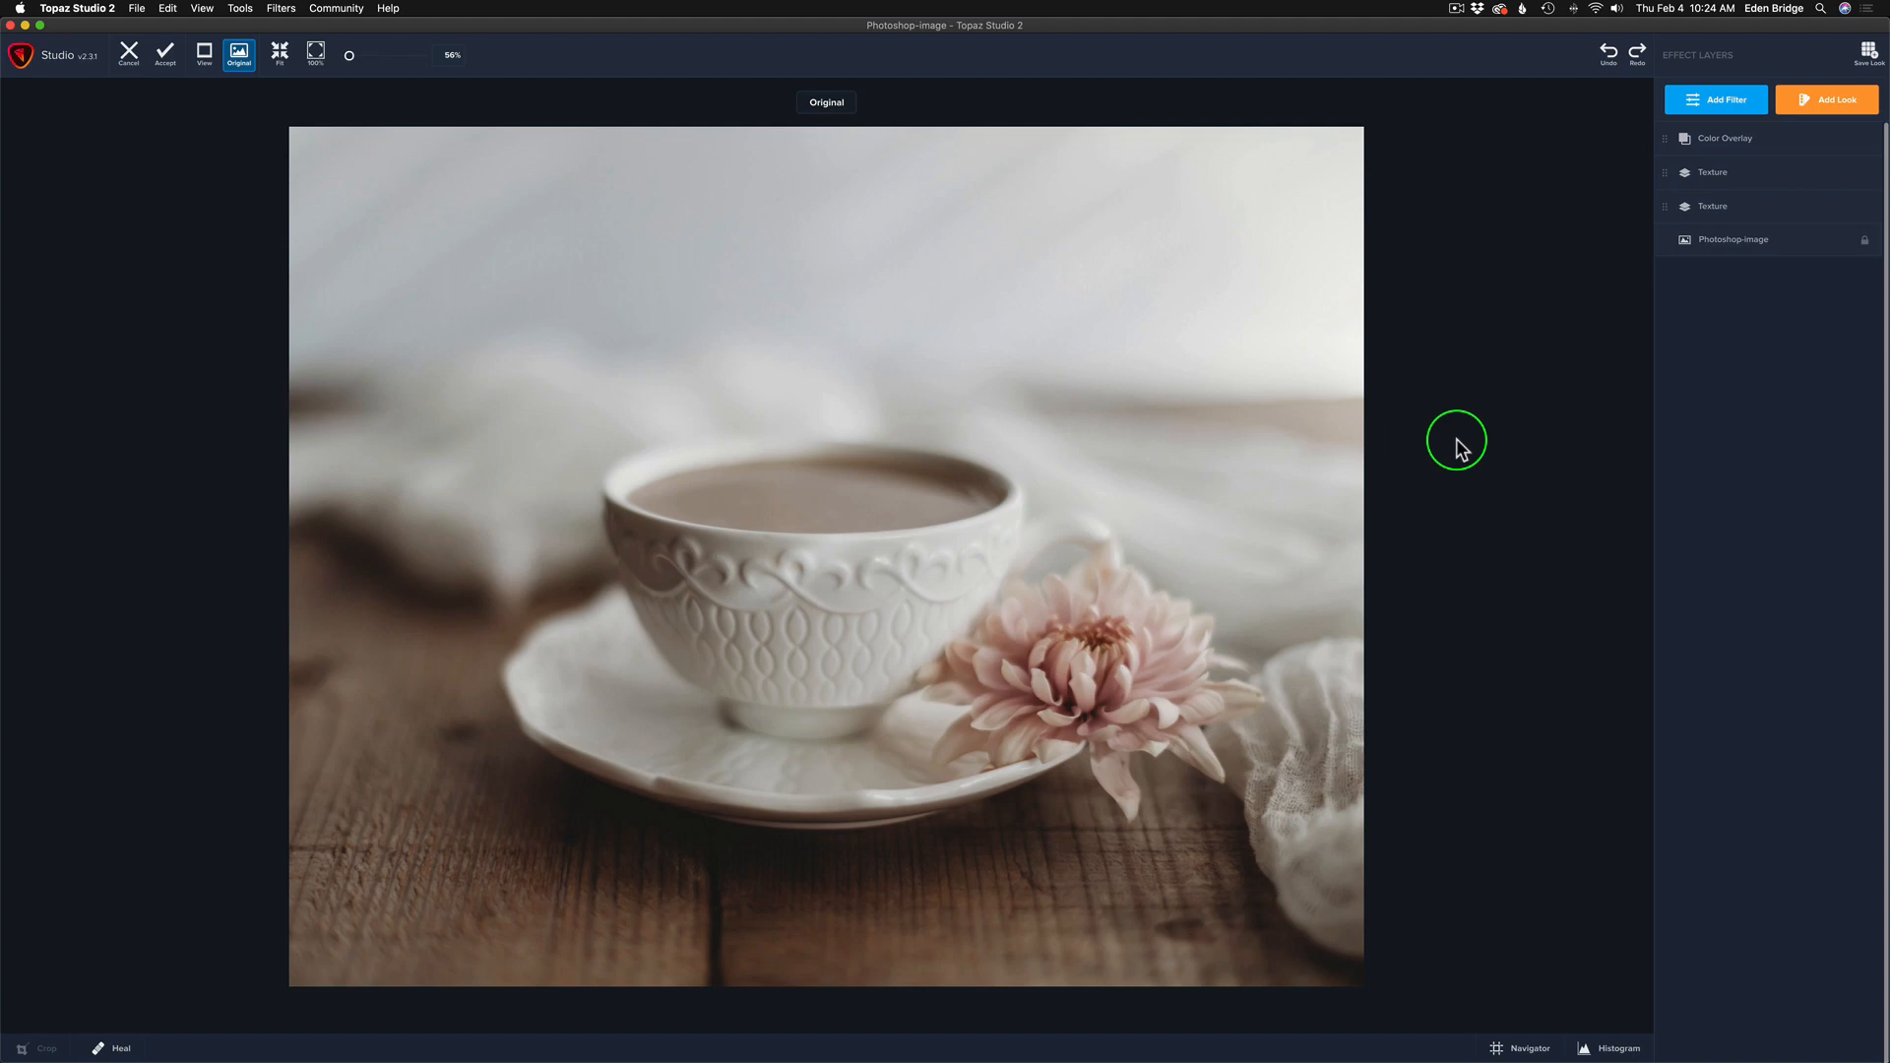
{"action": "left_click", "coordinate": [236, 53]}
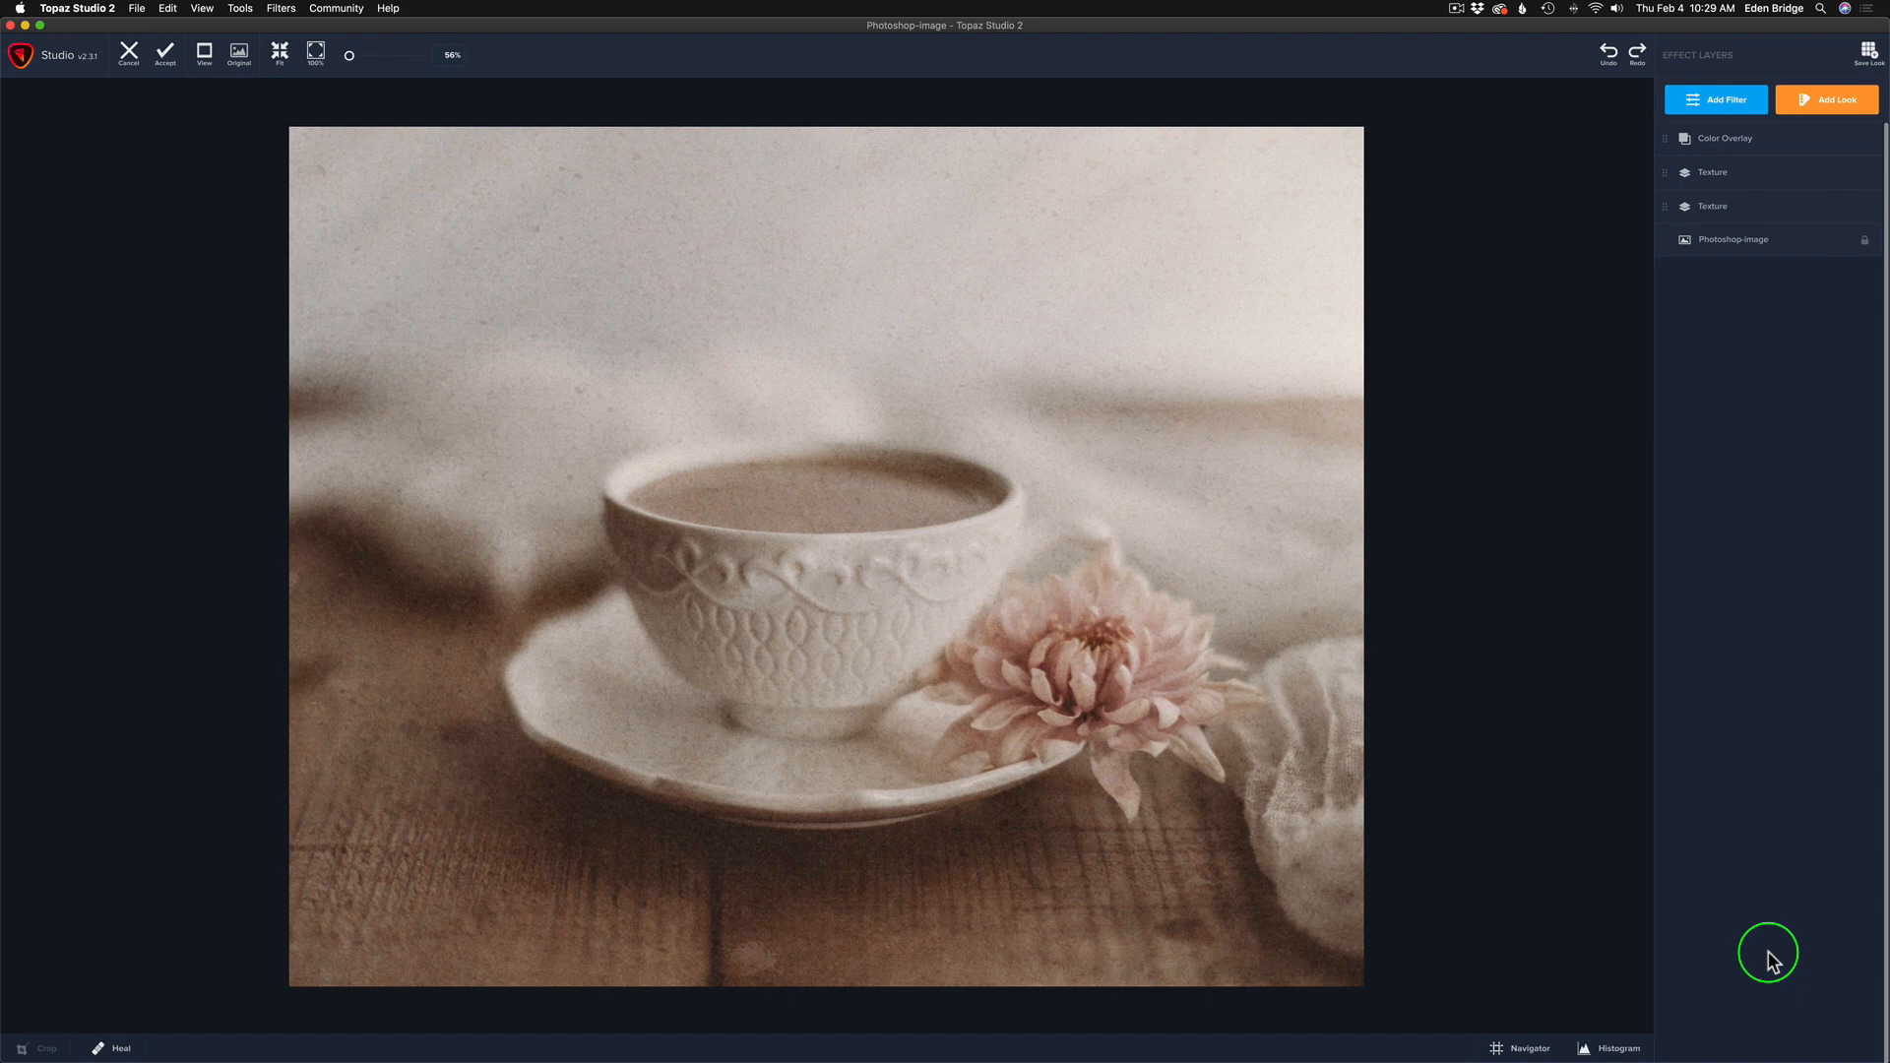
{"action": "mouse_move", "coordinate": [238, 50]}
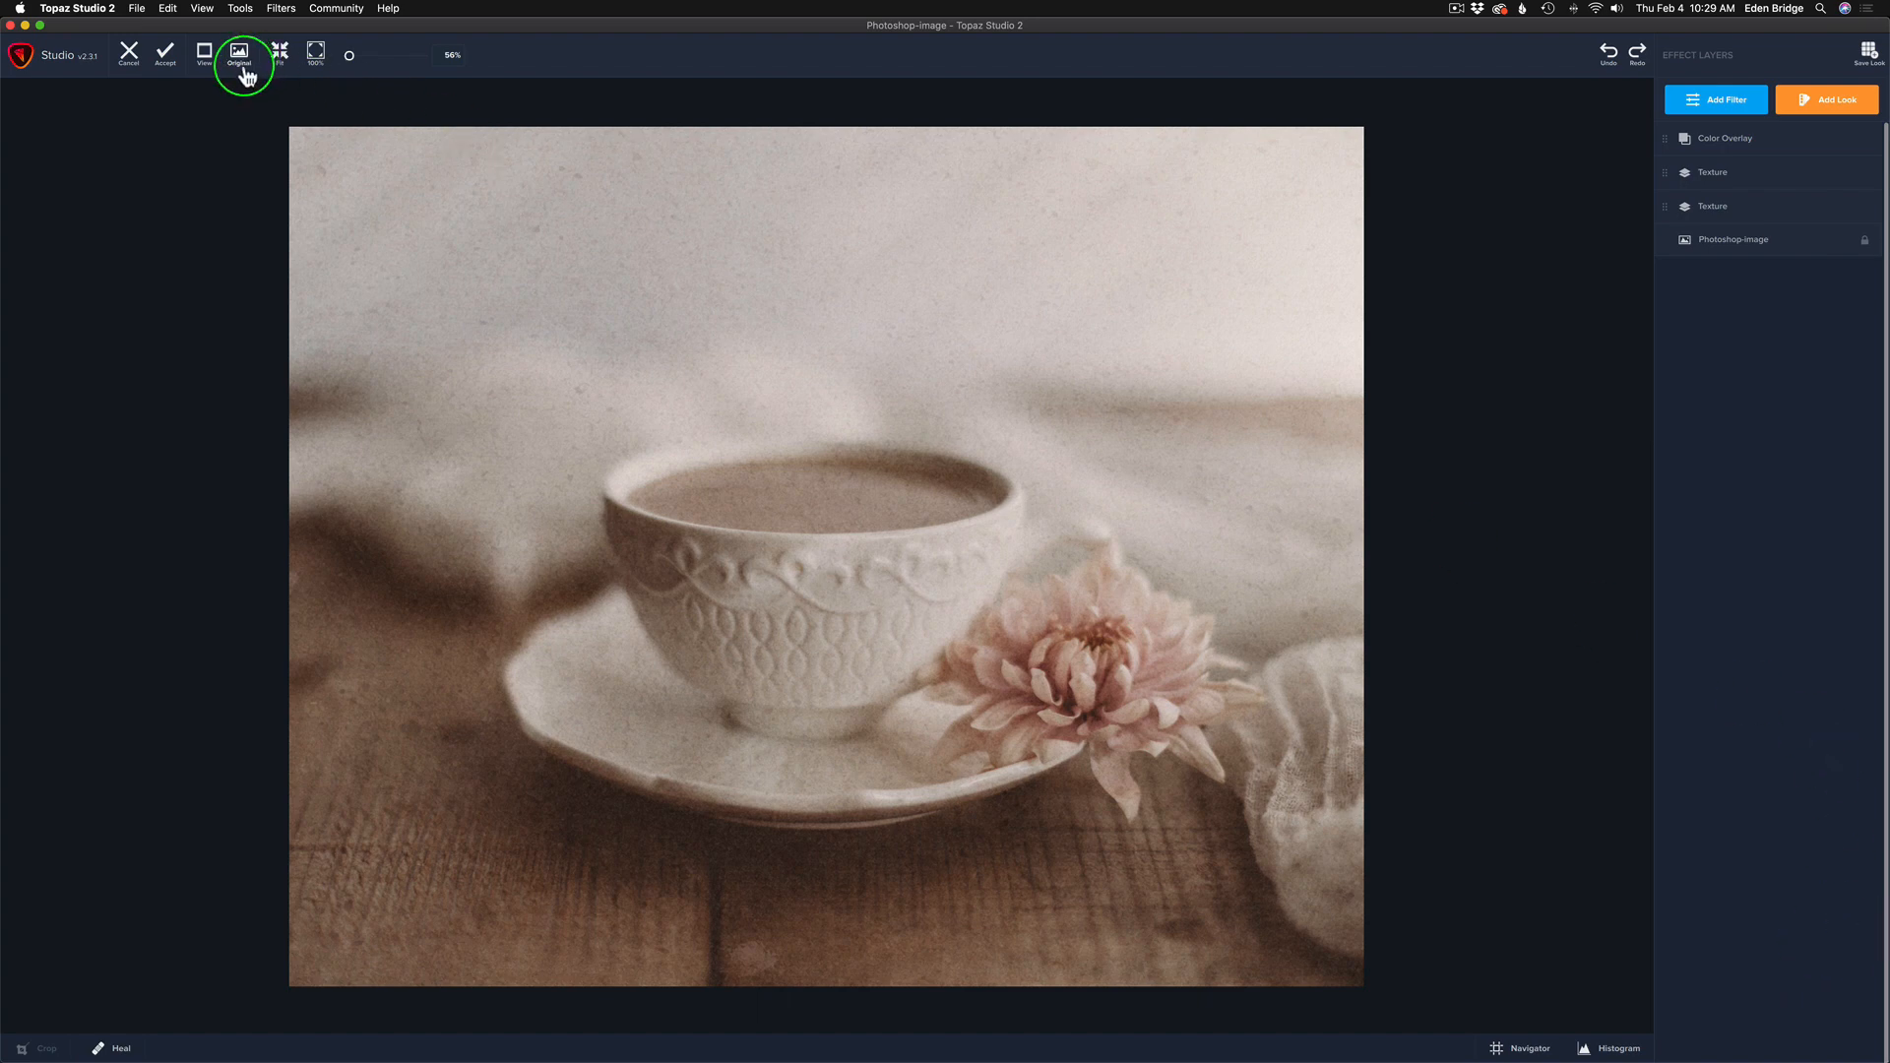
{"action": "mouse_move", "coordinate": [170, 59]}
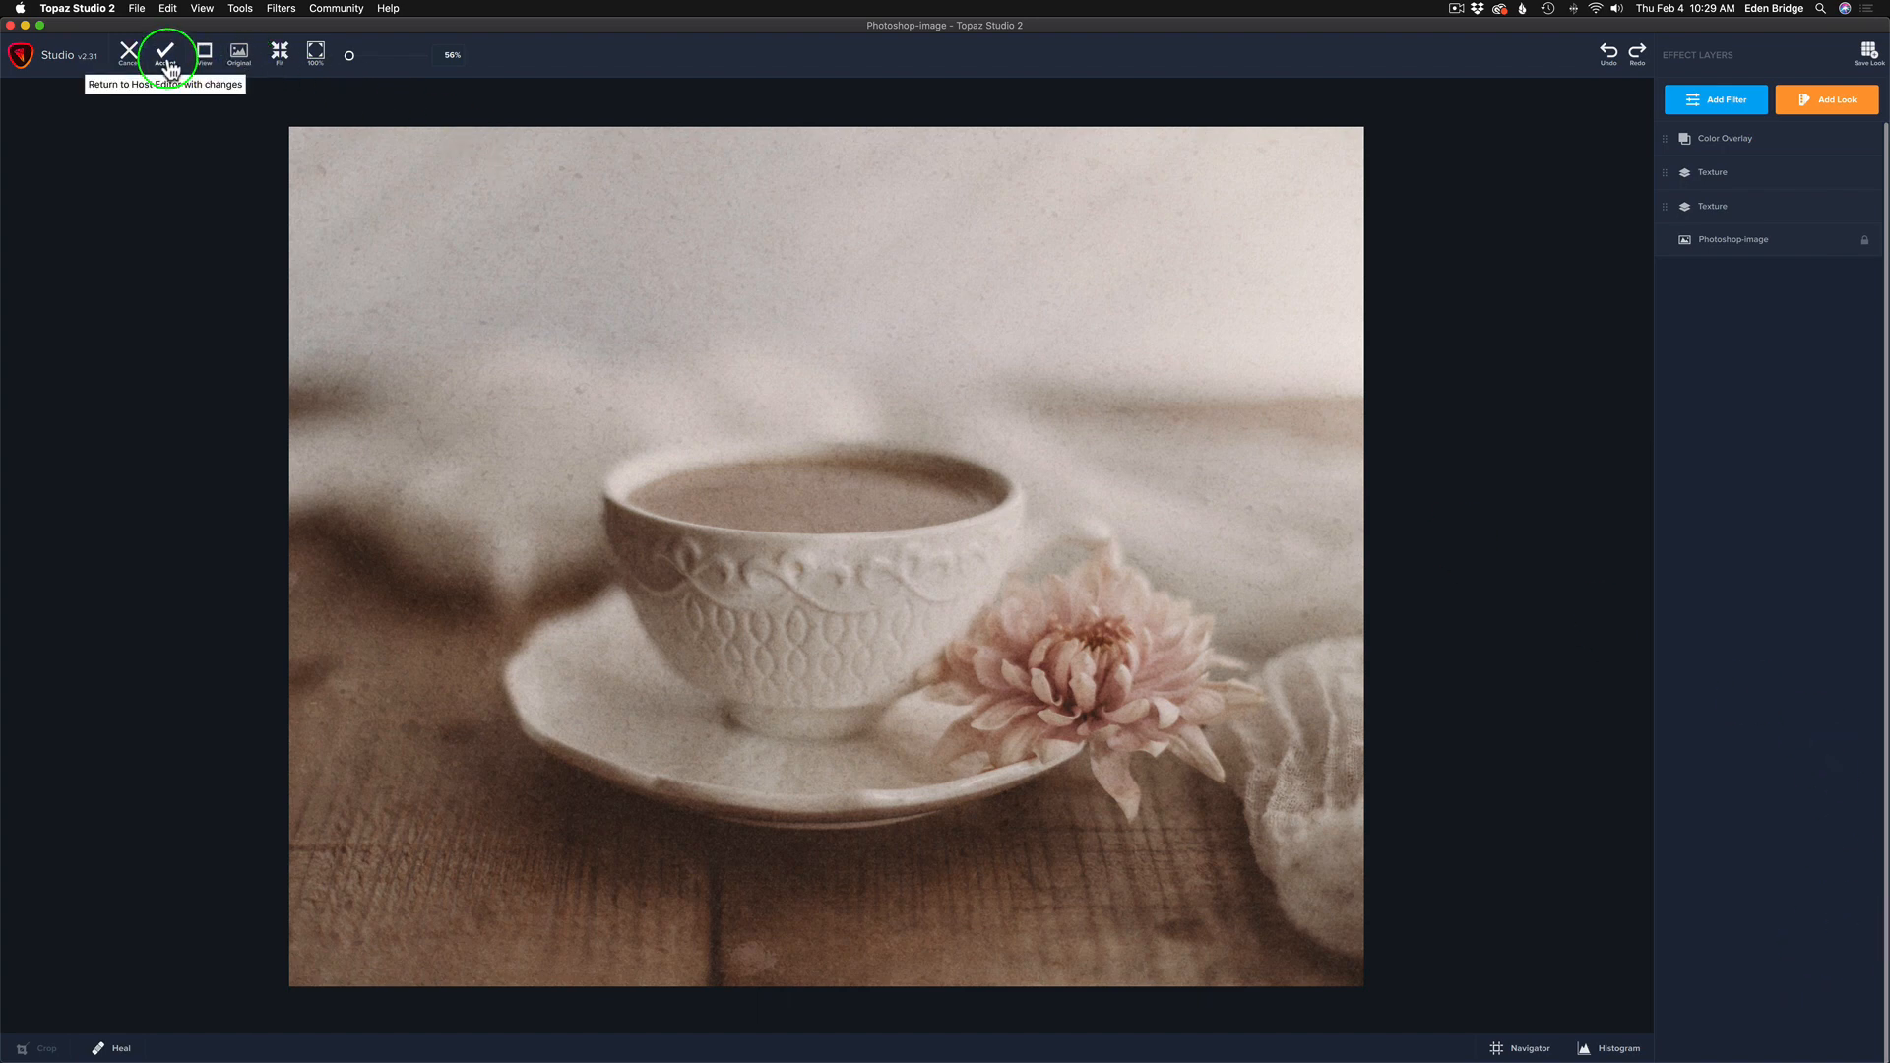
{"action": "mouse_move", "coordinate": [144, 32]}
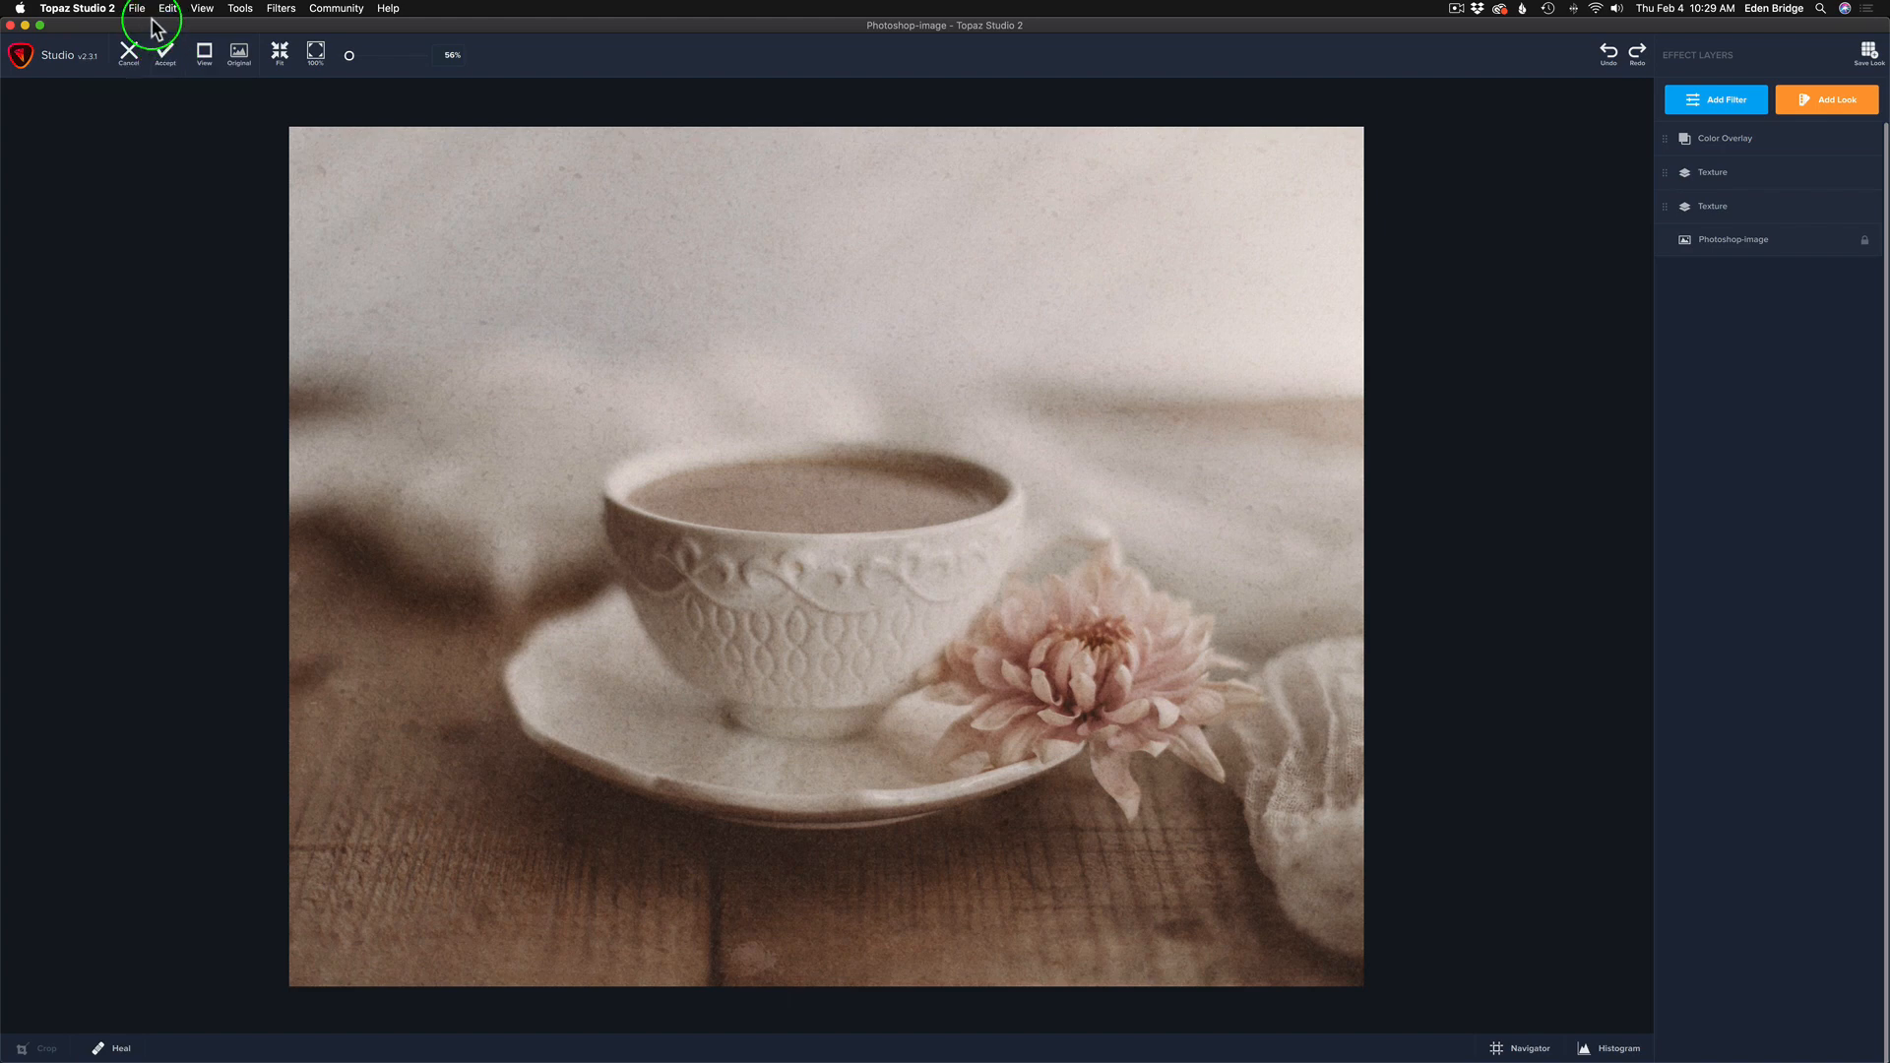
- Accept the edit via Return to Host Editor, sending the image back to Photoshop
{"action": "left_click", "coordinate": [138, 7]}
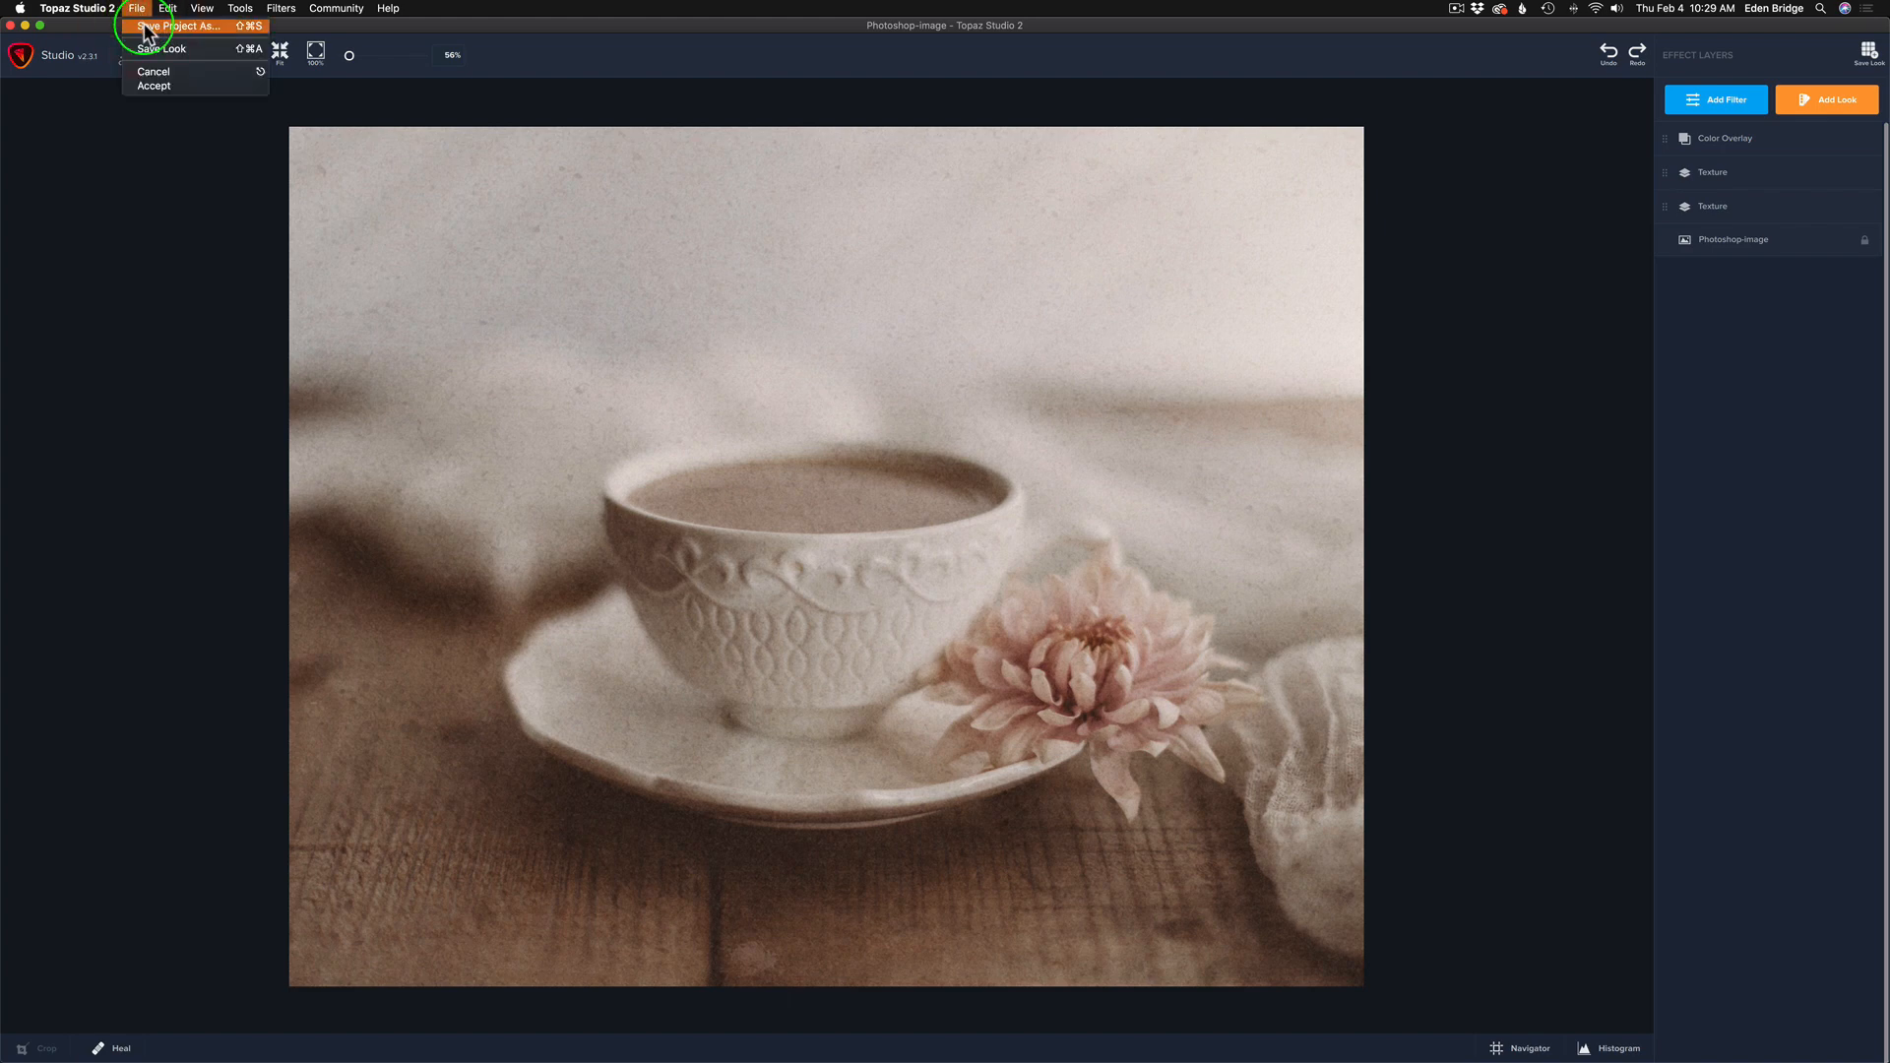
{"action": "left_click", "coordinate": [149, 8]}
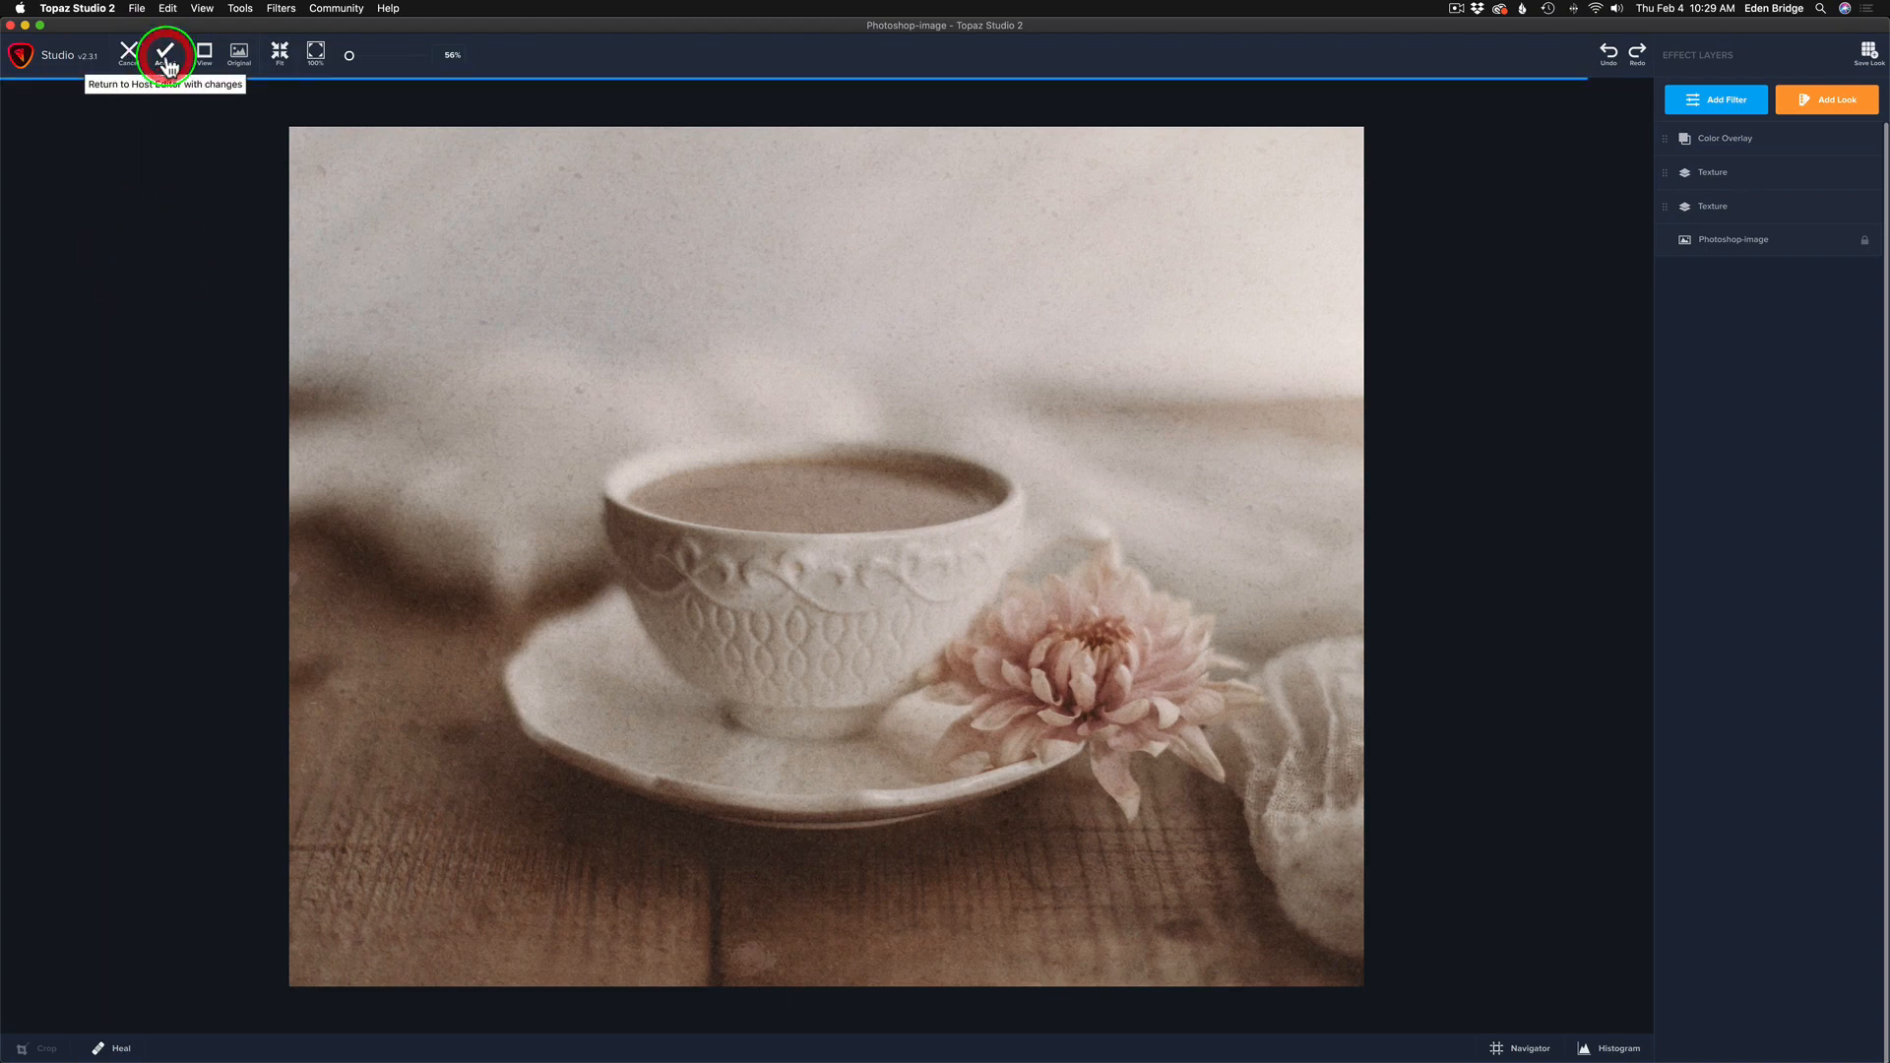
{"action": "left_click", "coordinate": [163, 49]}
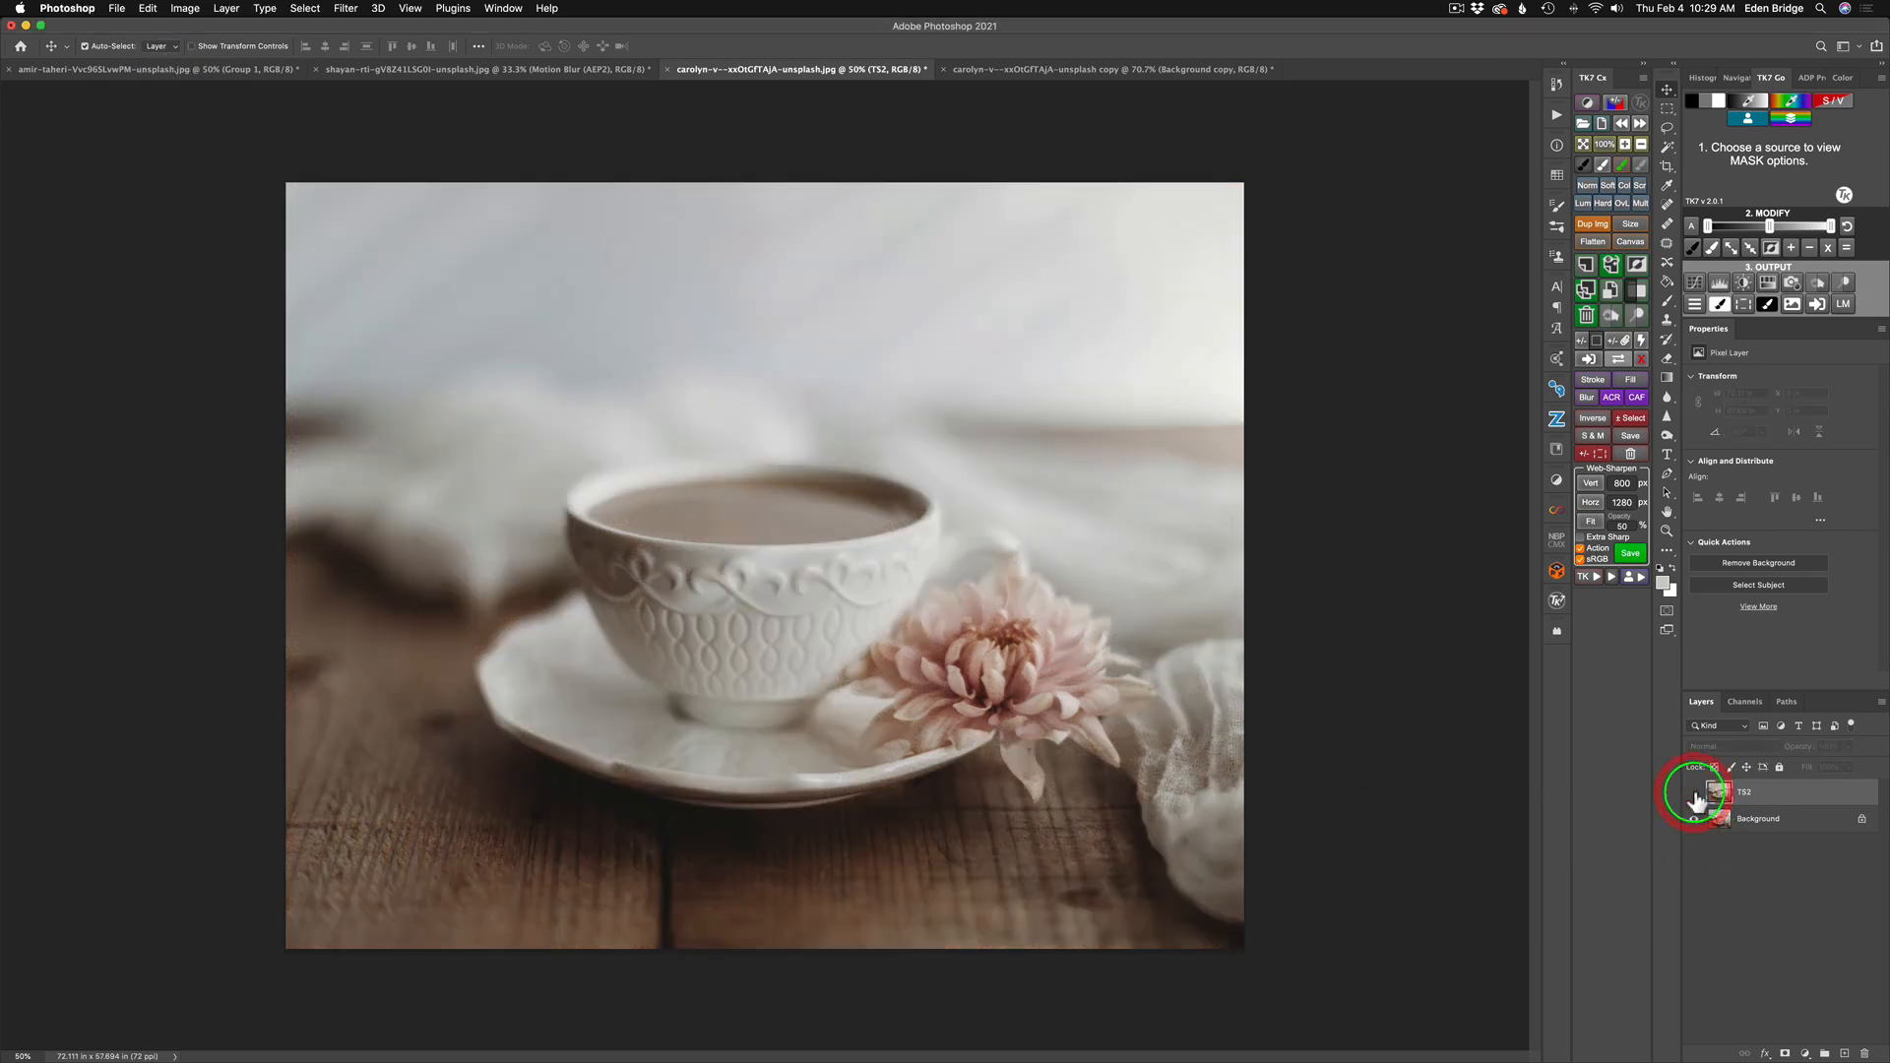
- Toggle the TS2 layer's visibility against the Background layer in the Layers panel
{"action": "left_click", "coordinate": [1693, 792]}
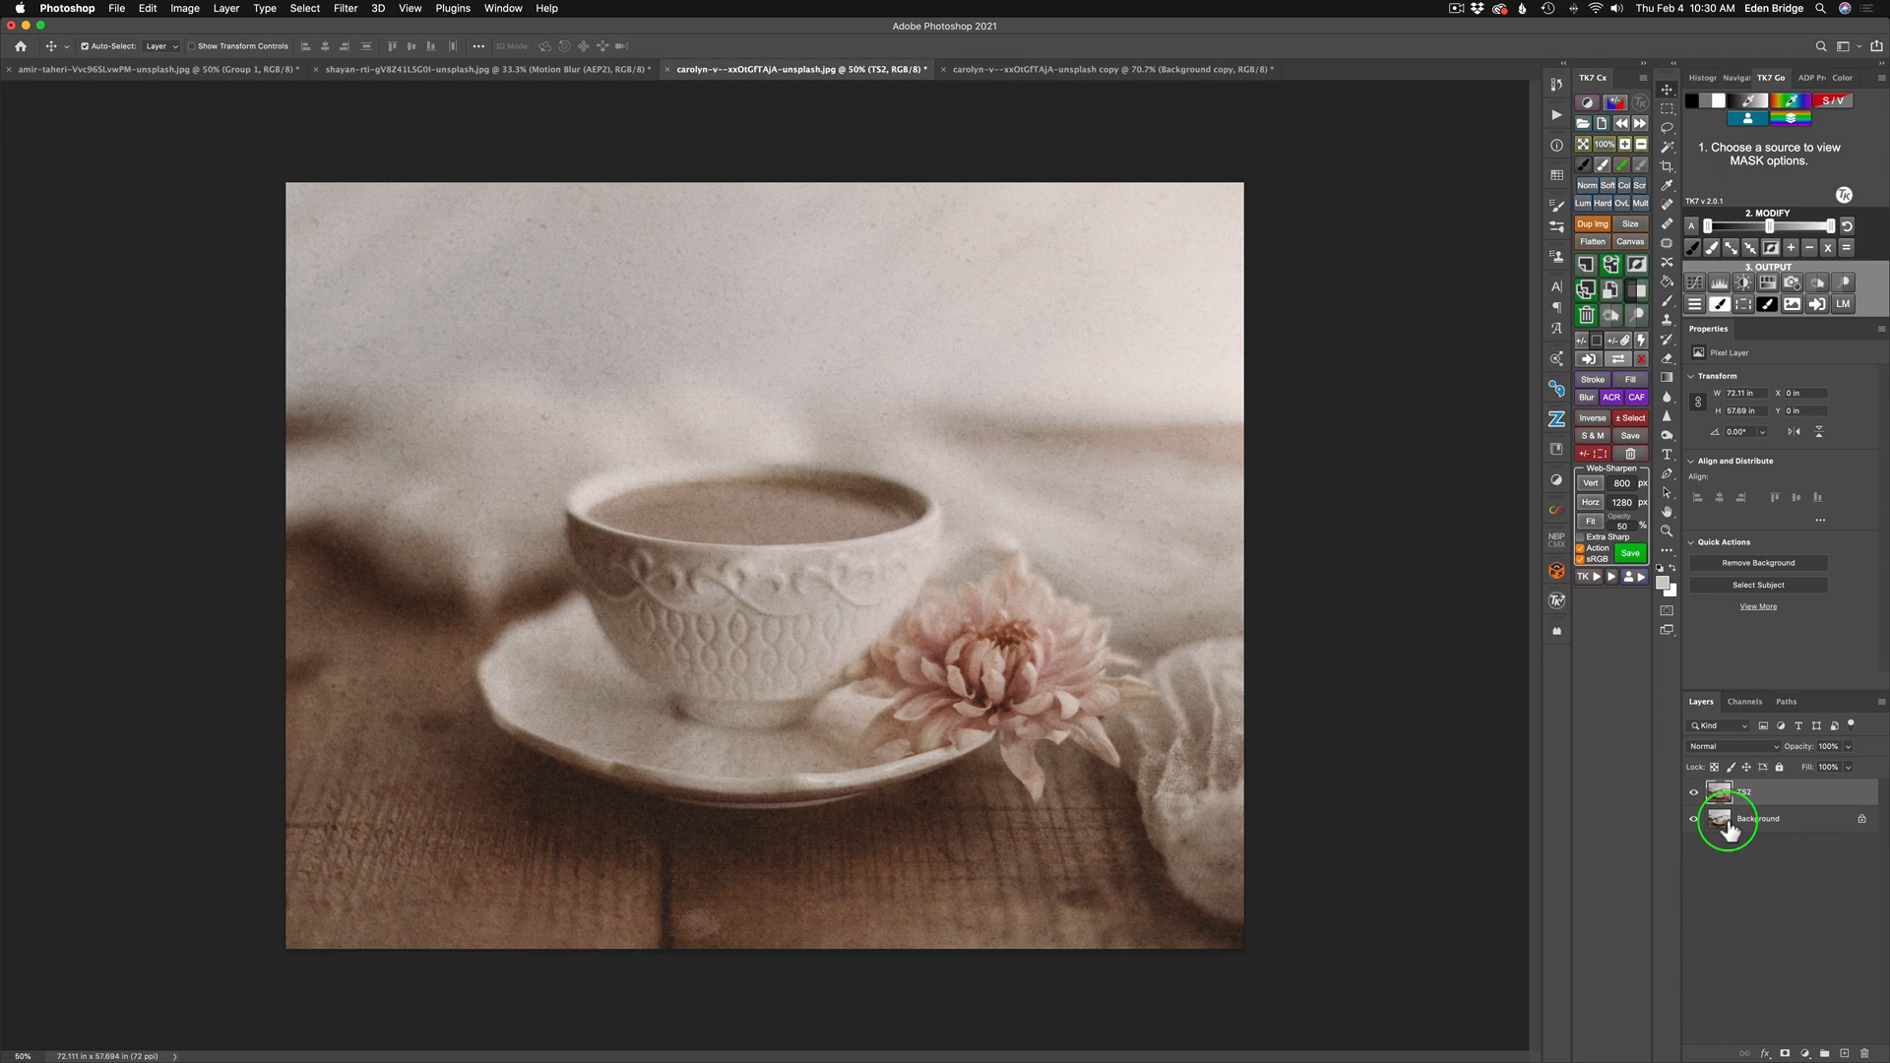
{"action": "left_click", "coordinate": [1740, 791]}
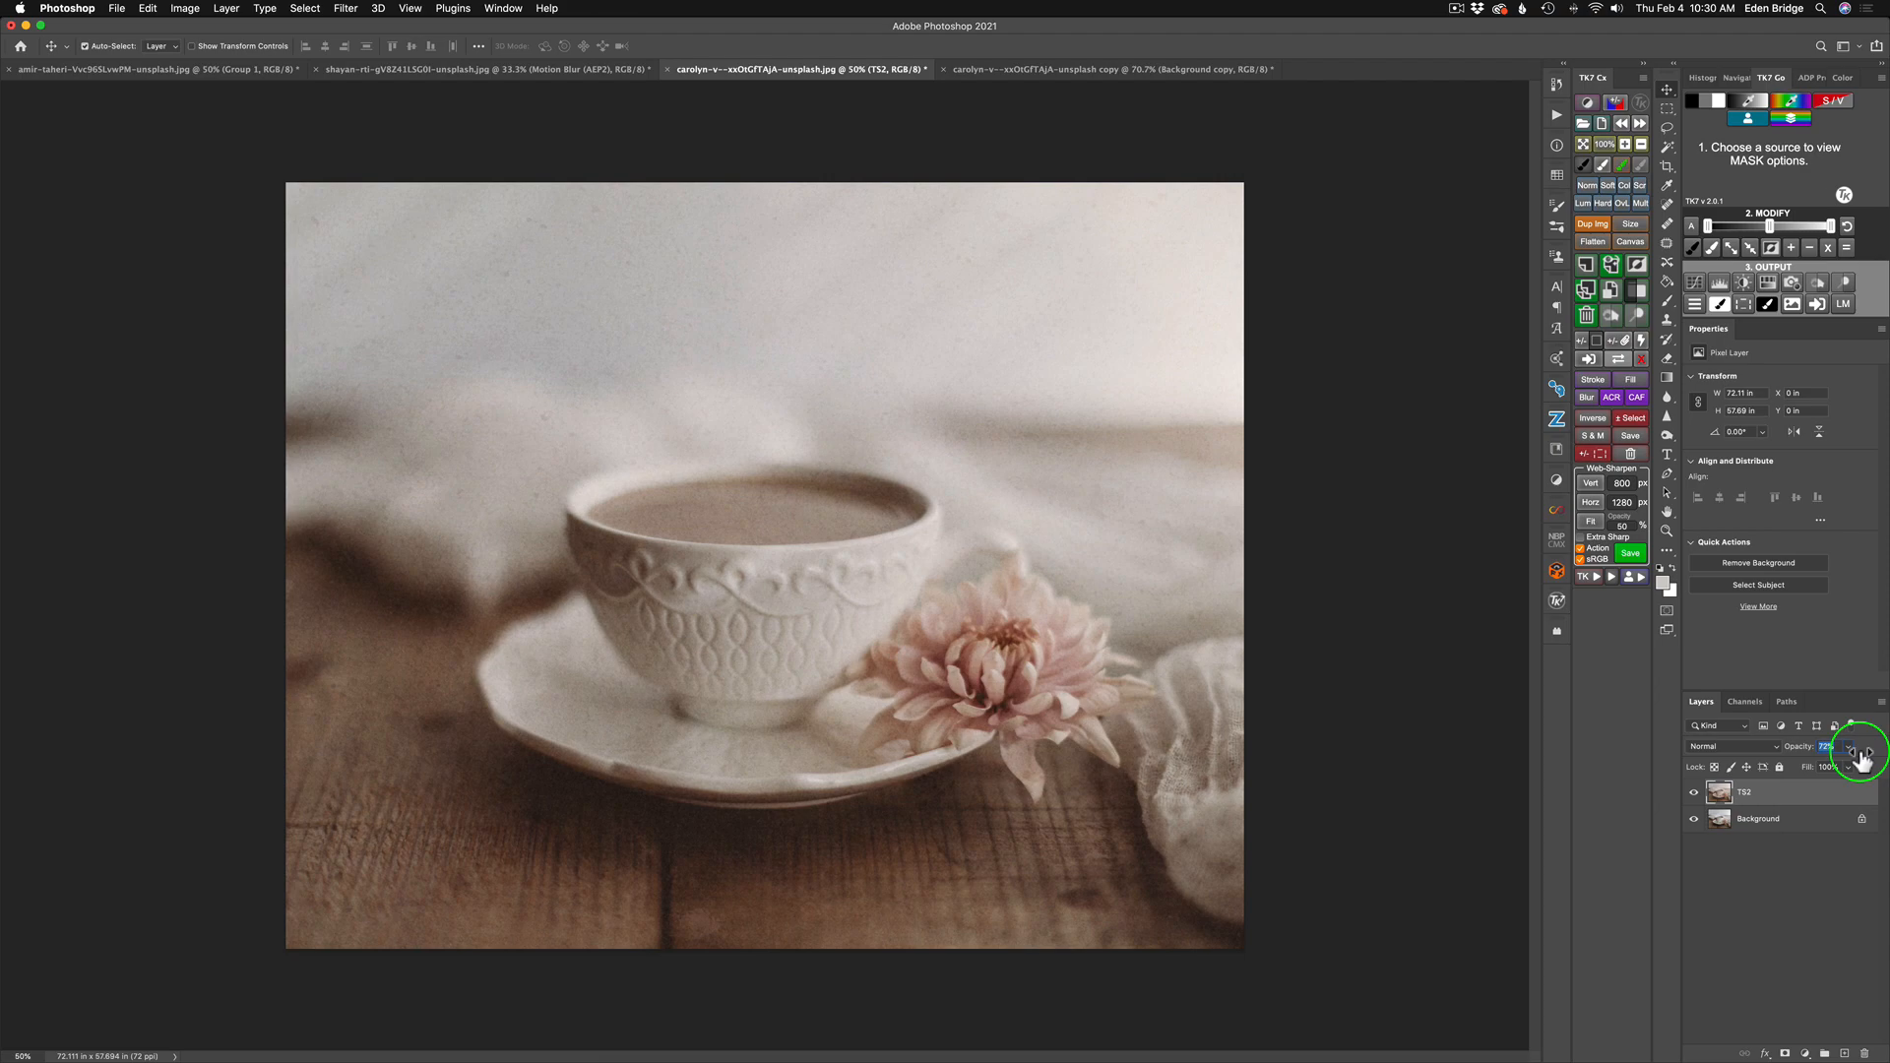
{"action": "left_click", "coordinate": [1855, 773]}
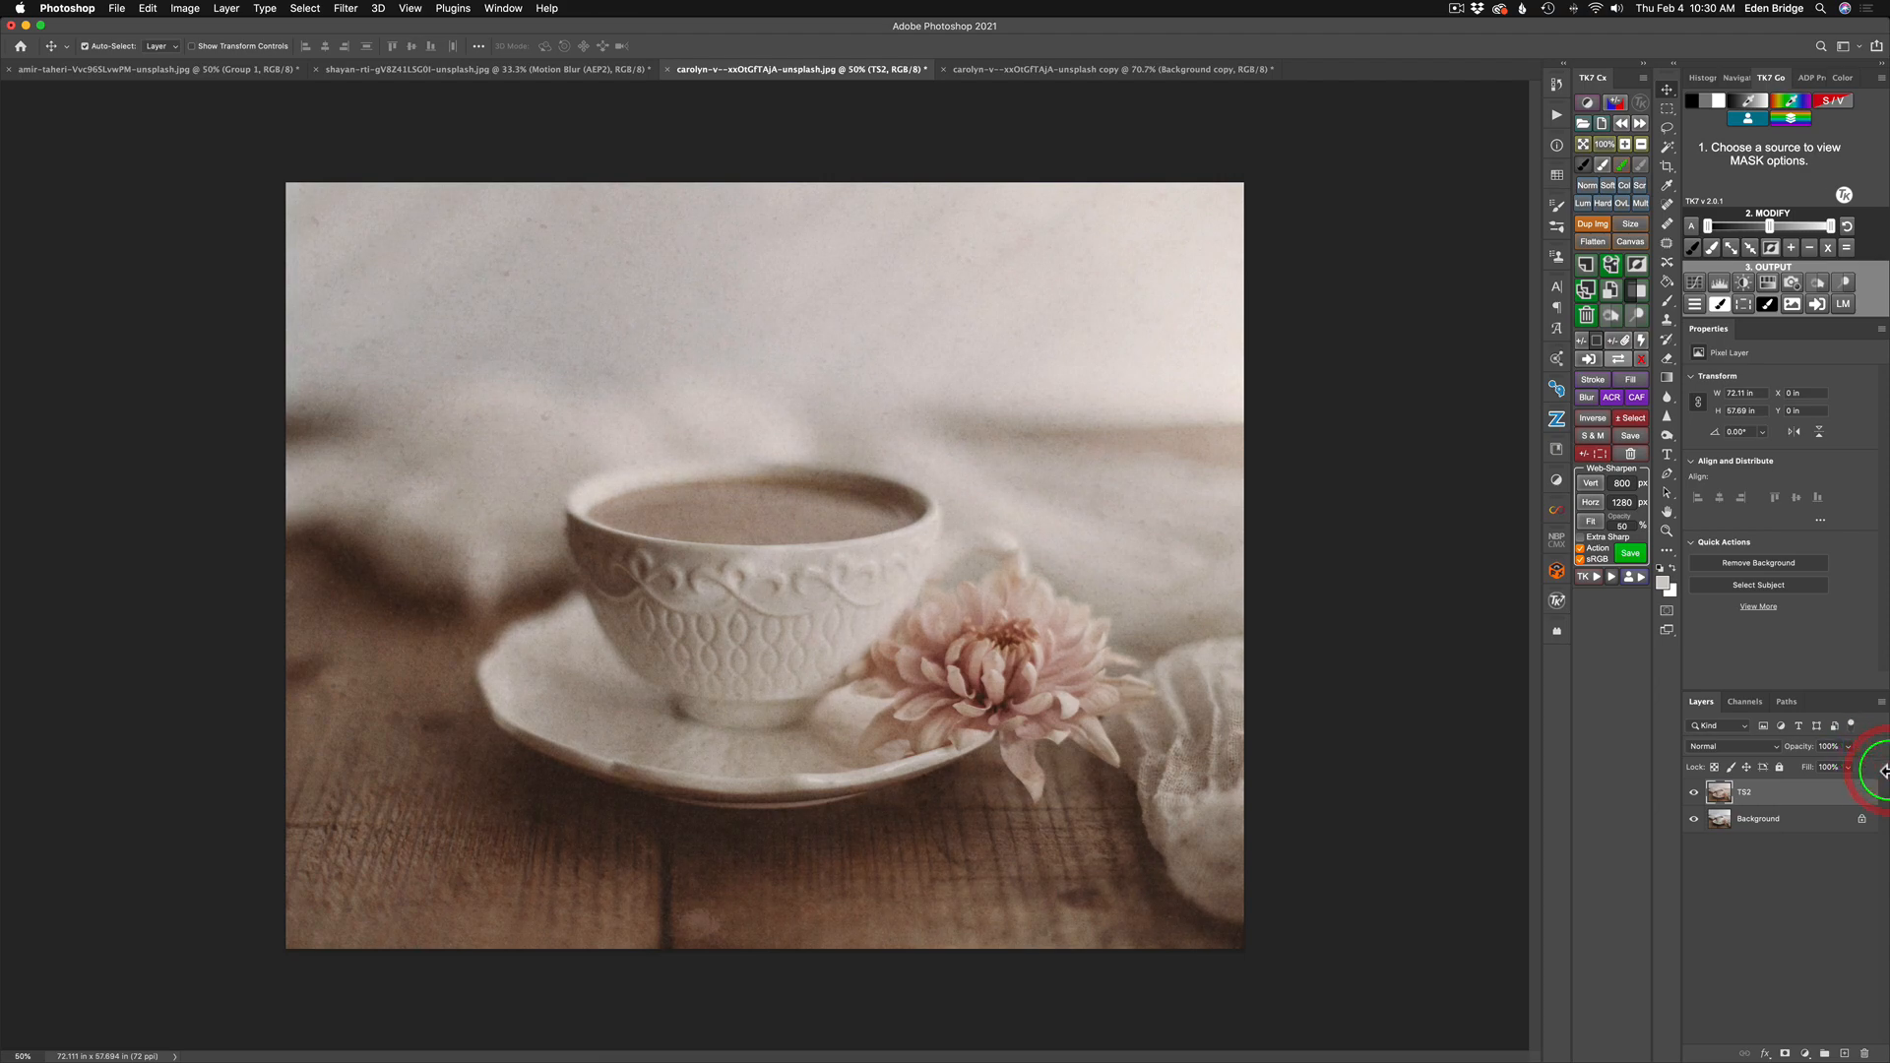